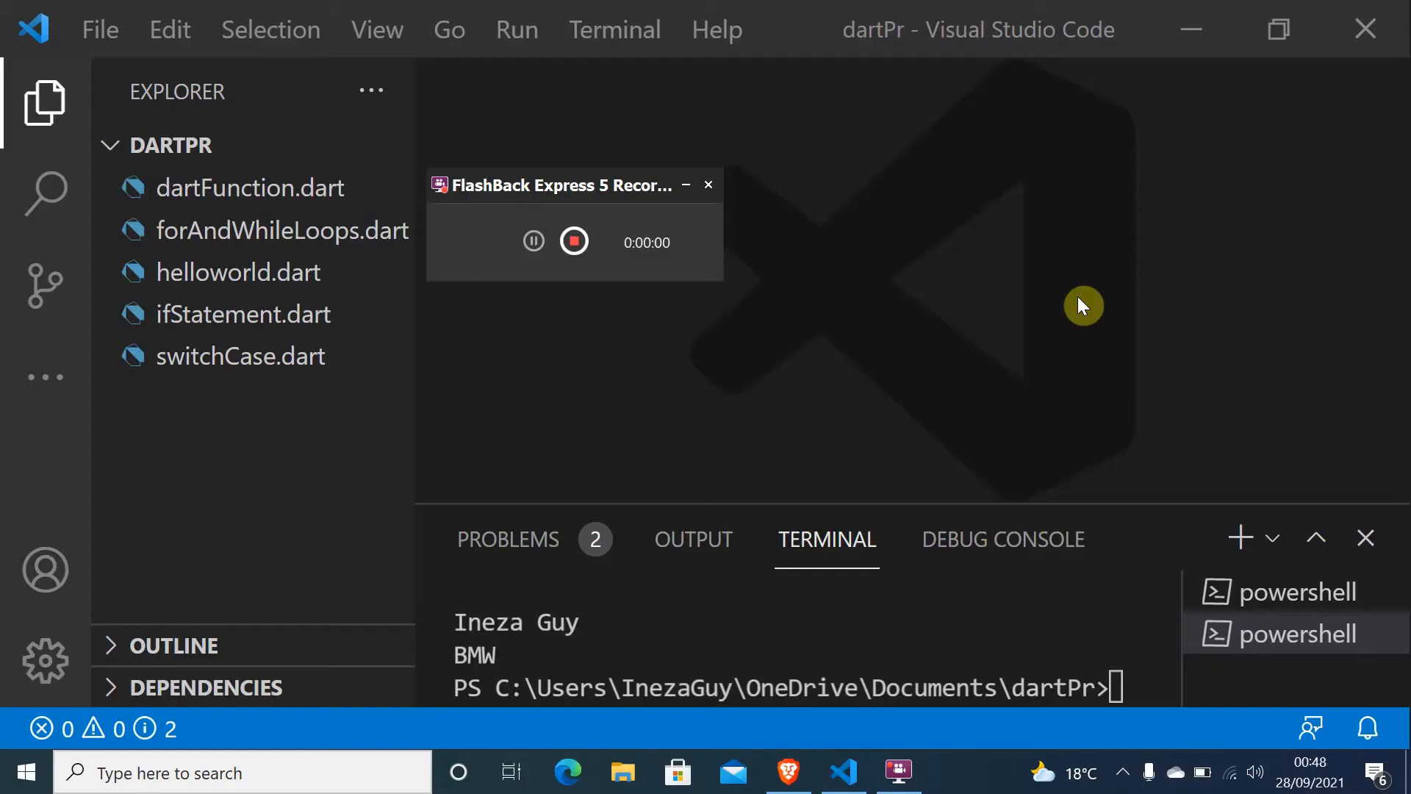
mouse_move(689, 196)
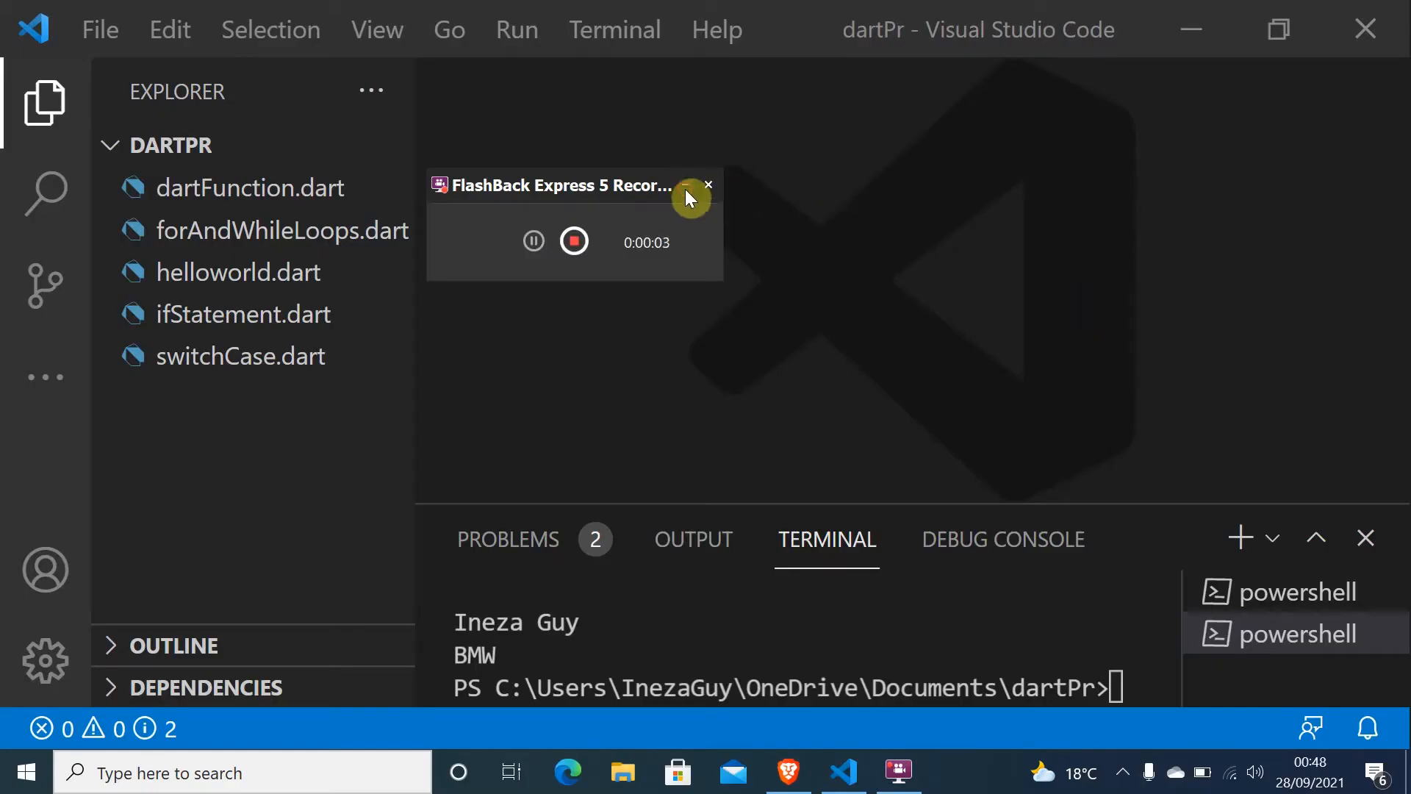
Start a new file in the DARTPR Explorer and enter the name dartClass.dart
left_click(709, 185)
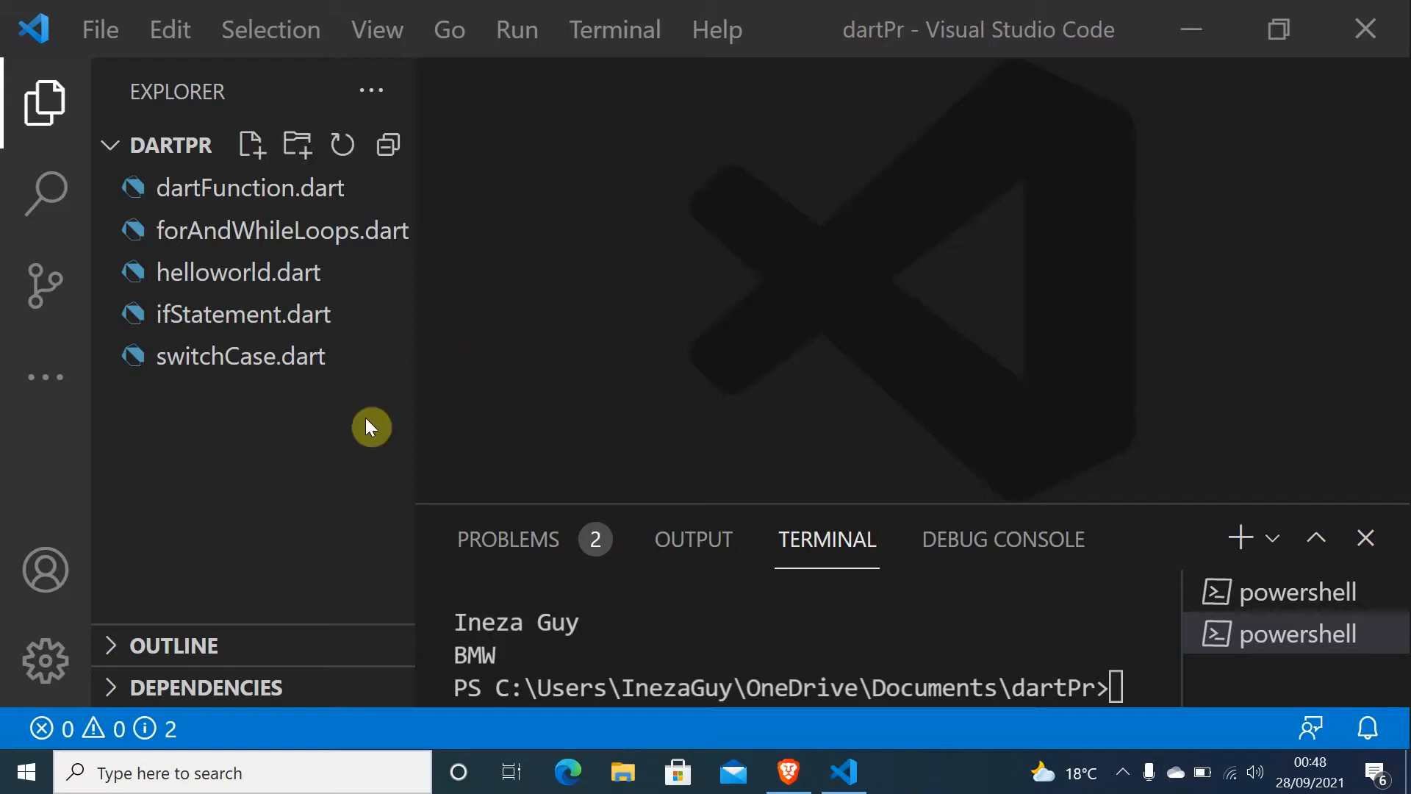
mouse_move(316, 402)
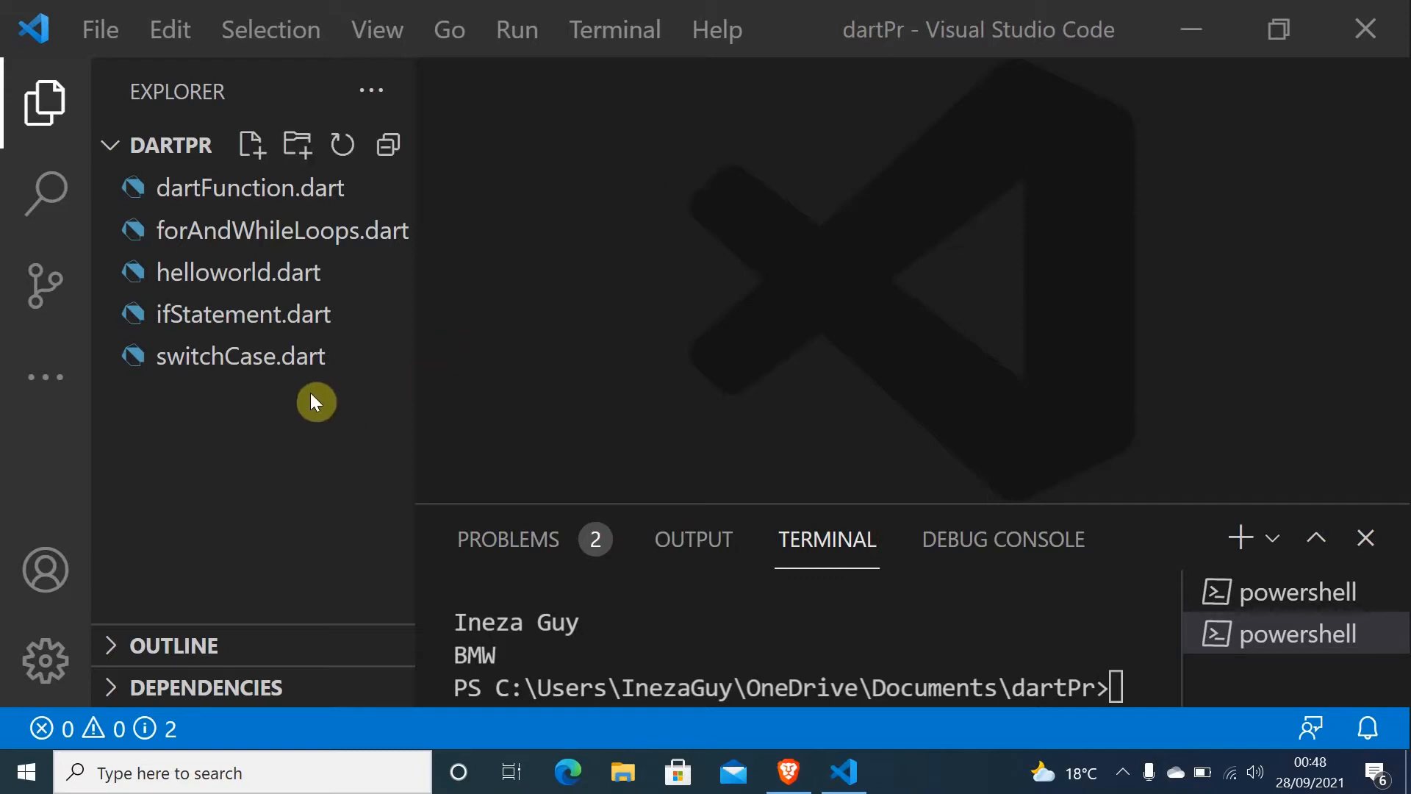
mouse_move(272, 436)
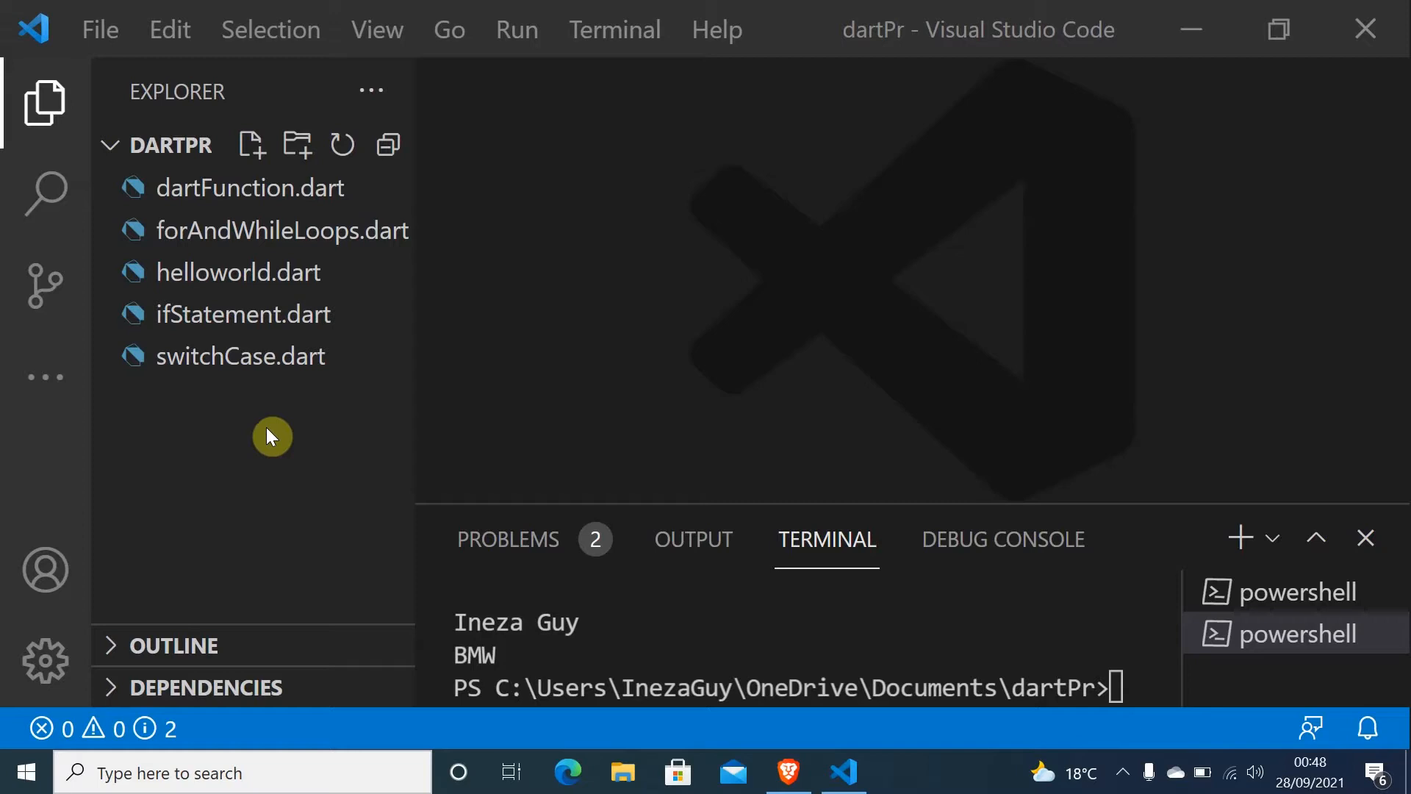
mouse_move(280, 230)
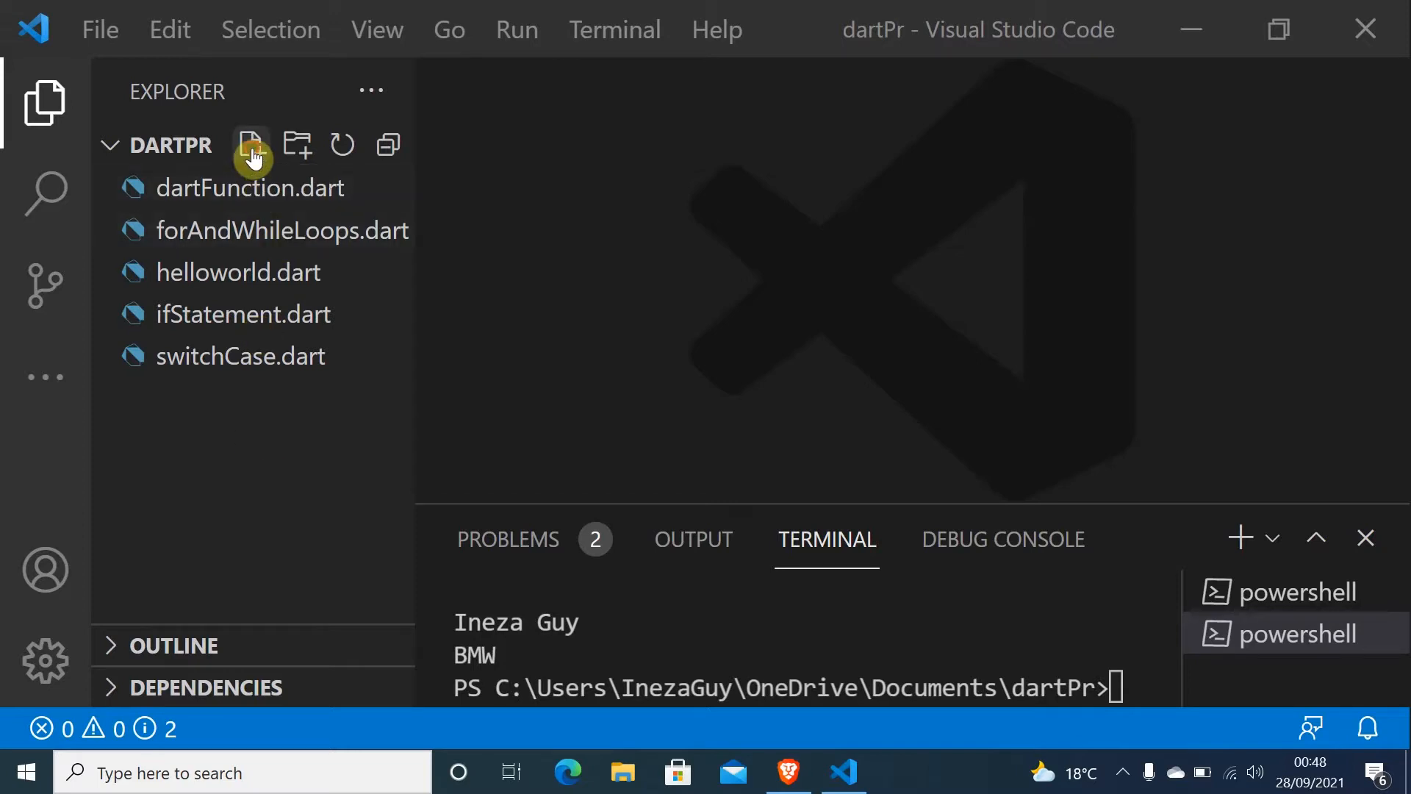
left_click(252, 145)
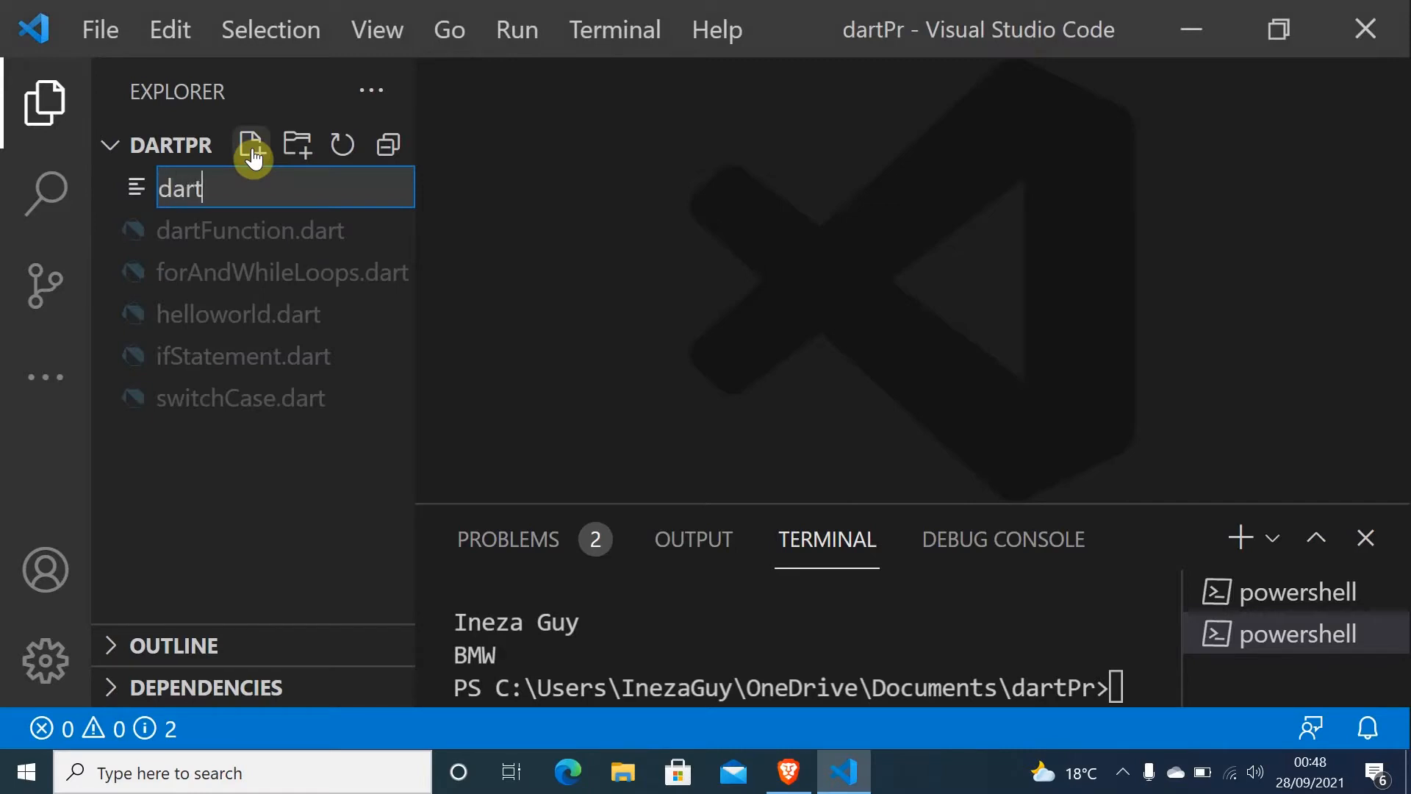
type("Cl")
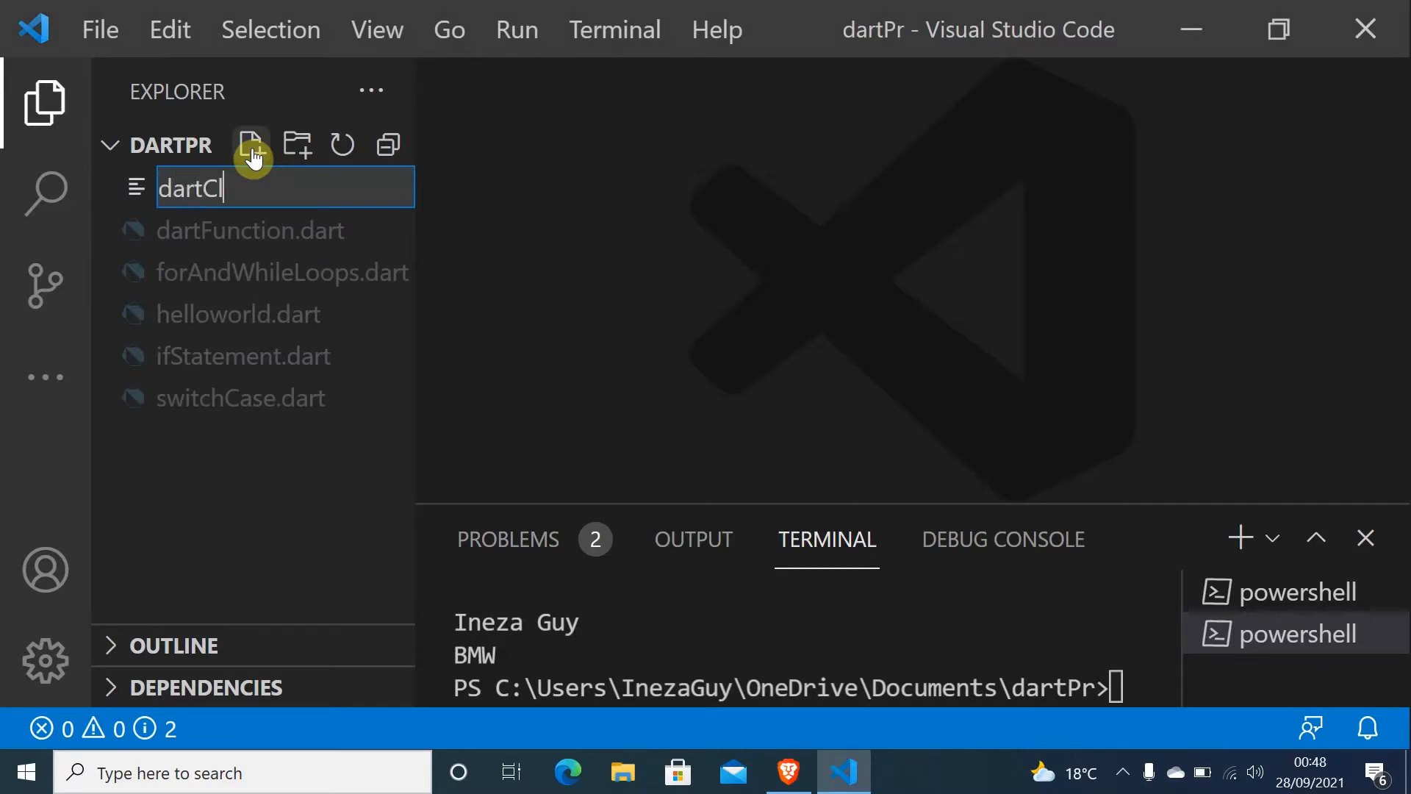
type("ass.")
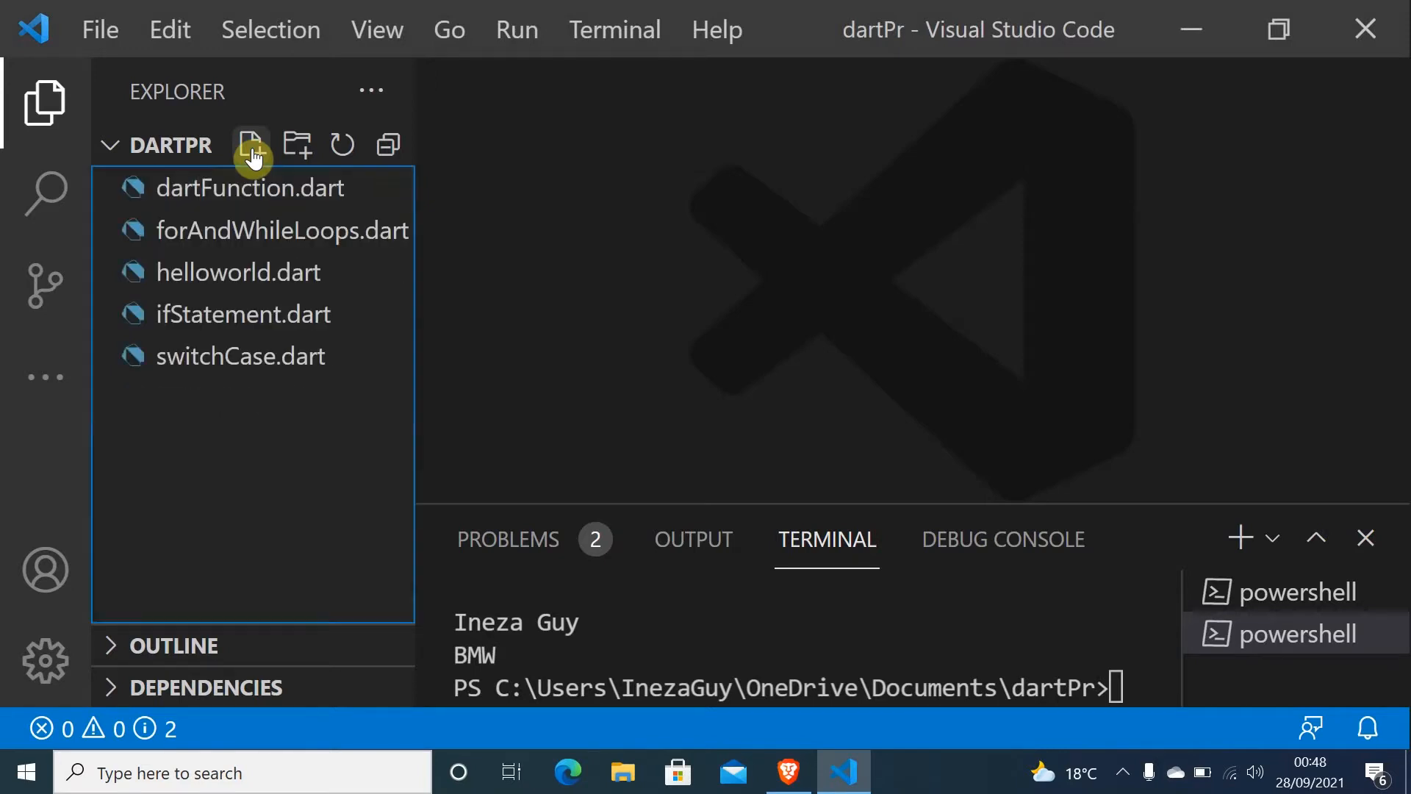
Type class Person { in dartClass.dart so the closing brace is auto-added
left_click(252, 144)
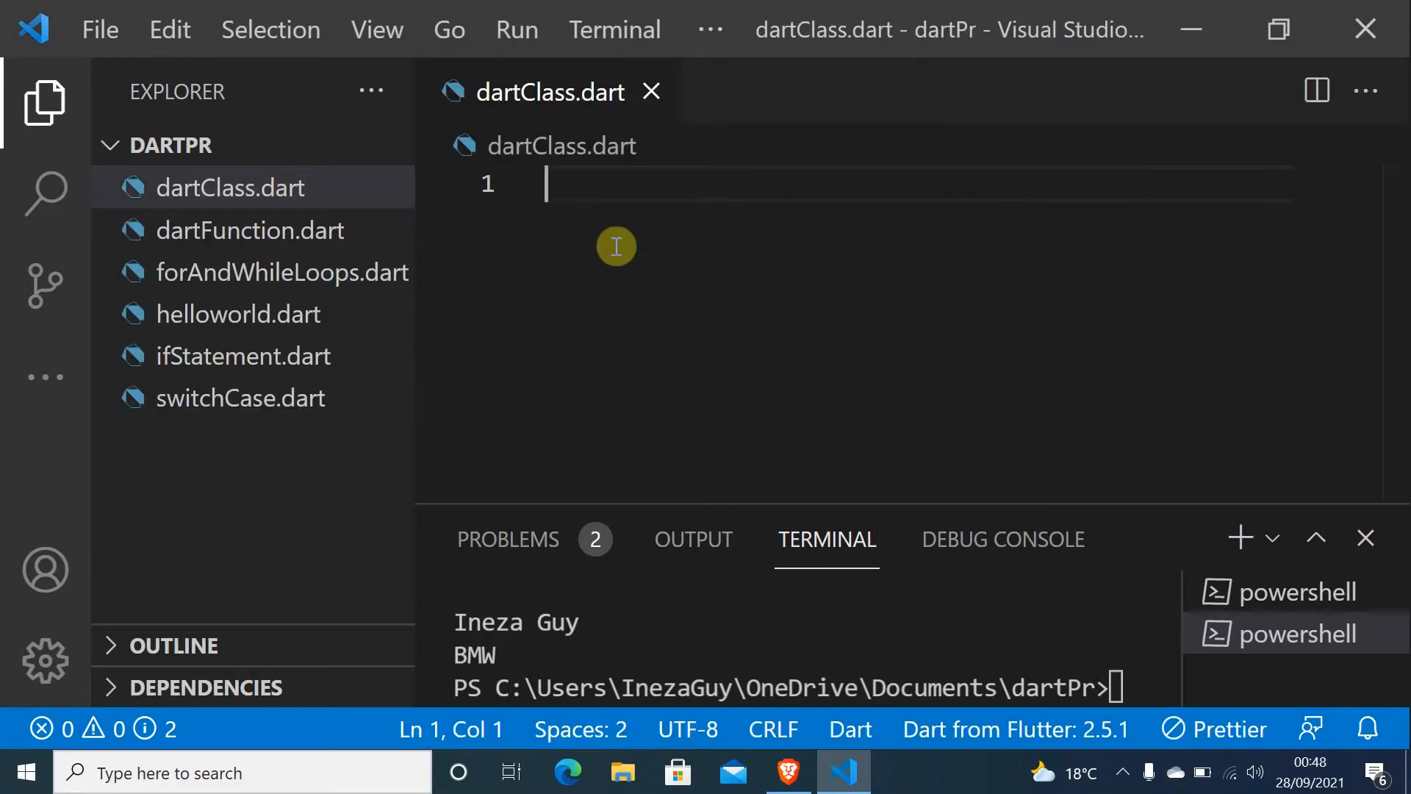
type("cl")
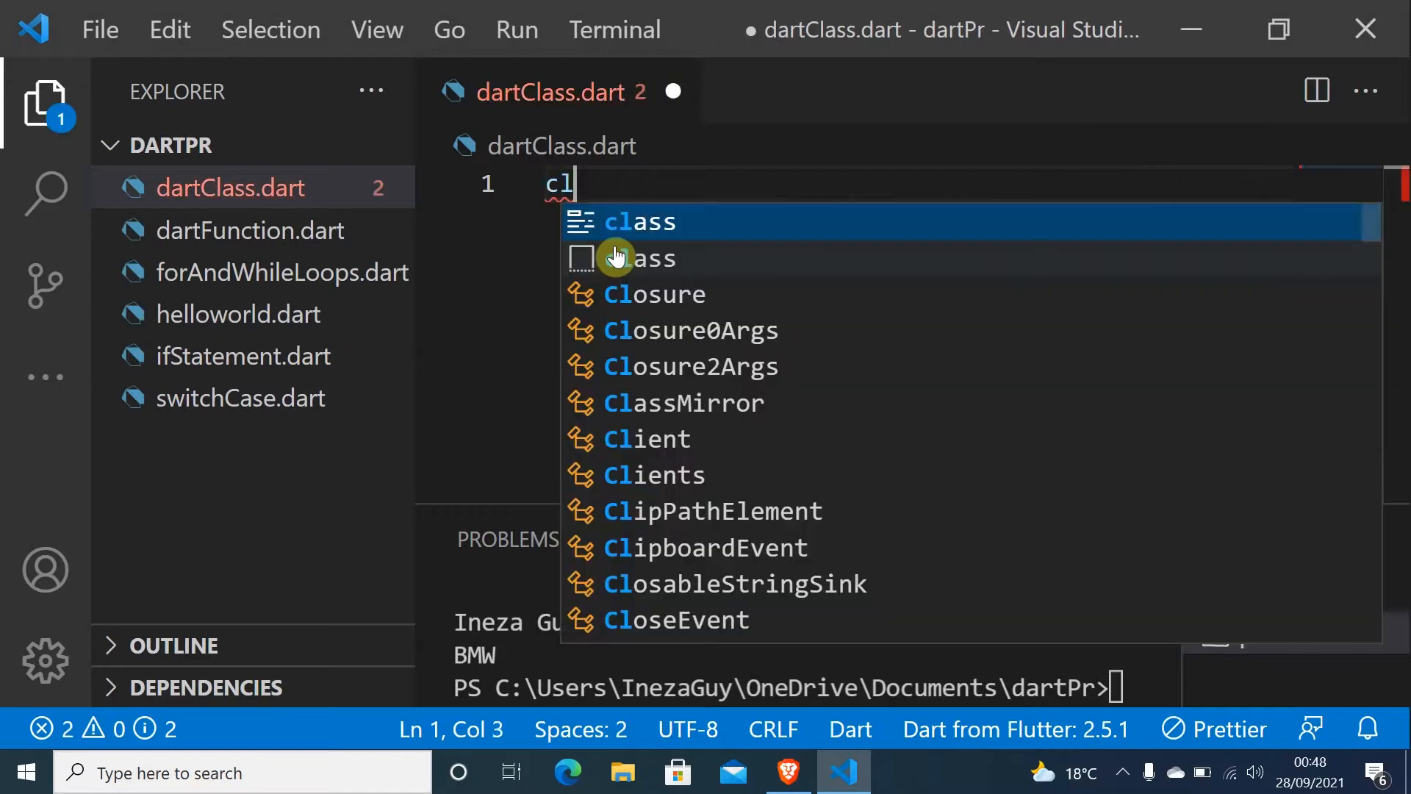
type("ass")
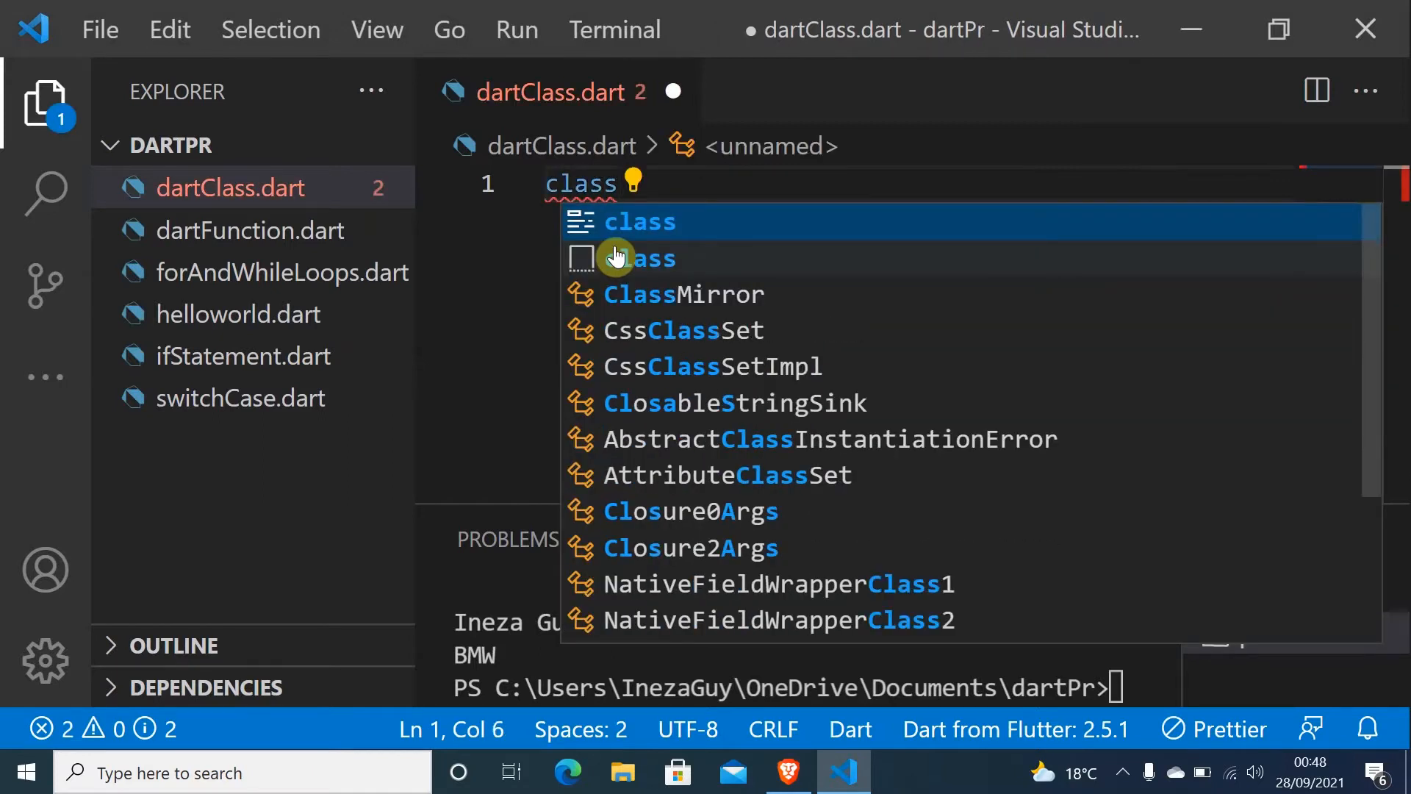
type("Per")
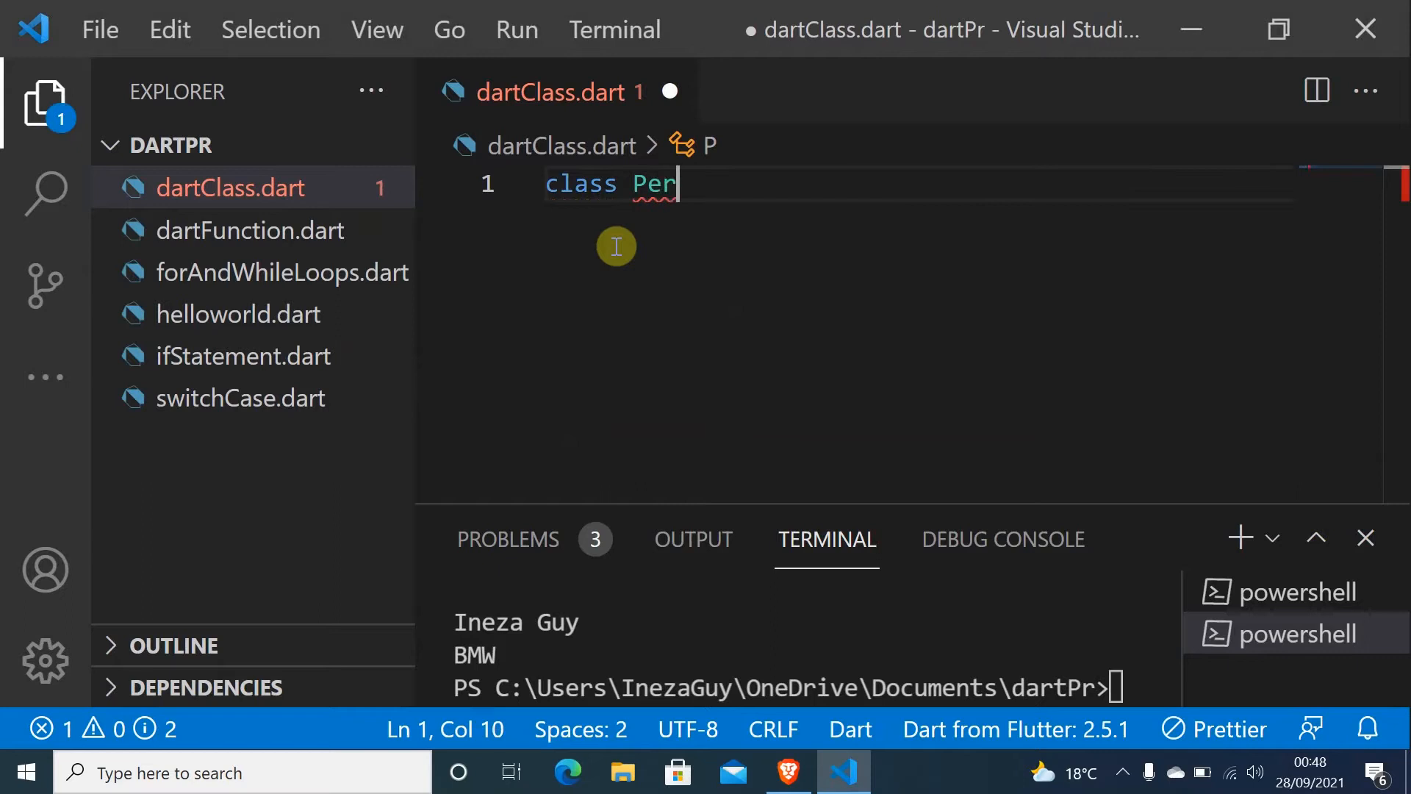
type("so")
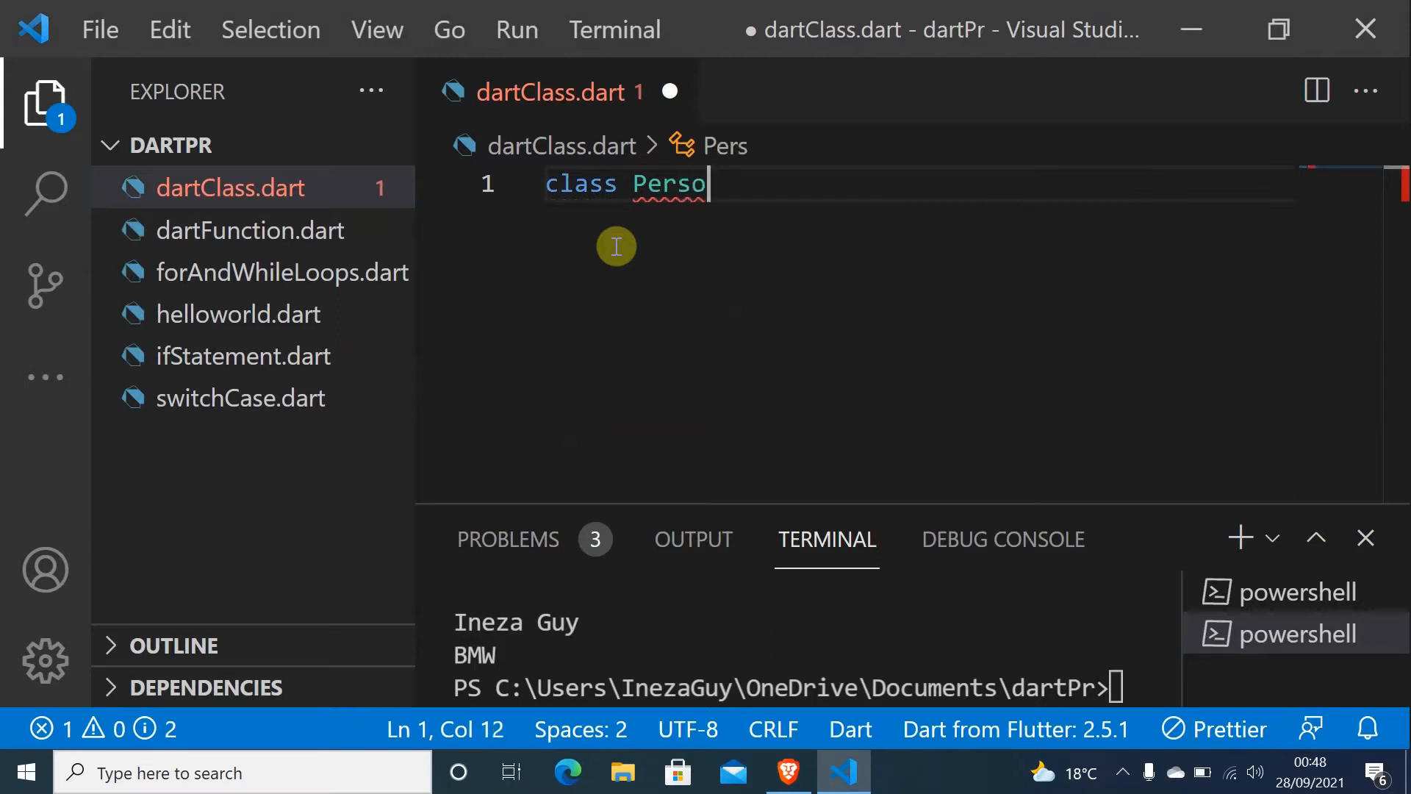
type("n")
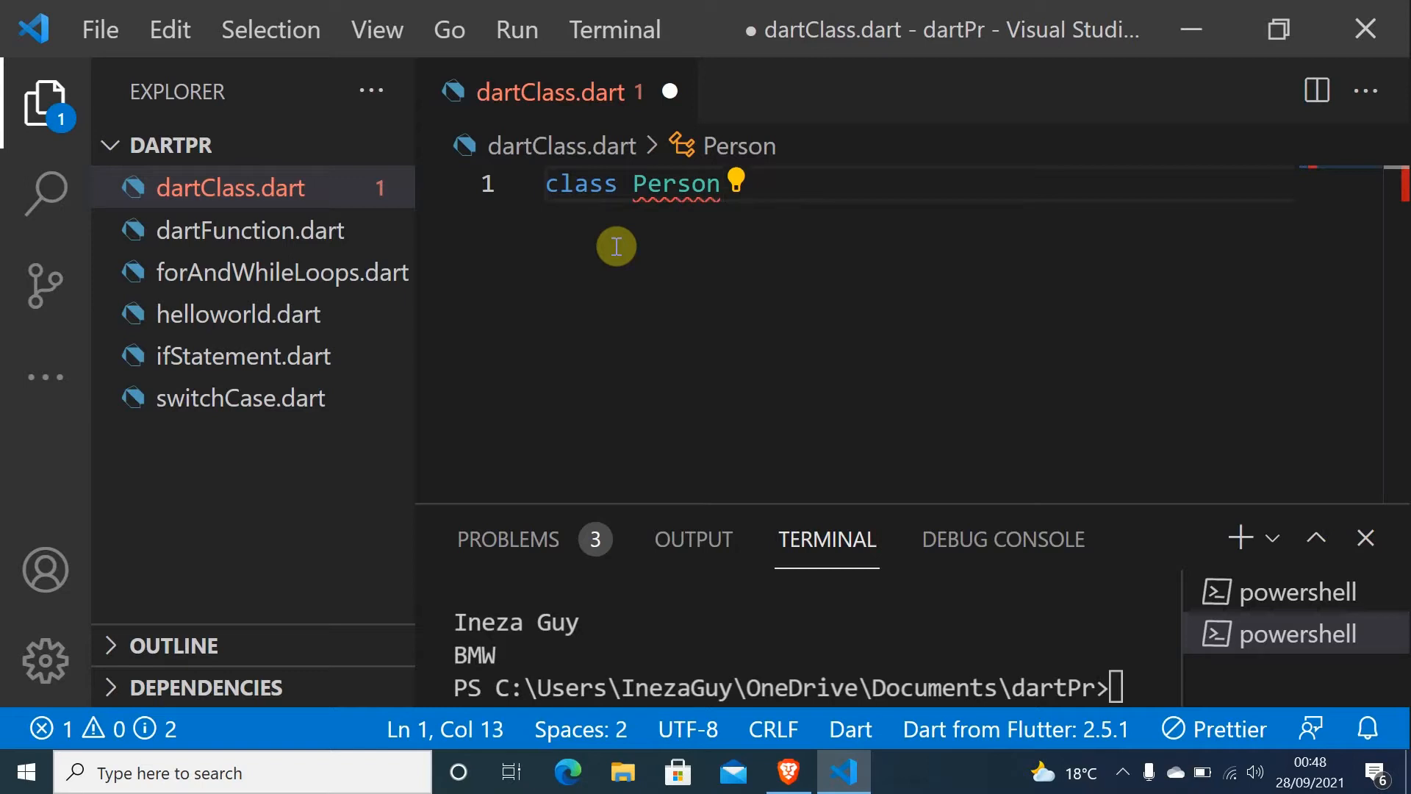
type("{")
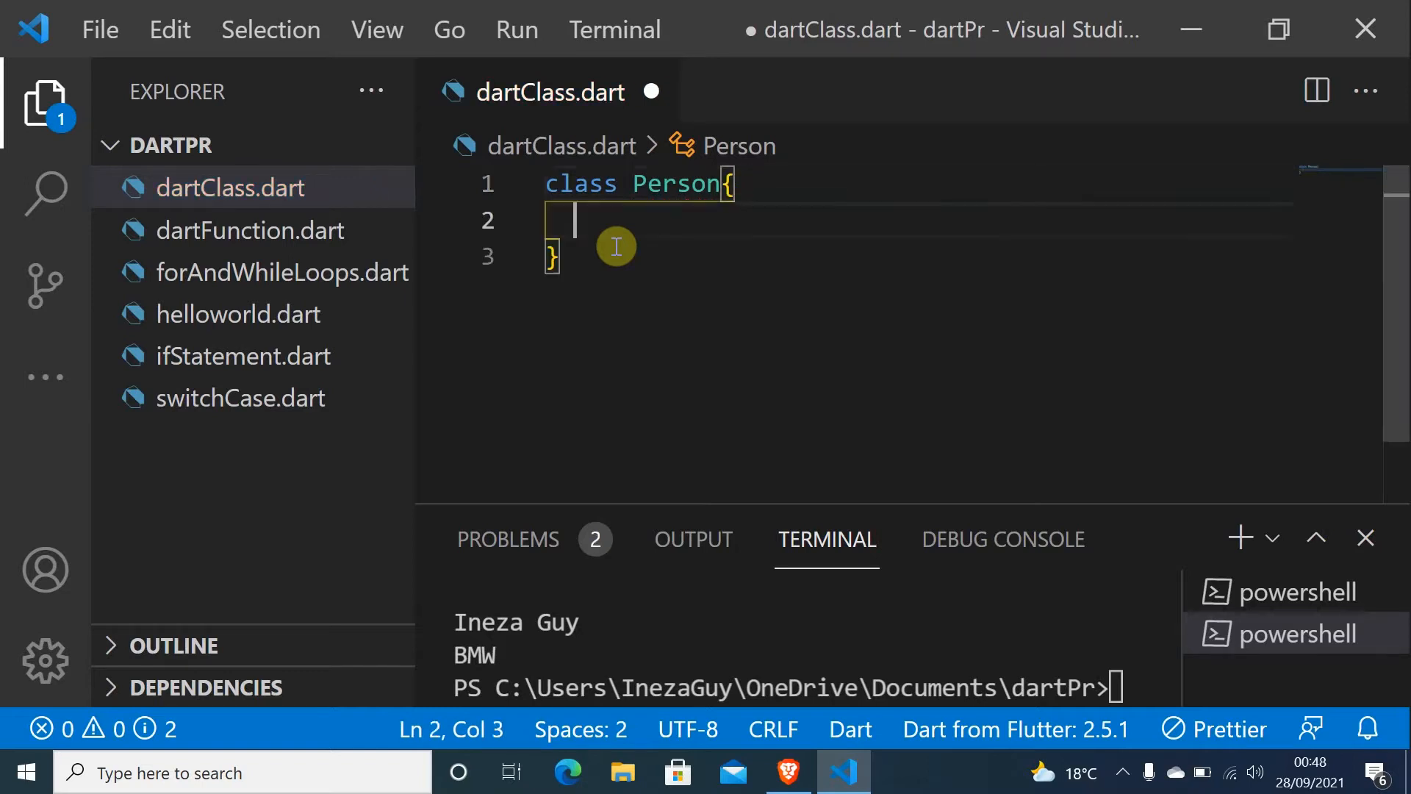
mouse_move(576, 203)
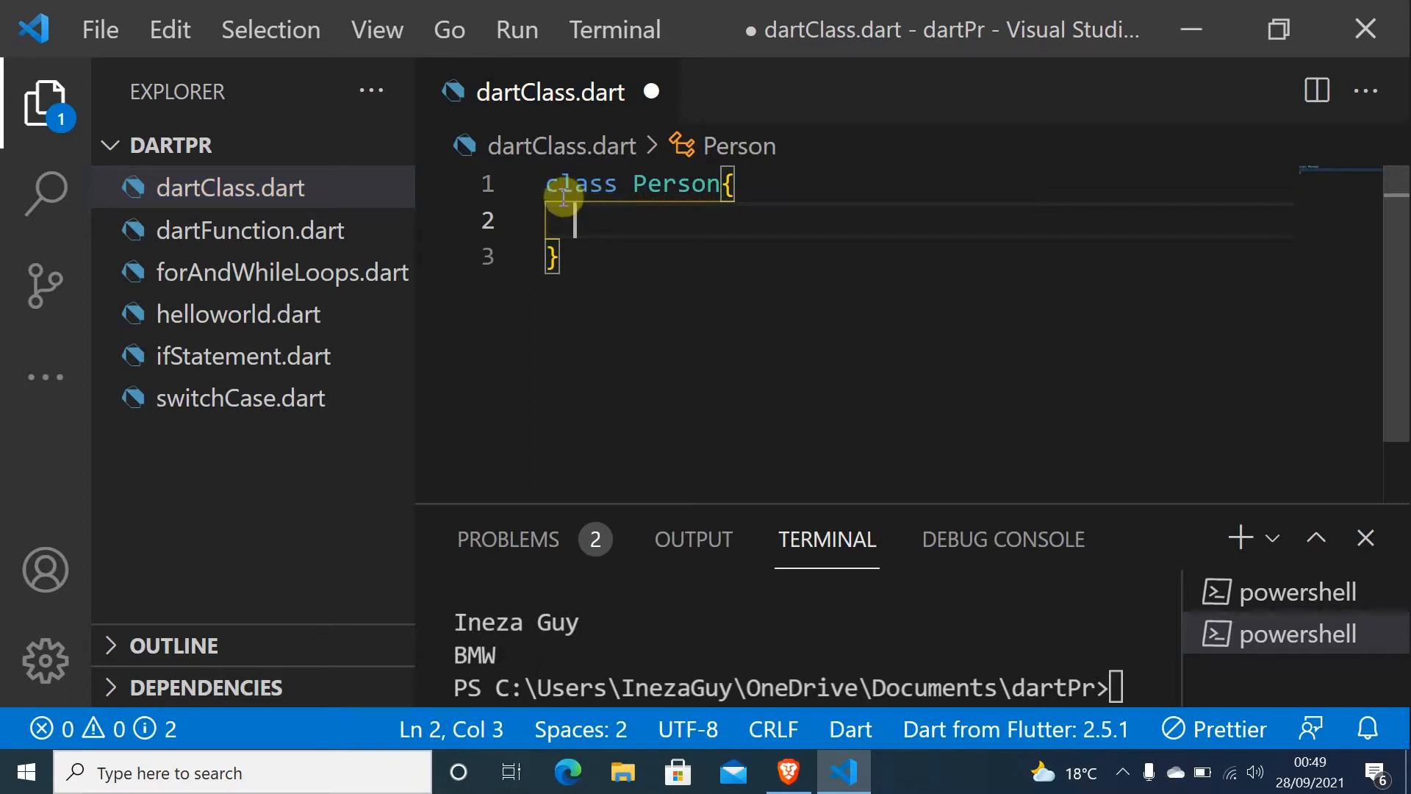
mouse_move(660, 192)
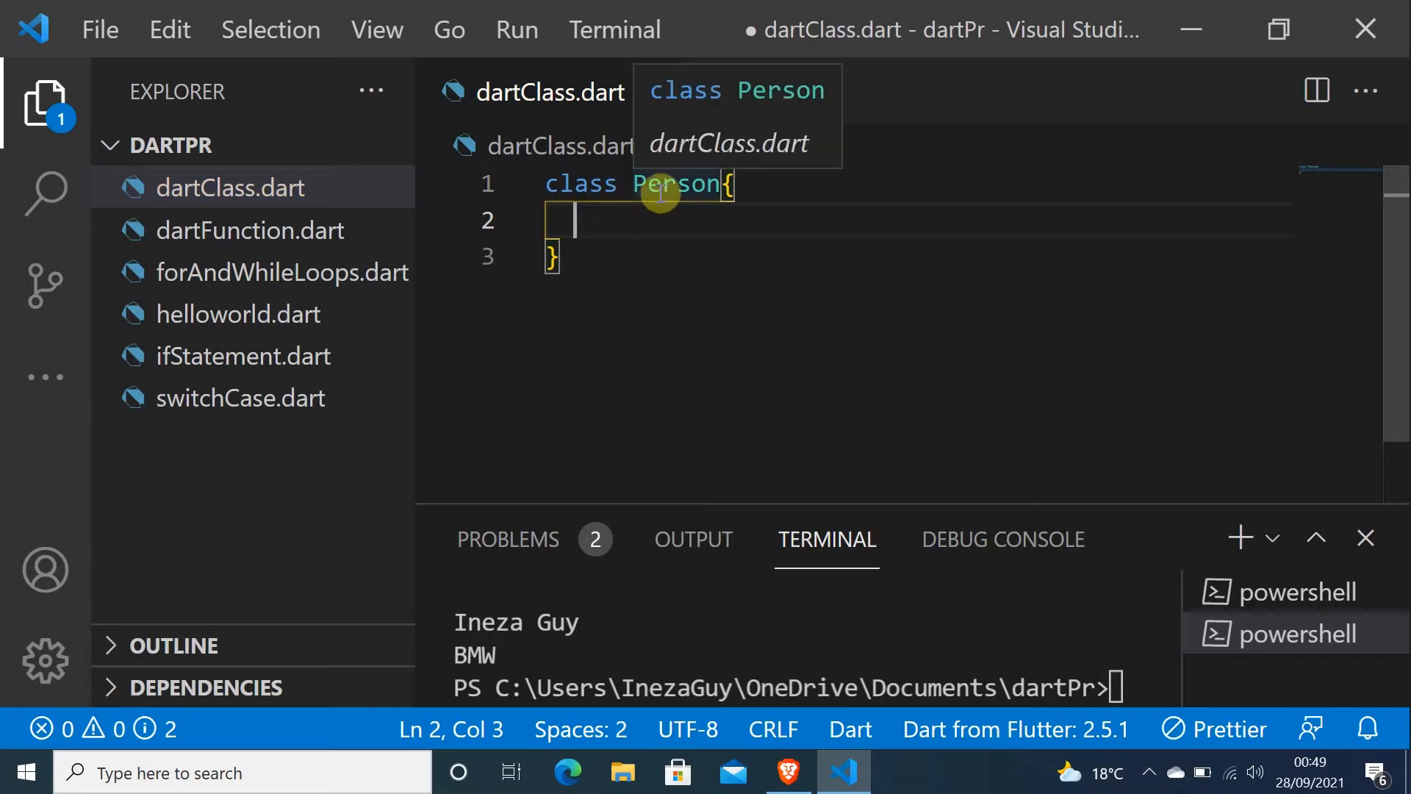
mouse_move(702, 186)
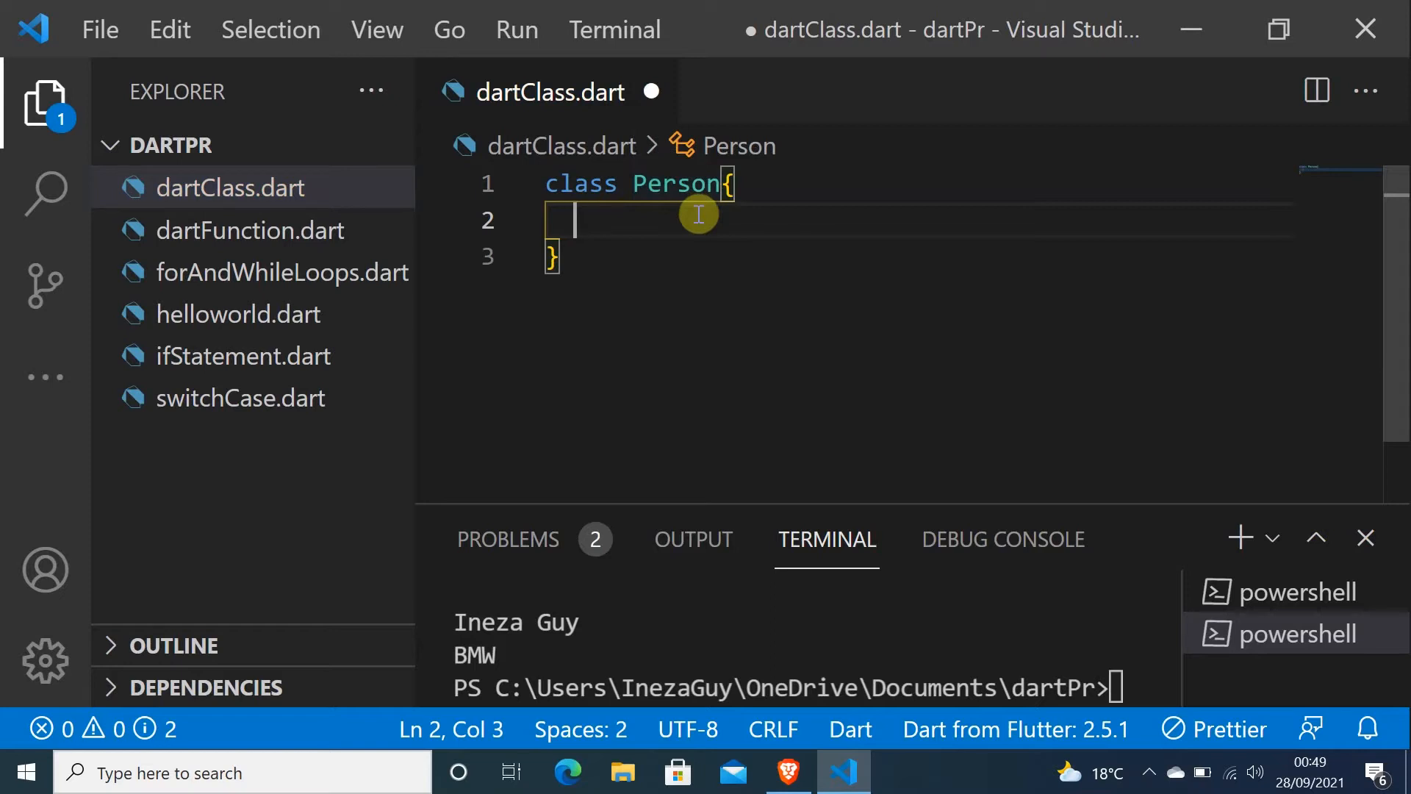
Add the comment //Instance variables inside the Person class
type("//")
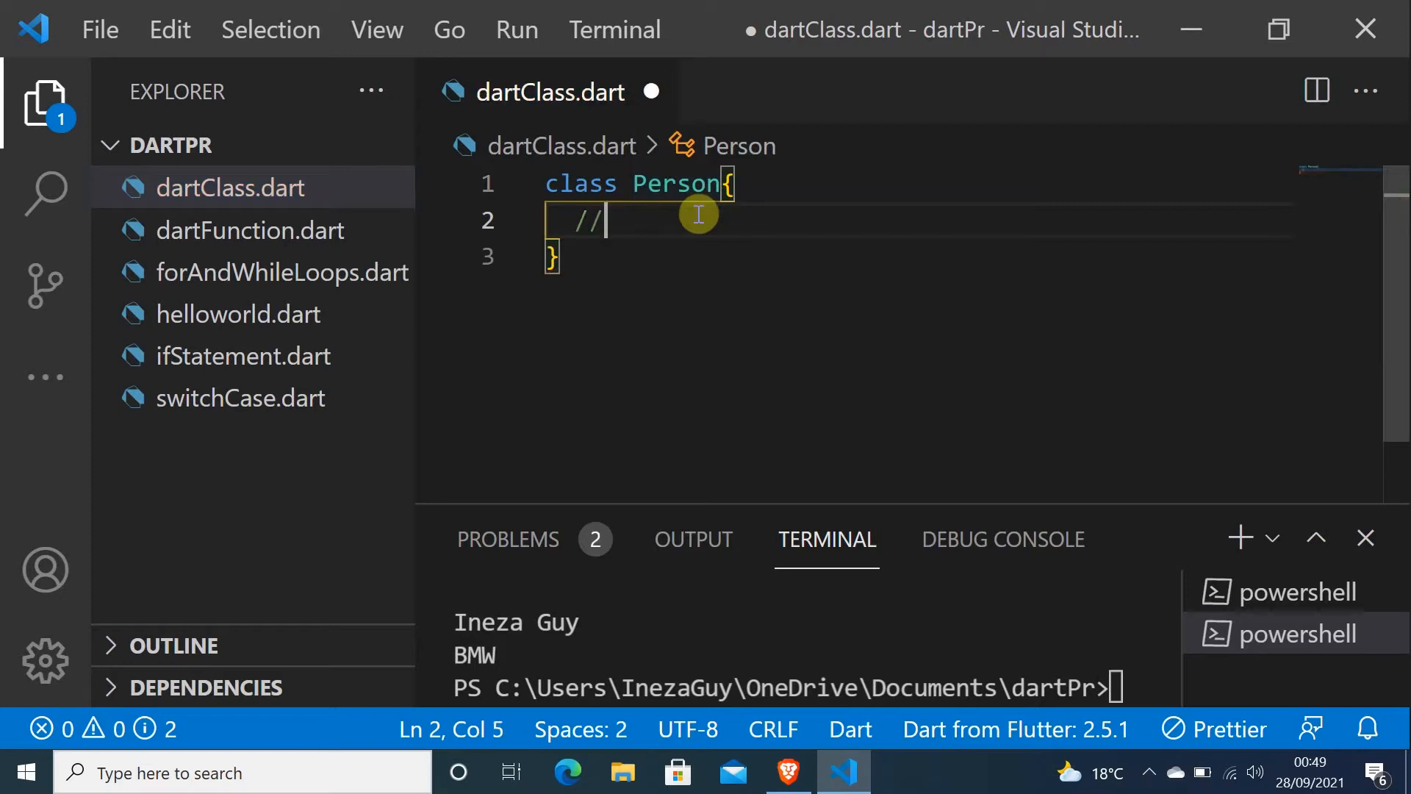
type("Inst")
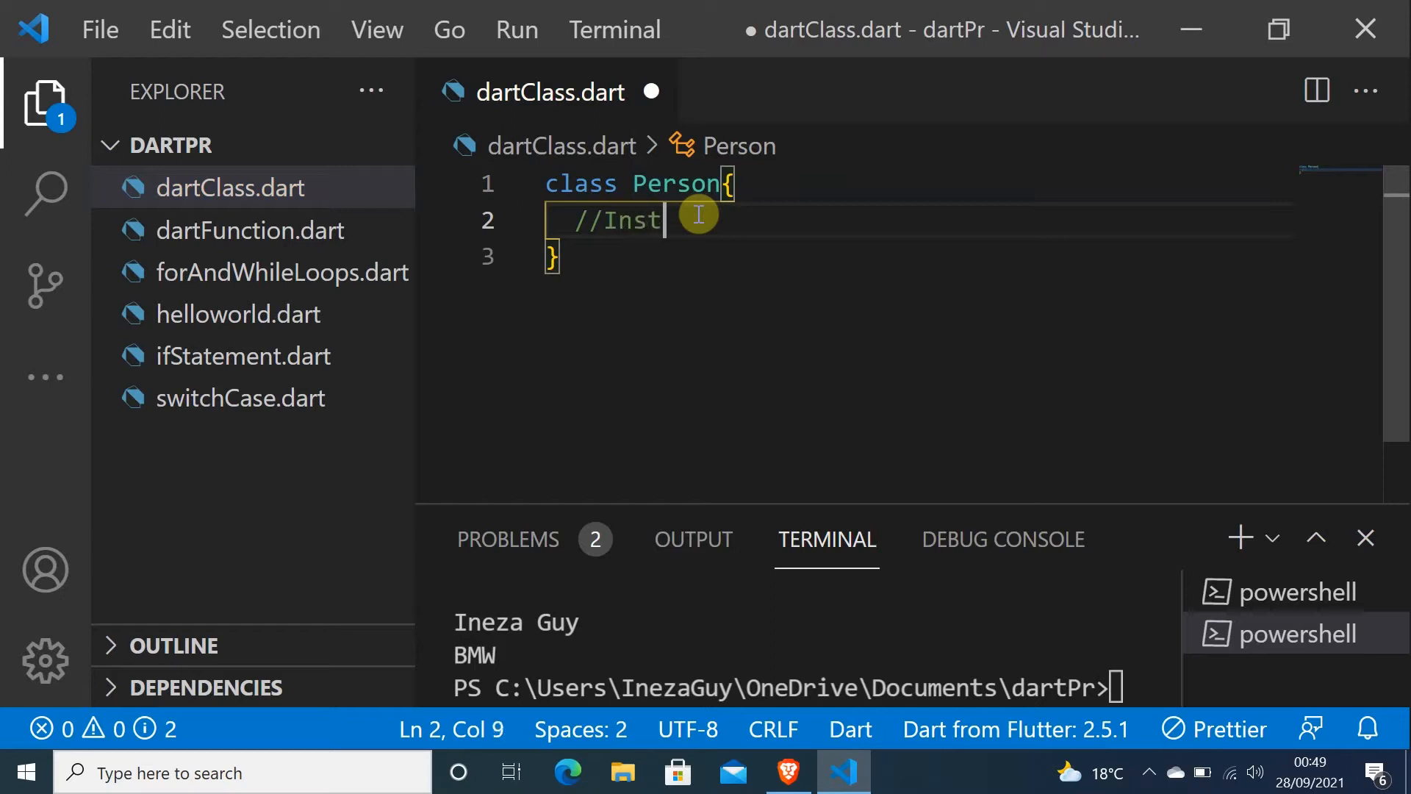
type("ance")
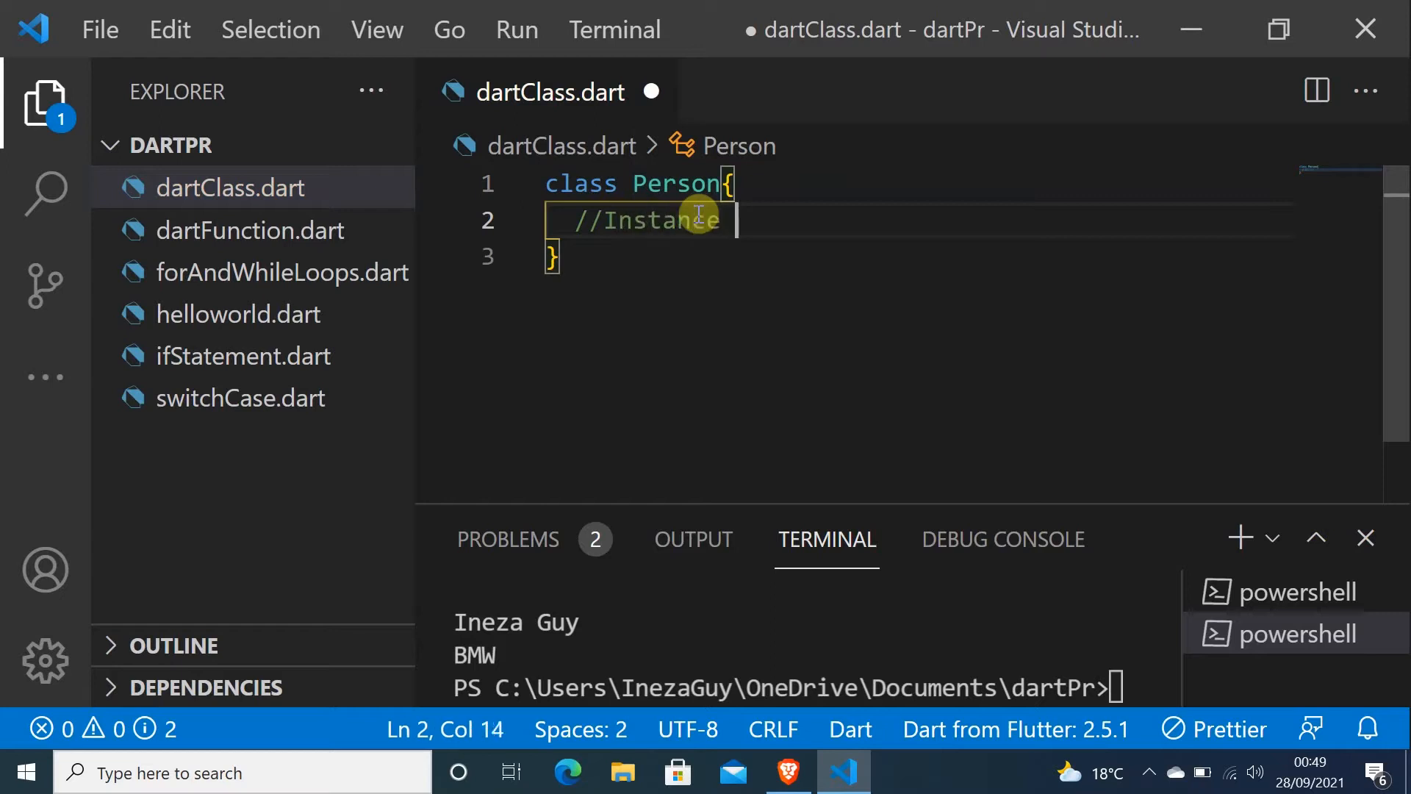
type("varia")
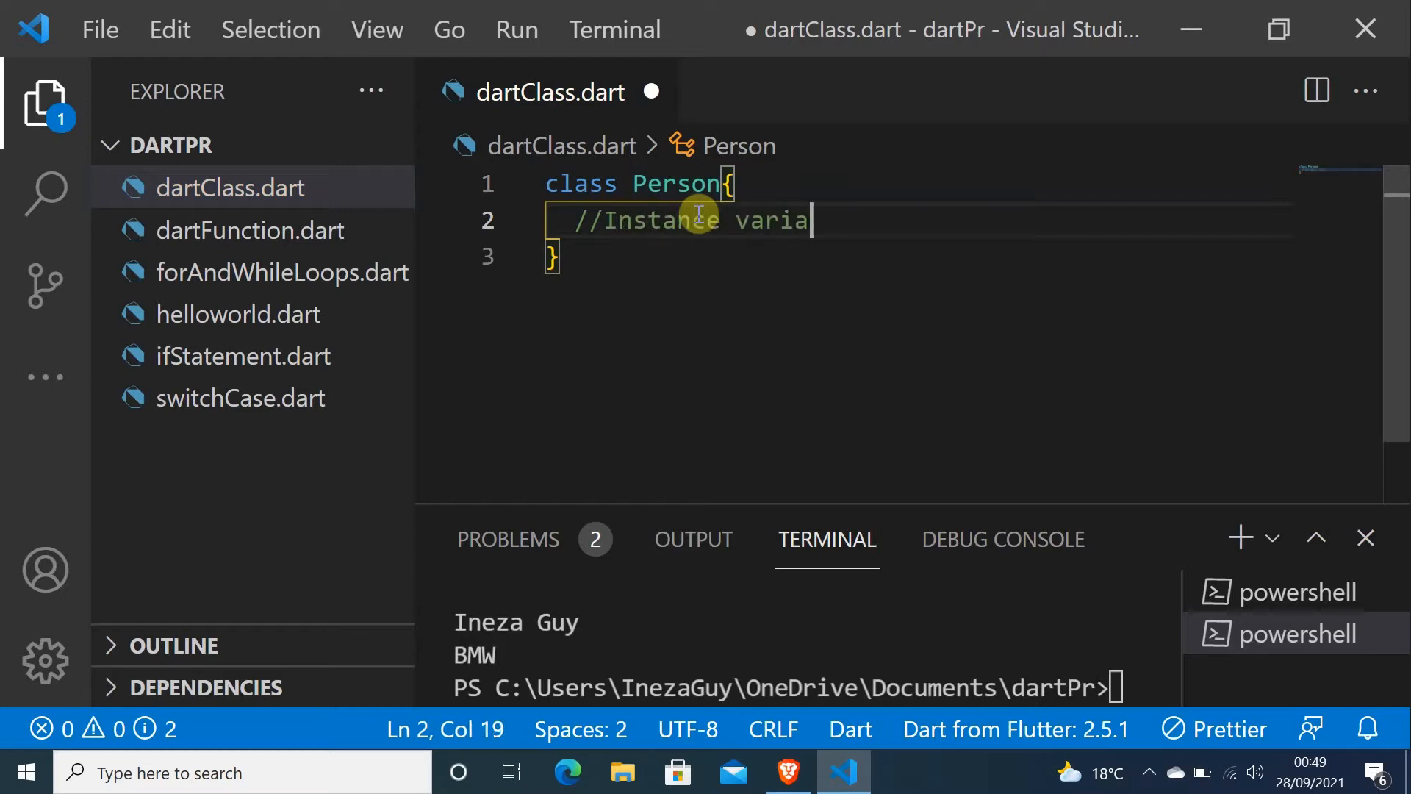
type("bles")
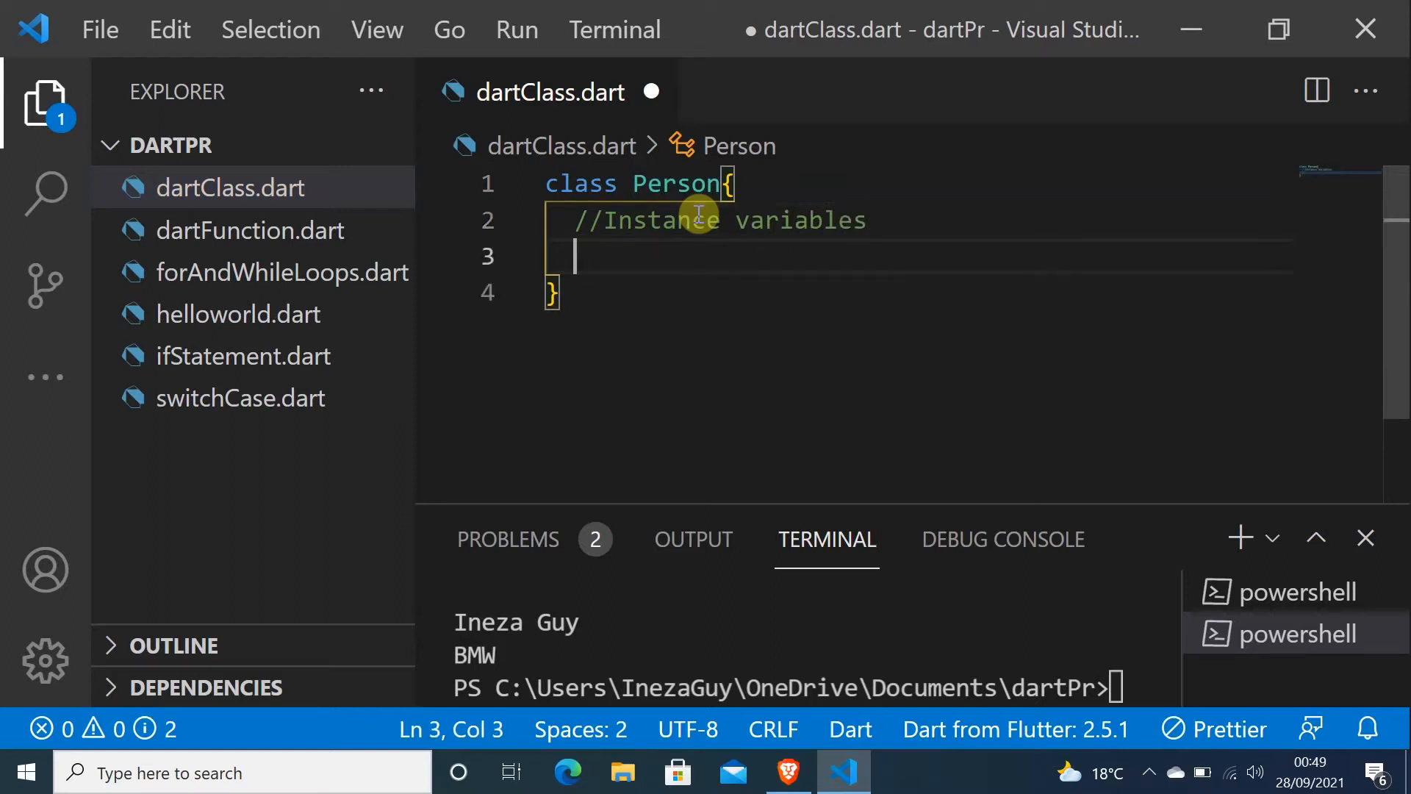
Declare the nullable fields String? name; and String? surname;
type("String")
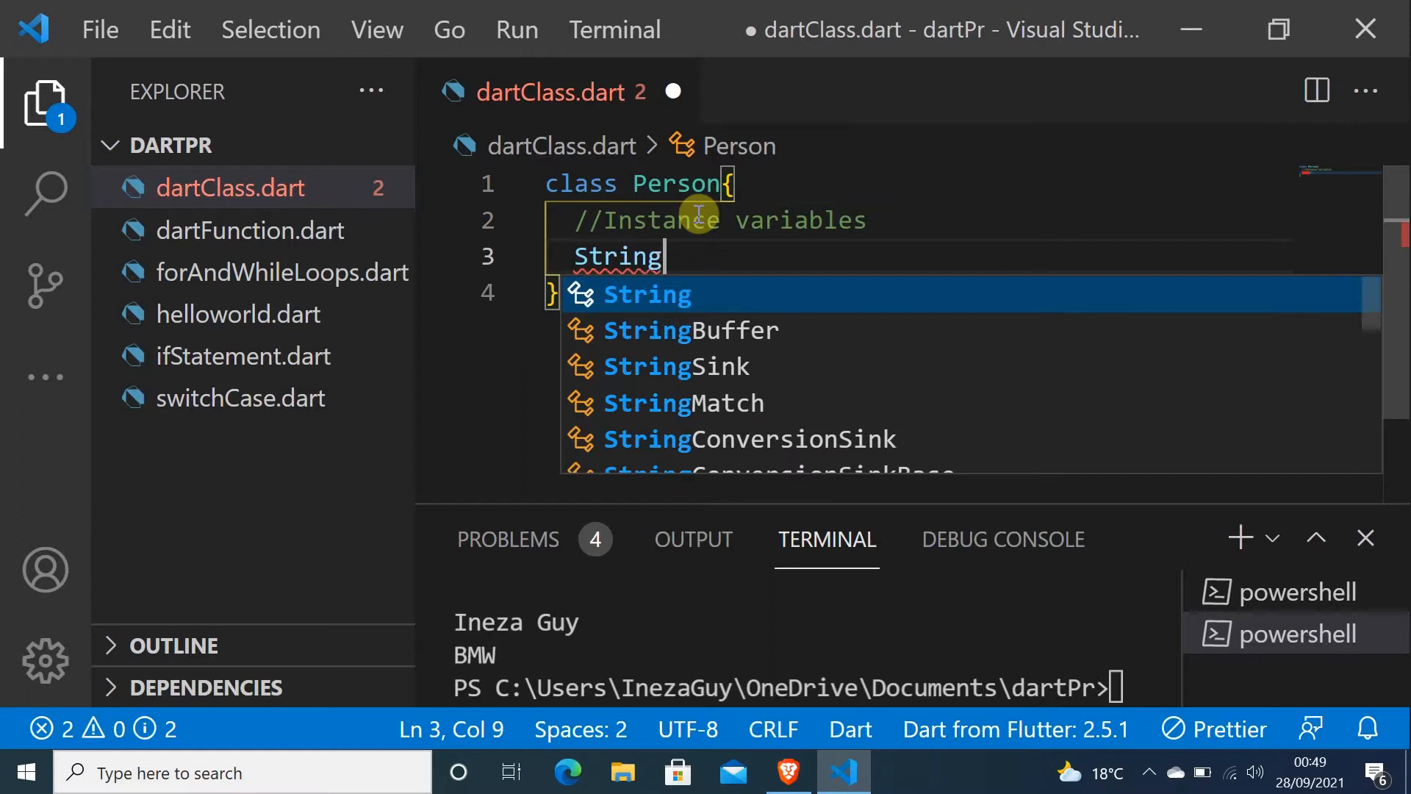
type("?")
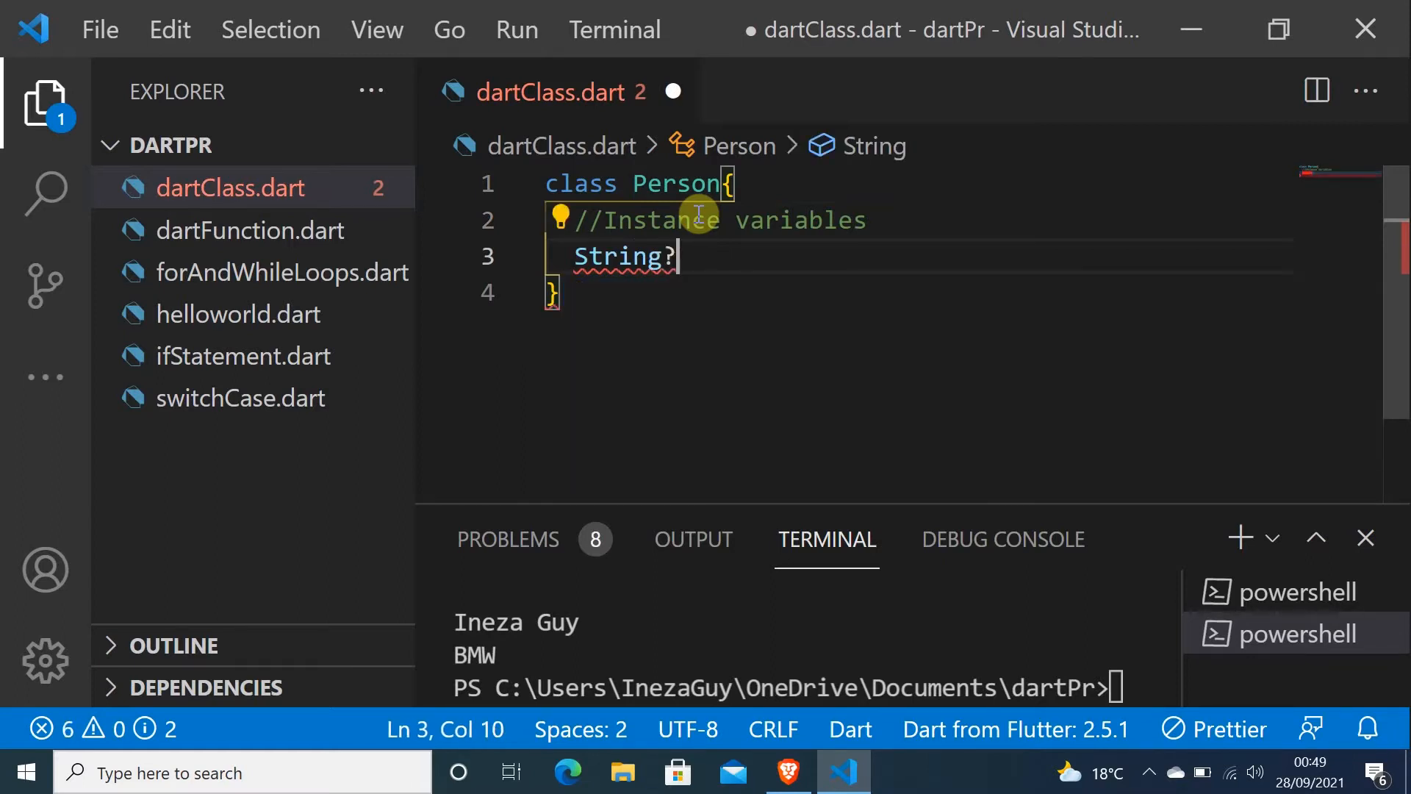
type("name")
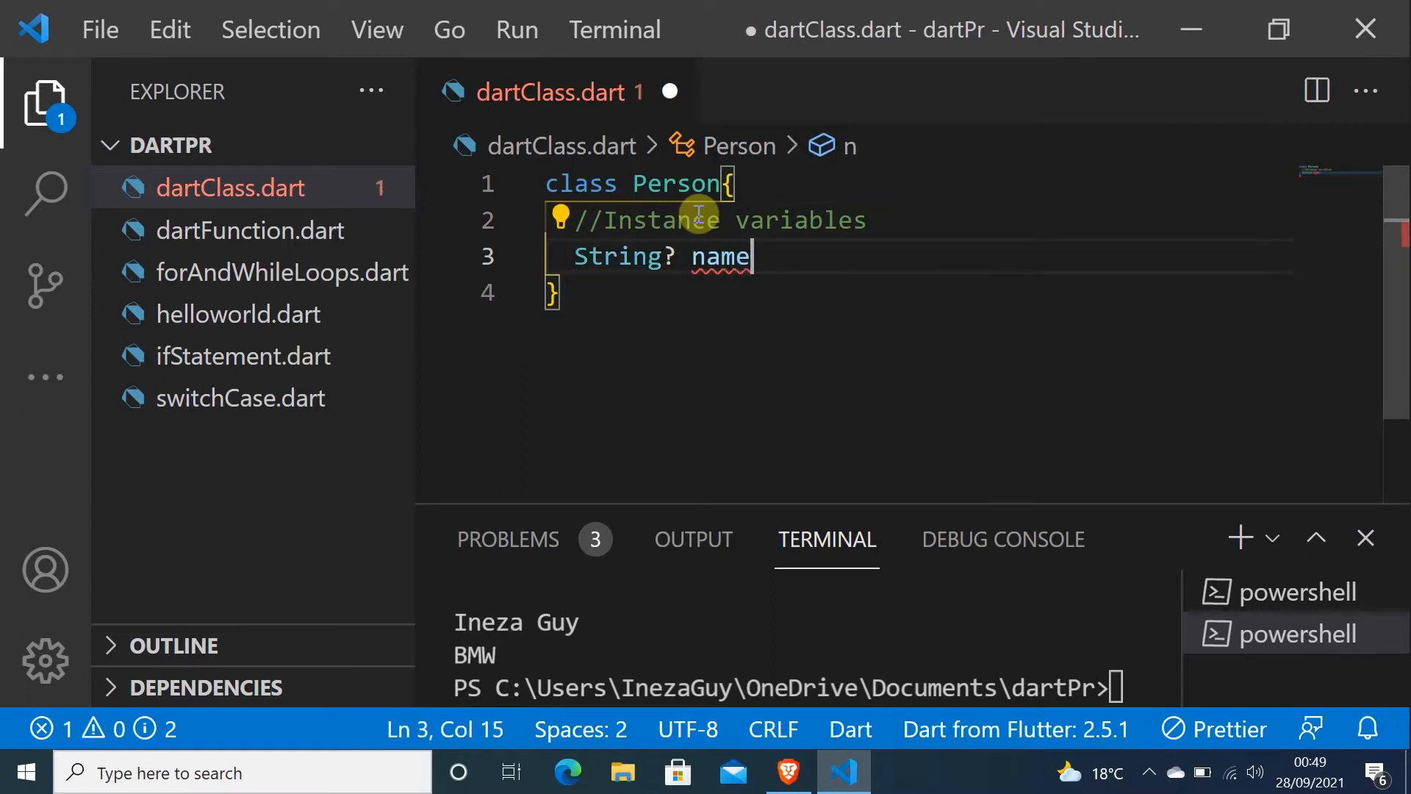
type(";")
type("String/")
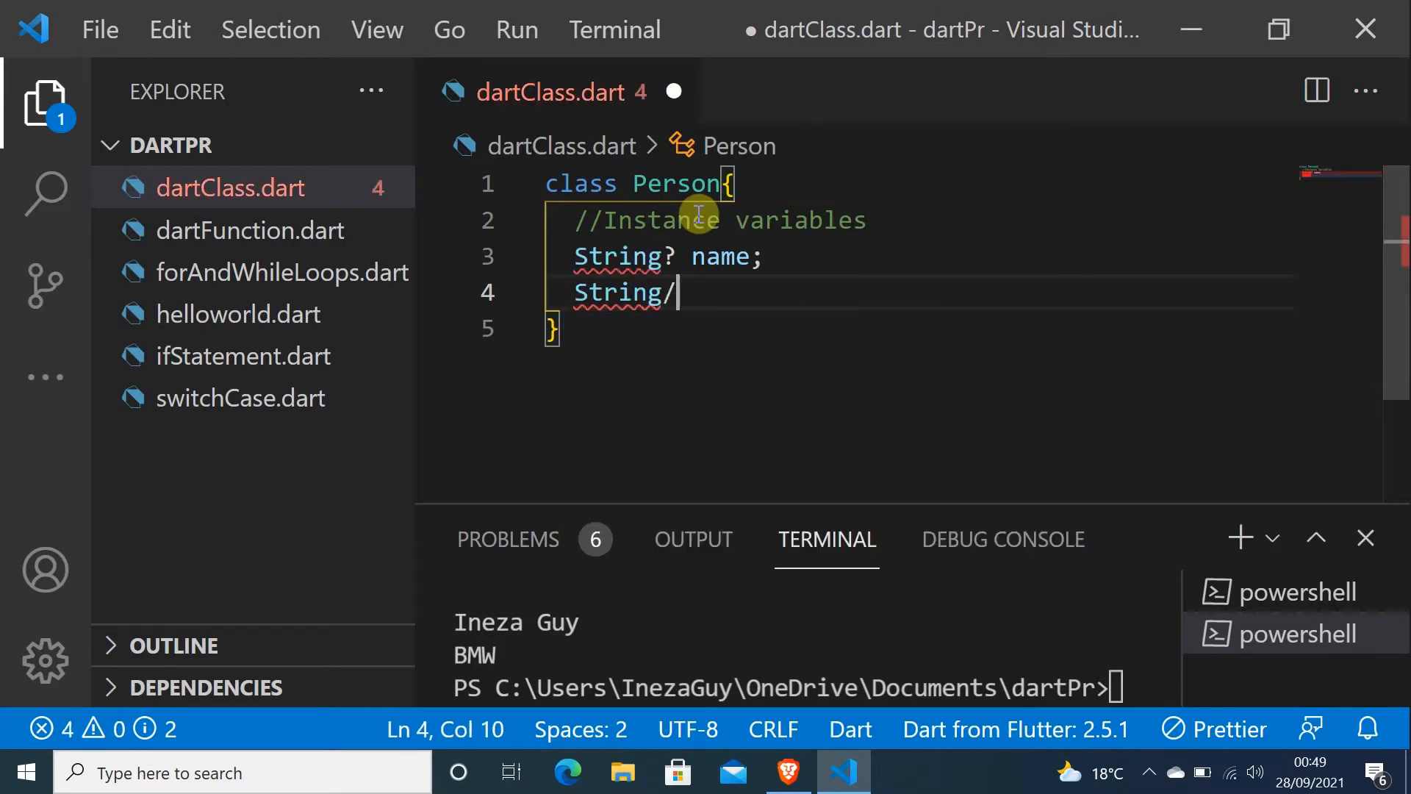
type("?")
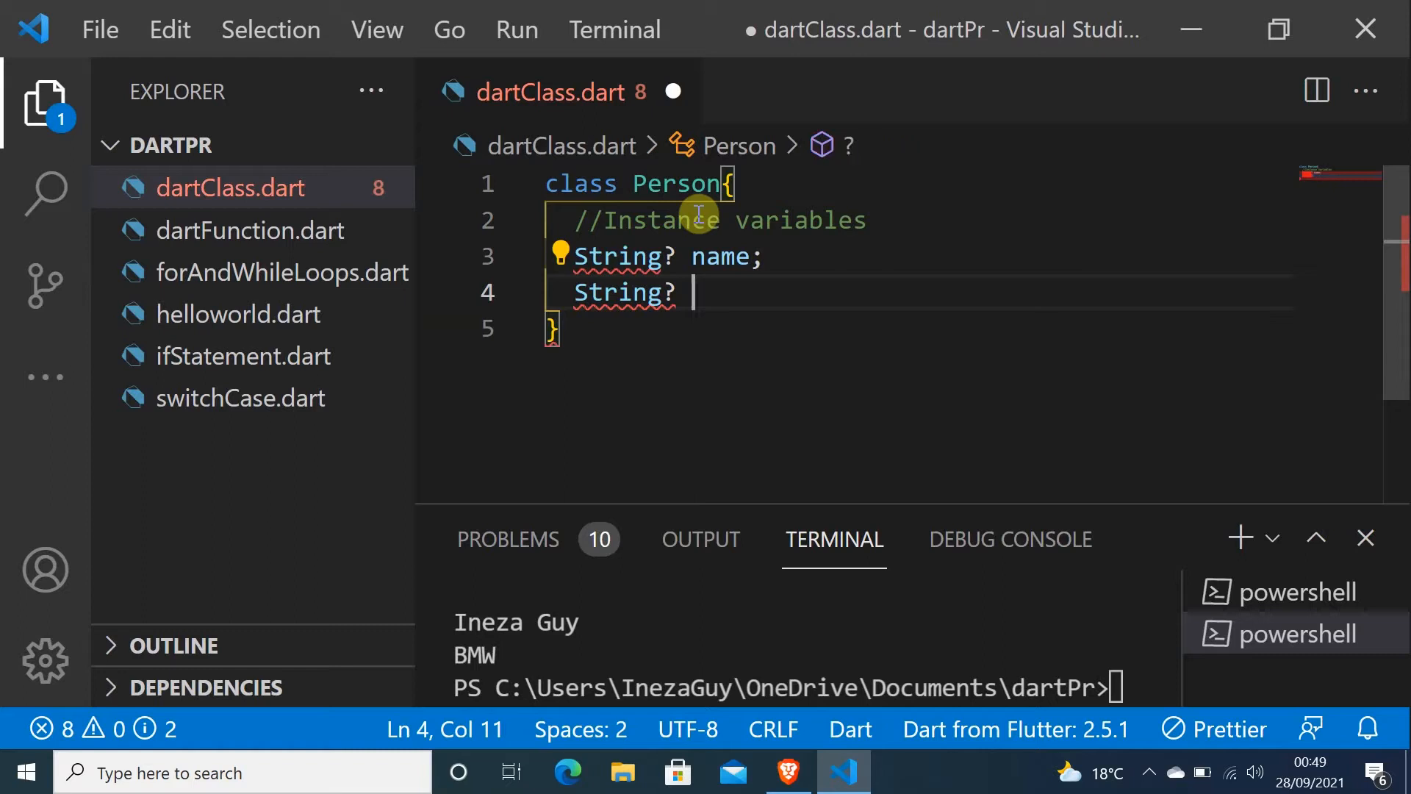
type("surn")
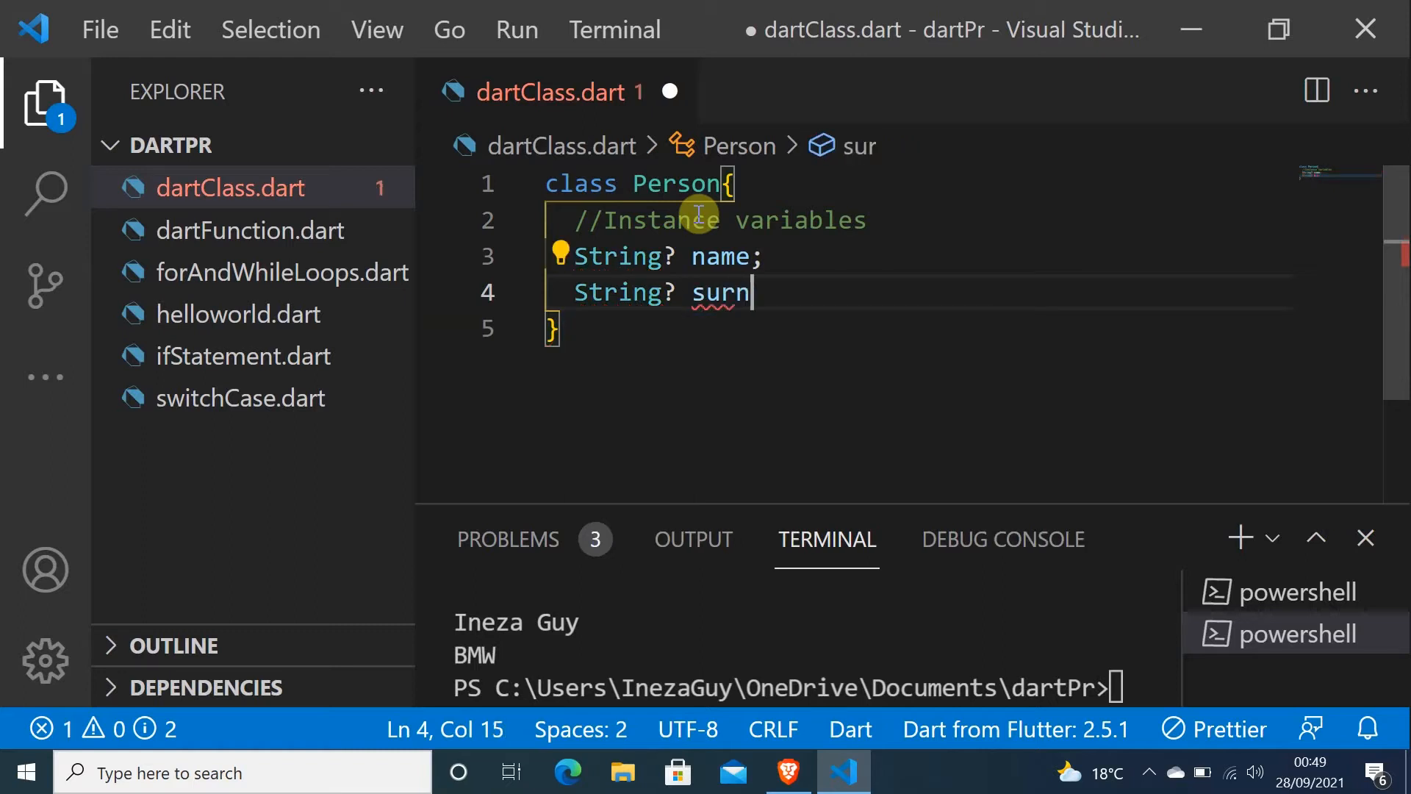
type("ame")
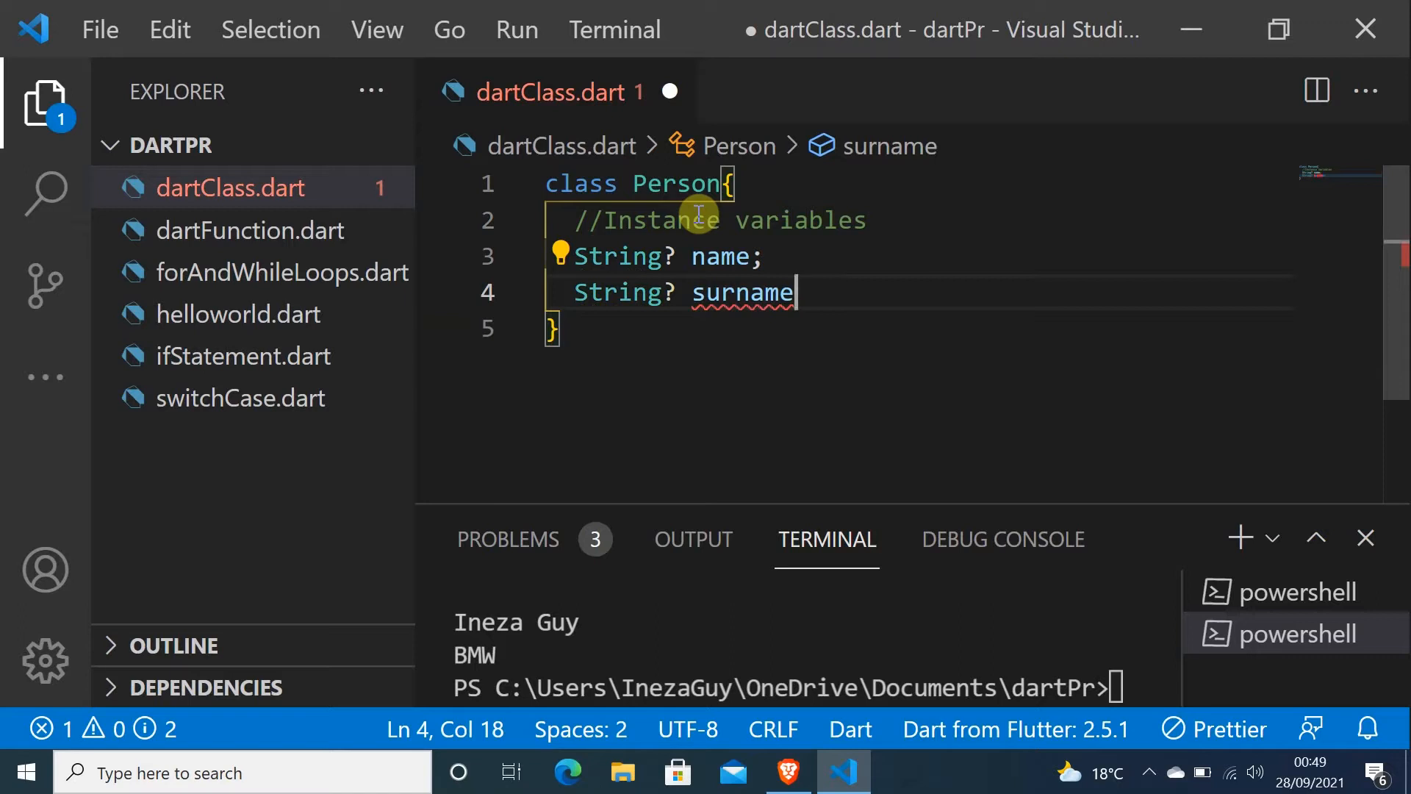
type(";")
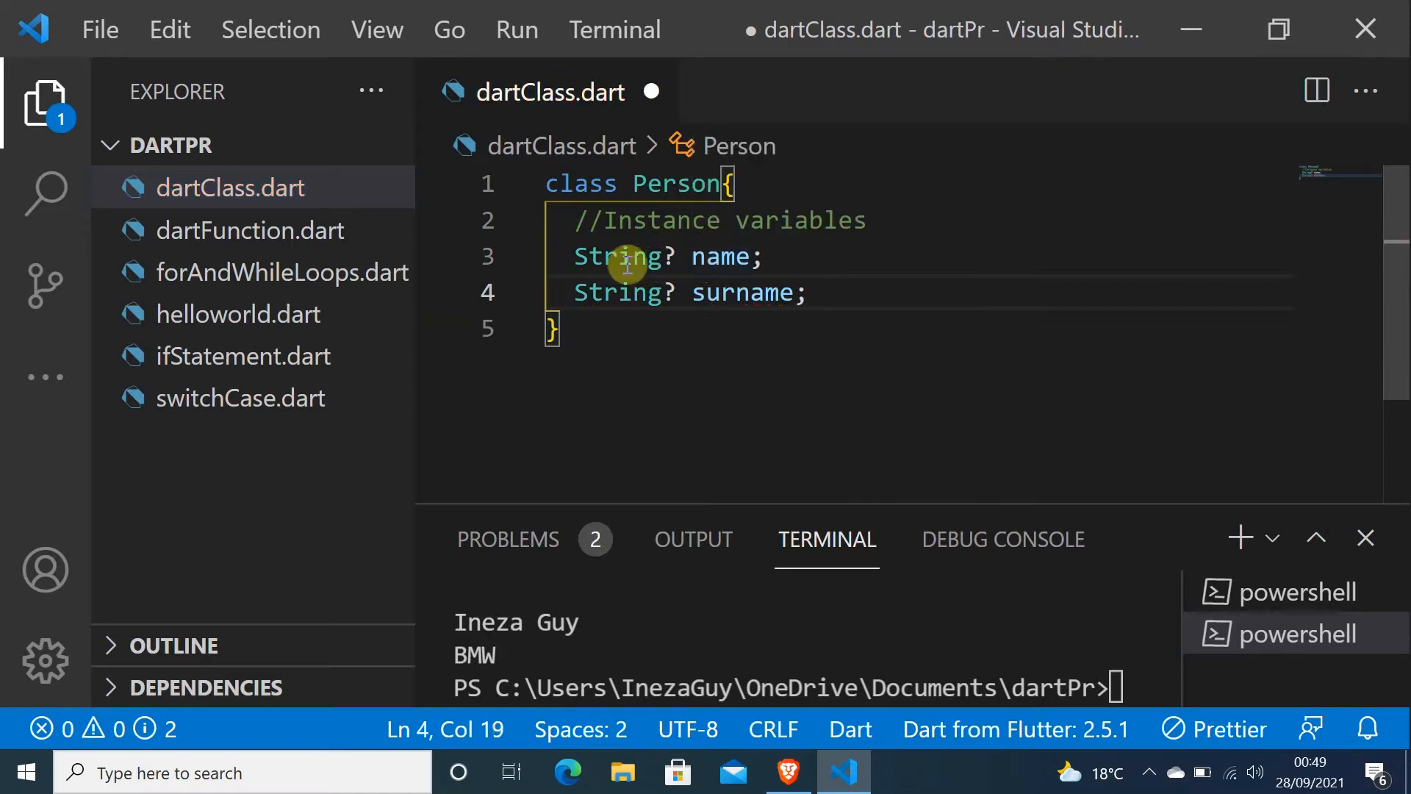
mouse_move(725, 257)
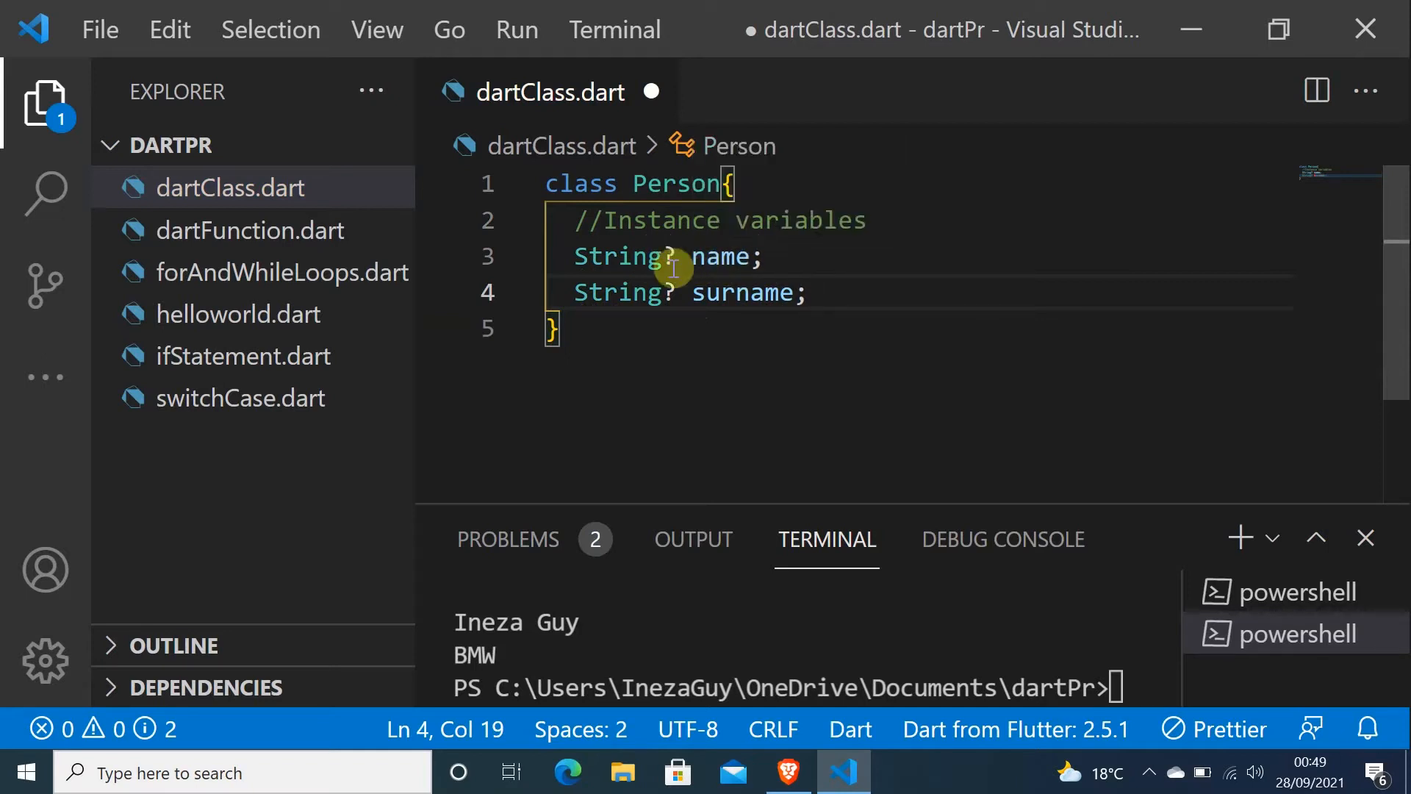
mouse_move(723, 258)
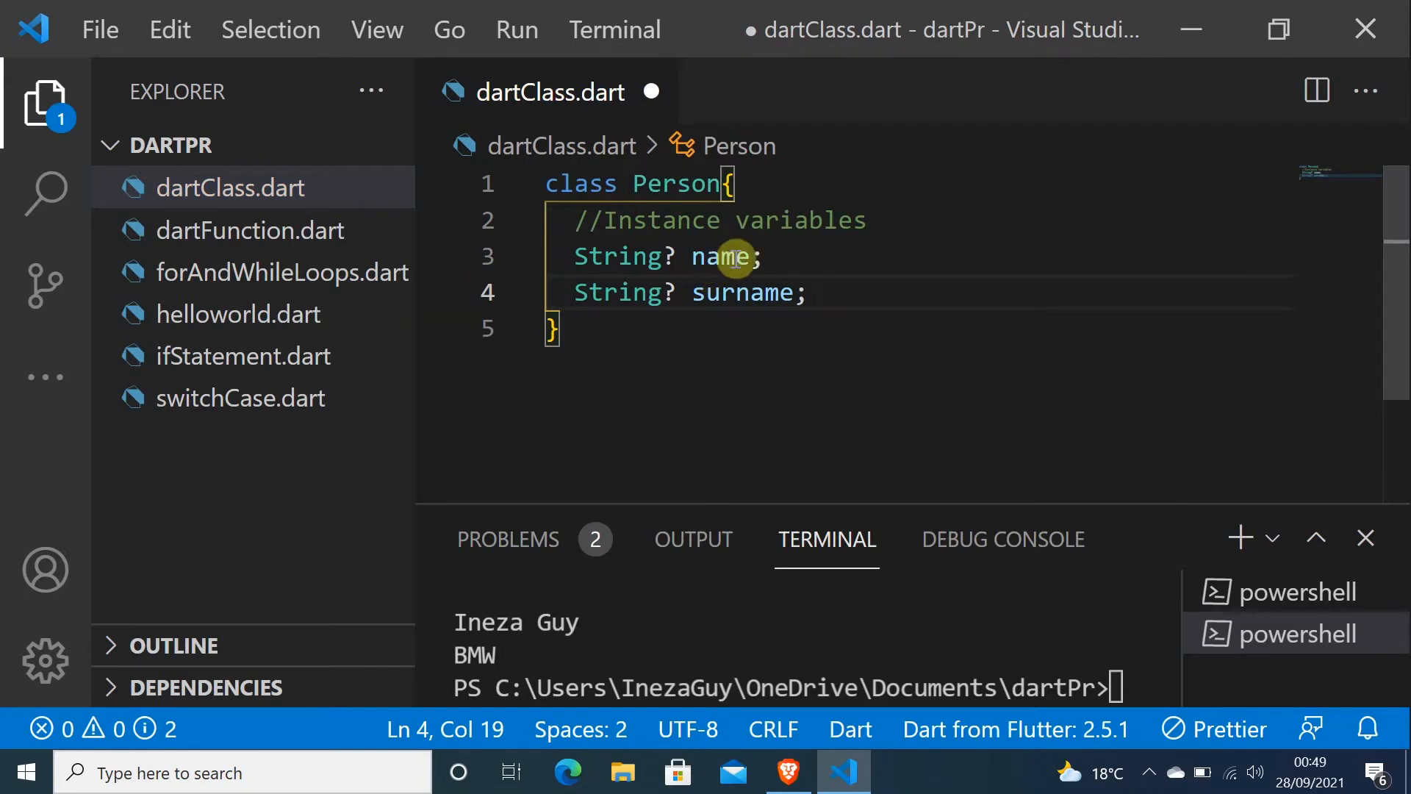
mouse_move(673, 297)
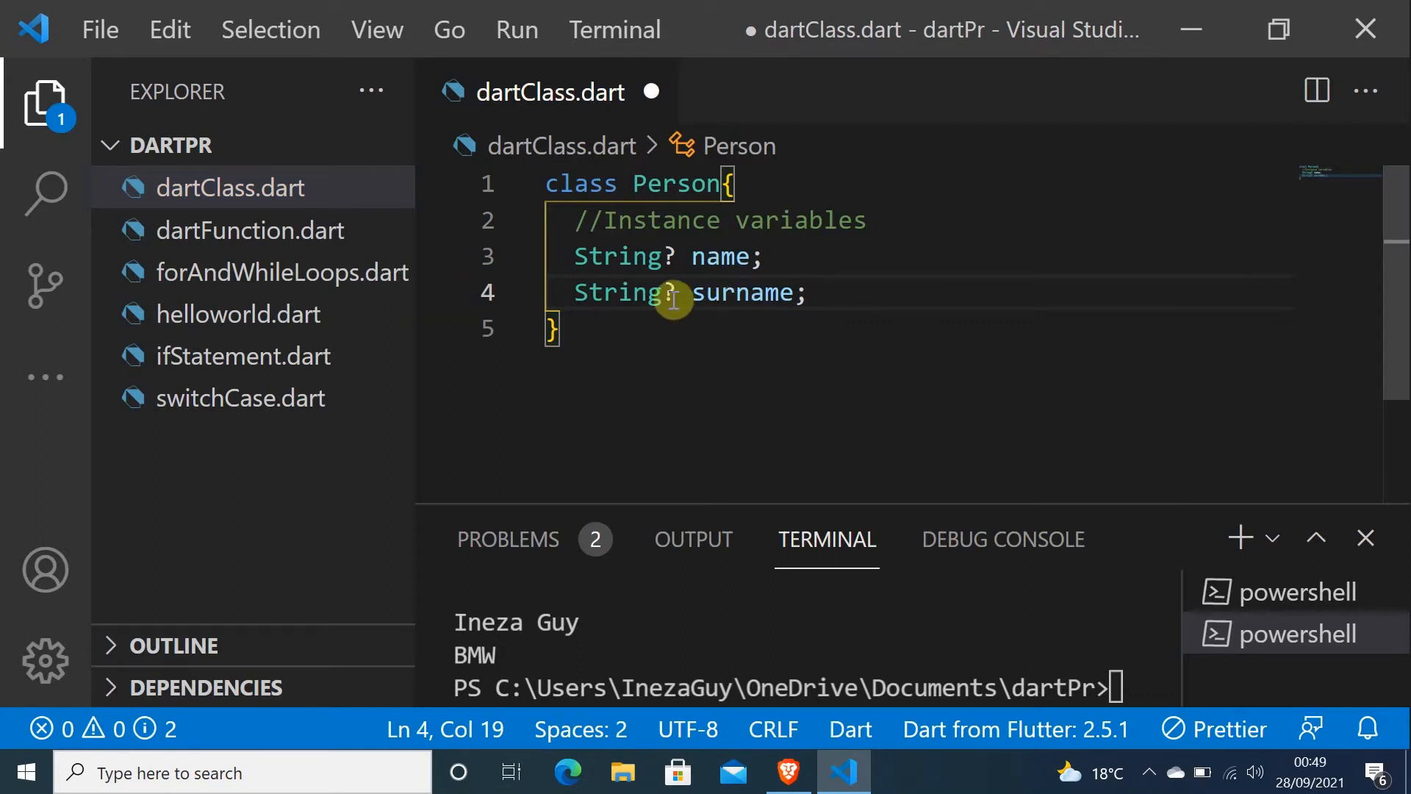
mouse_move(869, 316)
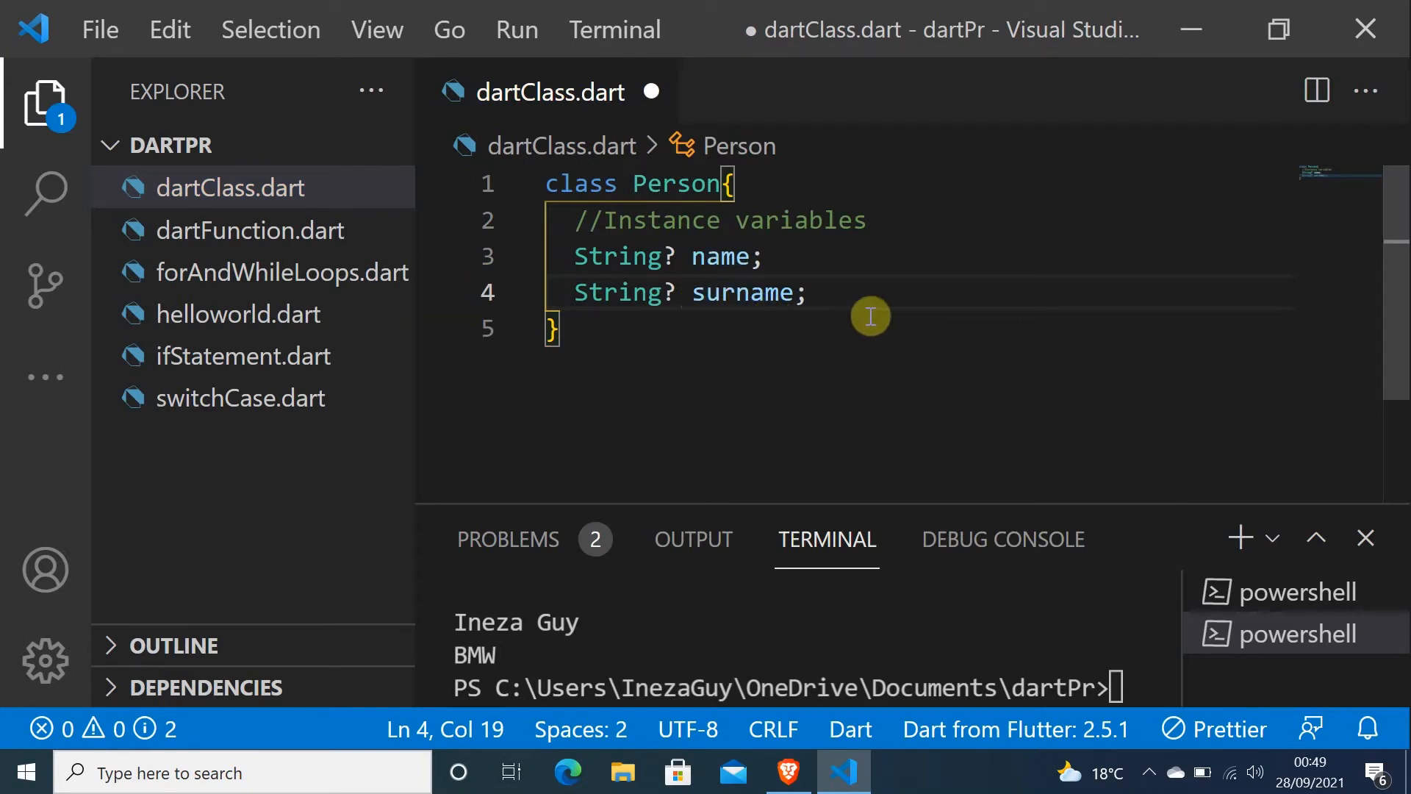
Add a // Constructor comment and the signature Person(String name, String surname)
key("enter")
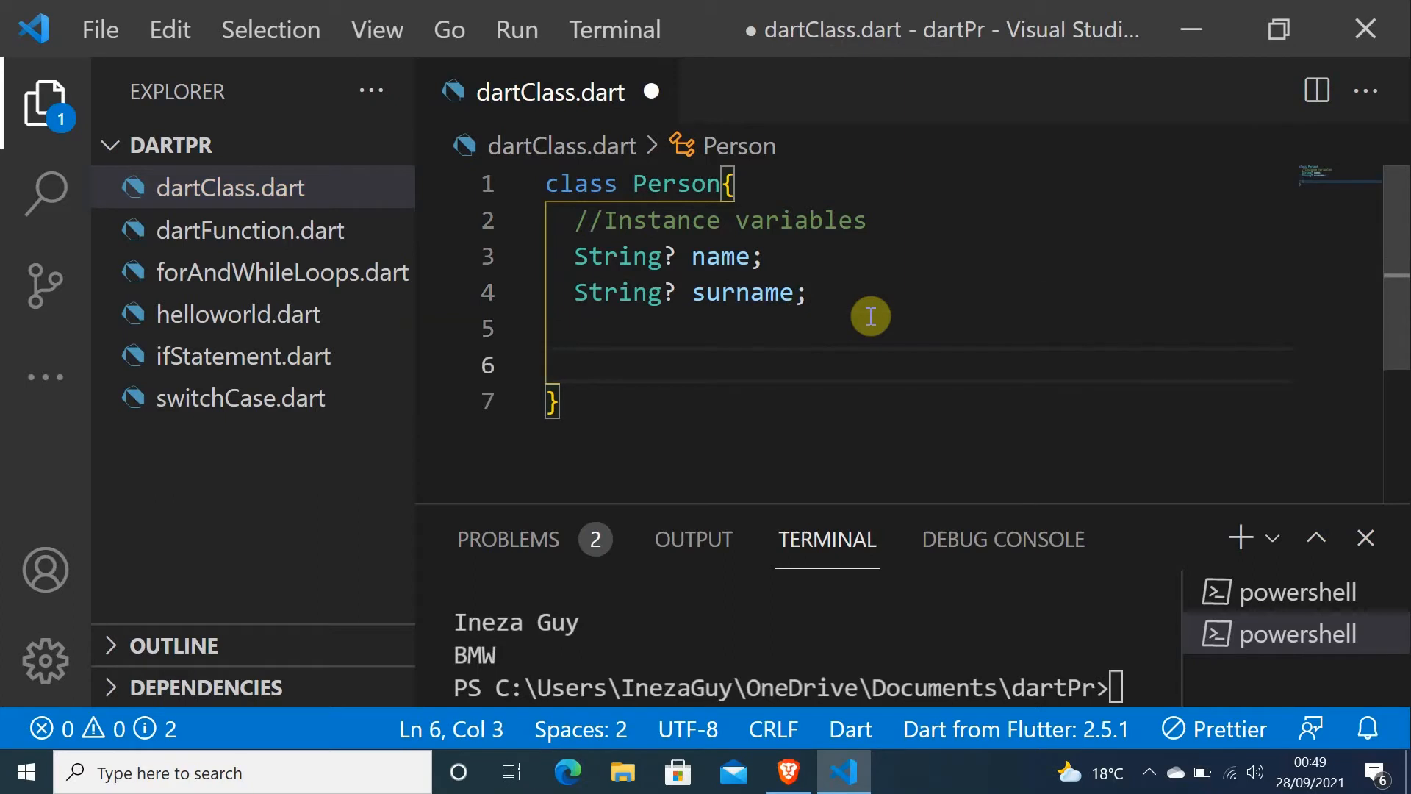
type("//")
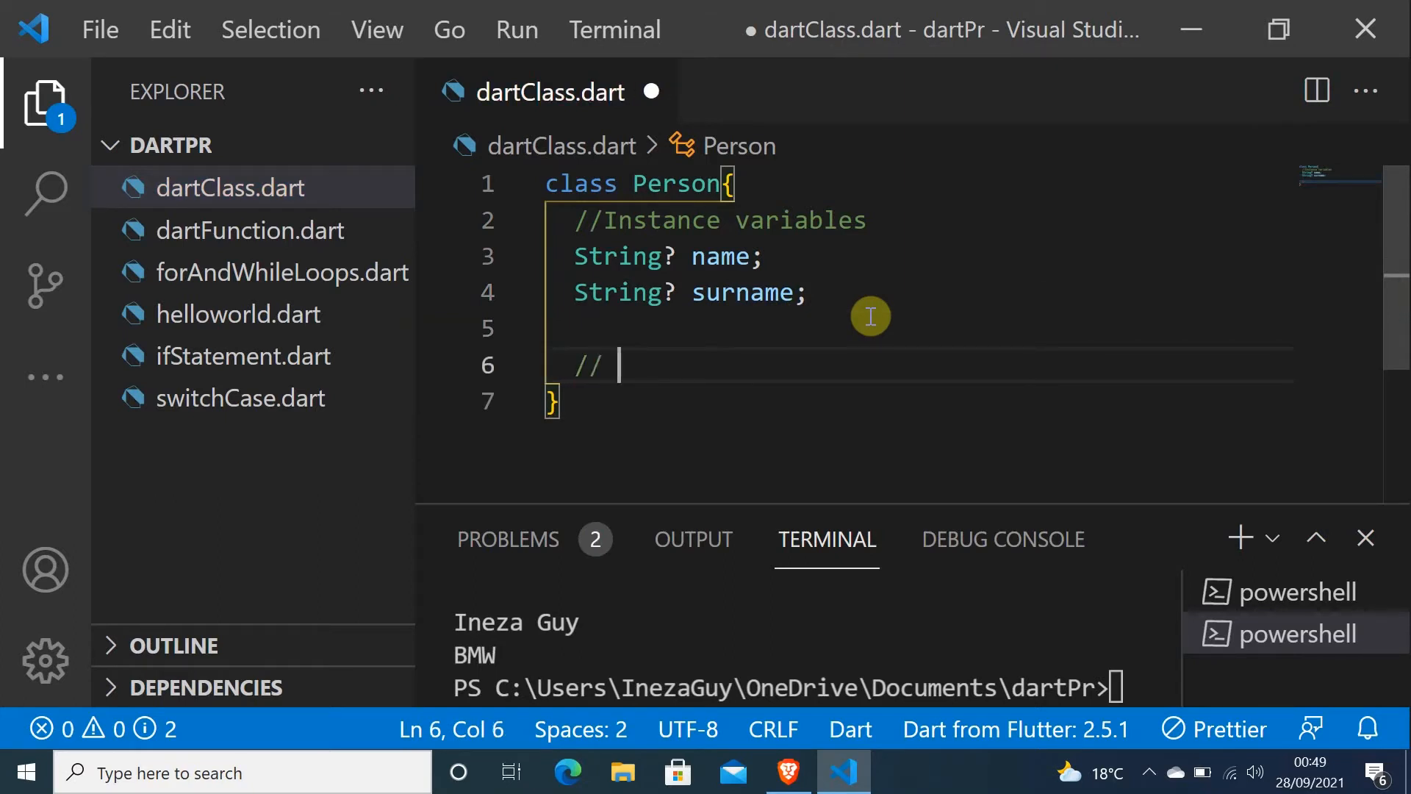
type("Constructor")
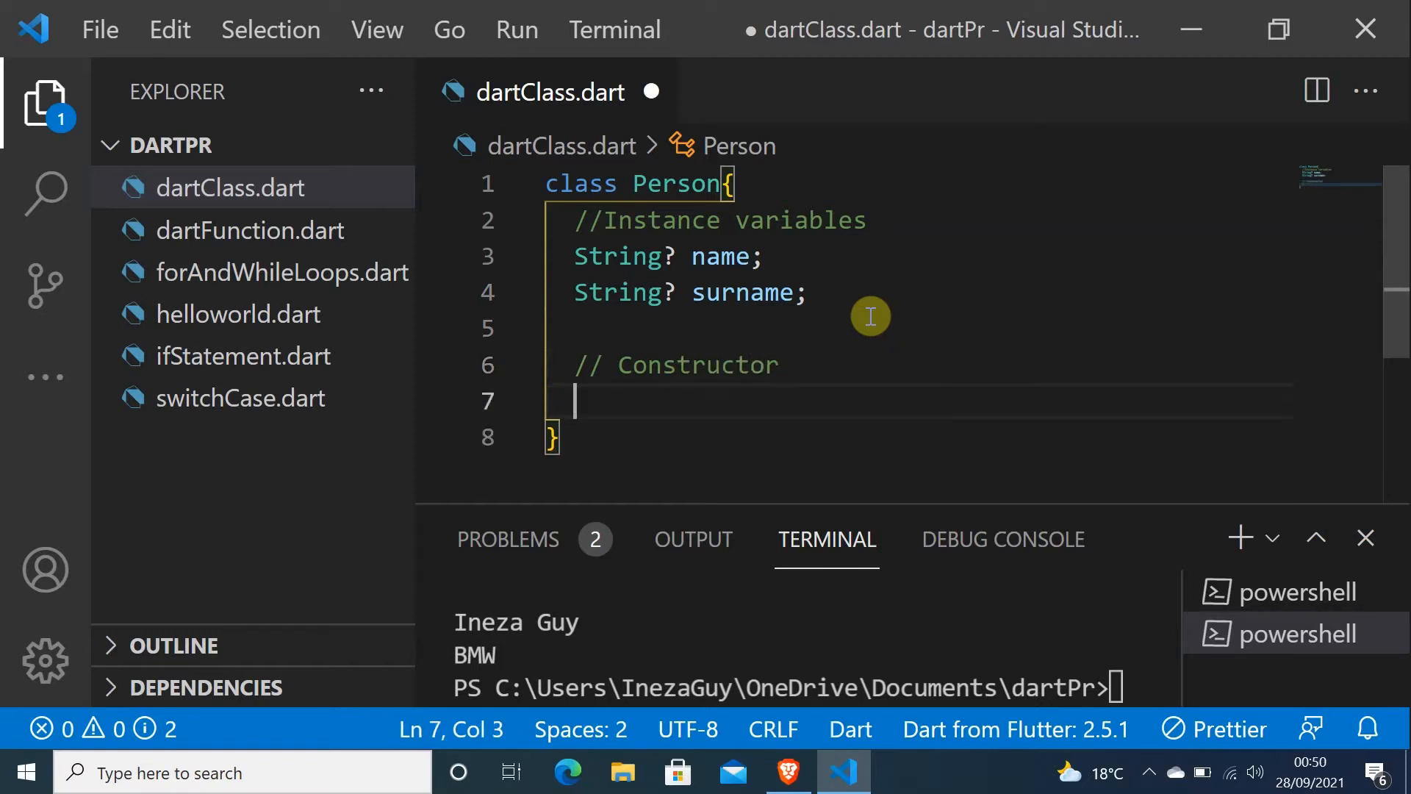
mouse_move(590, 362)
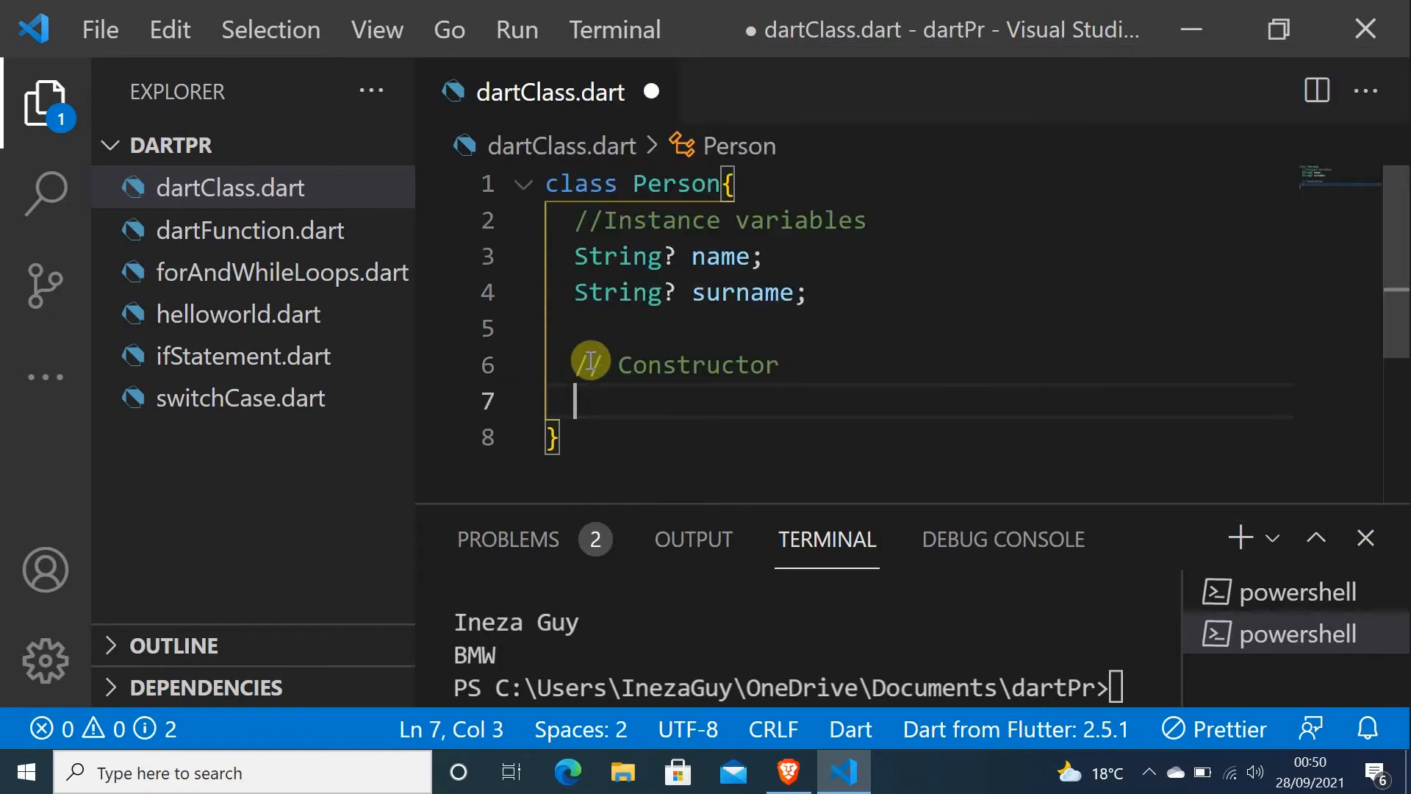
mouse_move(650, 184)
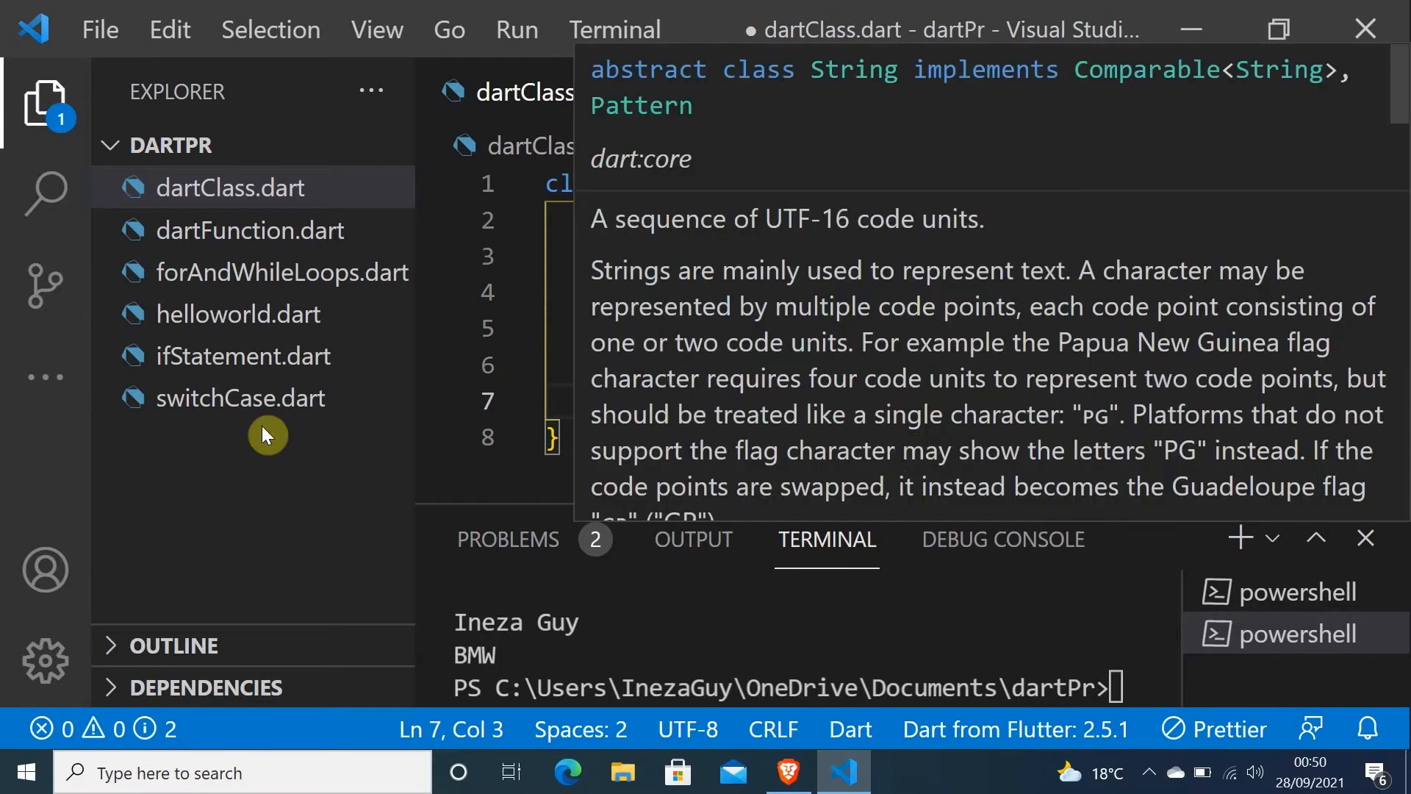
type("Per")
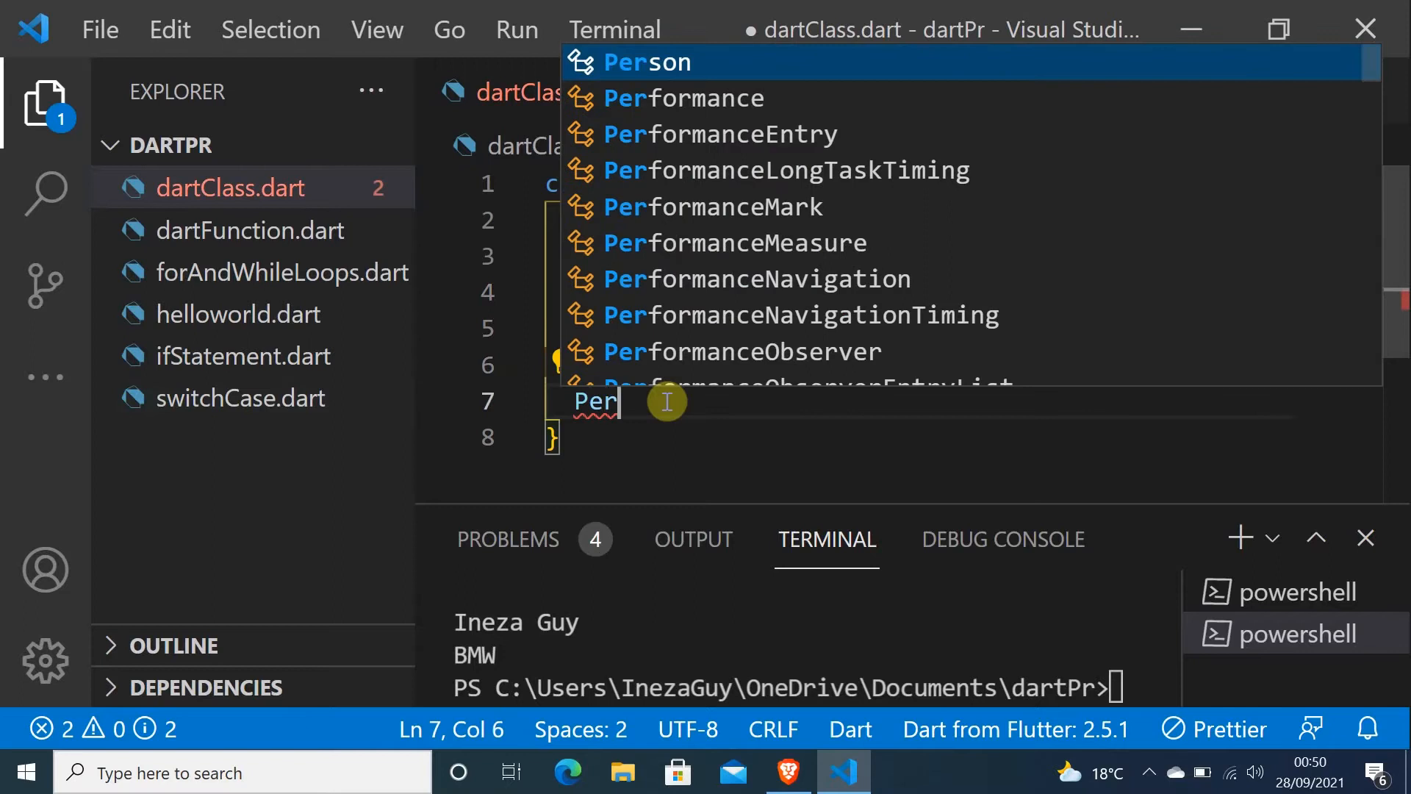
type("son")
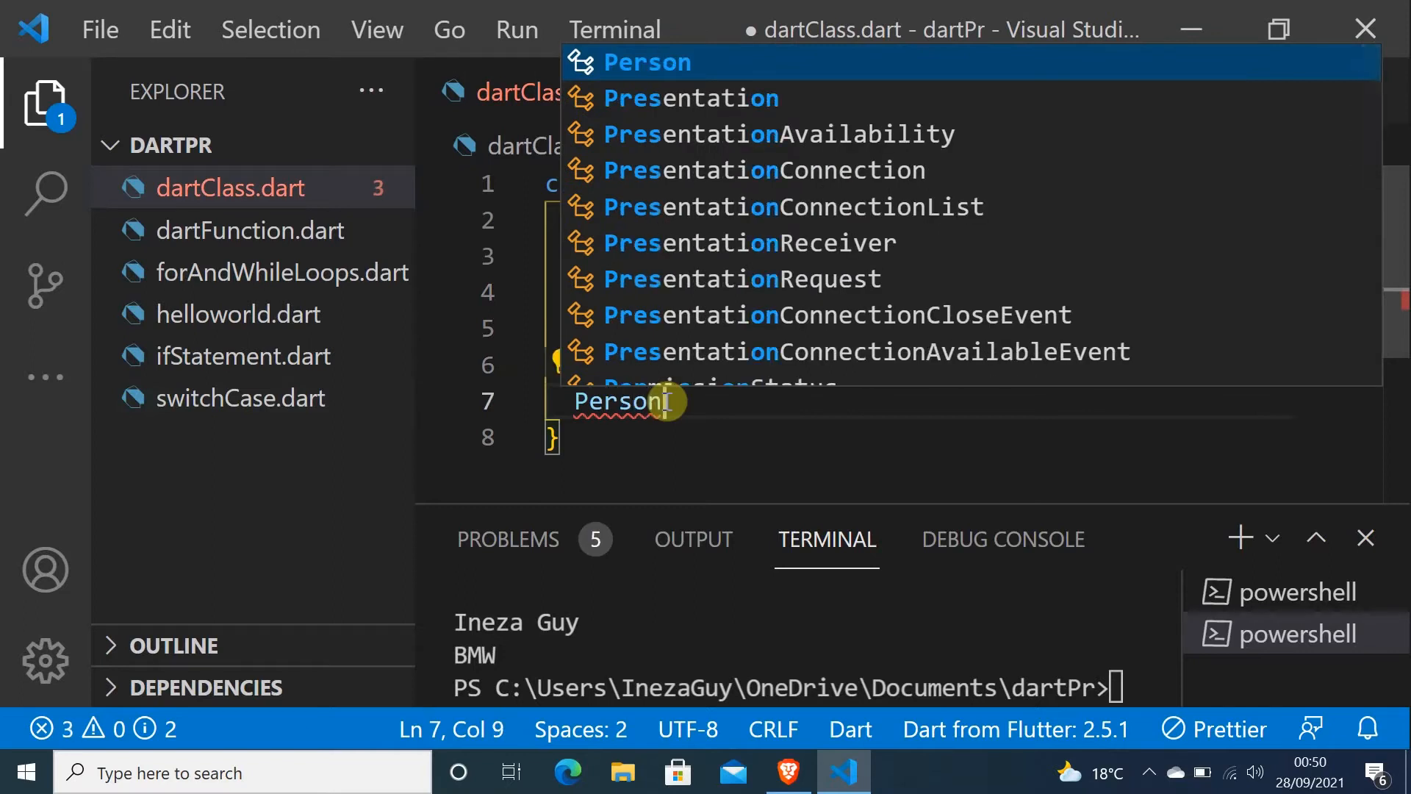
type("(S")
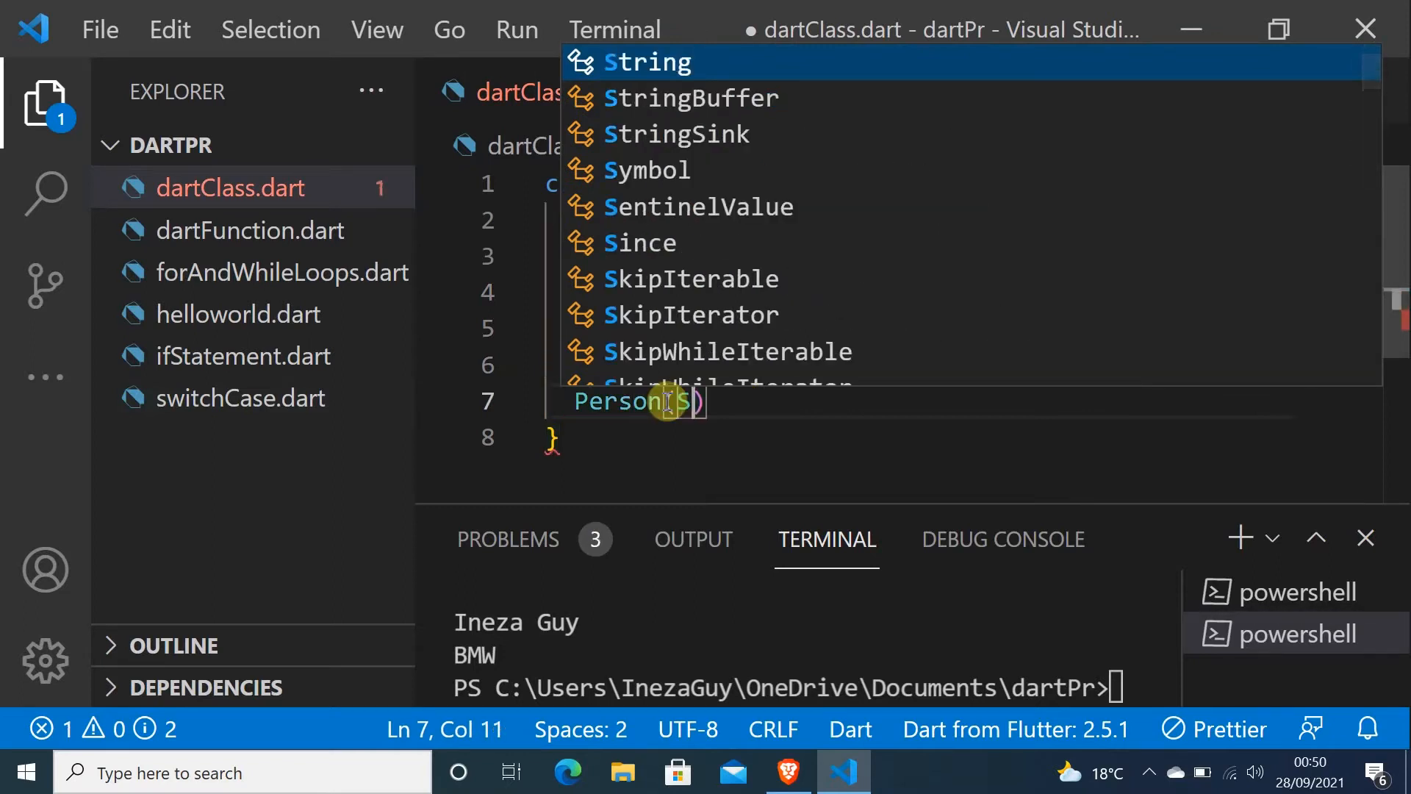
type("tring name")
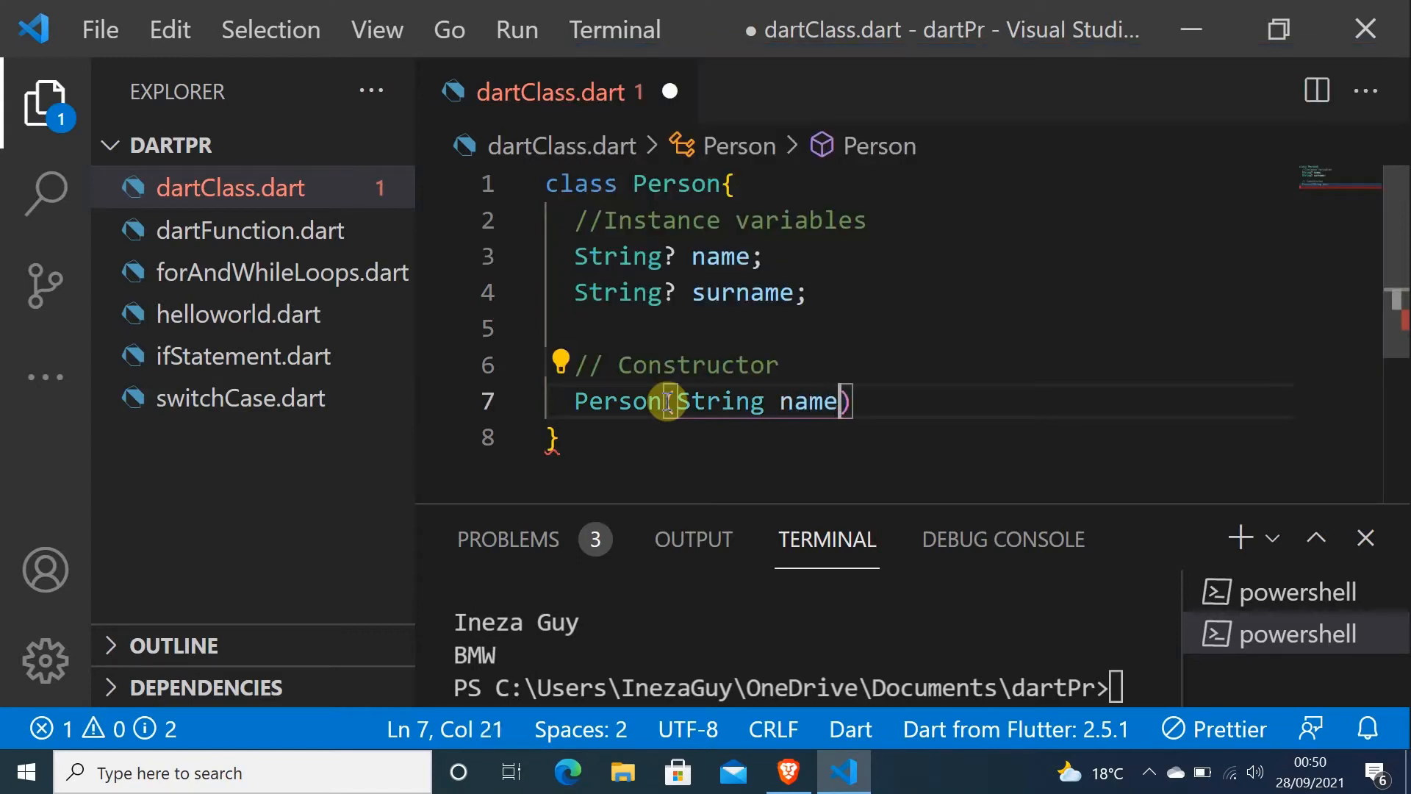
type(", String sur")
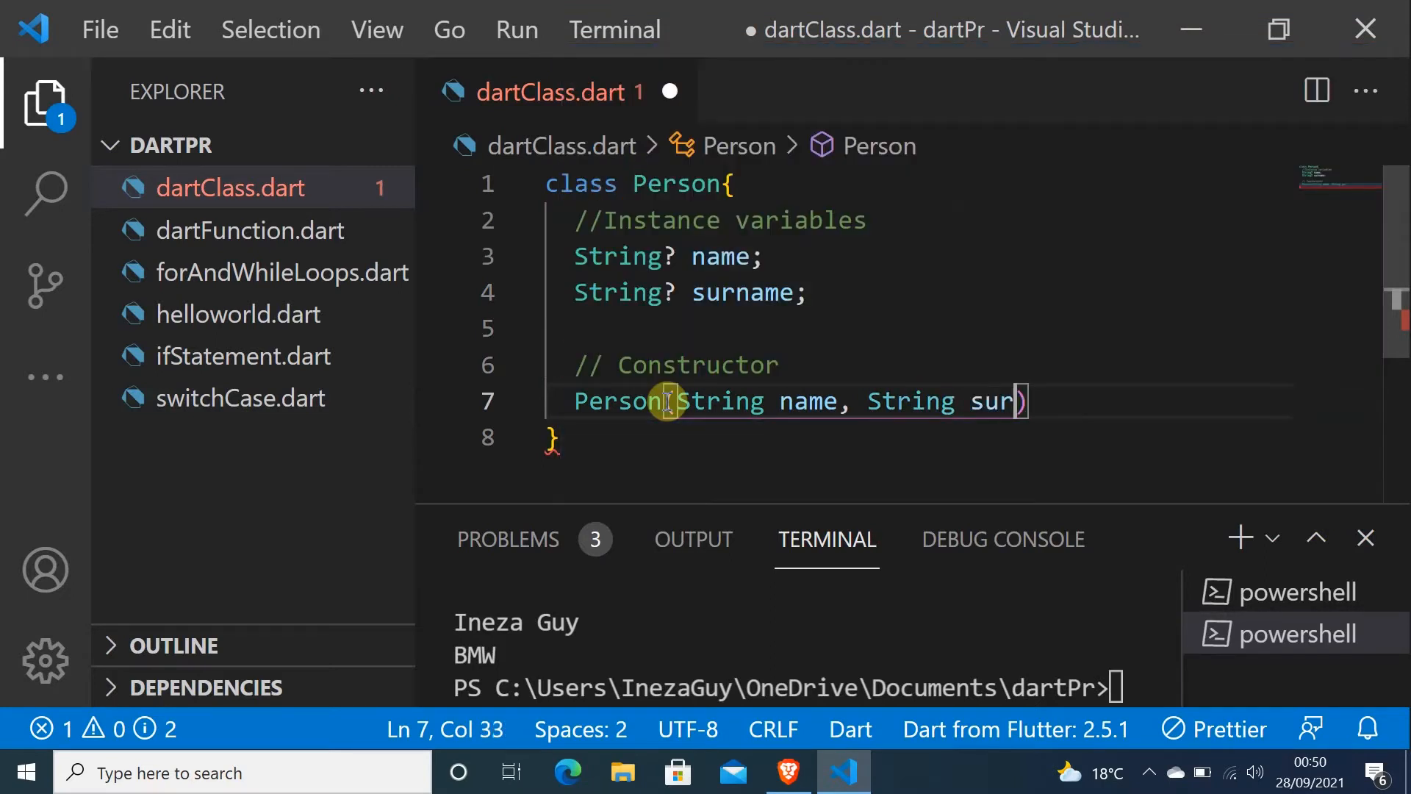
type("na")
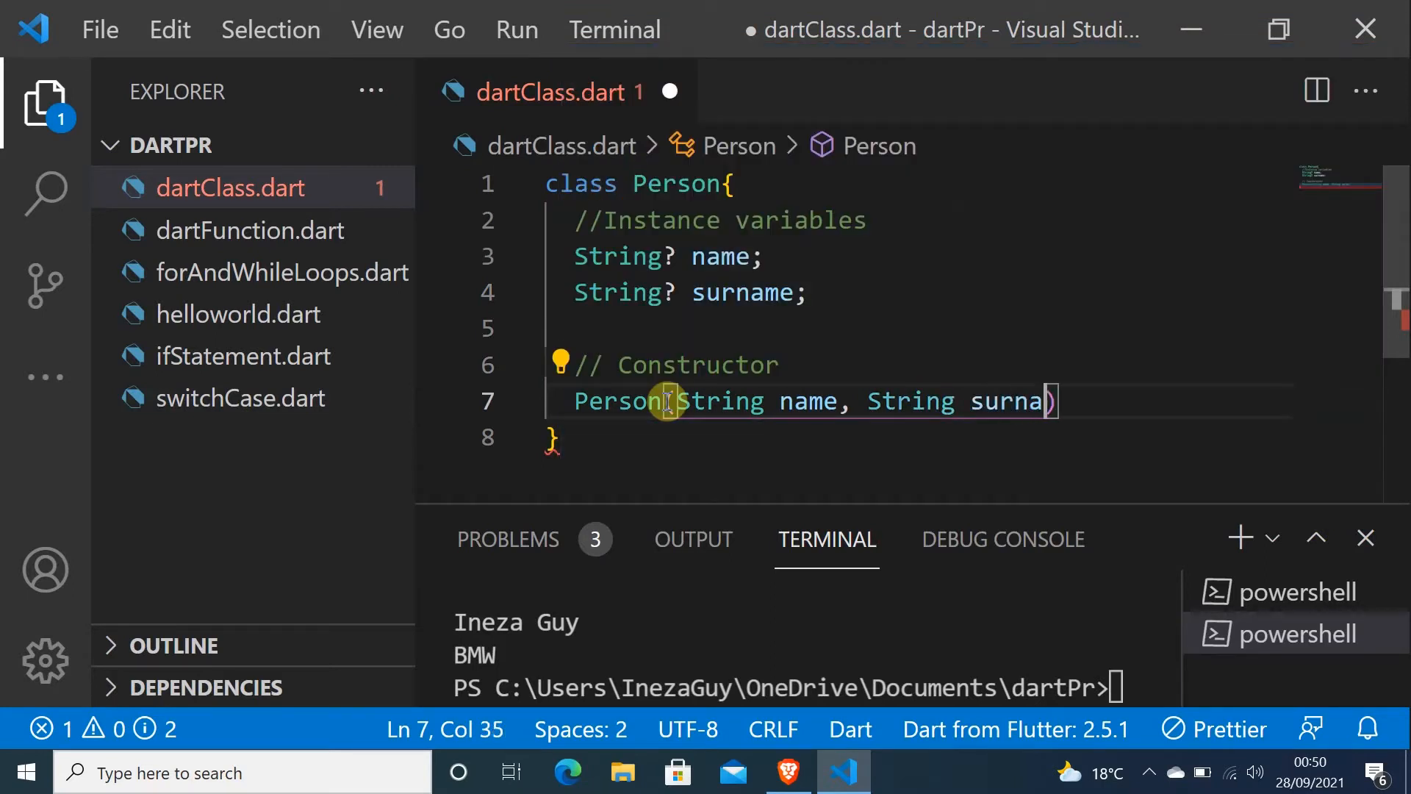
type("me")
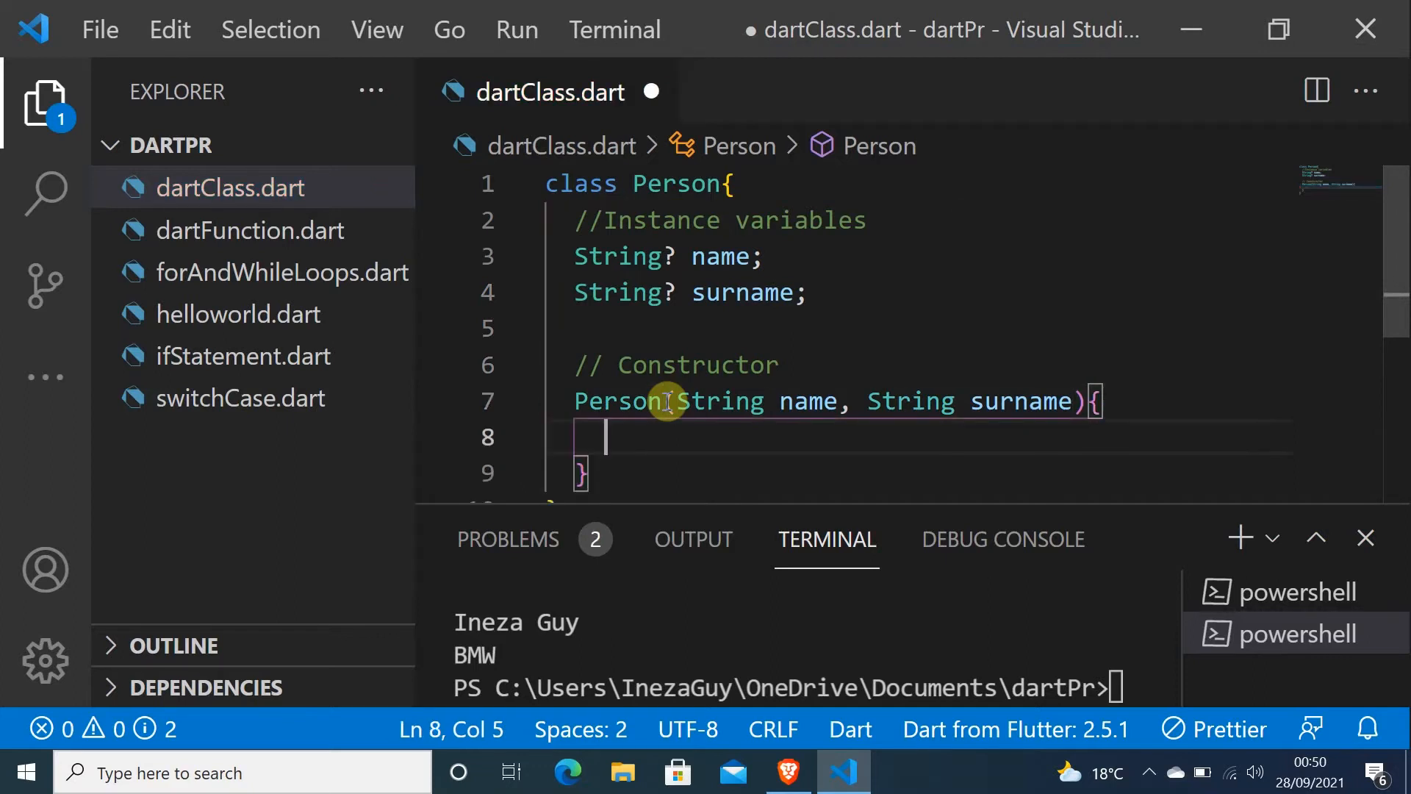
Assign this.name = name and this.surname = surname in the constructor body
type("this")
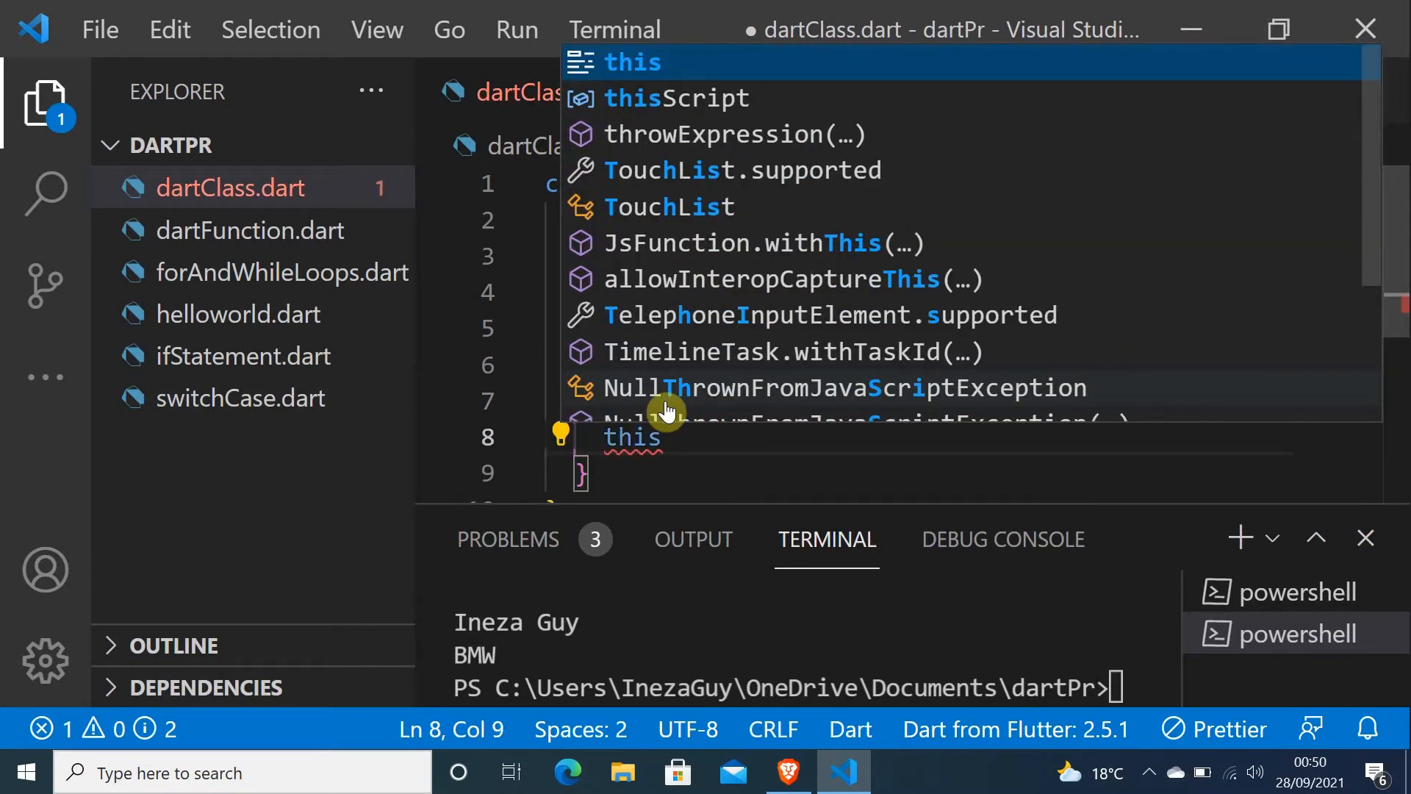
type(".name")
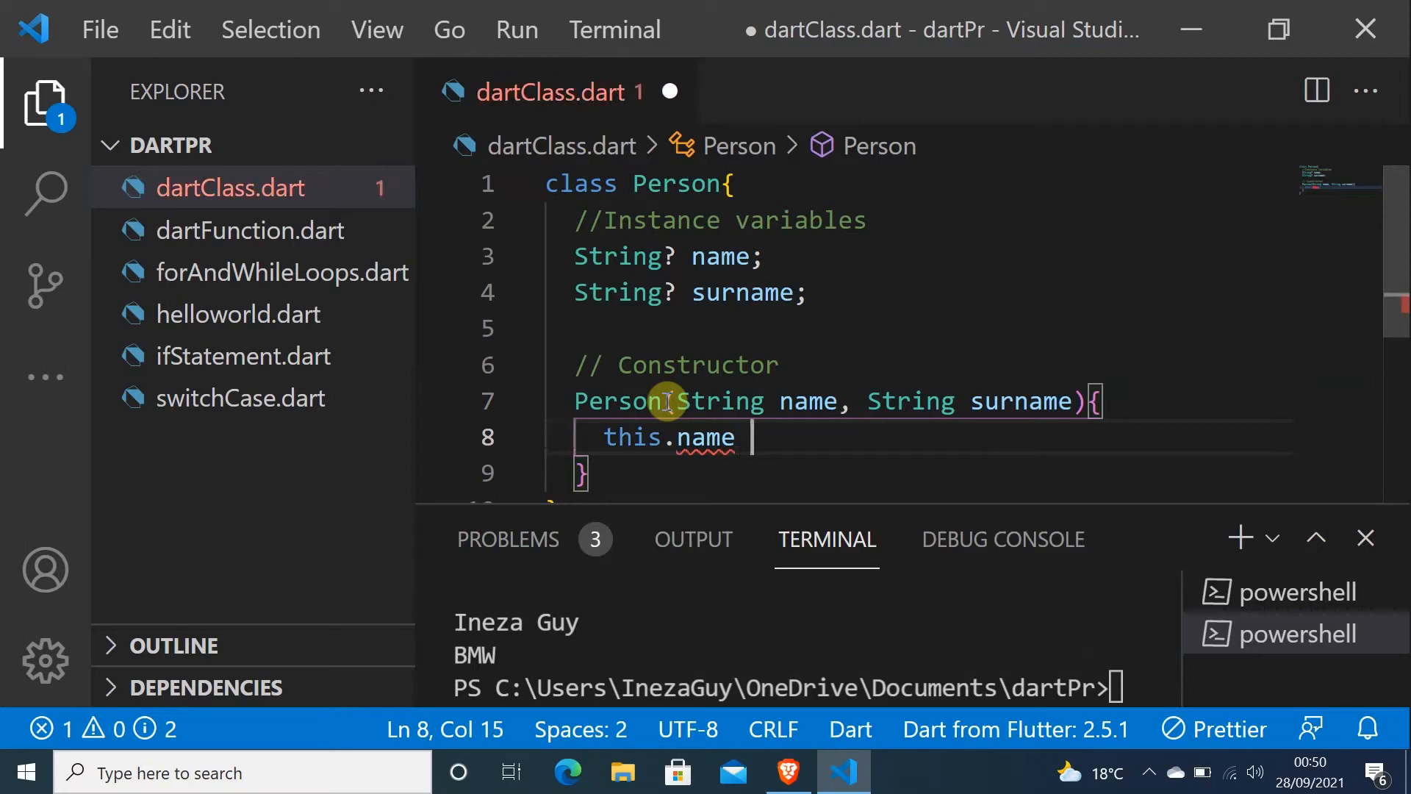
type("= name;")
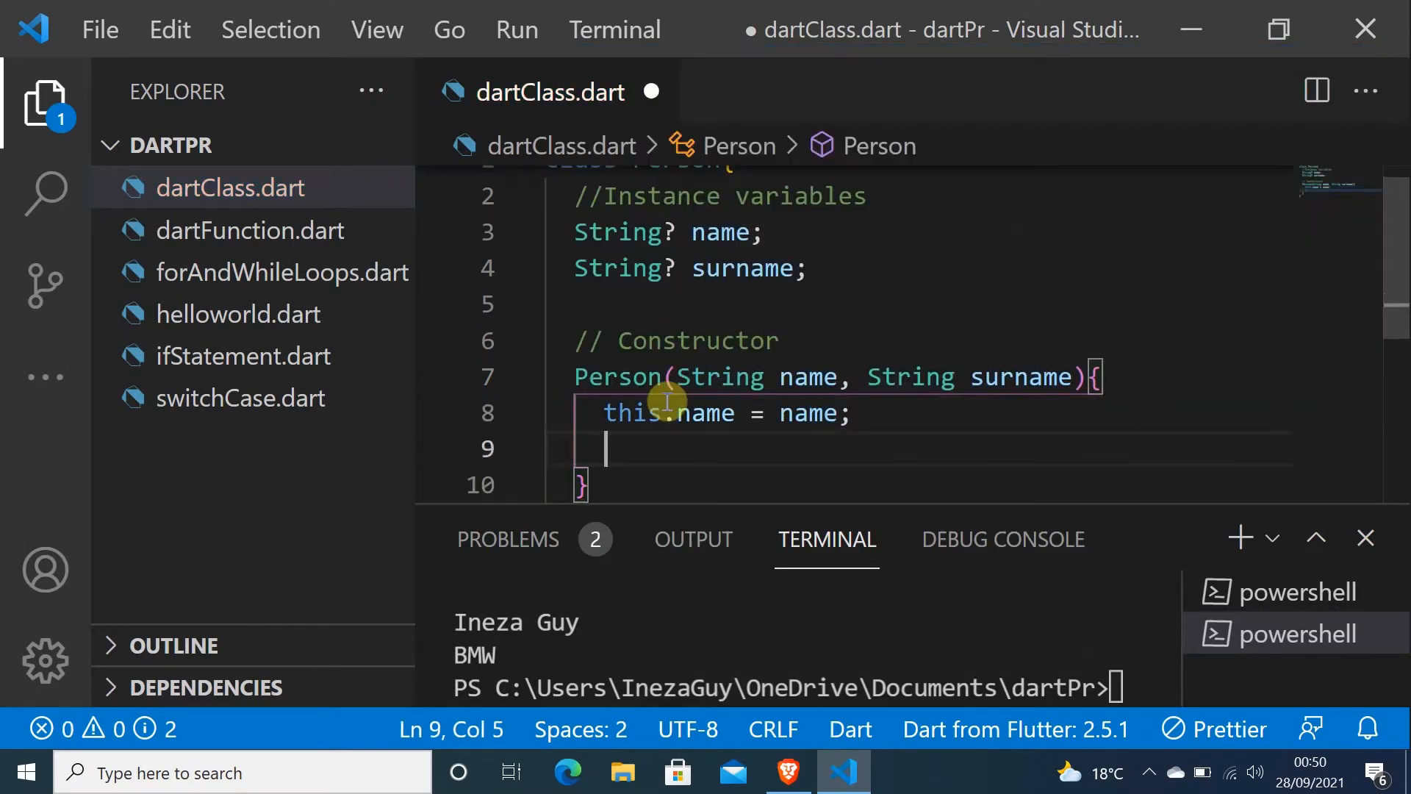
type("this")
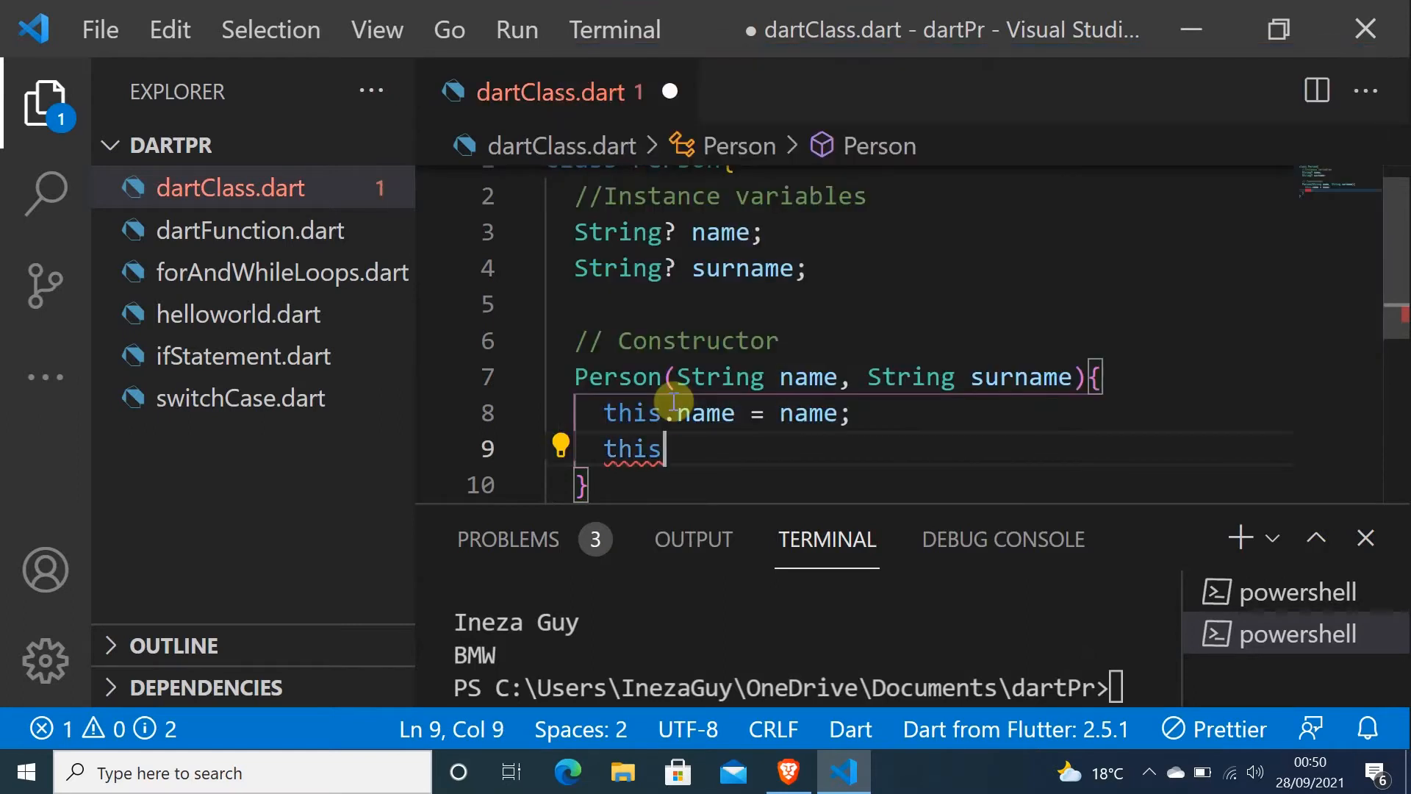
type(".surname =")
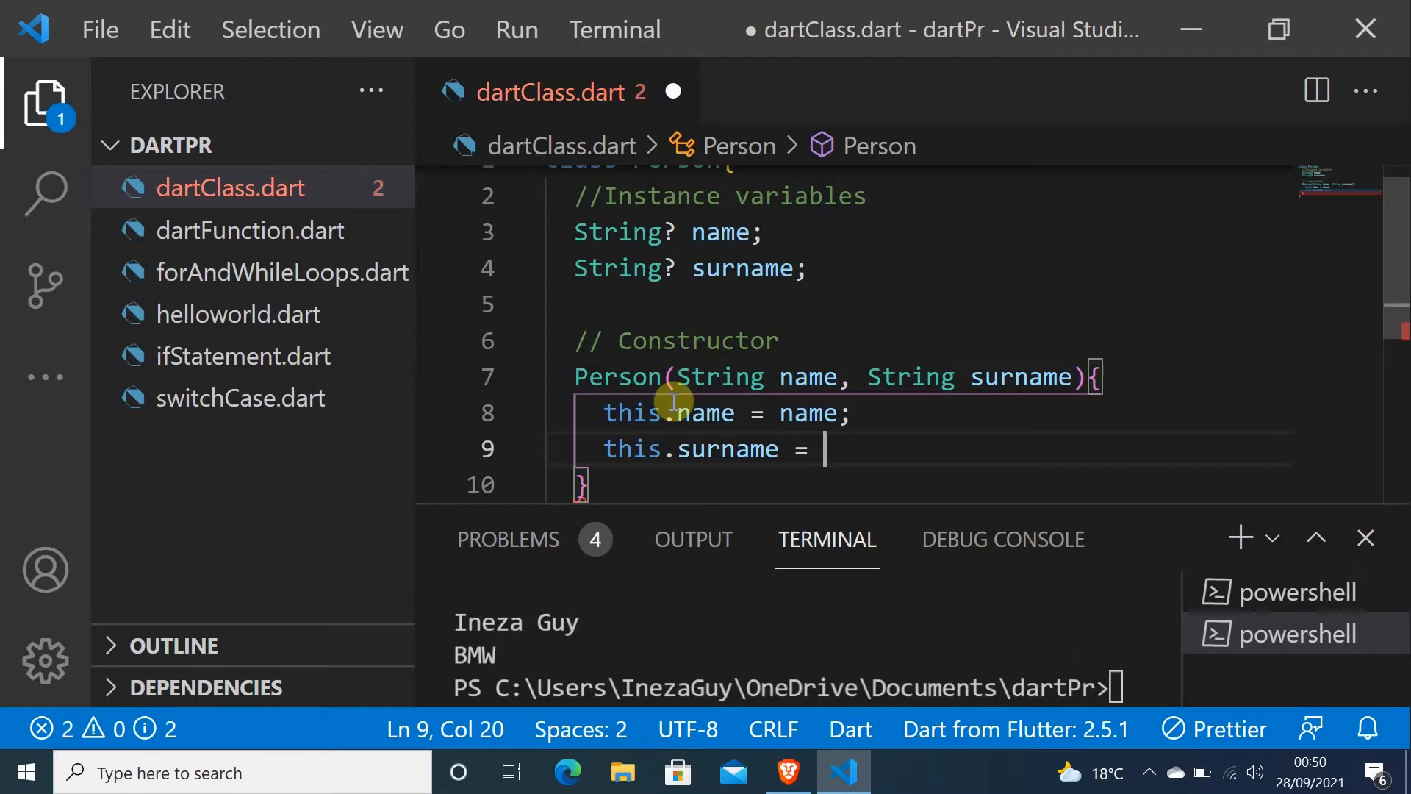
type("surname")
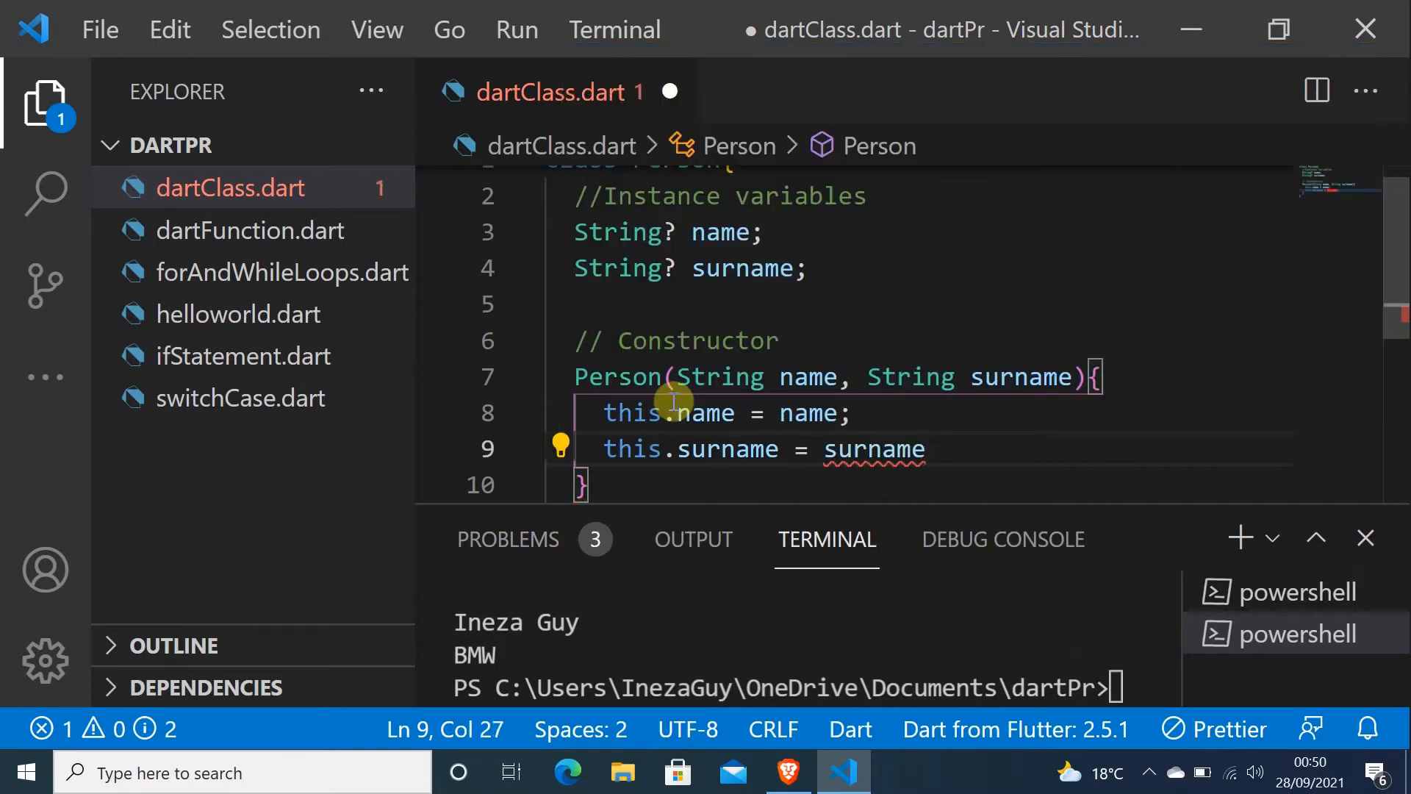
type(";")
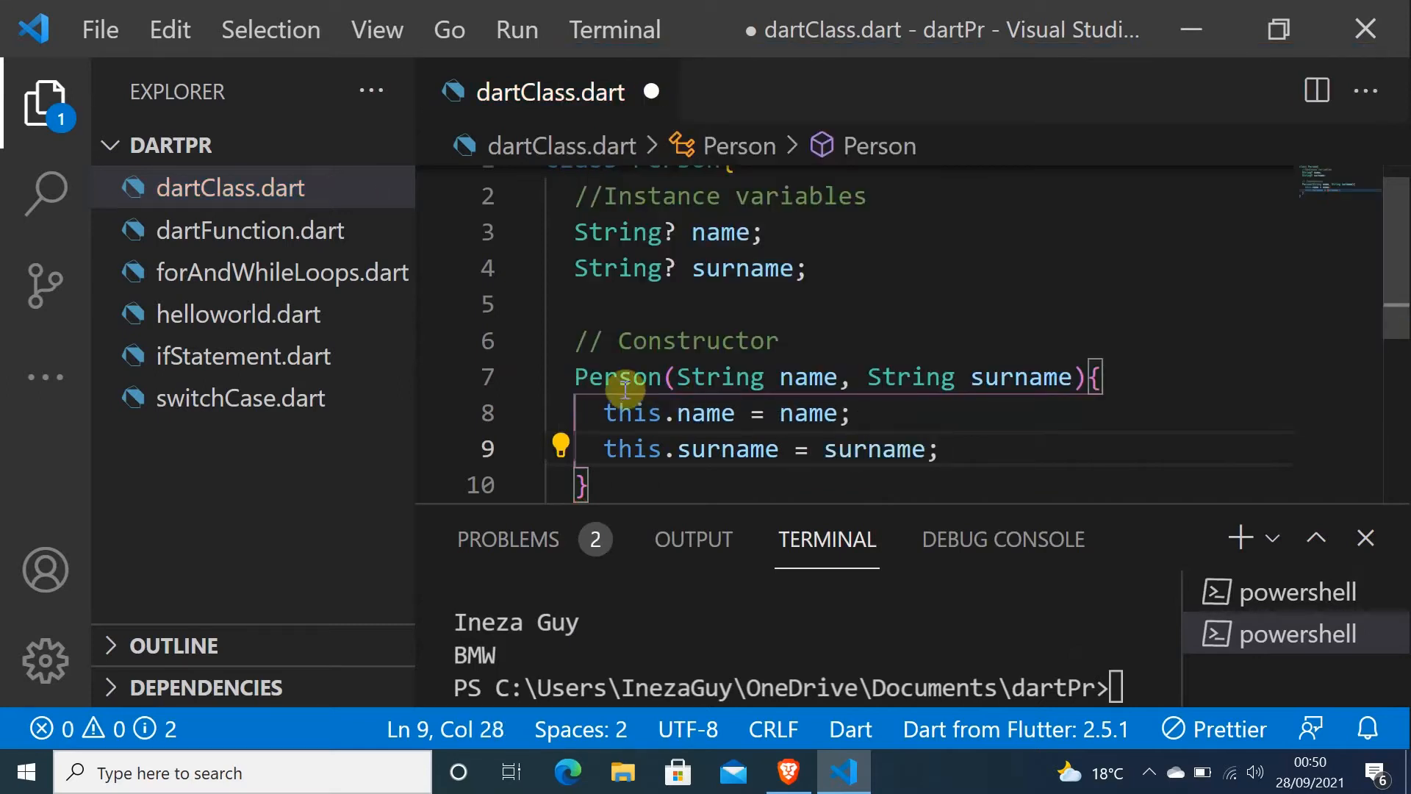
mouse_move(622, 377)
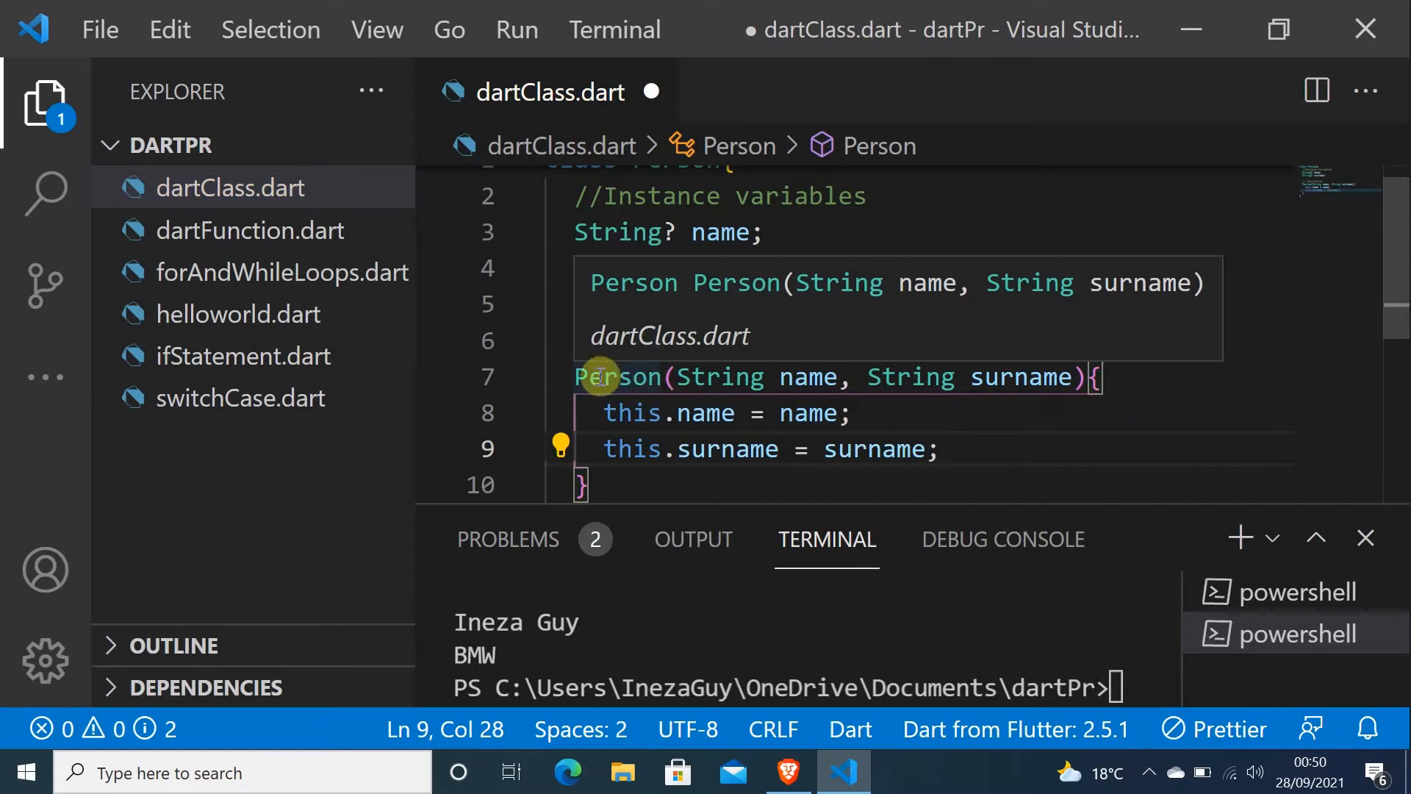
mouse_move(603, 362)
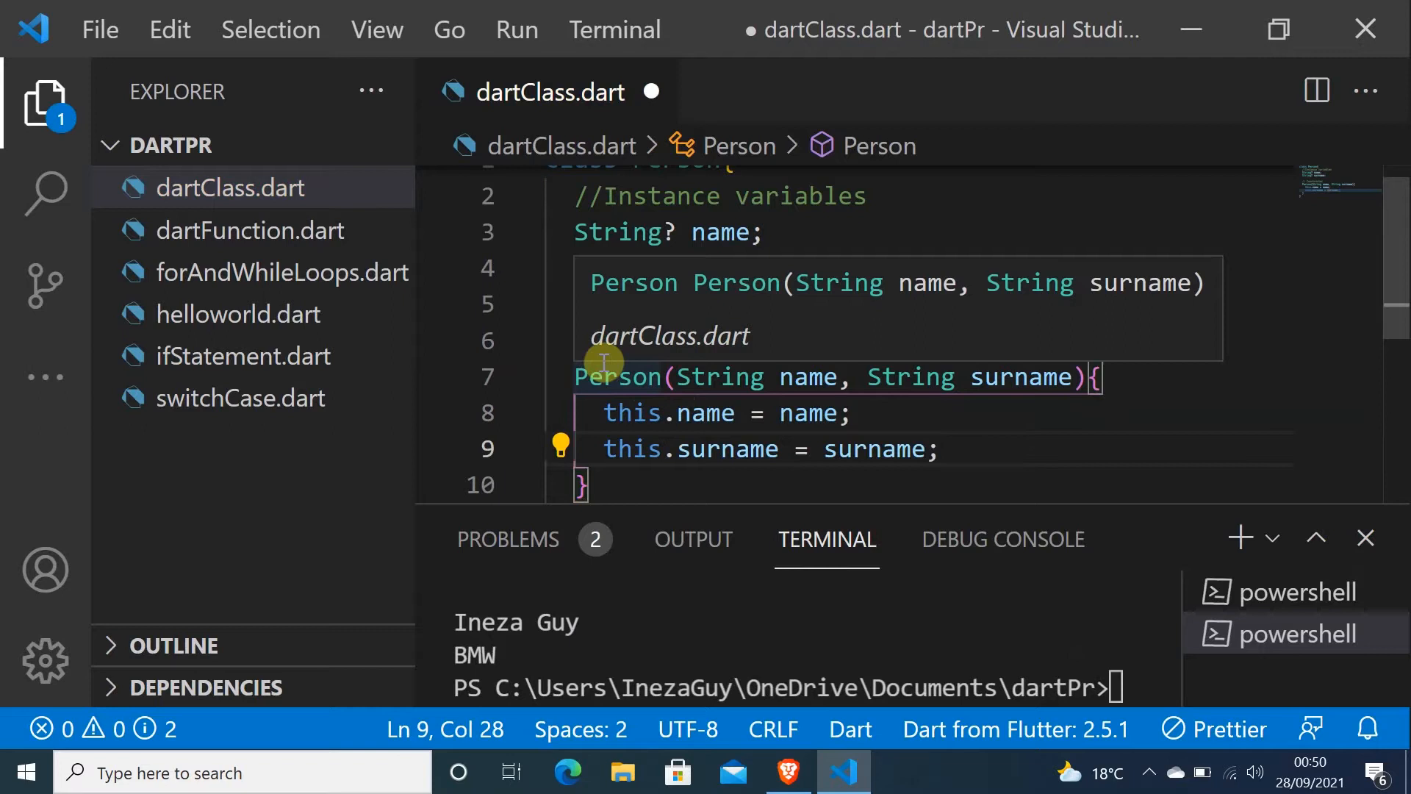
mouse_move(665, 382)
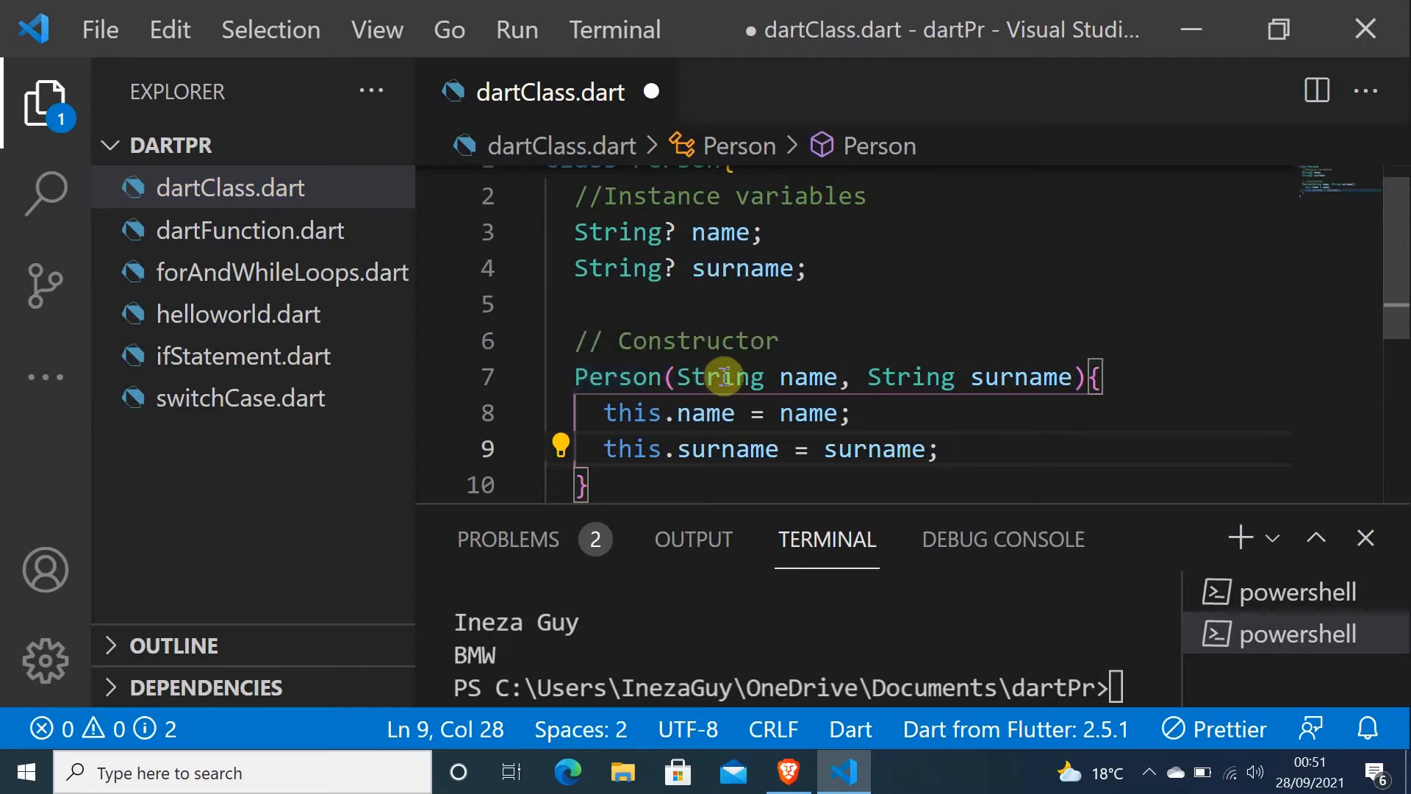
mouse_move(738, 376)
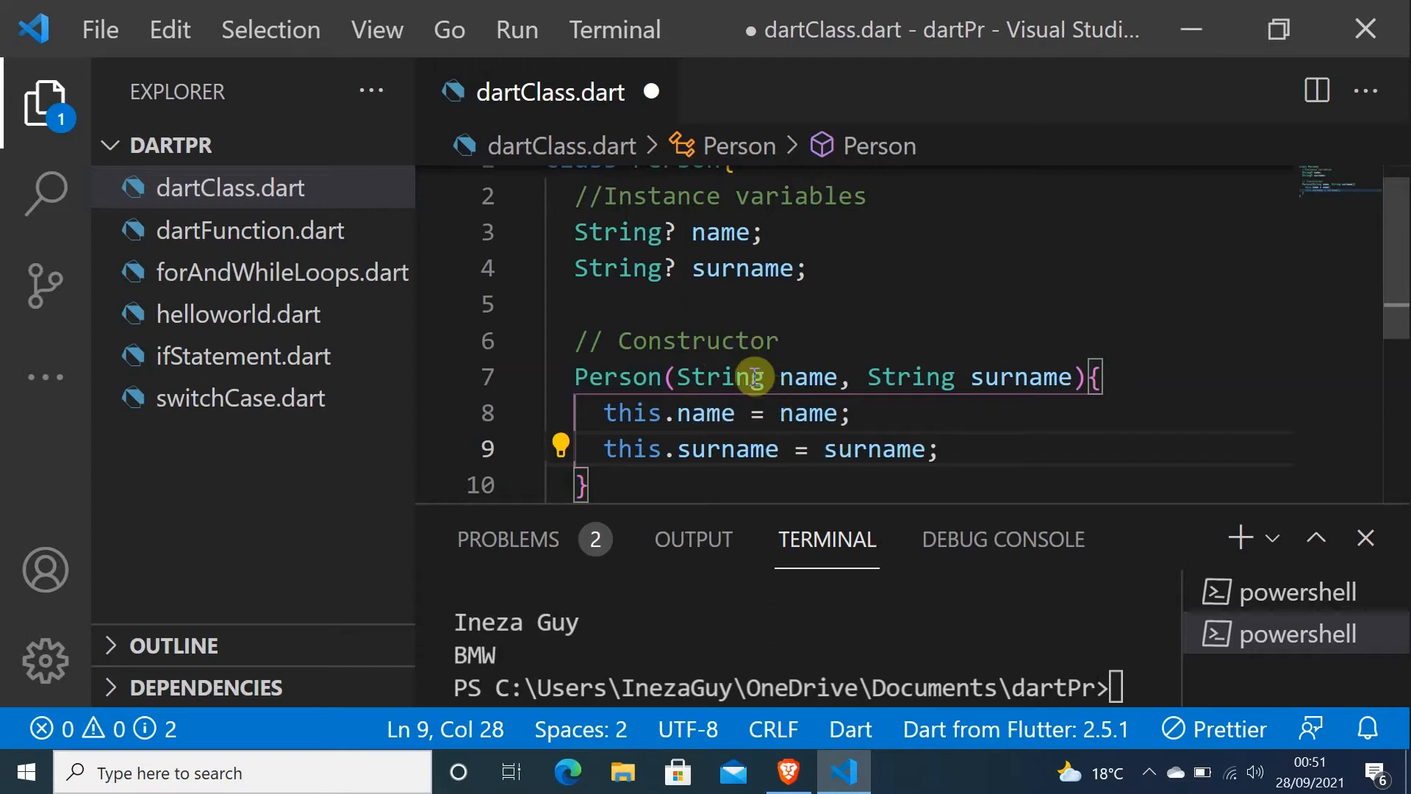
mouse_move(711, 376)
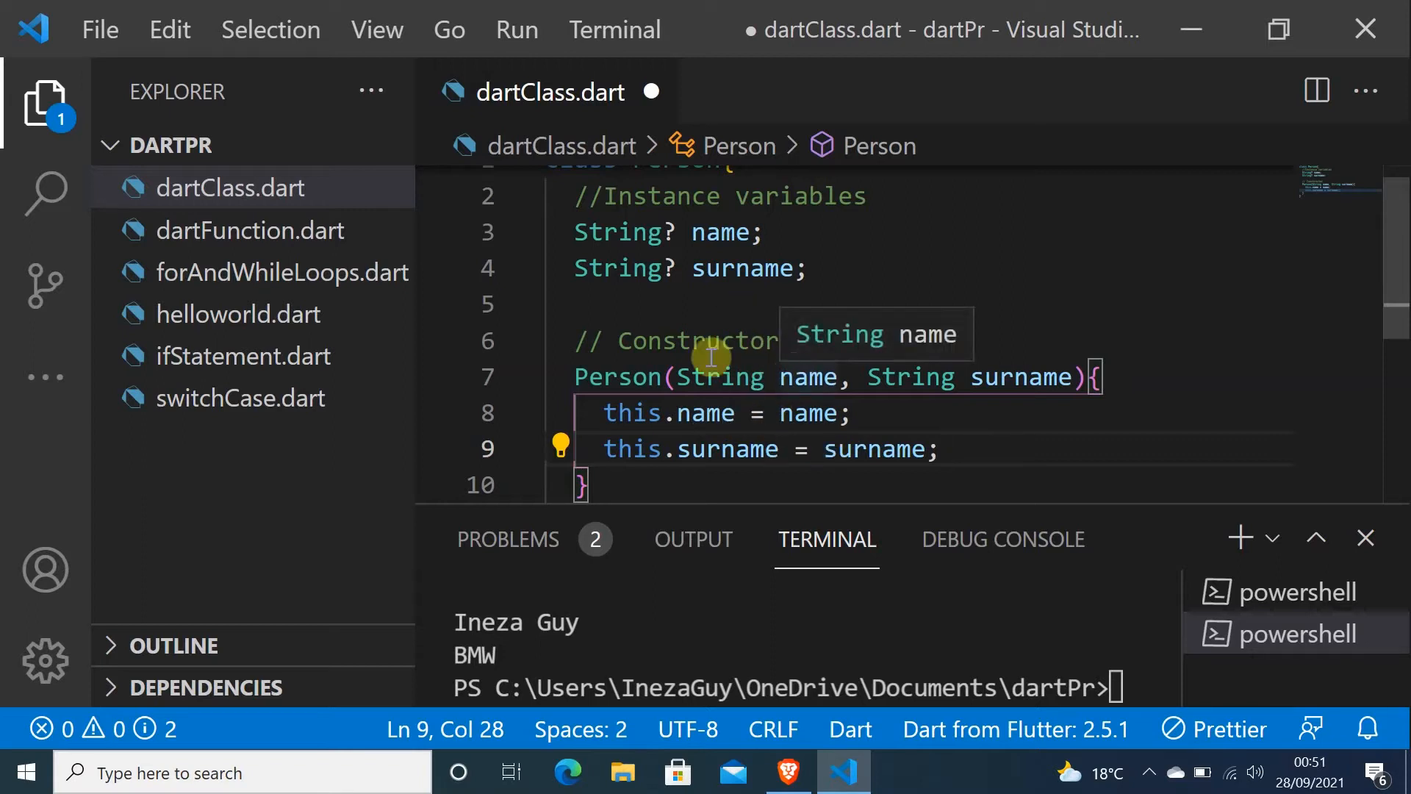
mouse_move(735, 288)
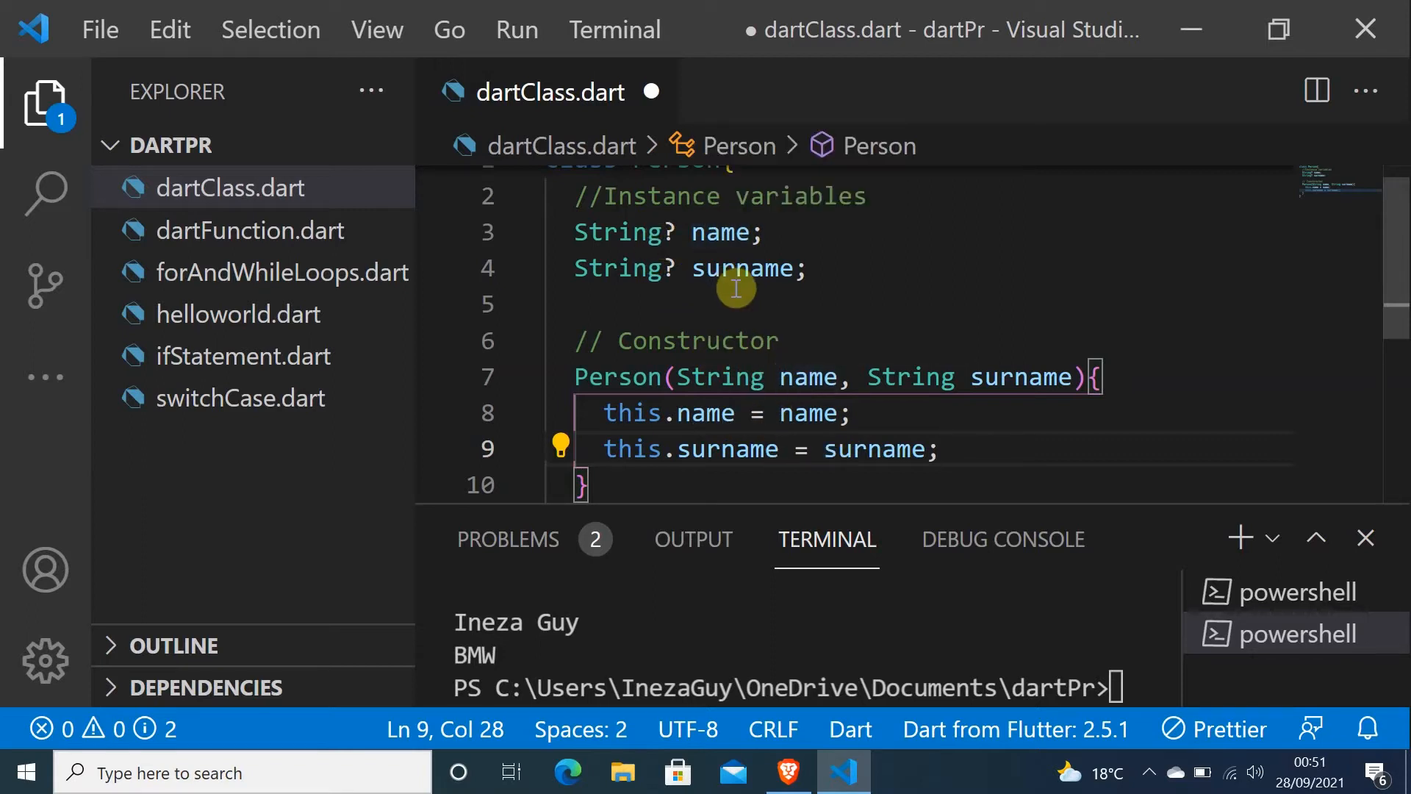
mouse_move(772, 349)
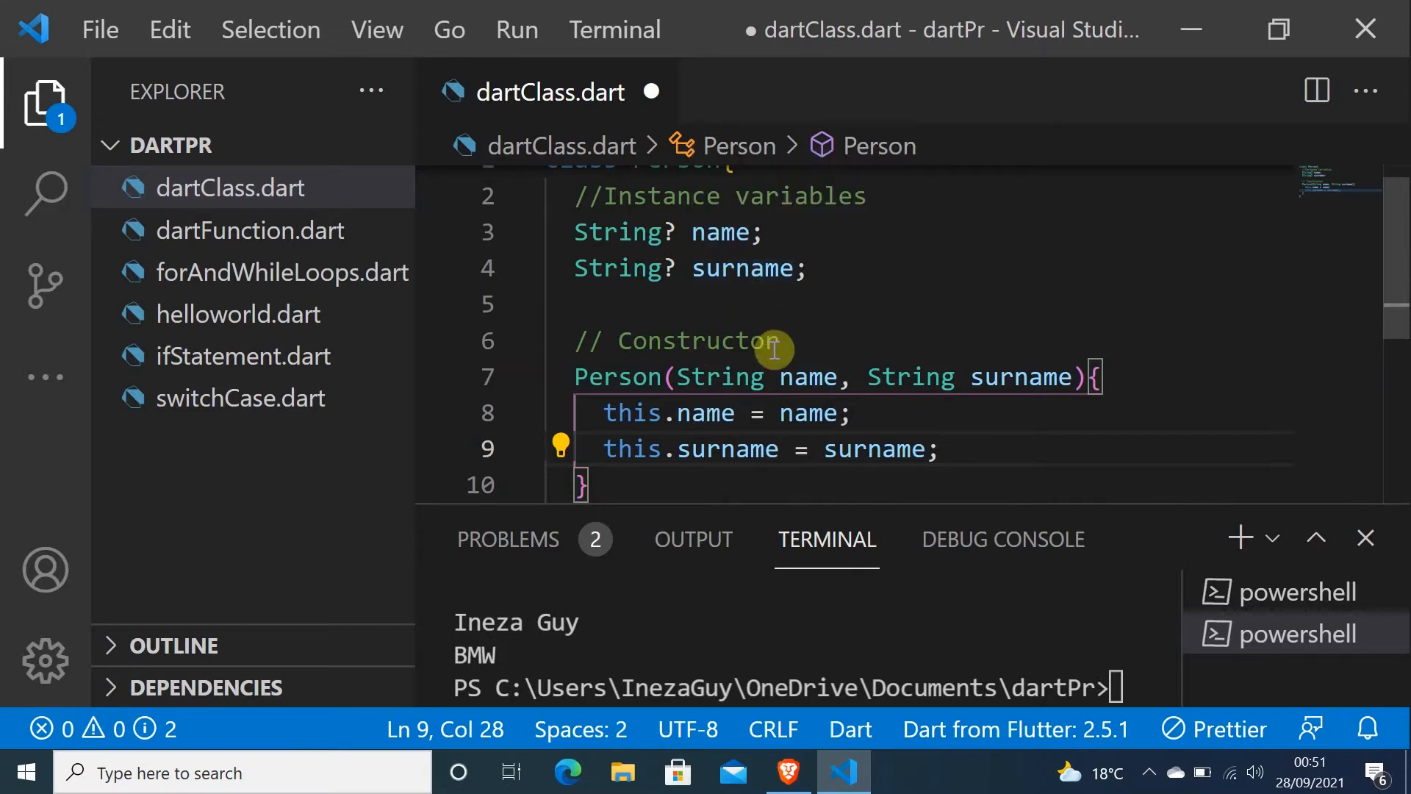
mouse_move(1179, 298)
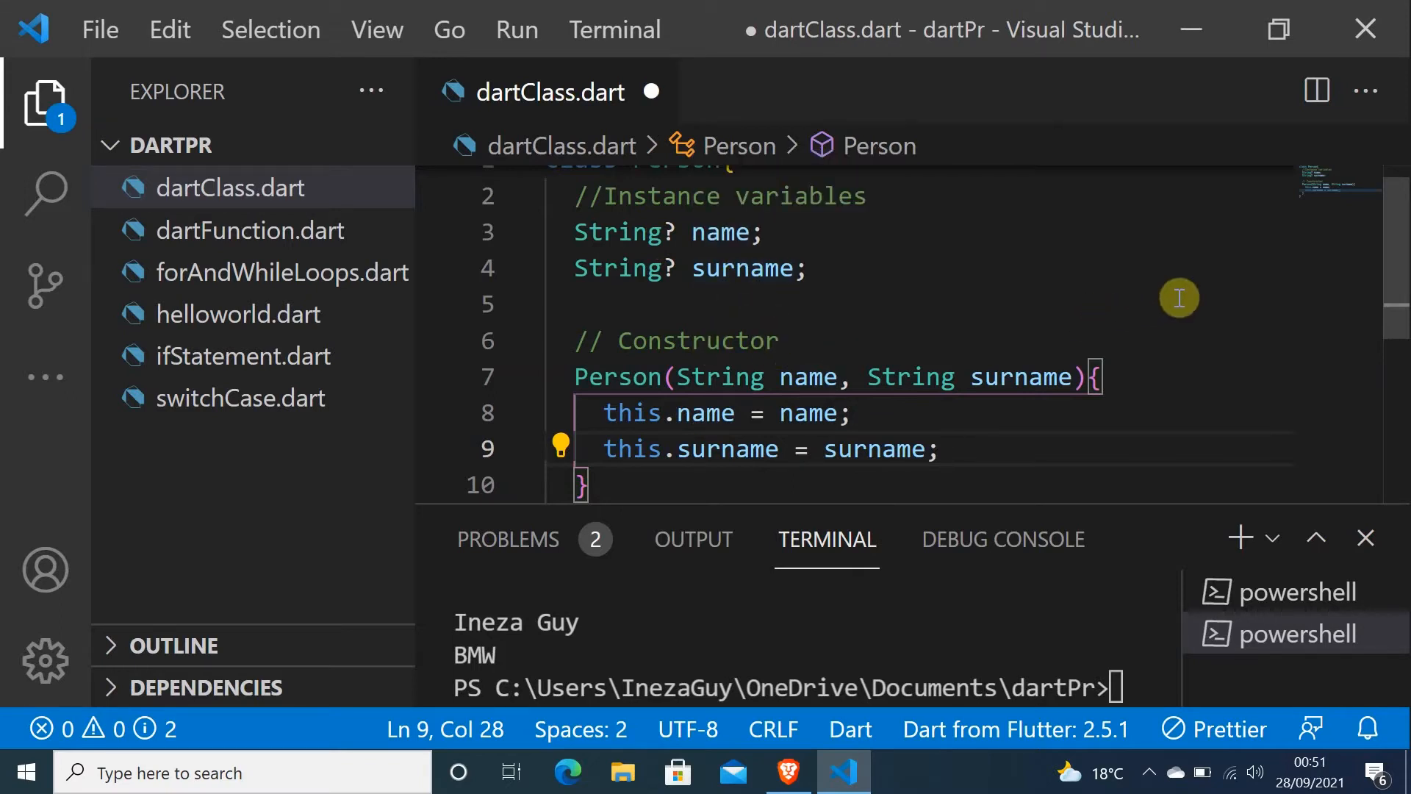
Scroll up toward the top of dartClass.dart
scroll("up", 3)
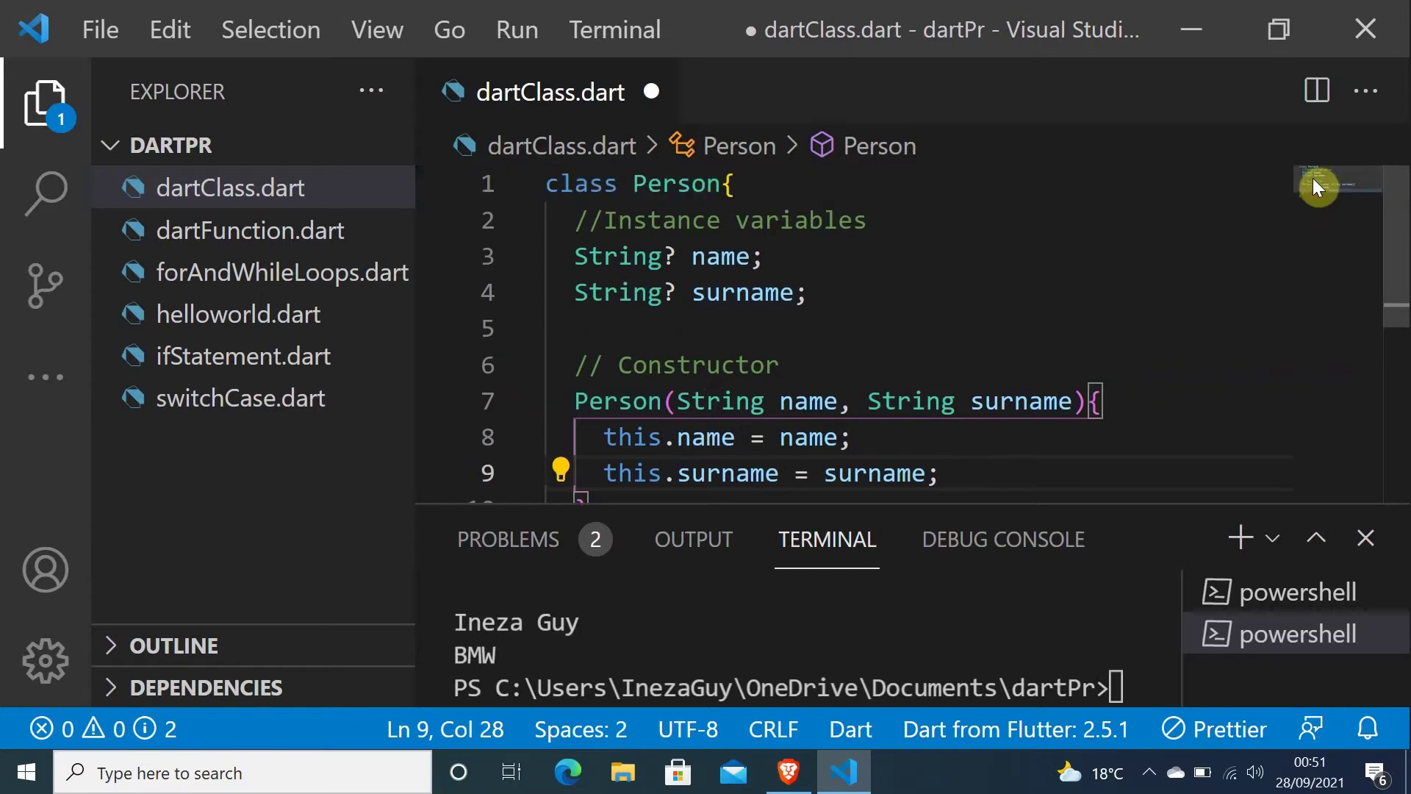
mouse_move(549, 184)
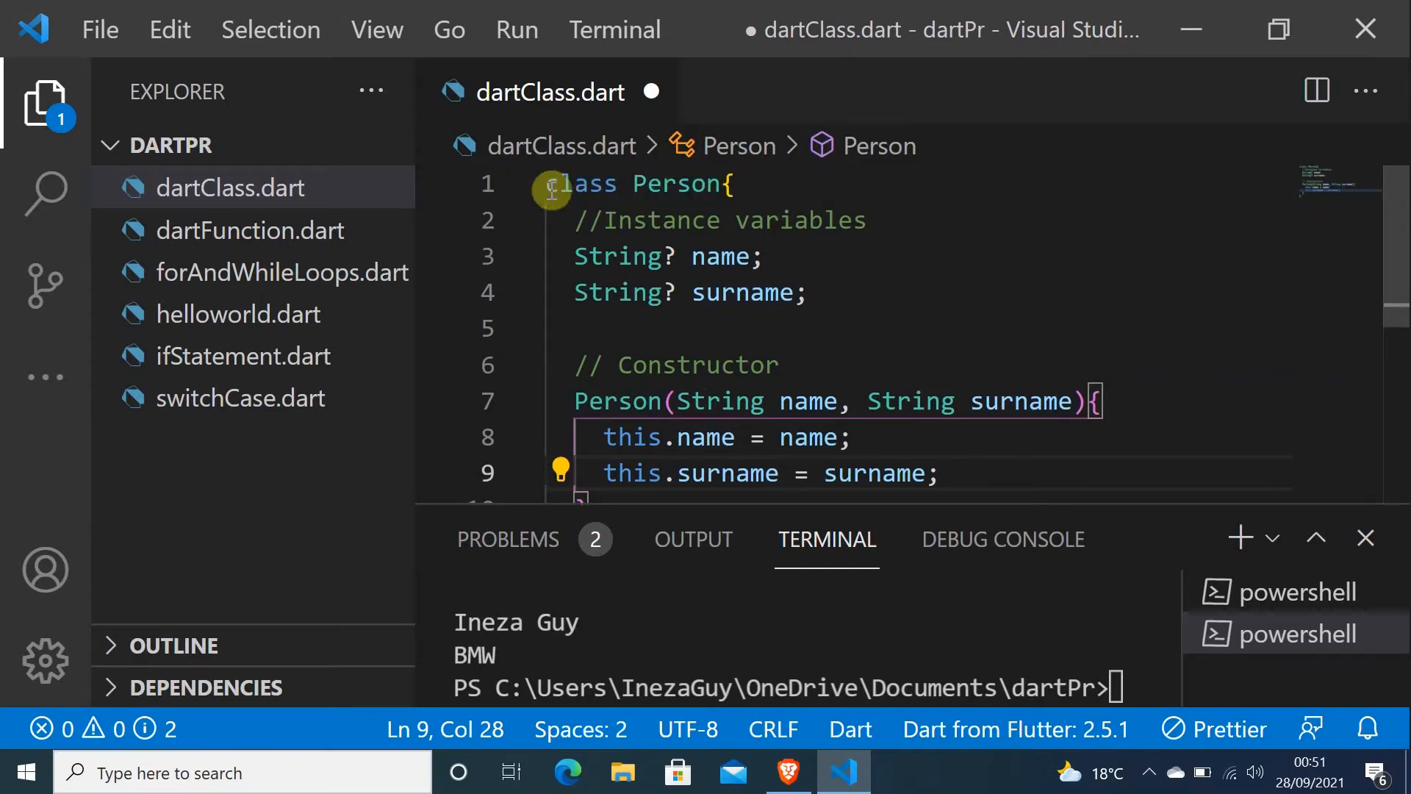
Insert void main() above the Person class and begin Person person = Person()
left_click(558, 184)
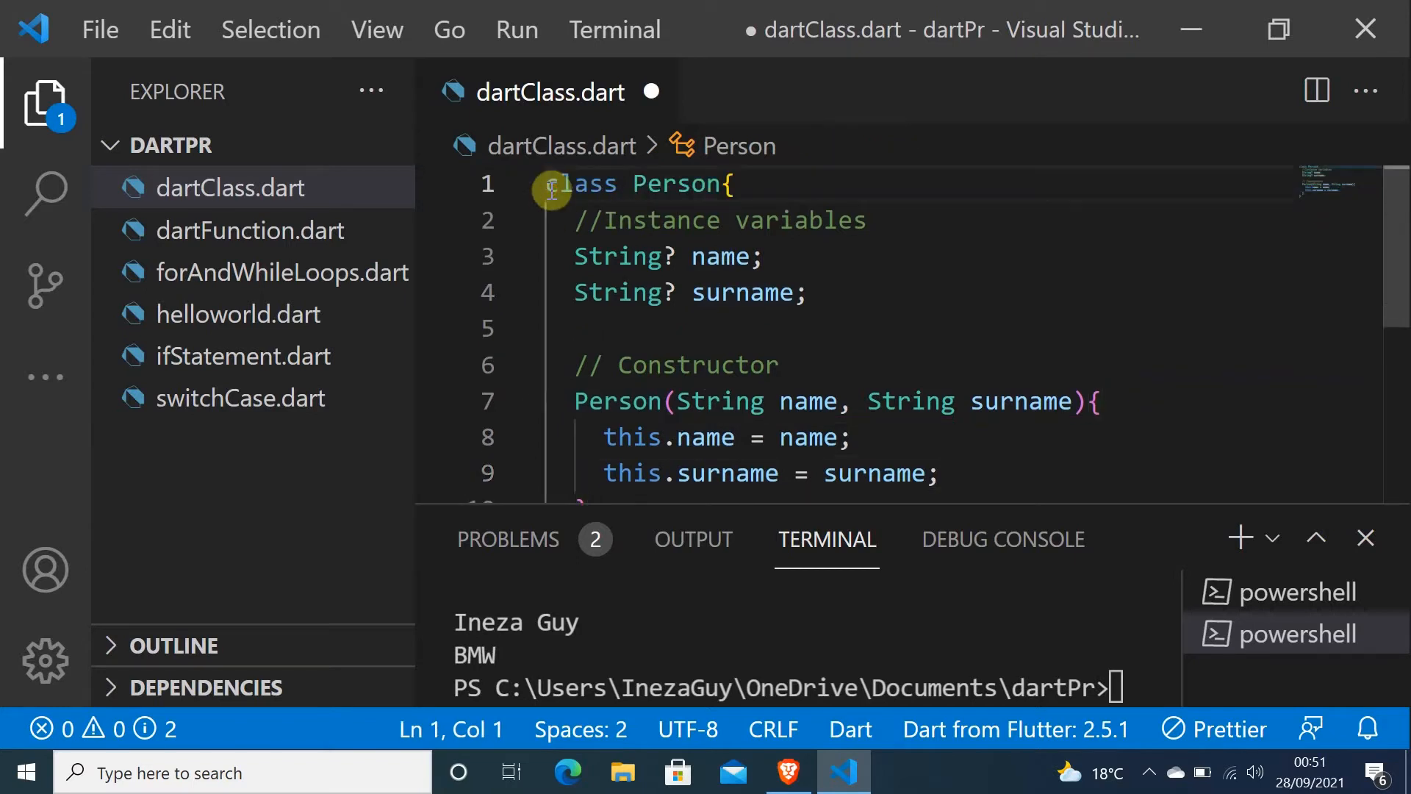
key("Enter")
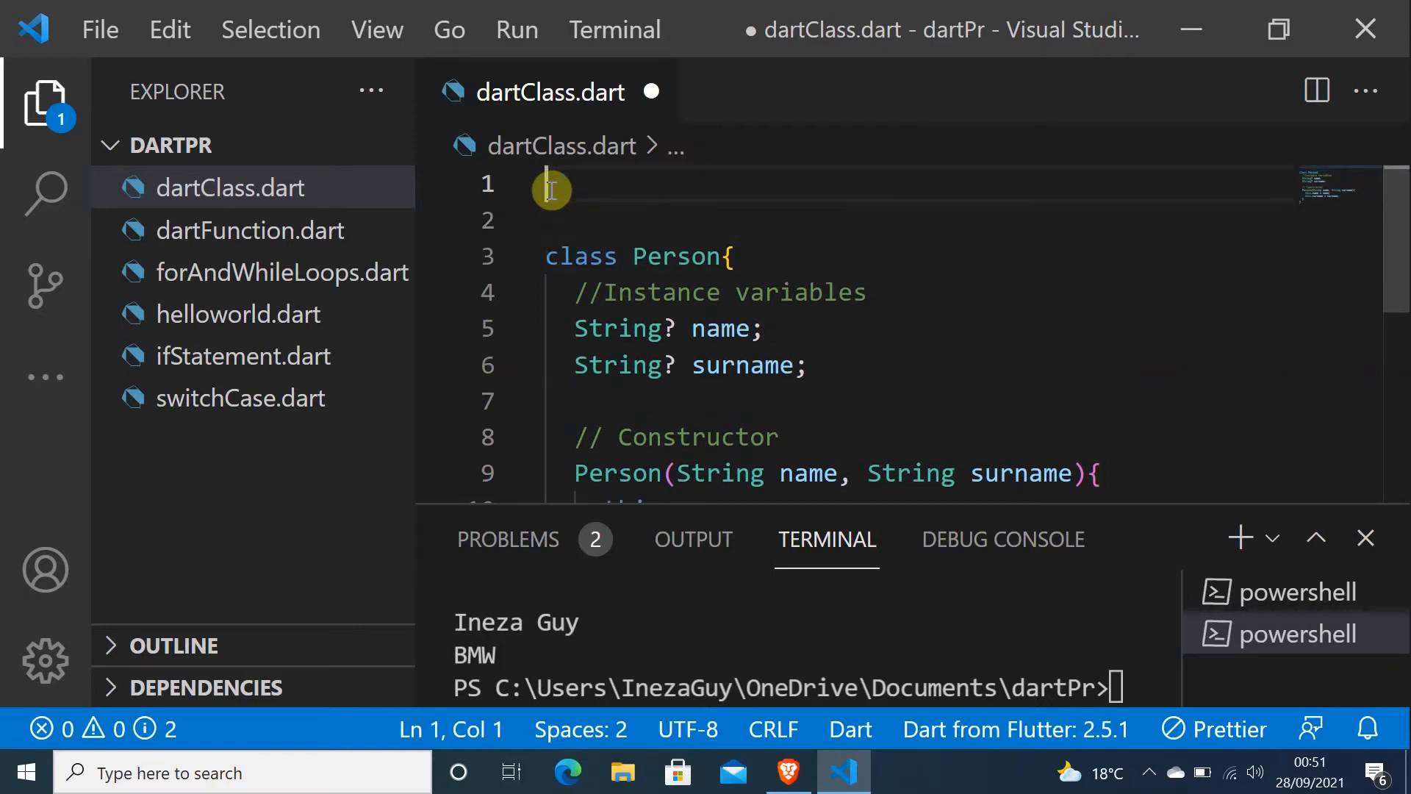
type("vo")
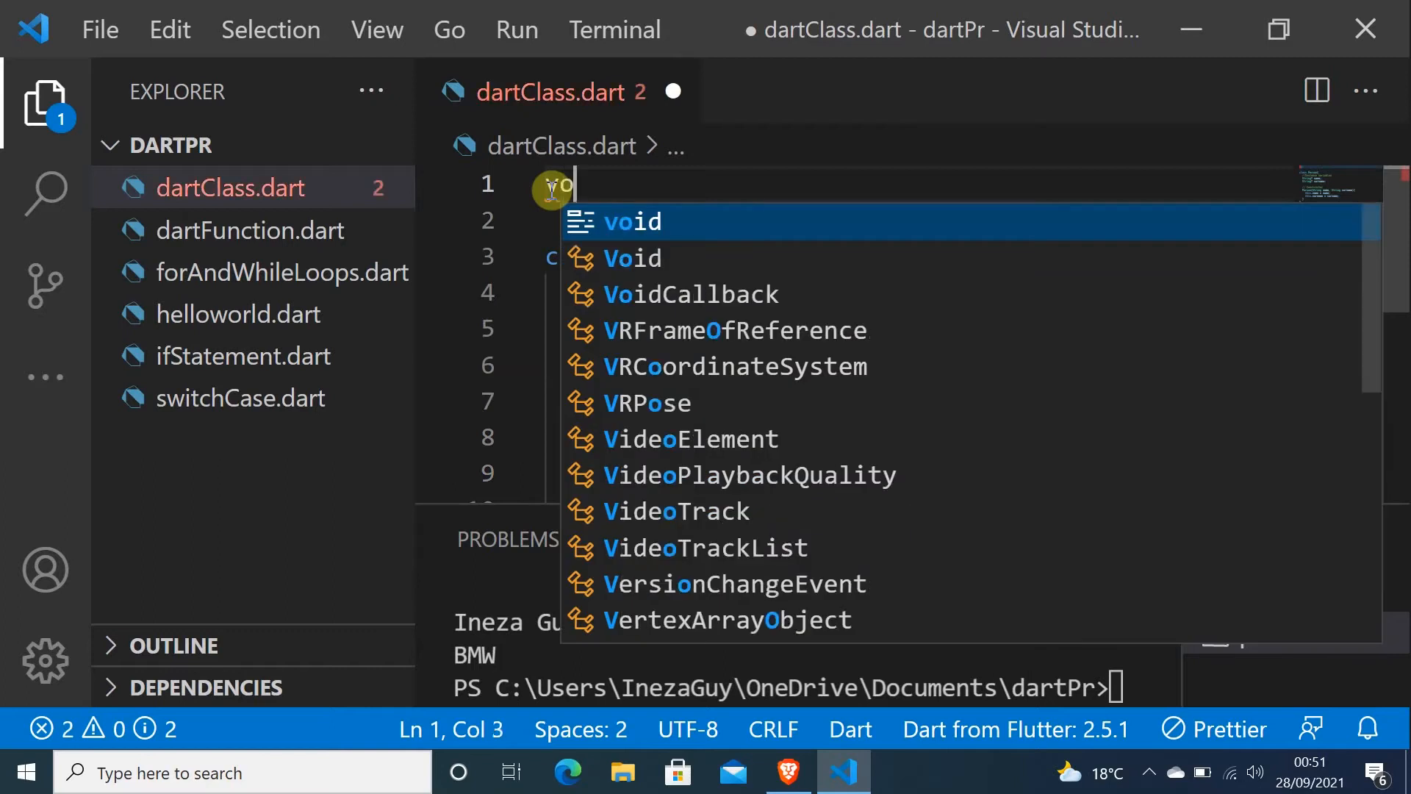
type("id main(){")
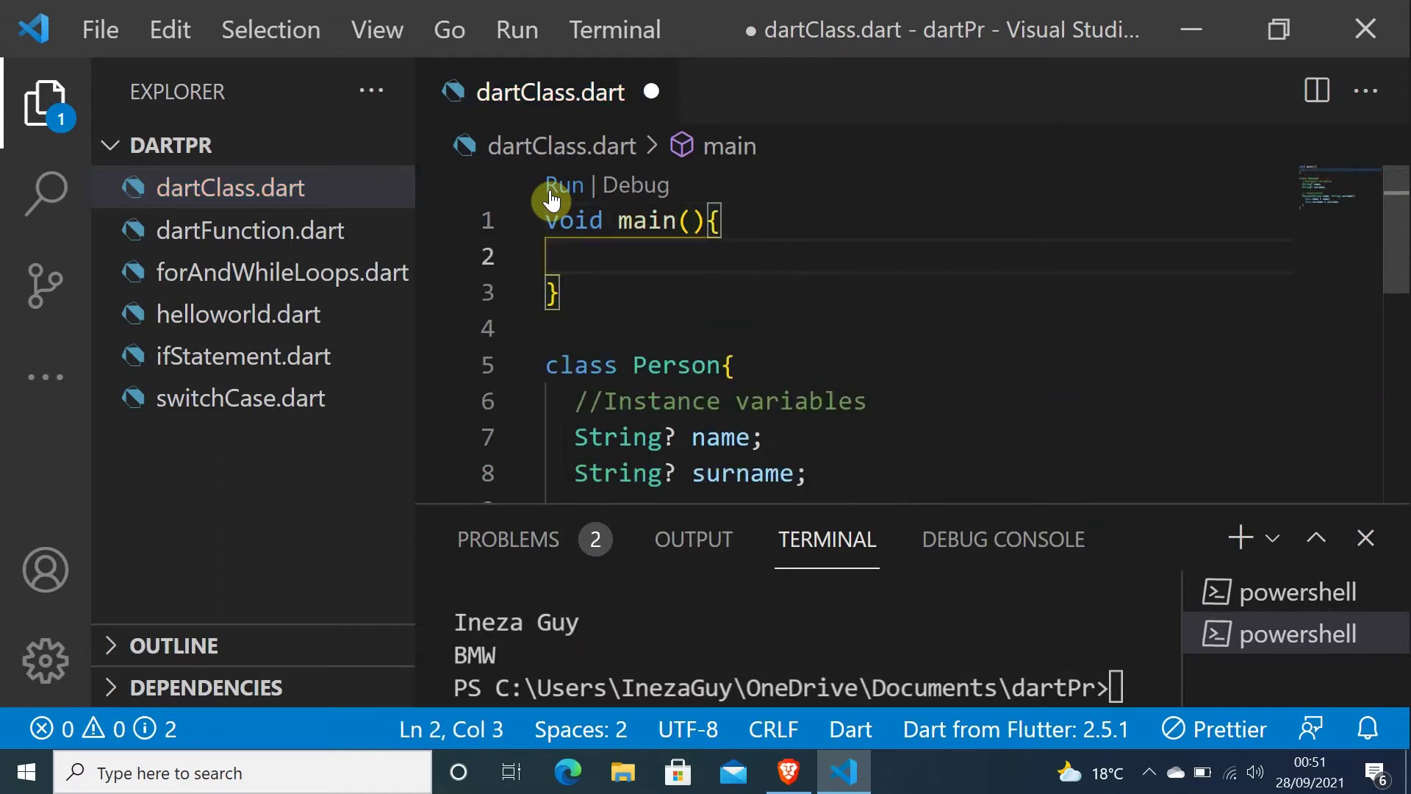
type("Person person =")
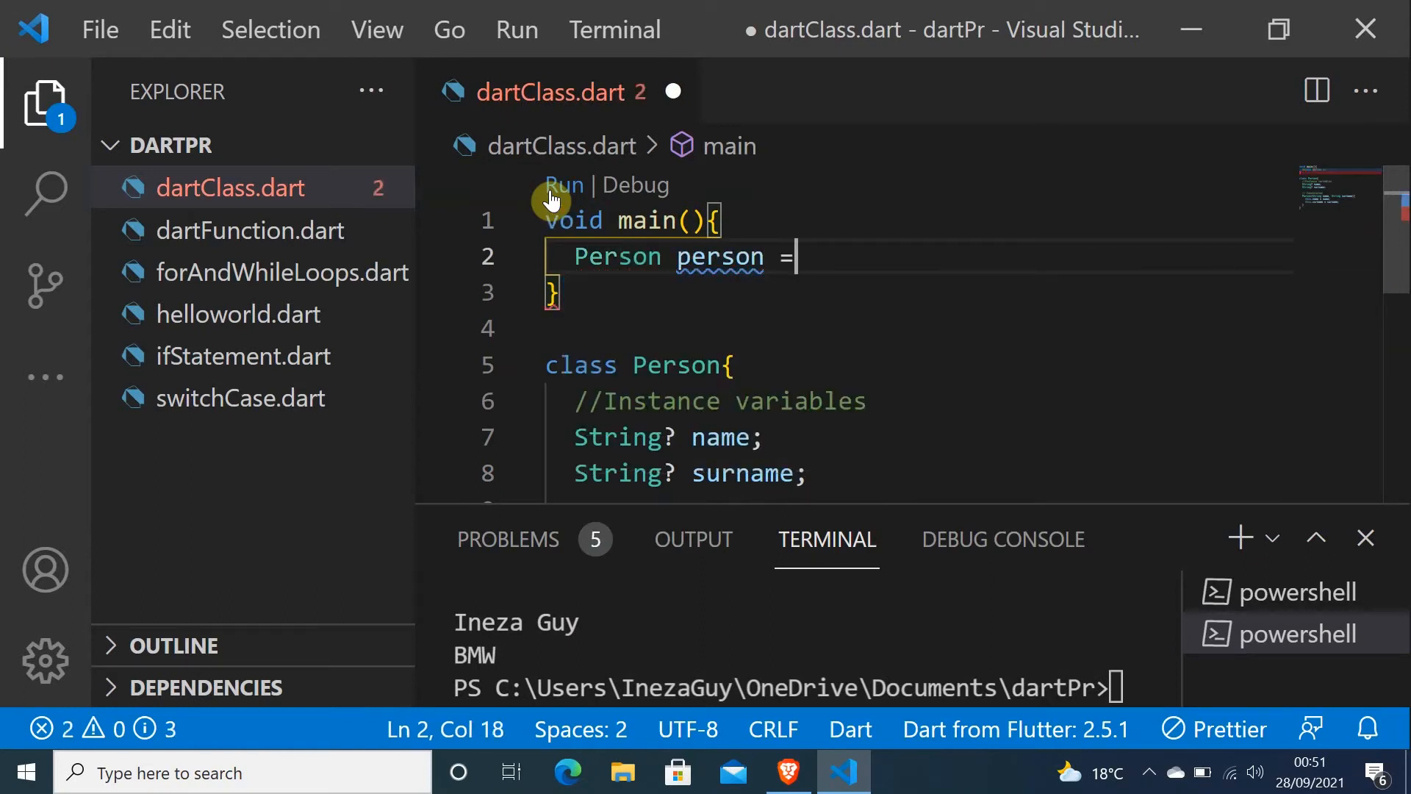
type("Person(")
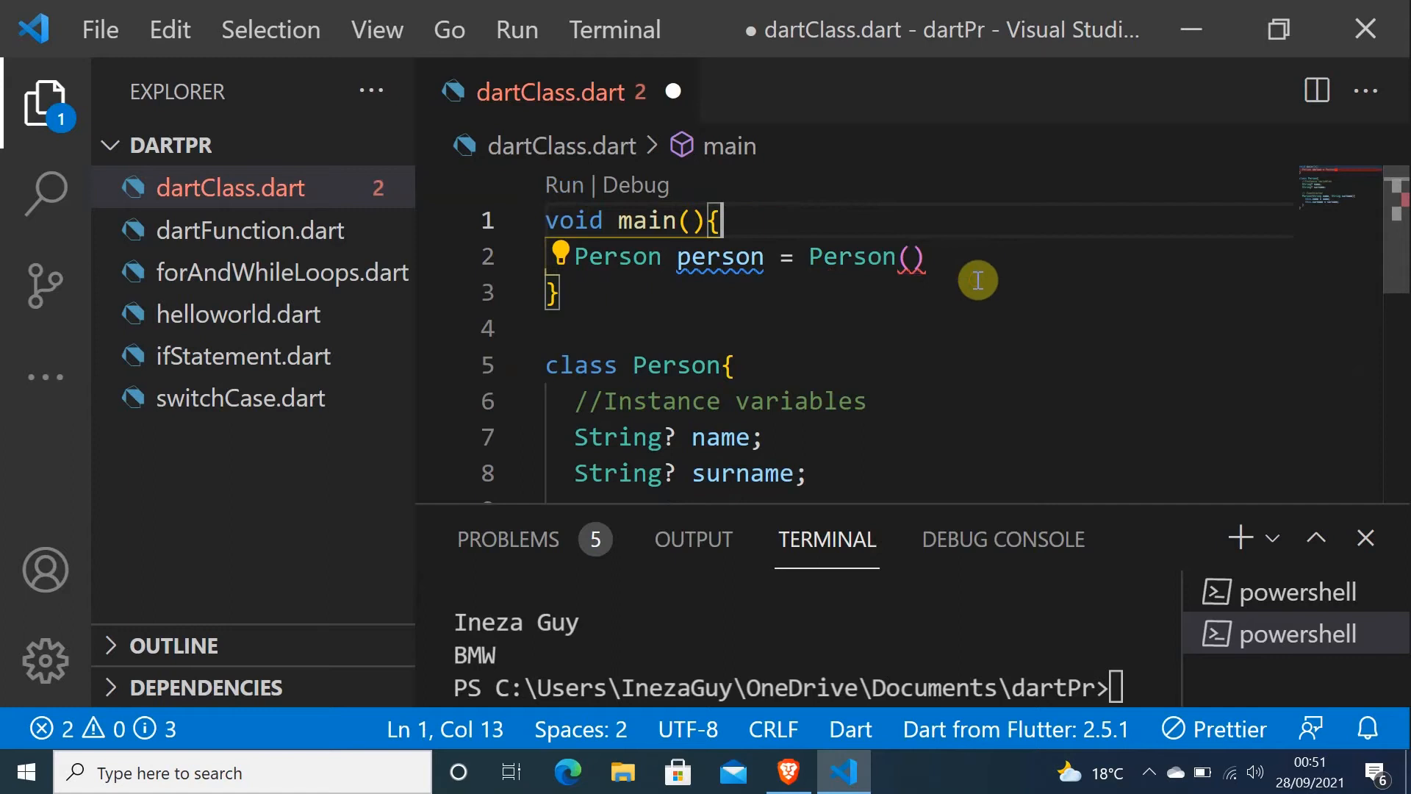
Complete the line as Person person = Person('Ineza','Guy');
left_click(910, 257)
type("'In")
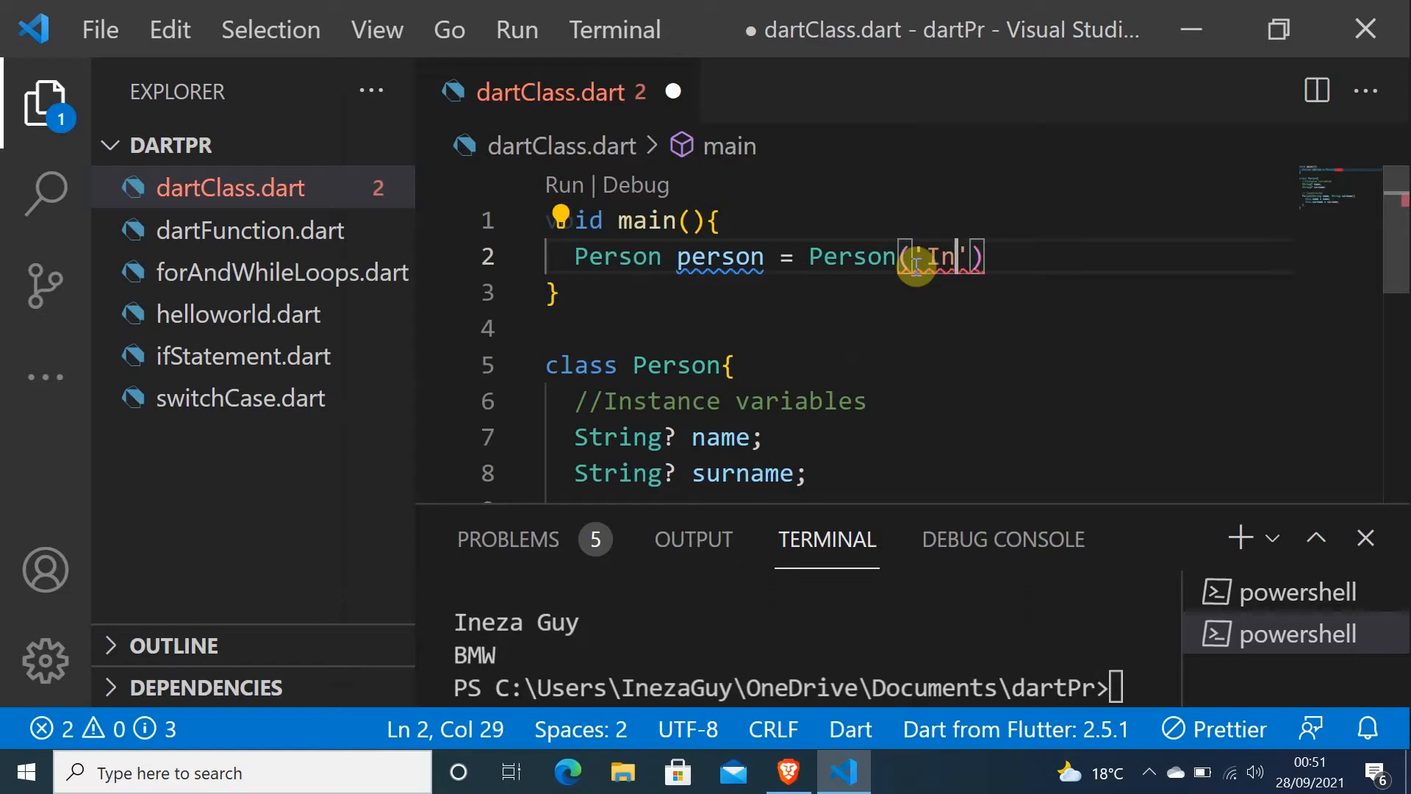
type("eza")
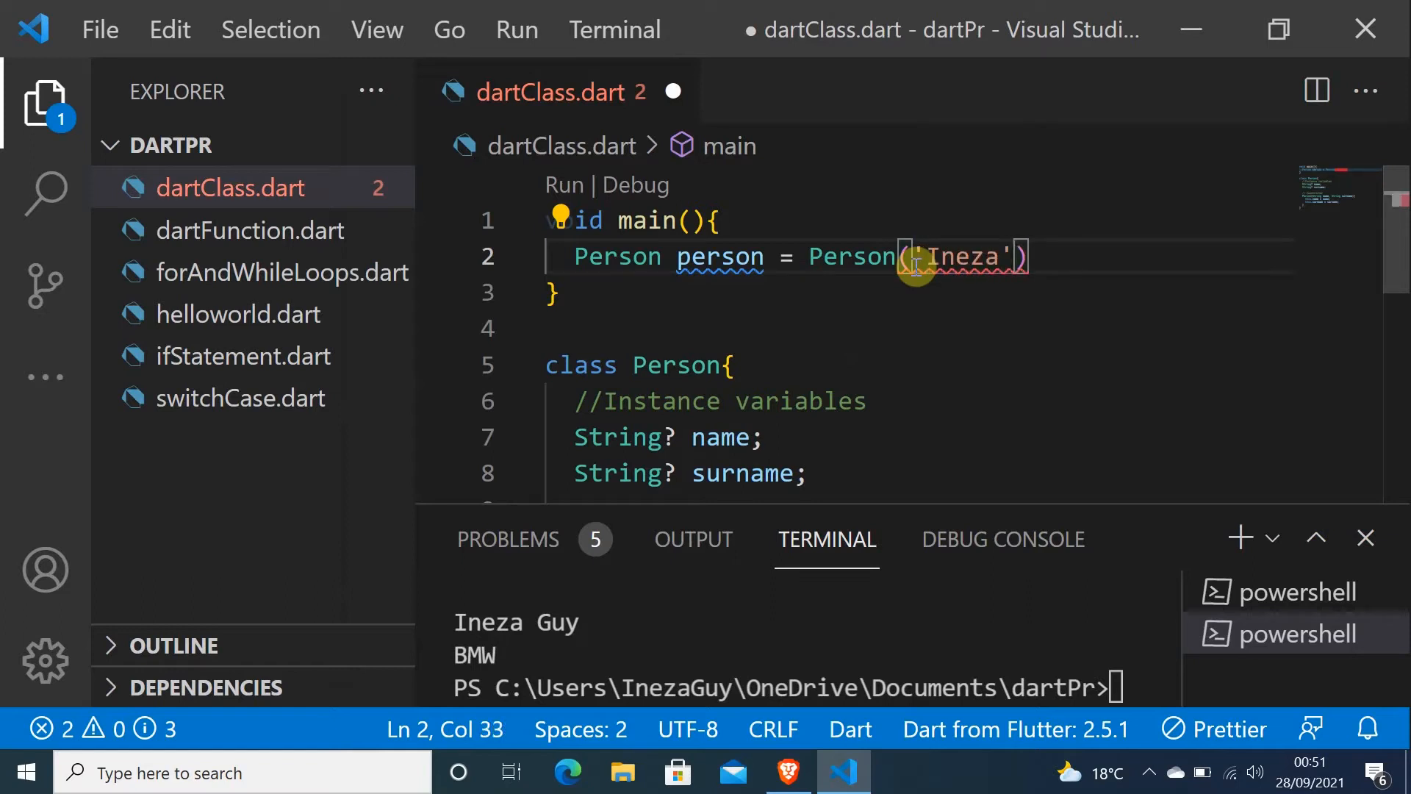
type(",''")
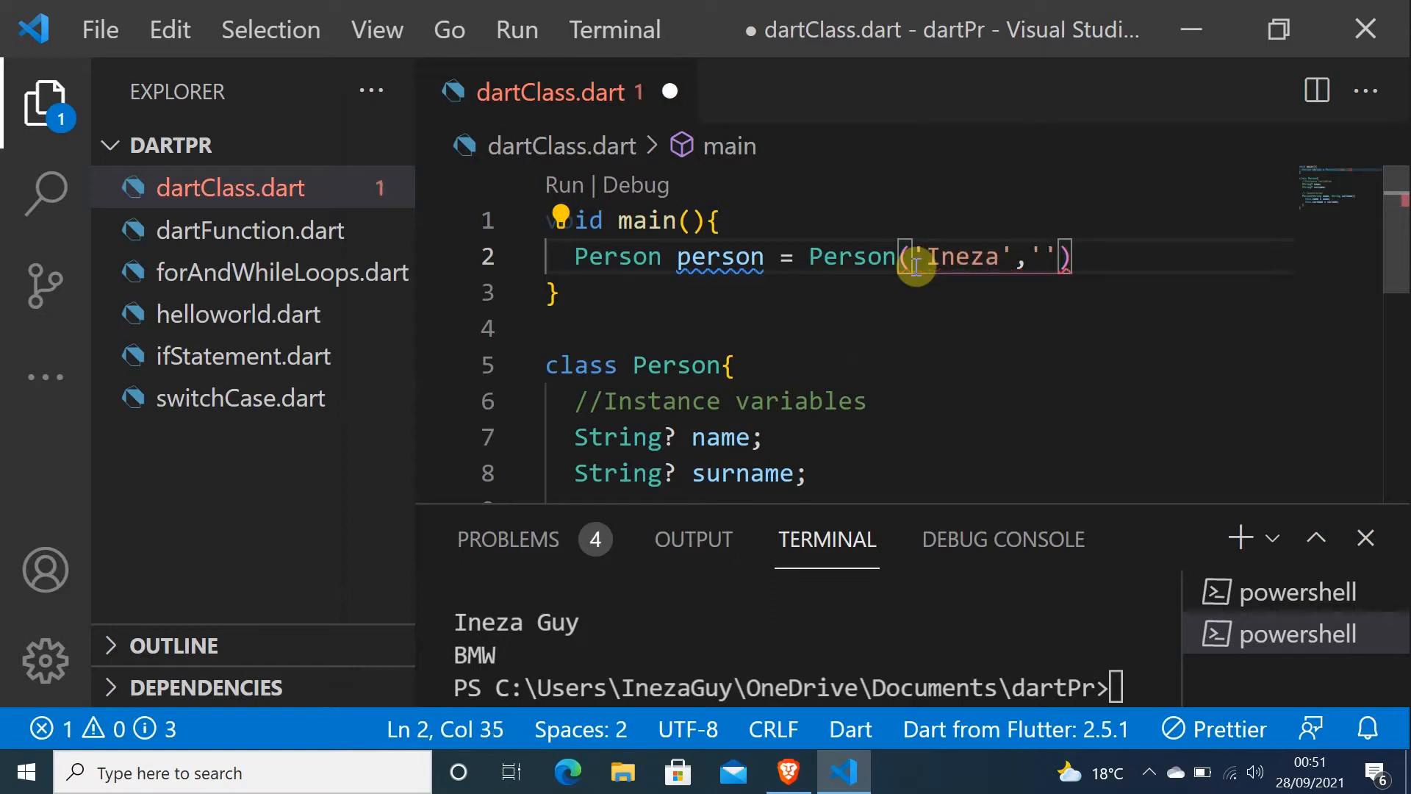
type("Guy")
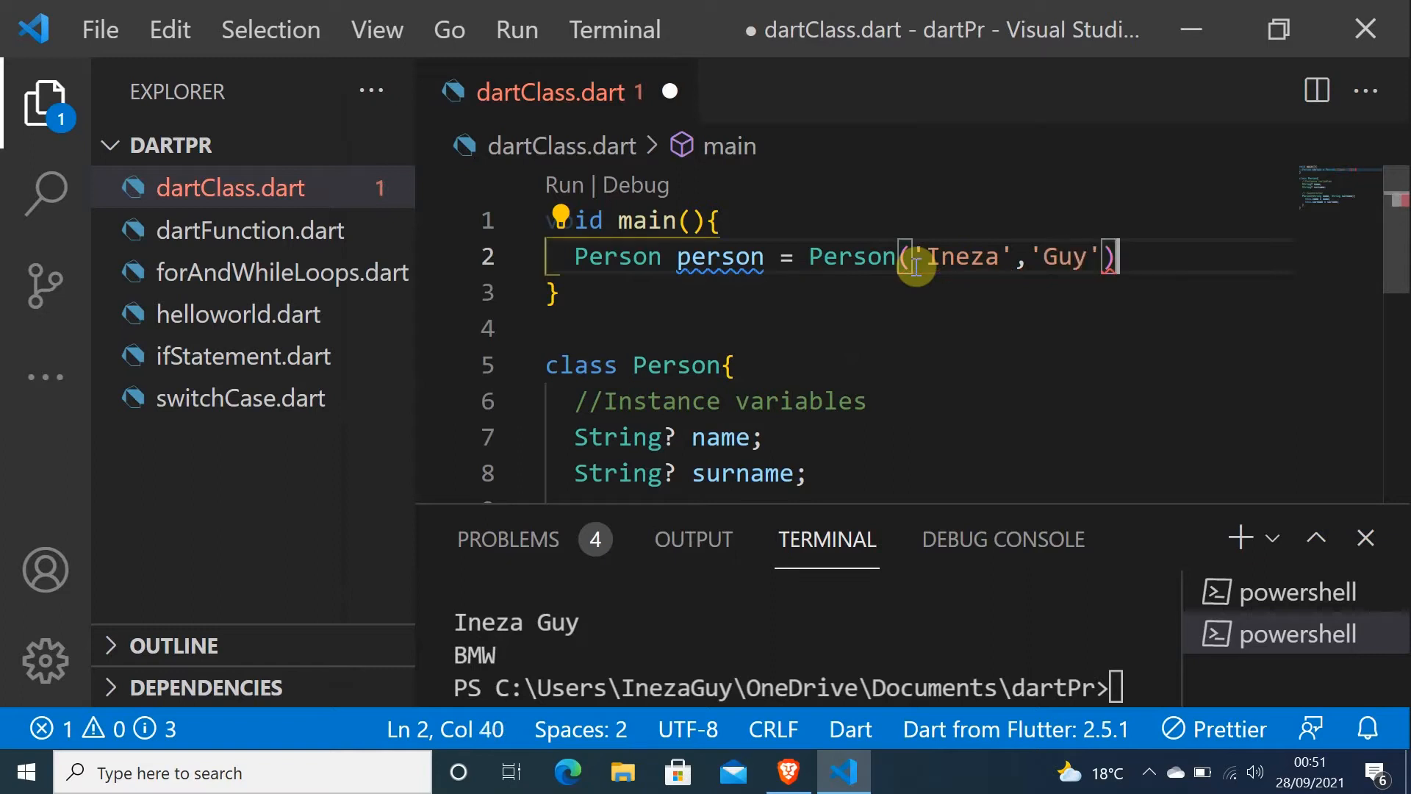
type(";")
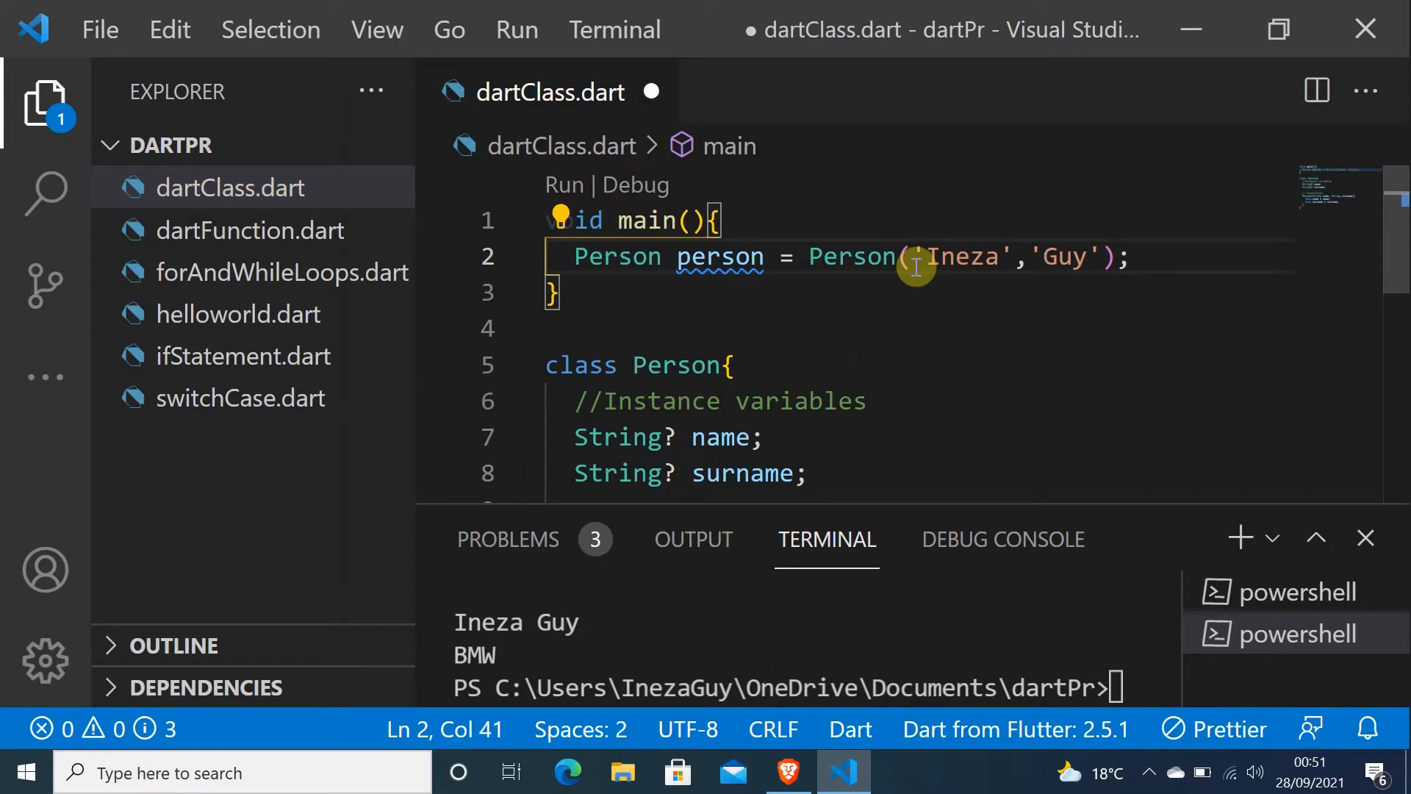
mouse_move(698, 257)
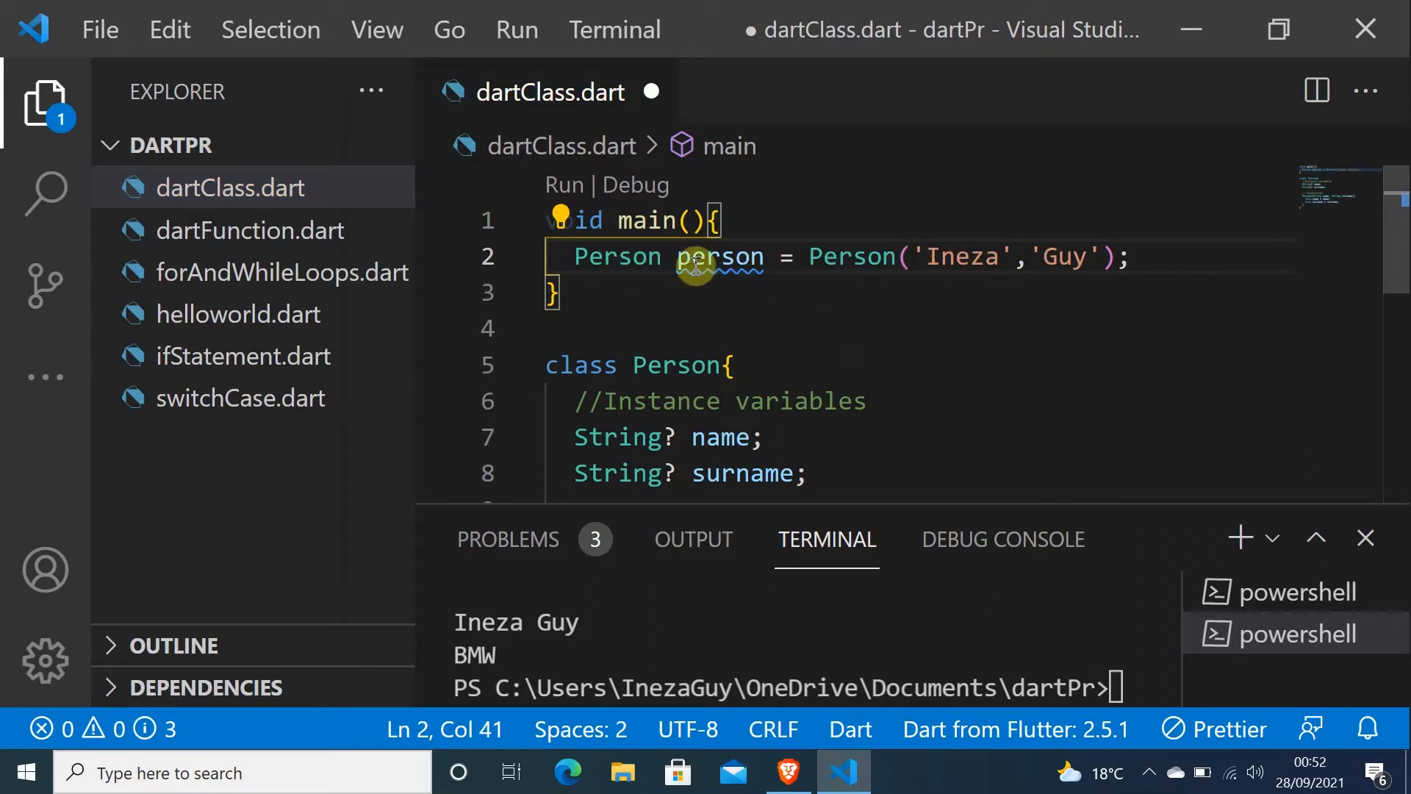
mouse_move(1002, 266)
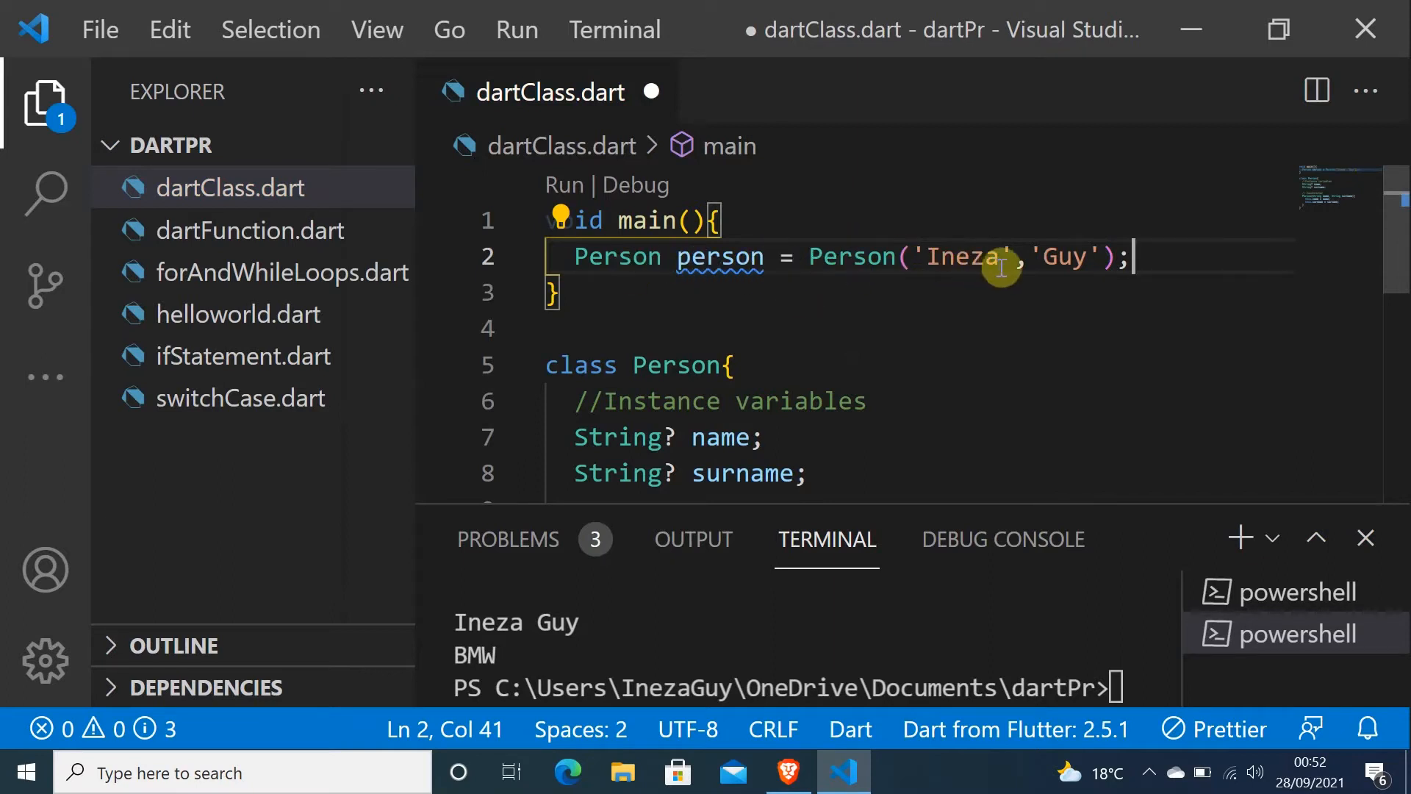
mouse_move(1042, 277)
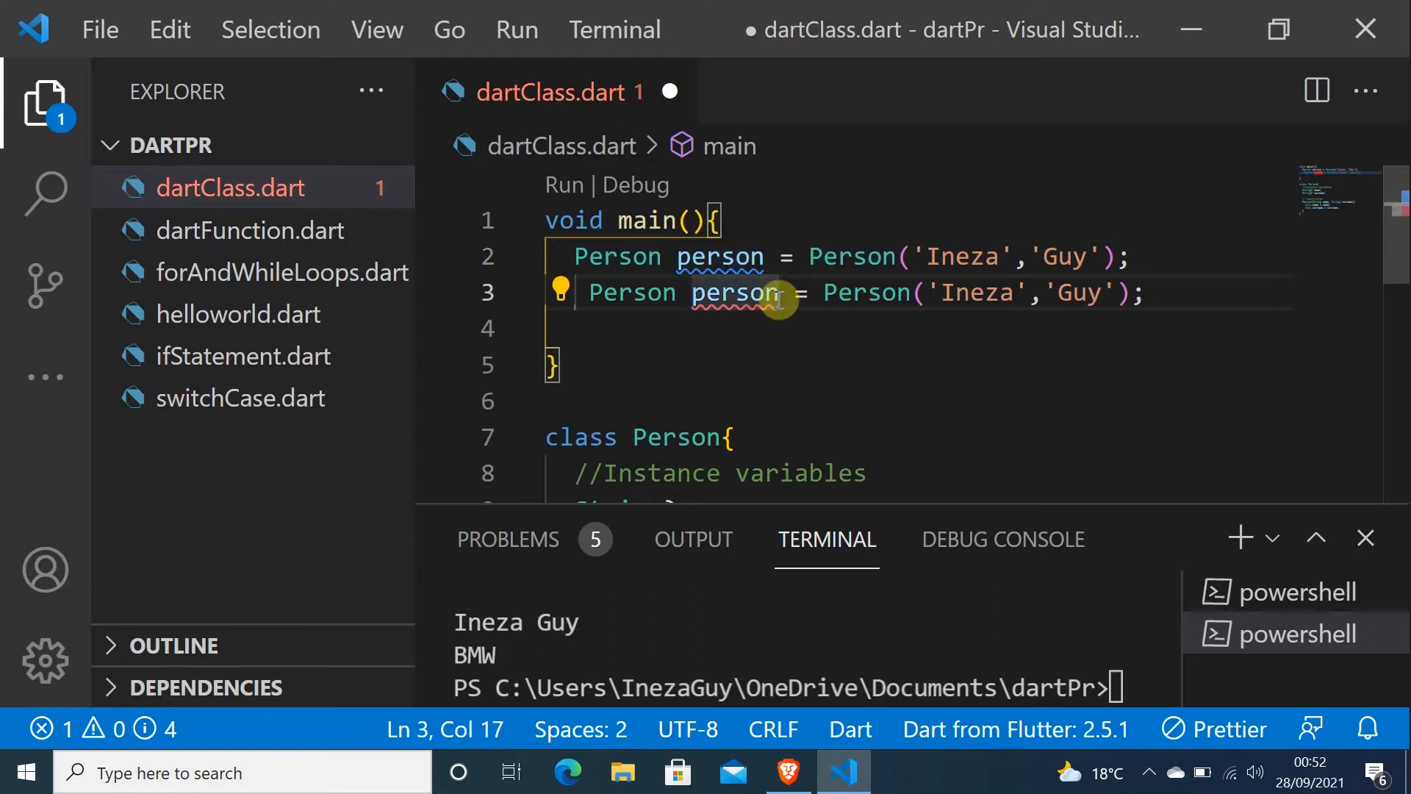
Rename the duplicated line's variable to person2
type("2")
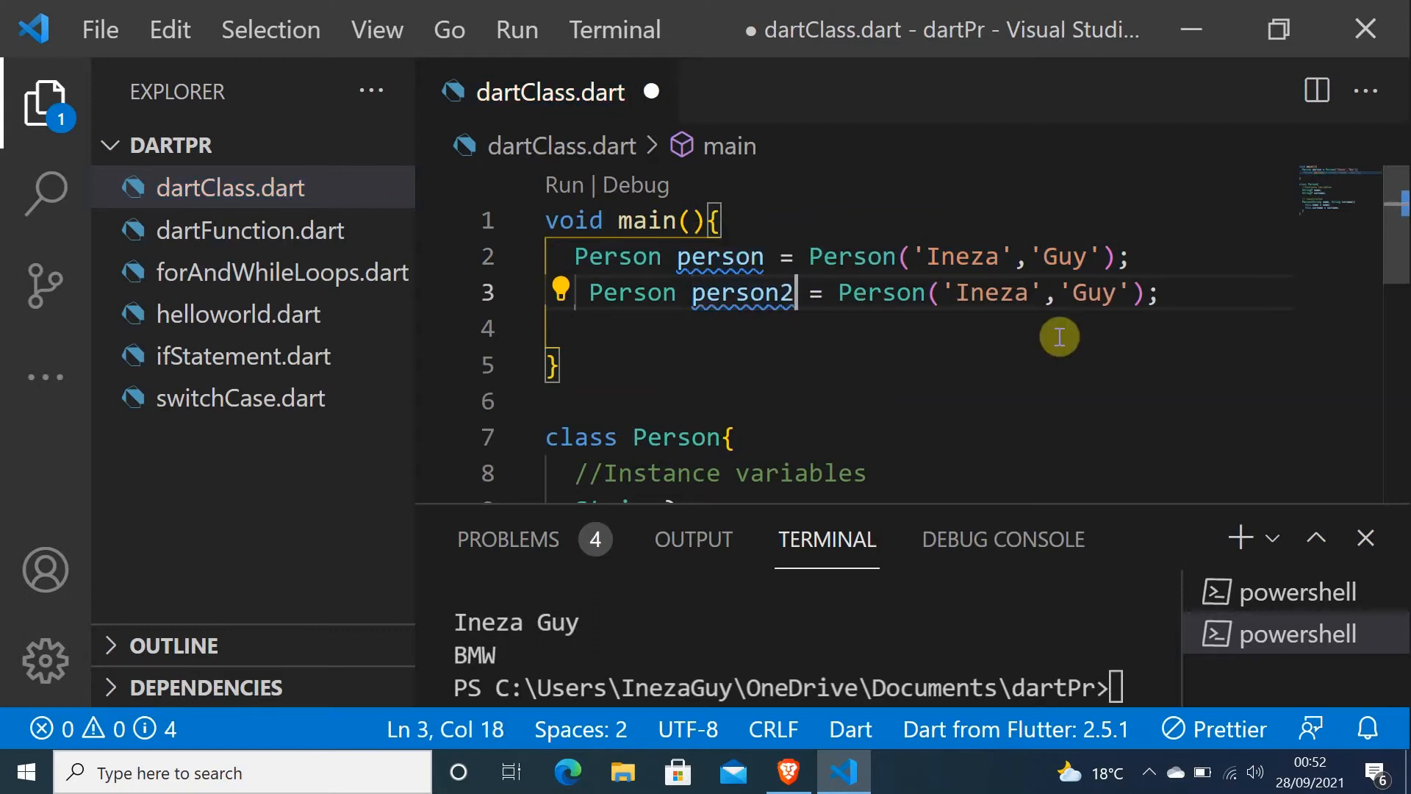
mouse_move(1319, 213)
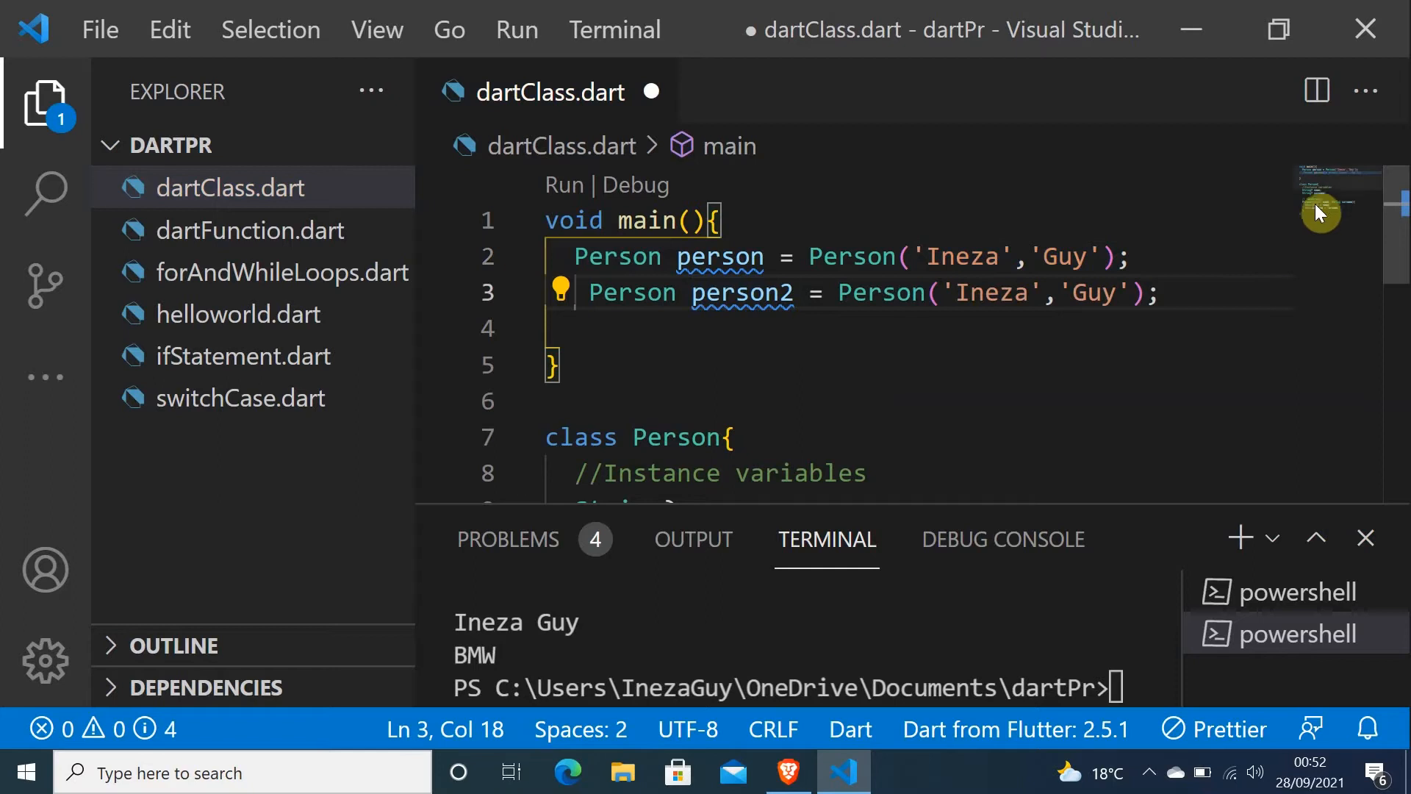
scroll("down", 3)
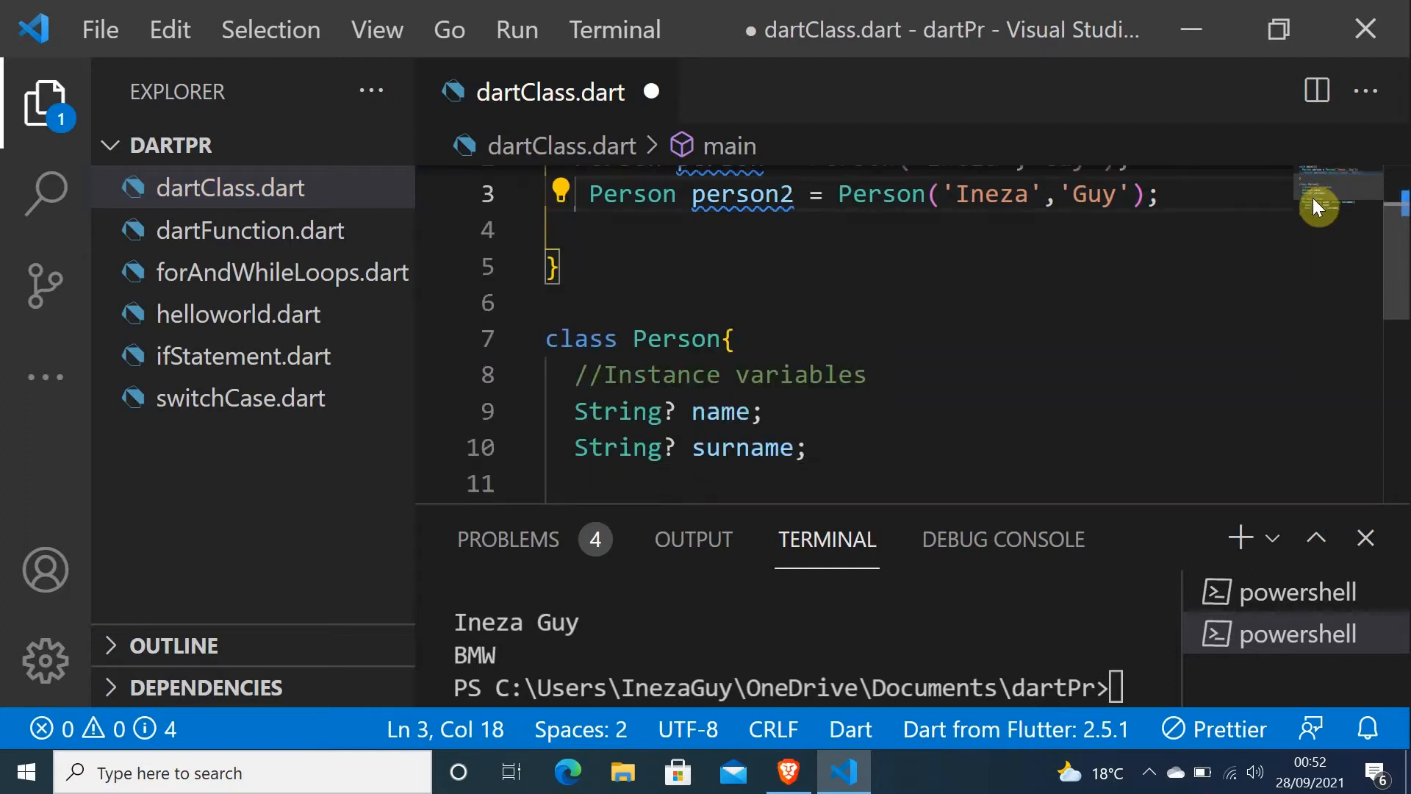
scroll("down", 3)
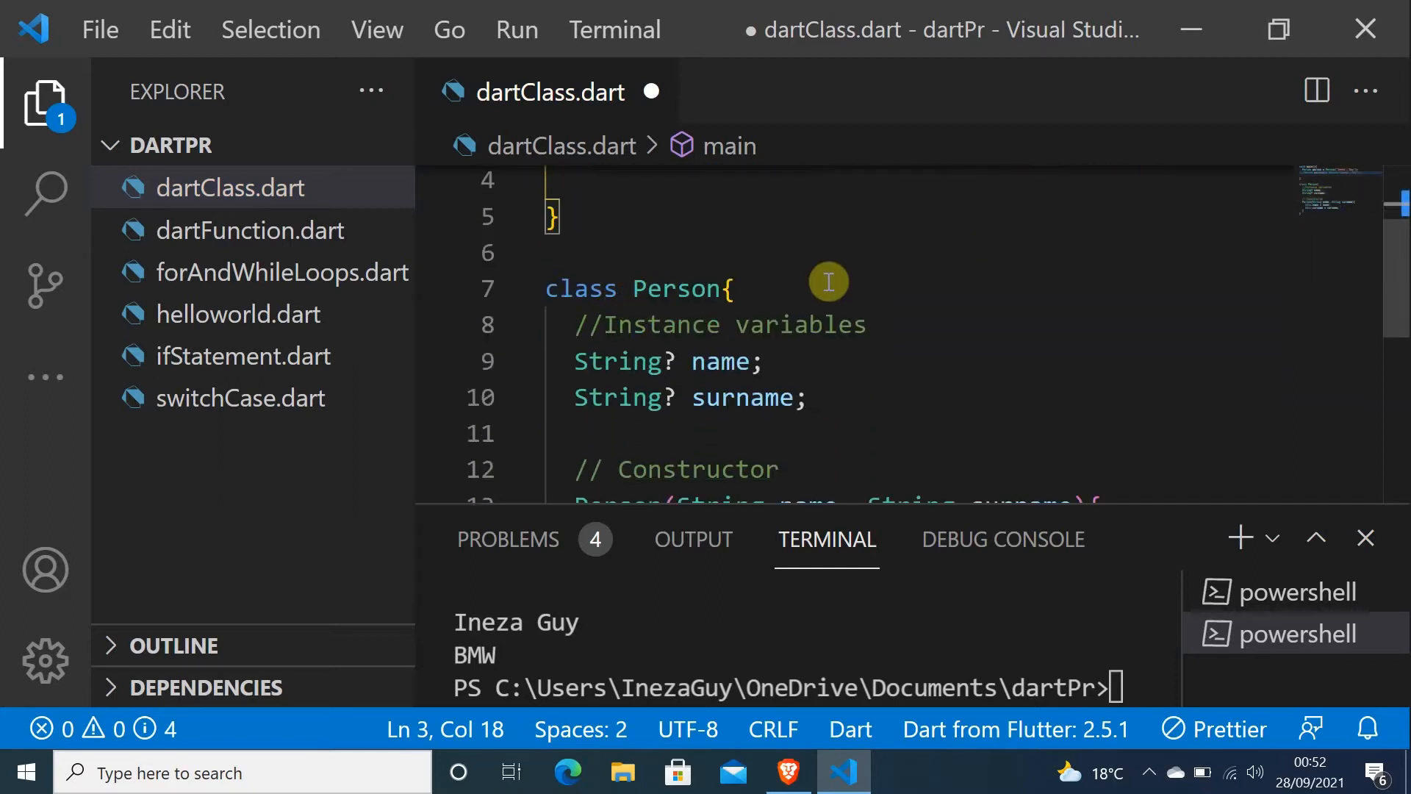
scroll("down", 3)
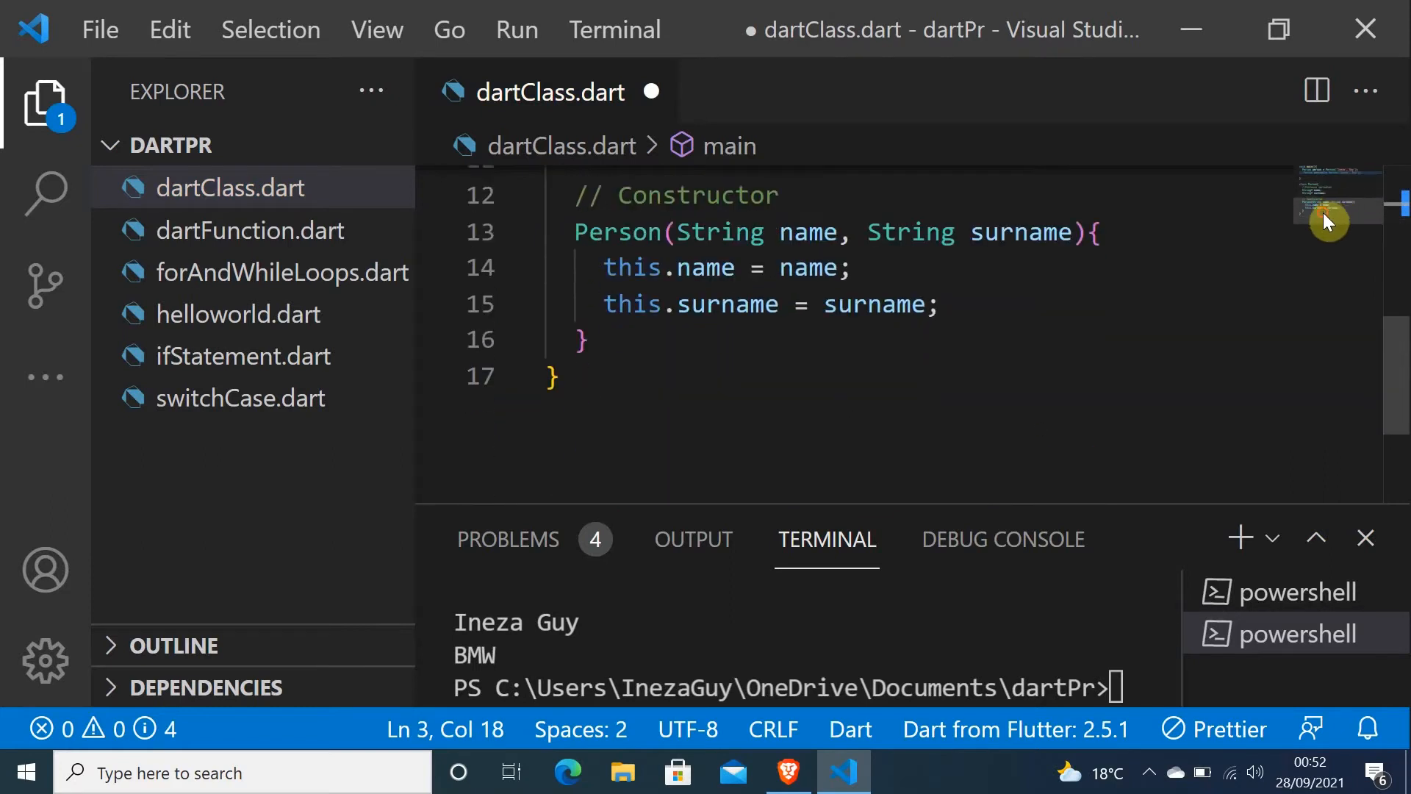
left_click(585, 316)
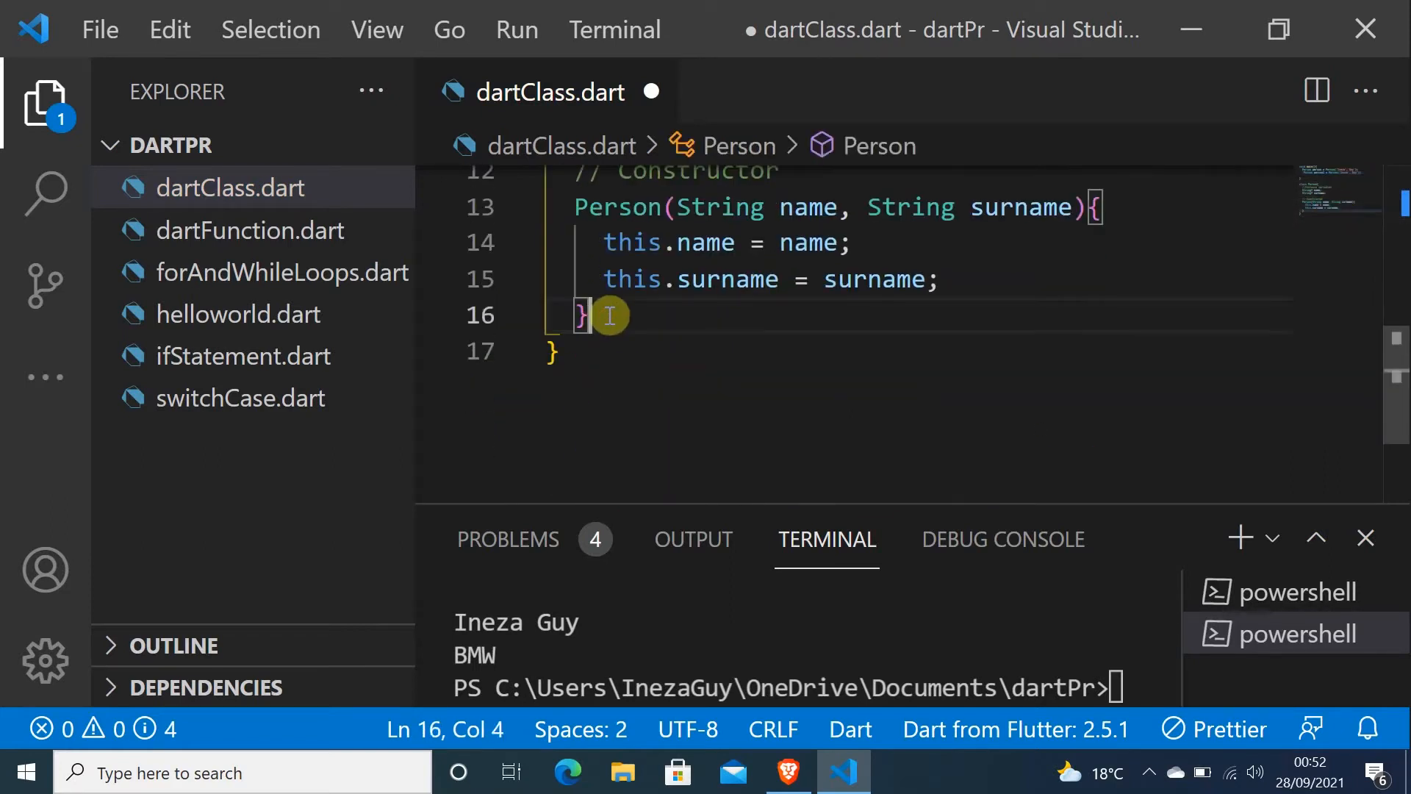
Add a void showName() method below the constructor with a print call started
key("Enter")
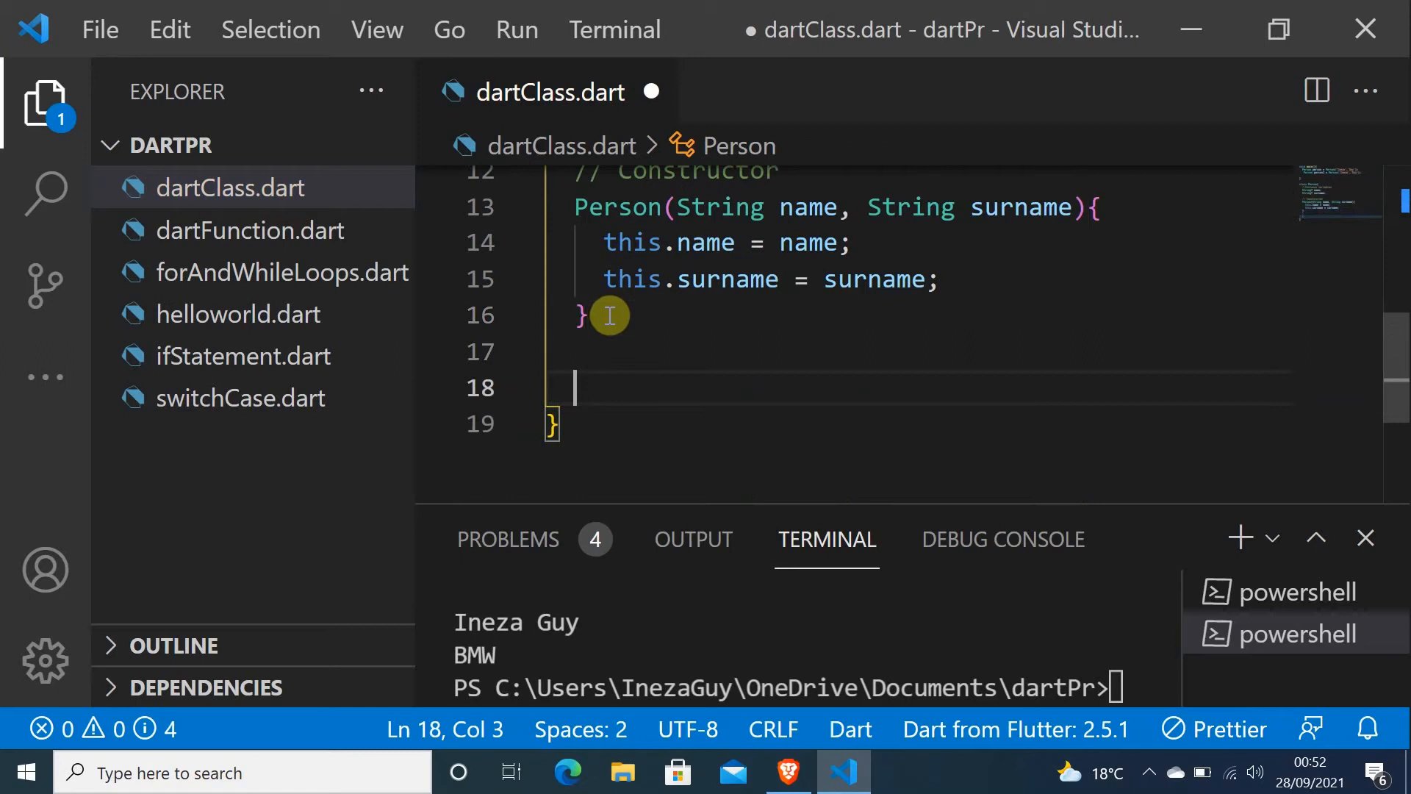
type("void")
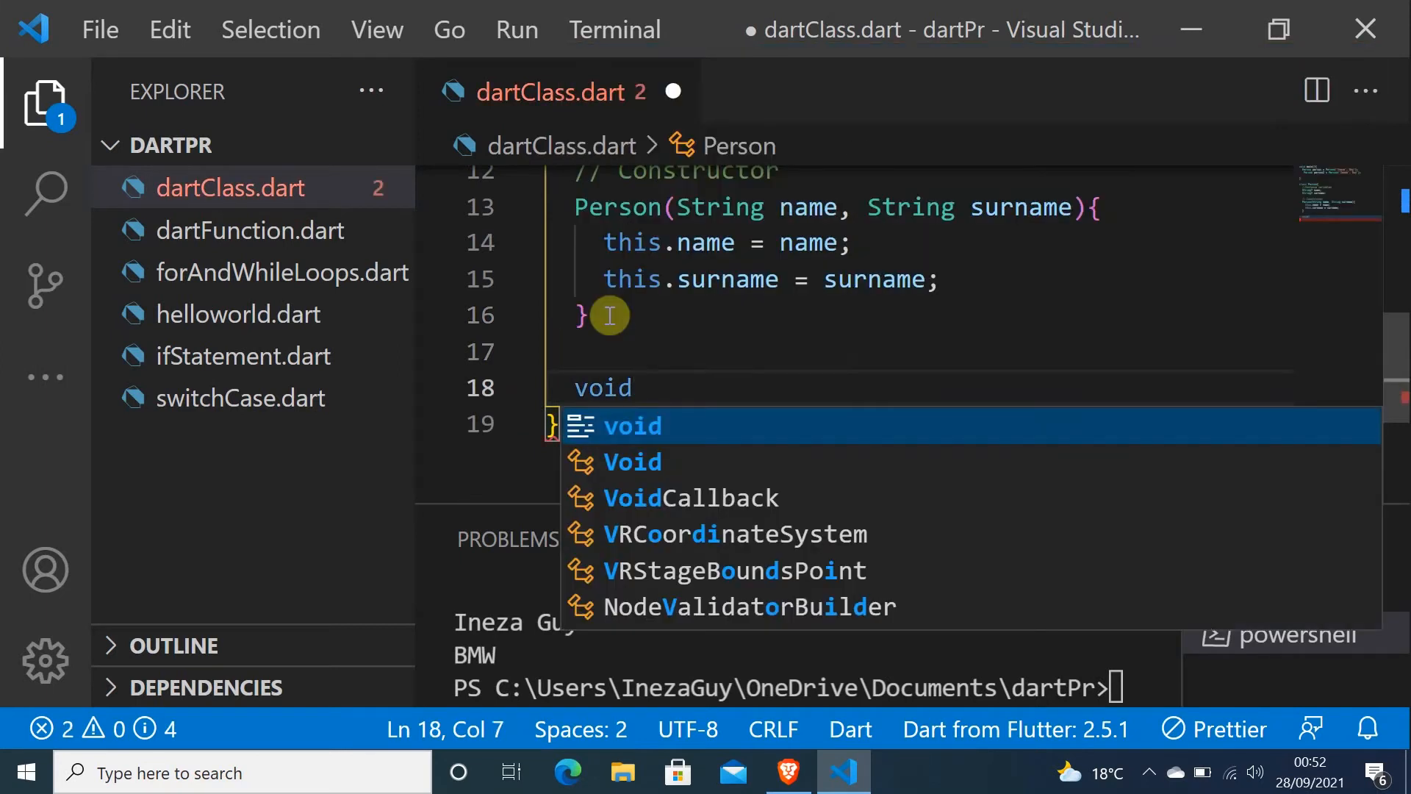
type("sho")
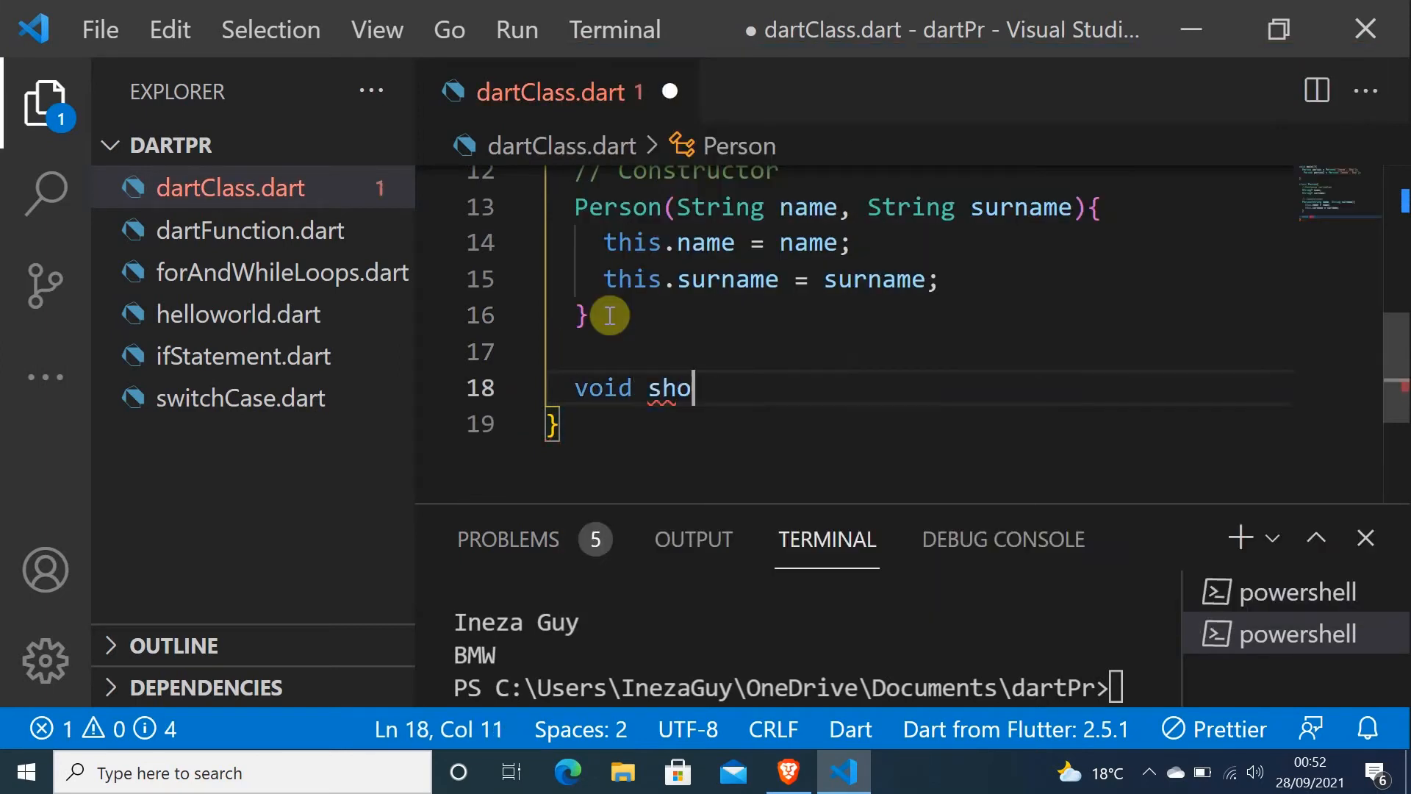
type("w")
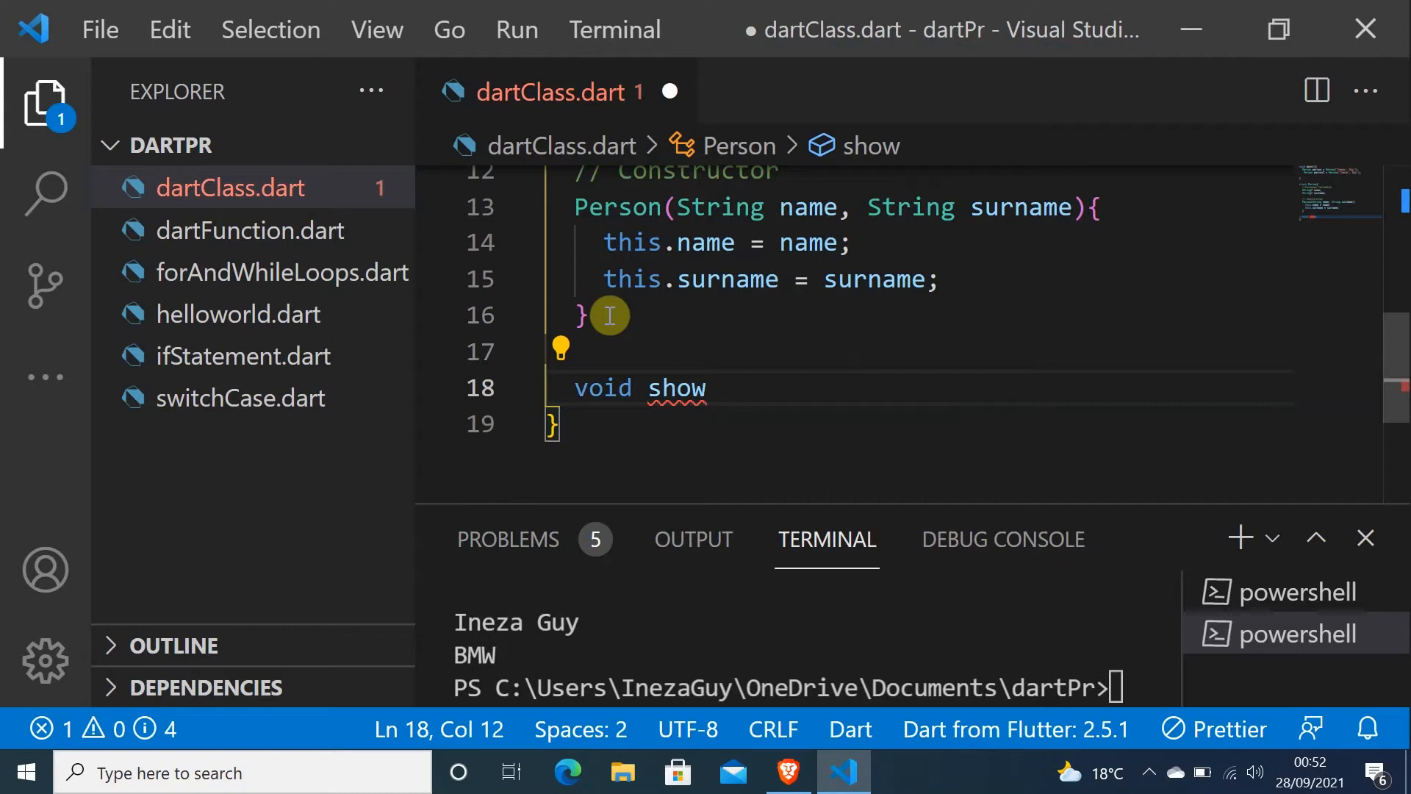
type("Na")
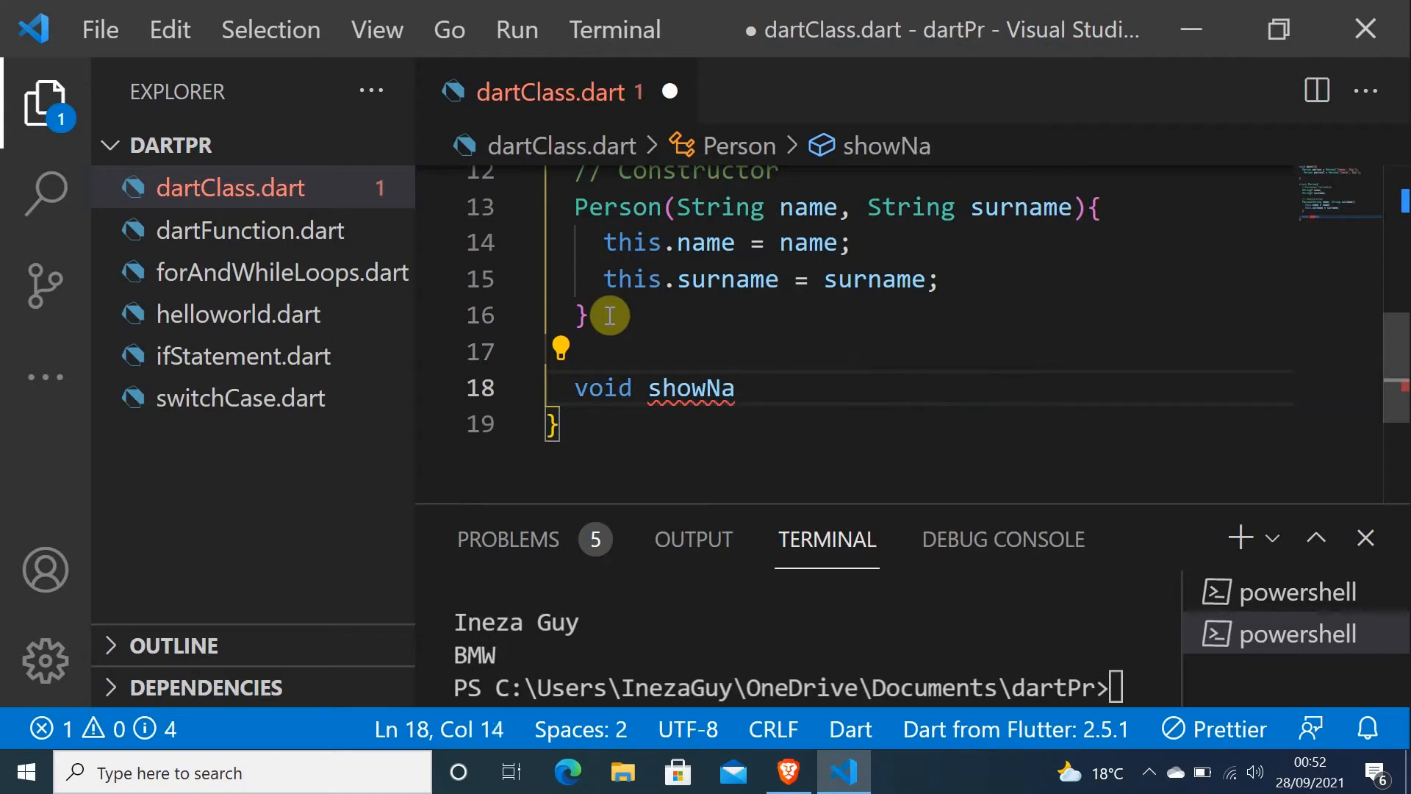
type("me()")
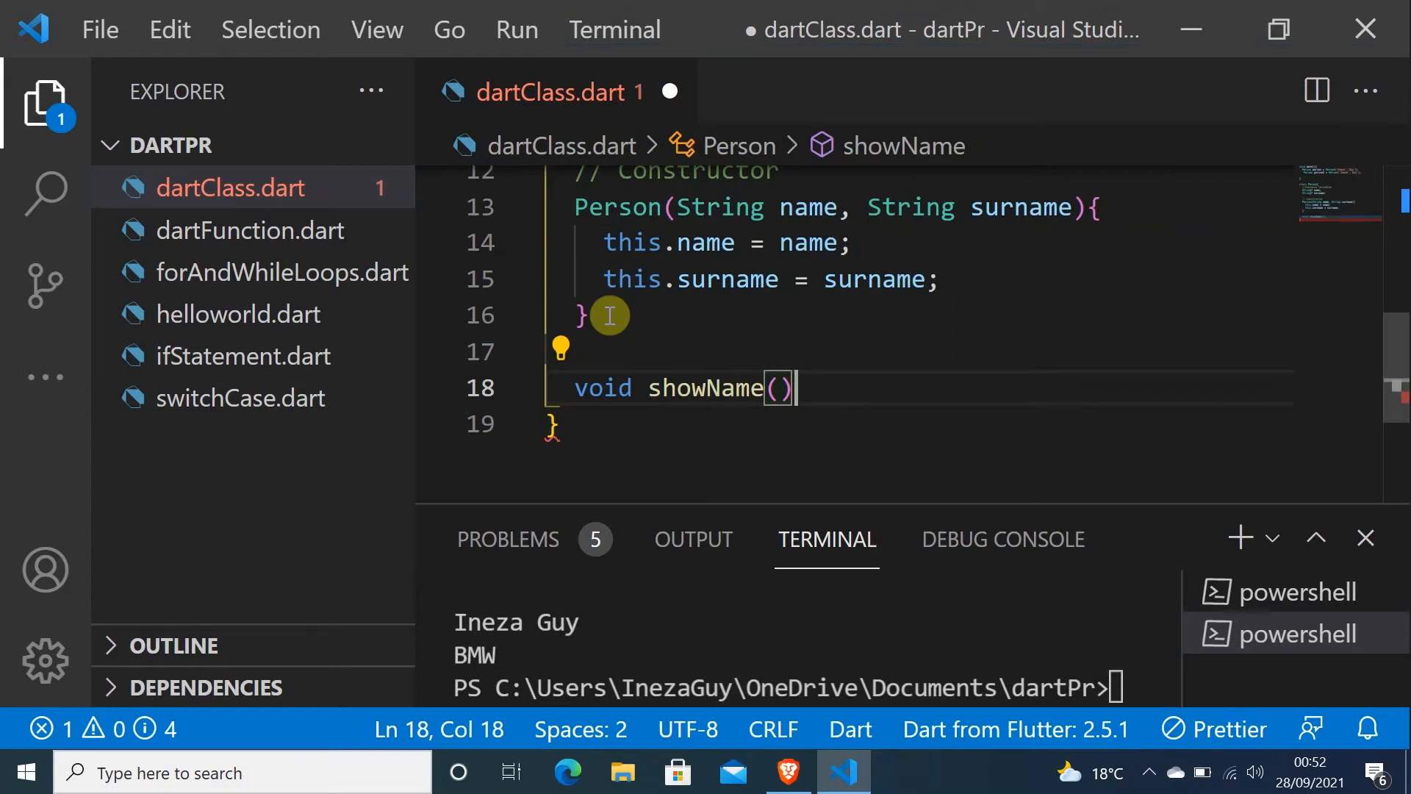
type("{")
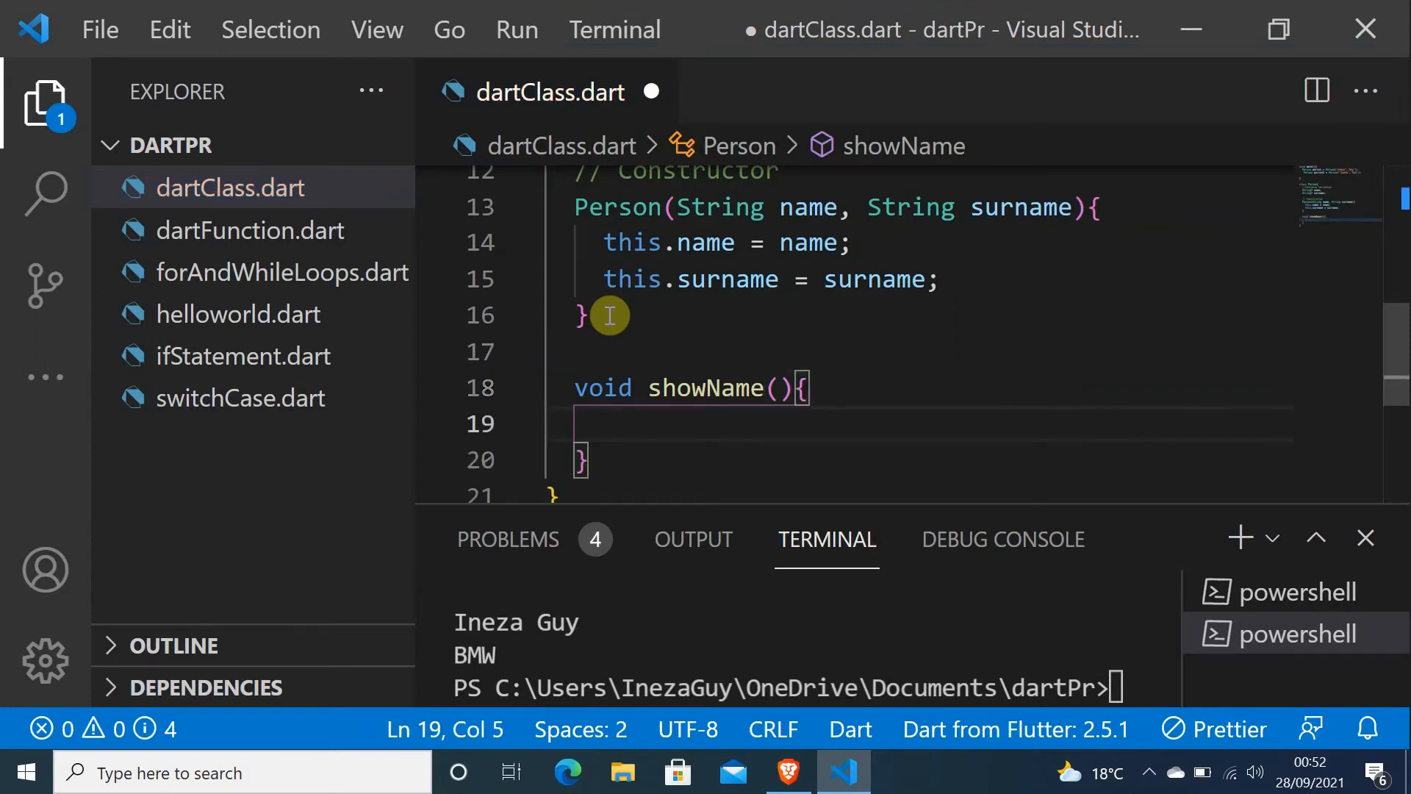
type("print(object")
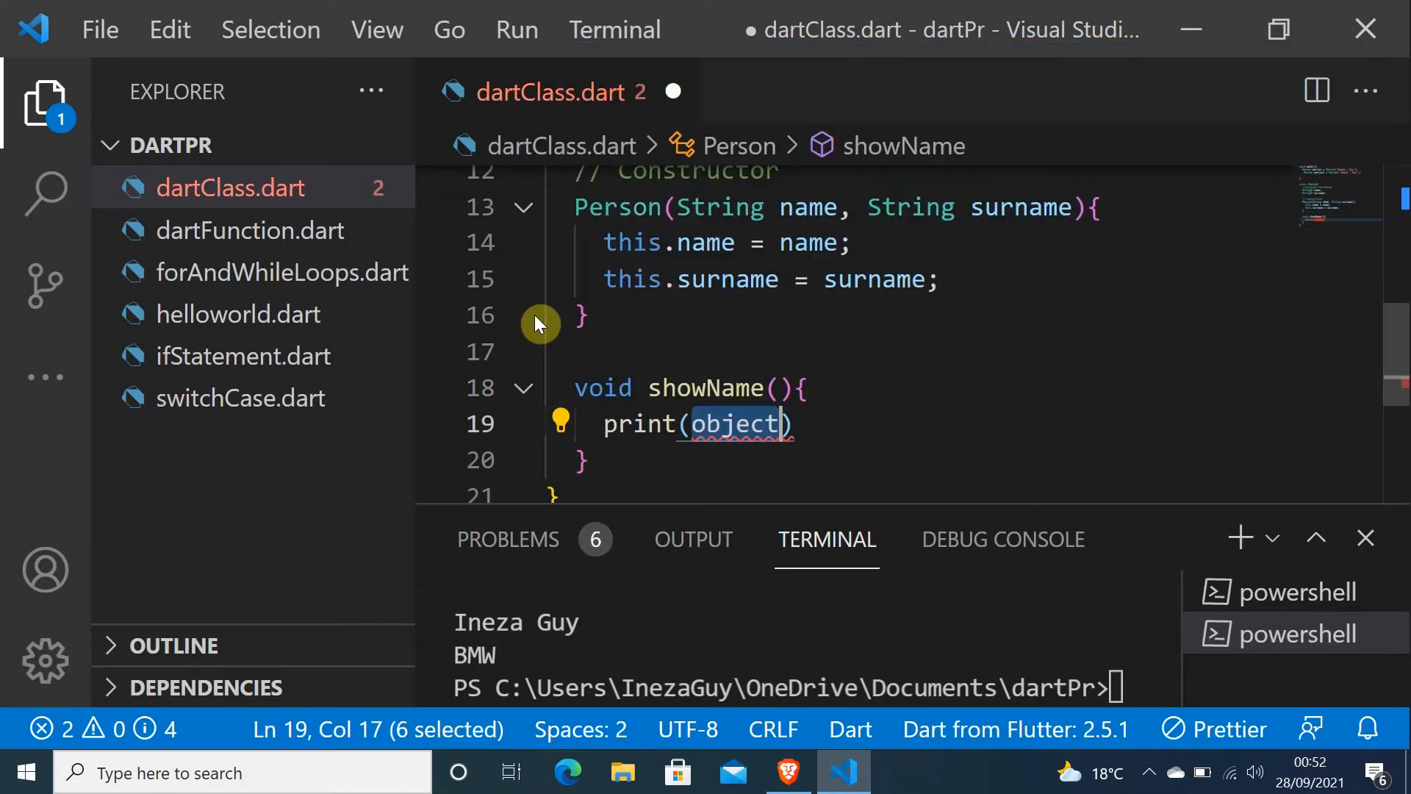
Replace the print placeholder so it reads print(name! + ' ' + surname);
key("Delete")
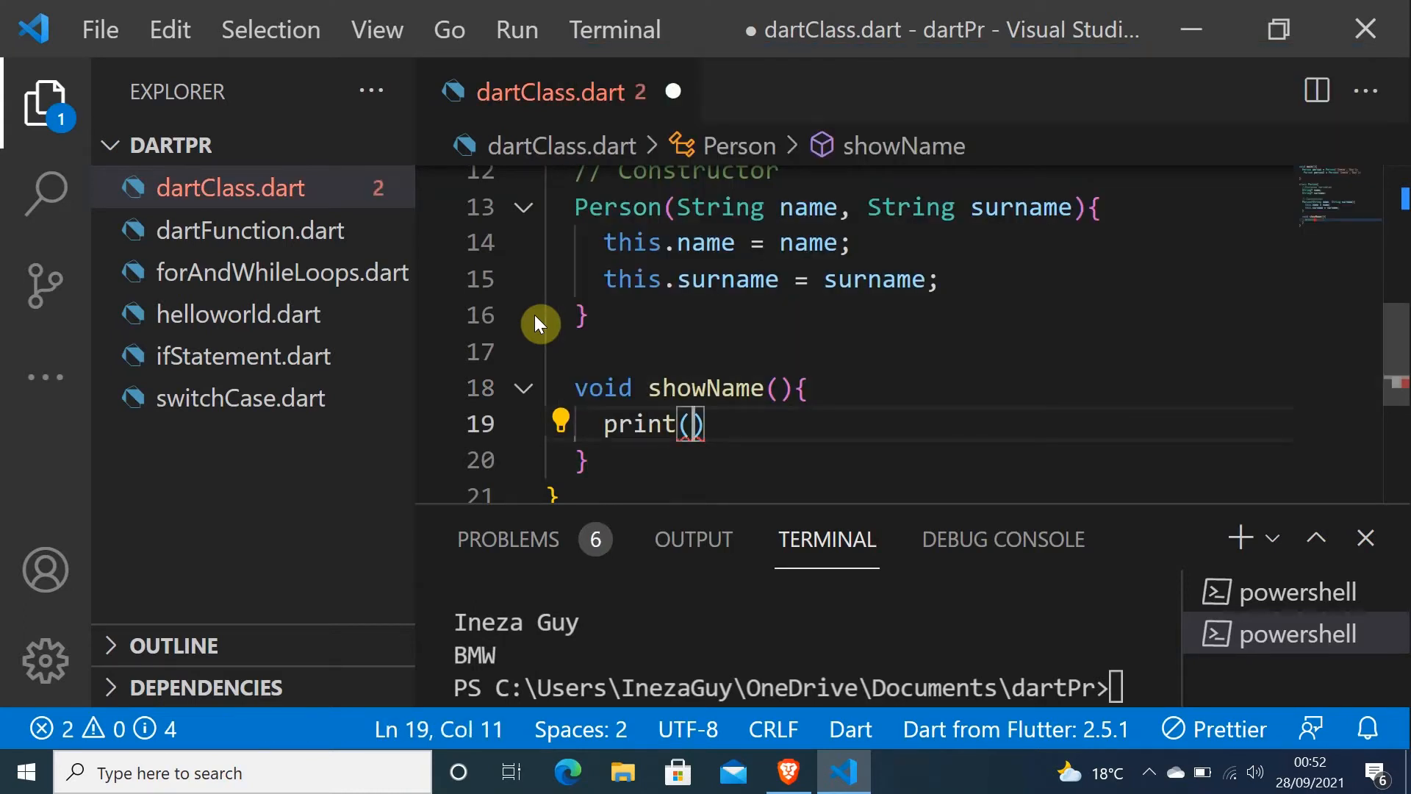
type("name+")
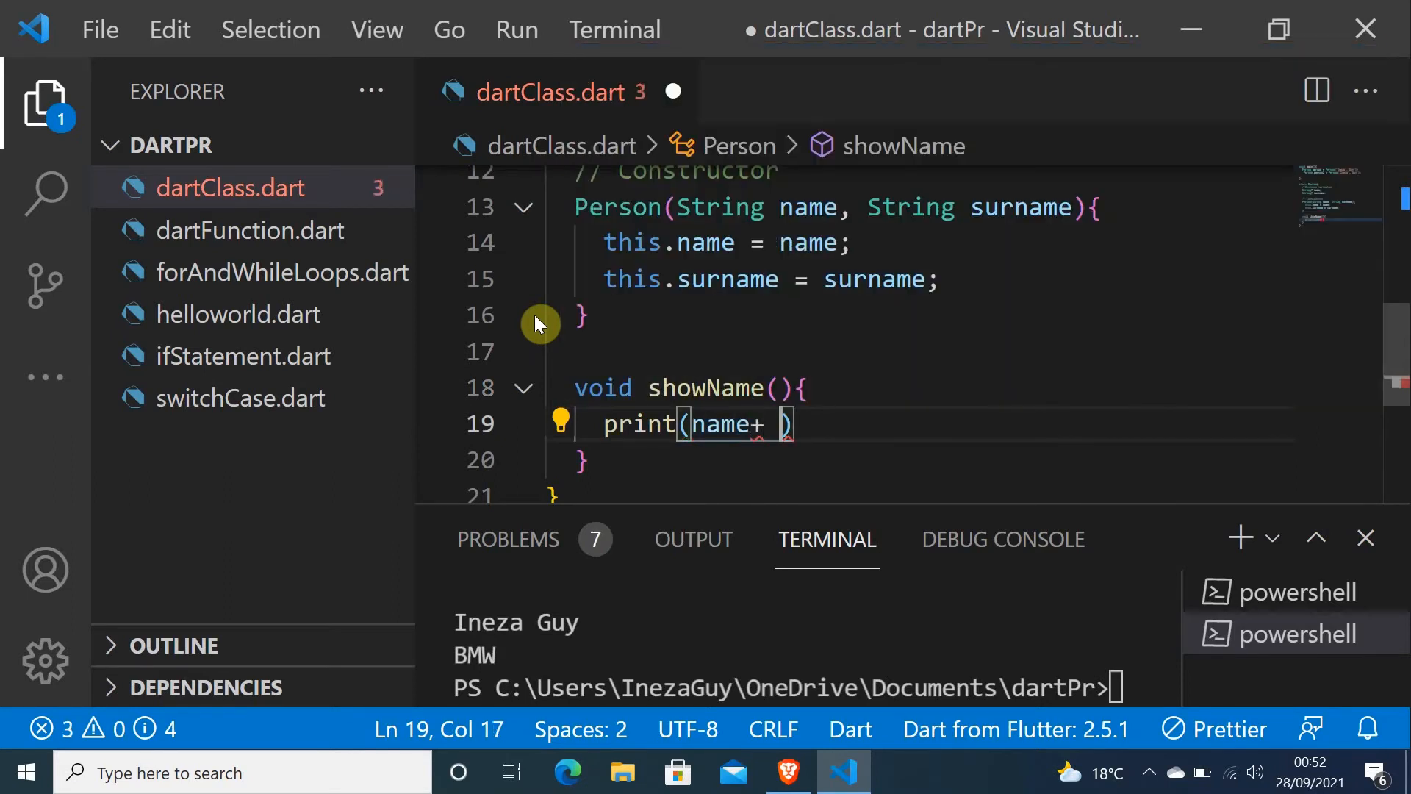
type("' '")
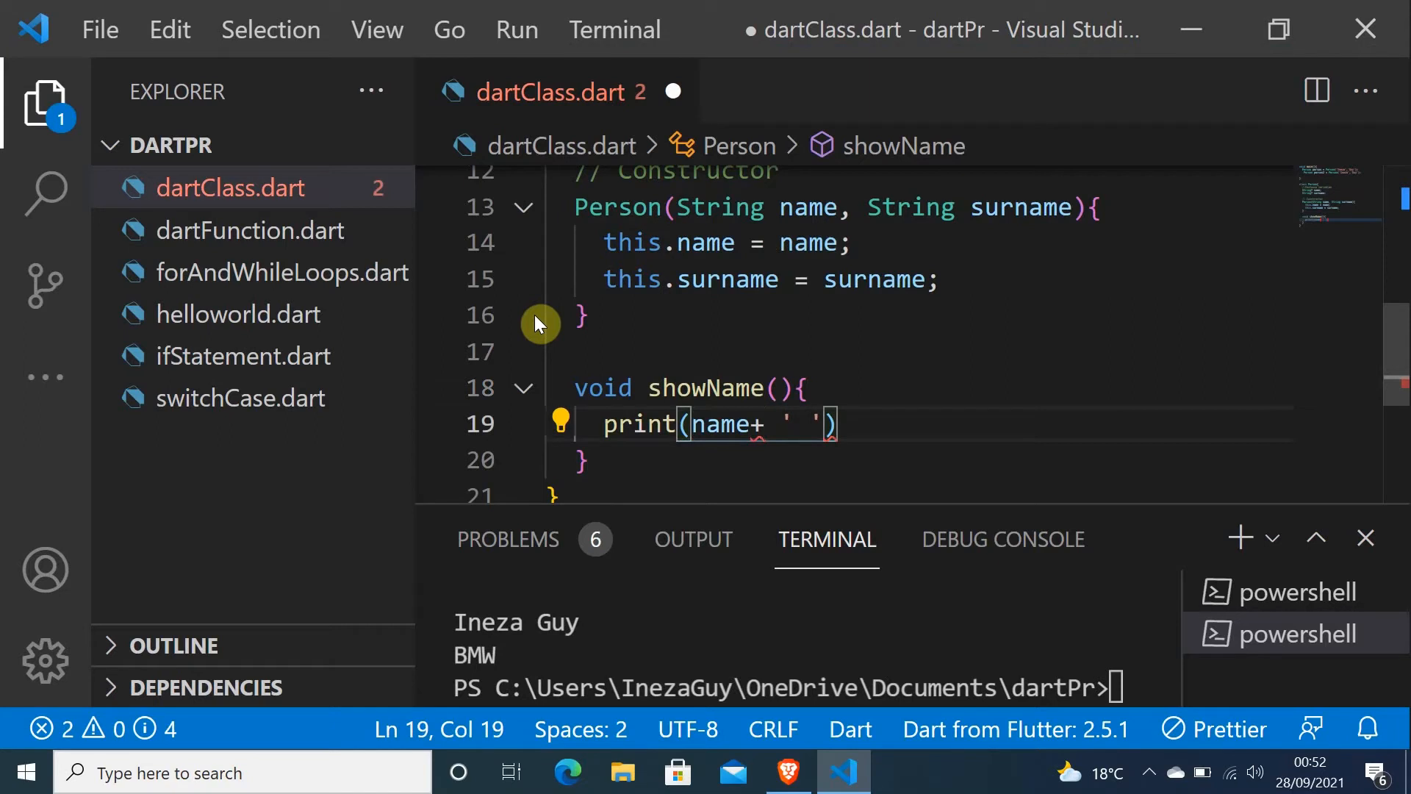
type("sur")
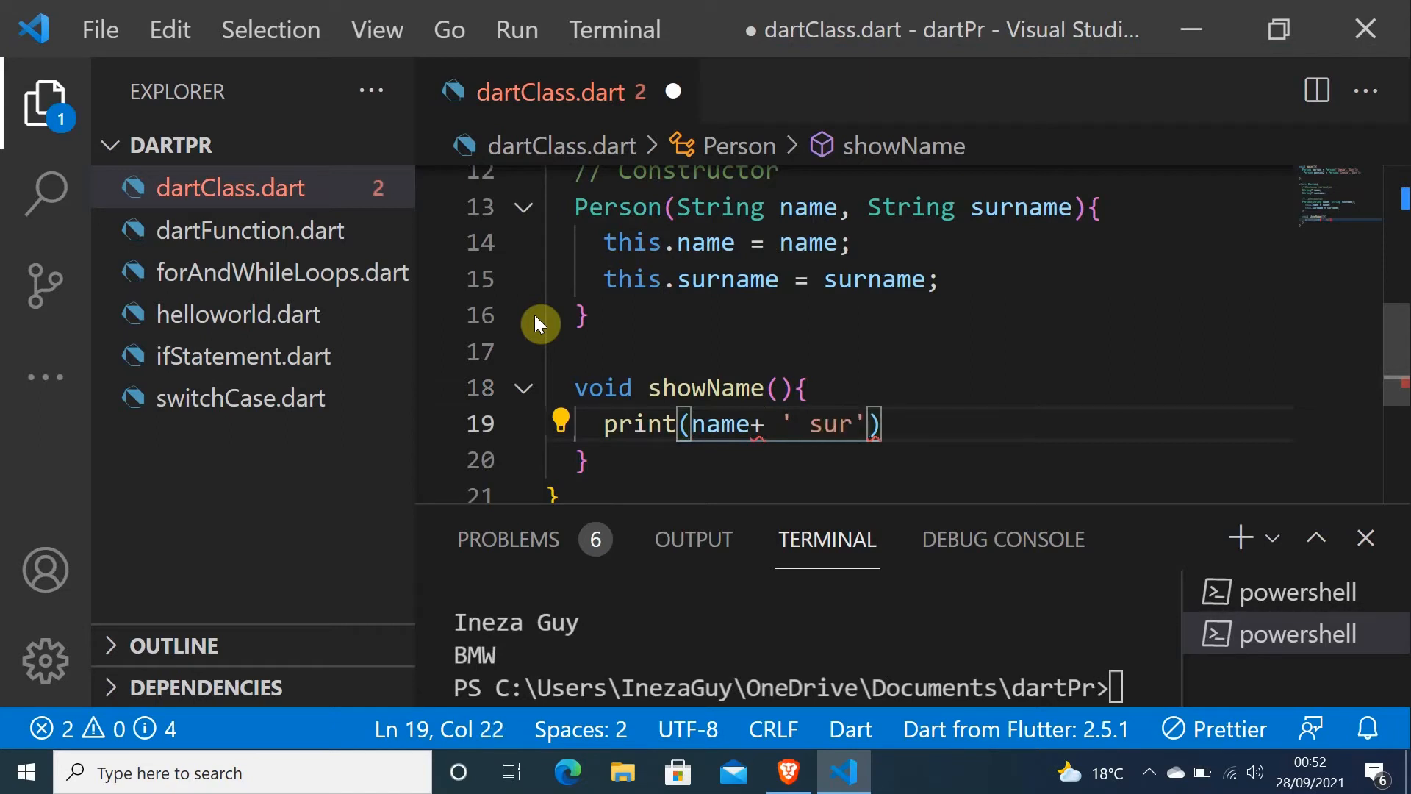
key("Backspace")
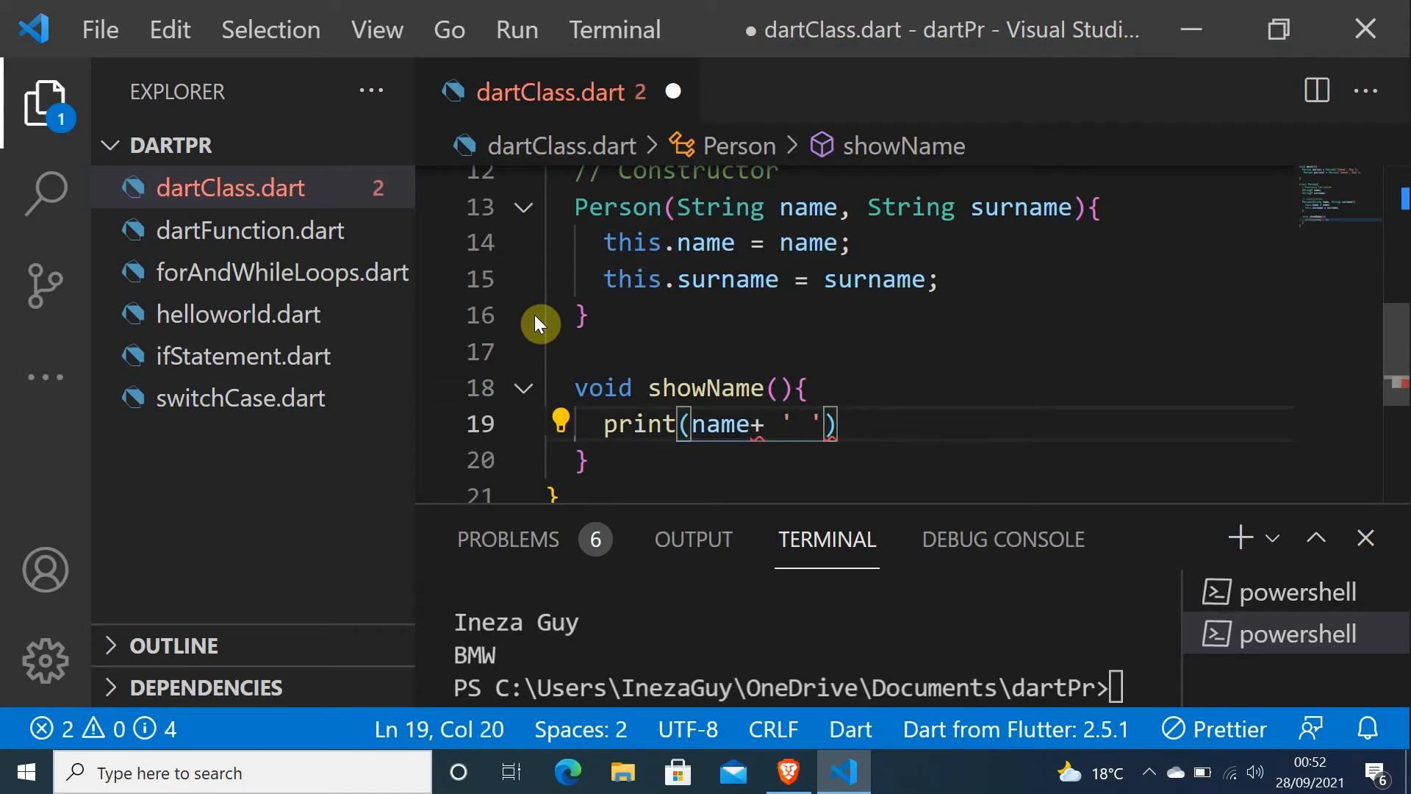
type("+")
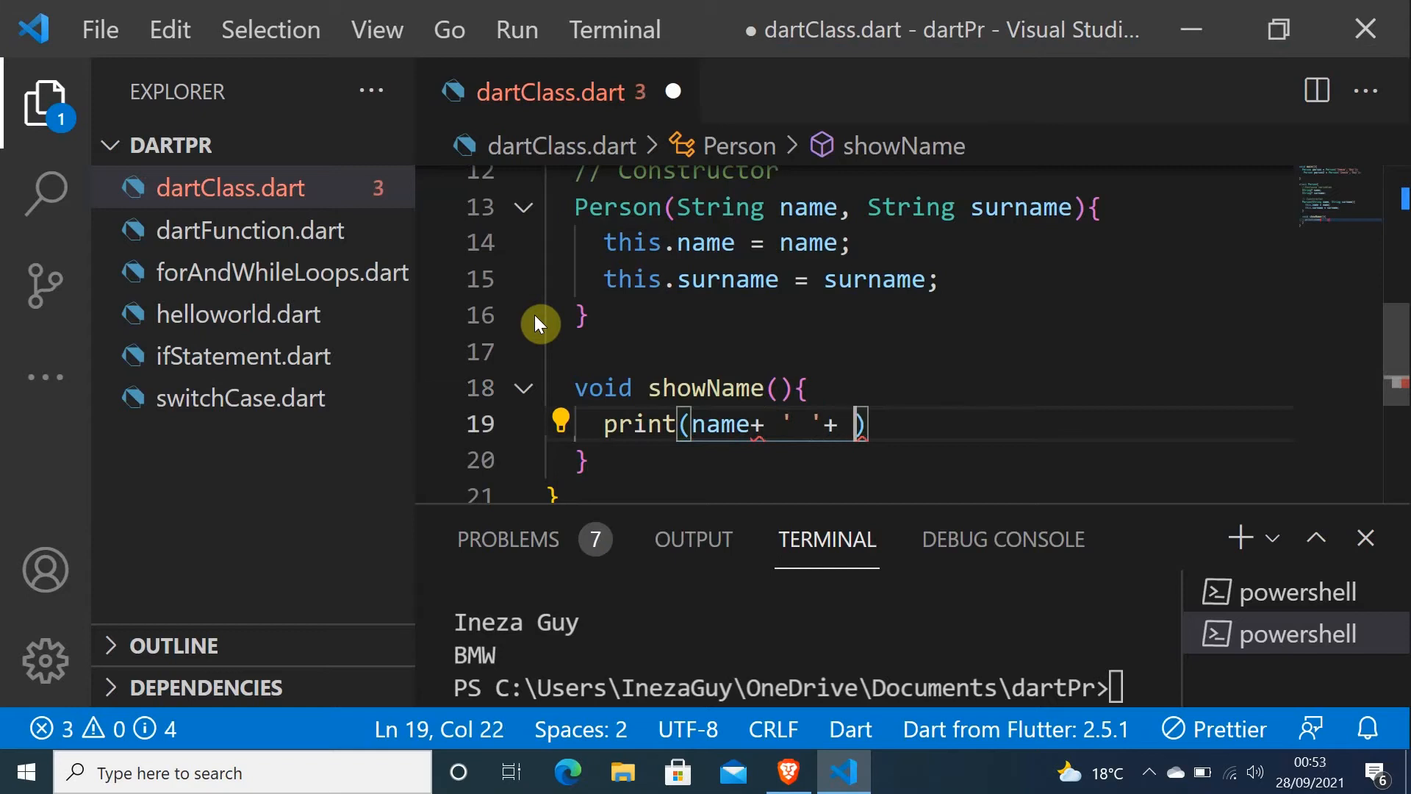
type("surname")
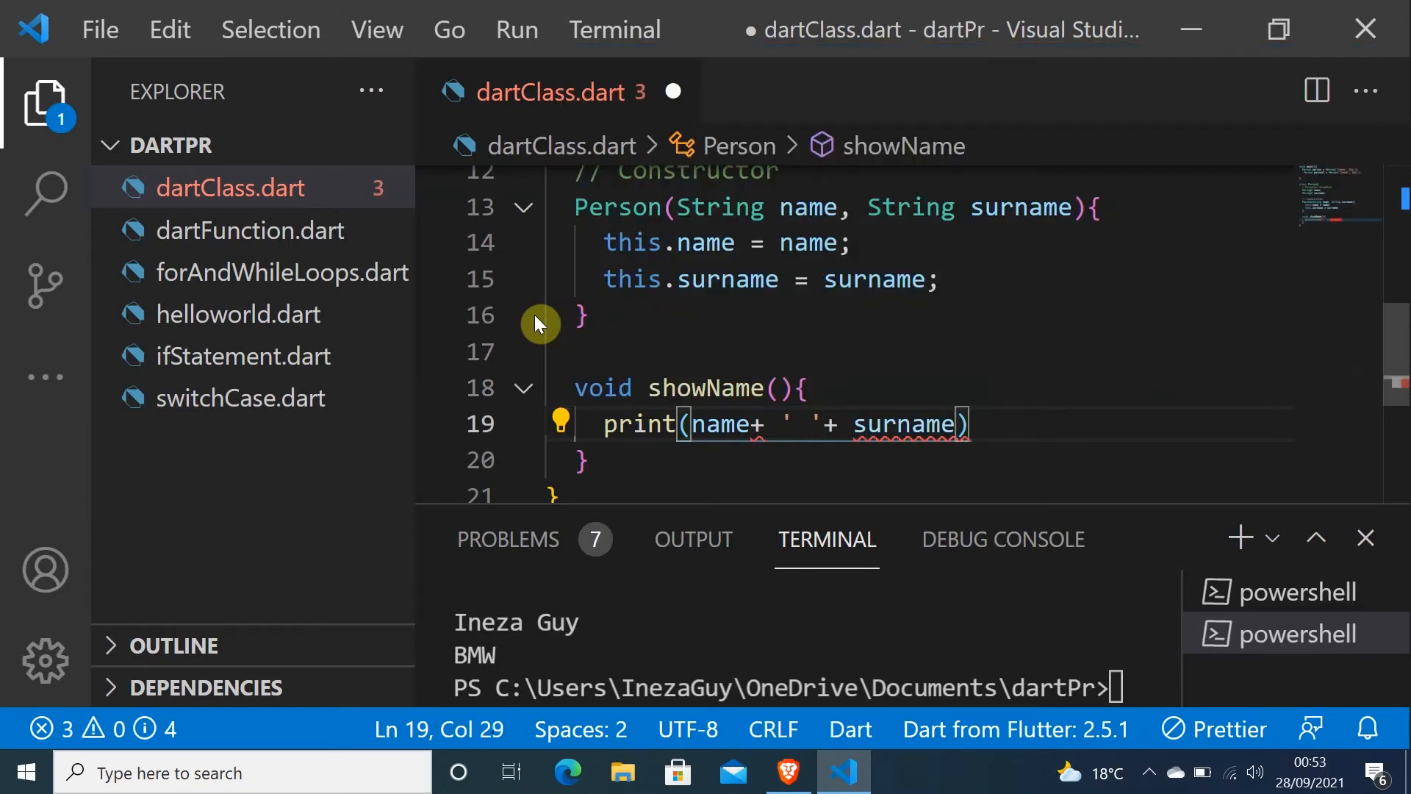
type(";")
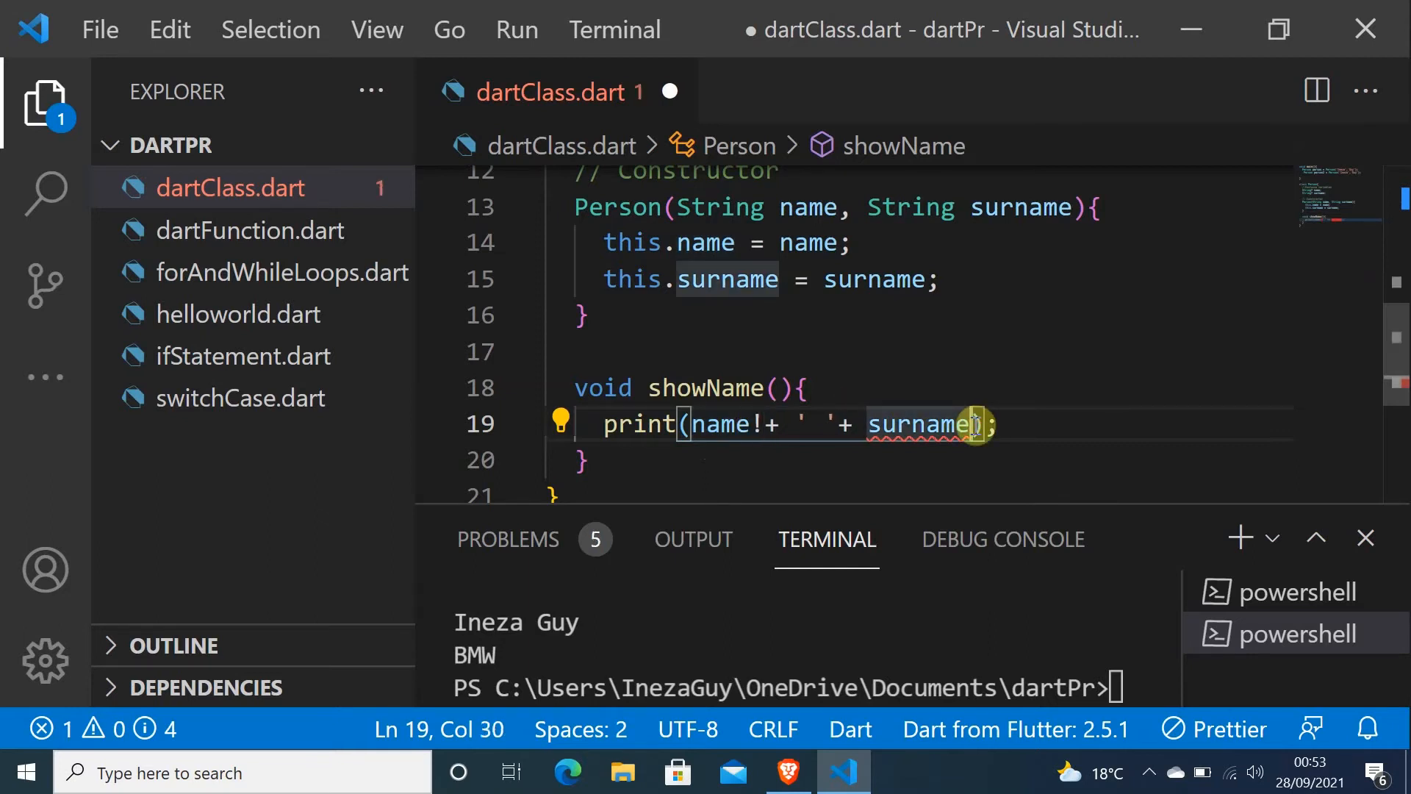
Add a non-null assertion (!) after surname in showName's print call, clearing the errors
type("!")
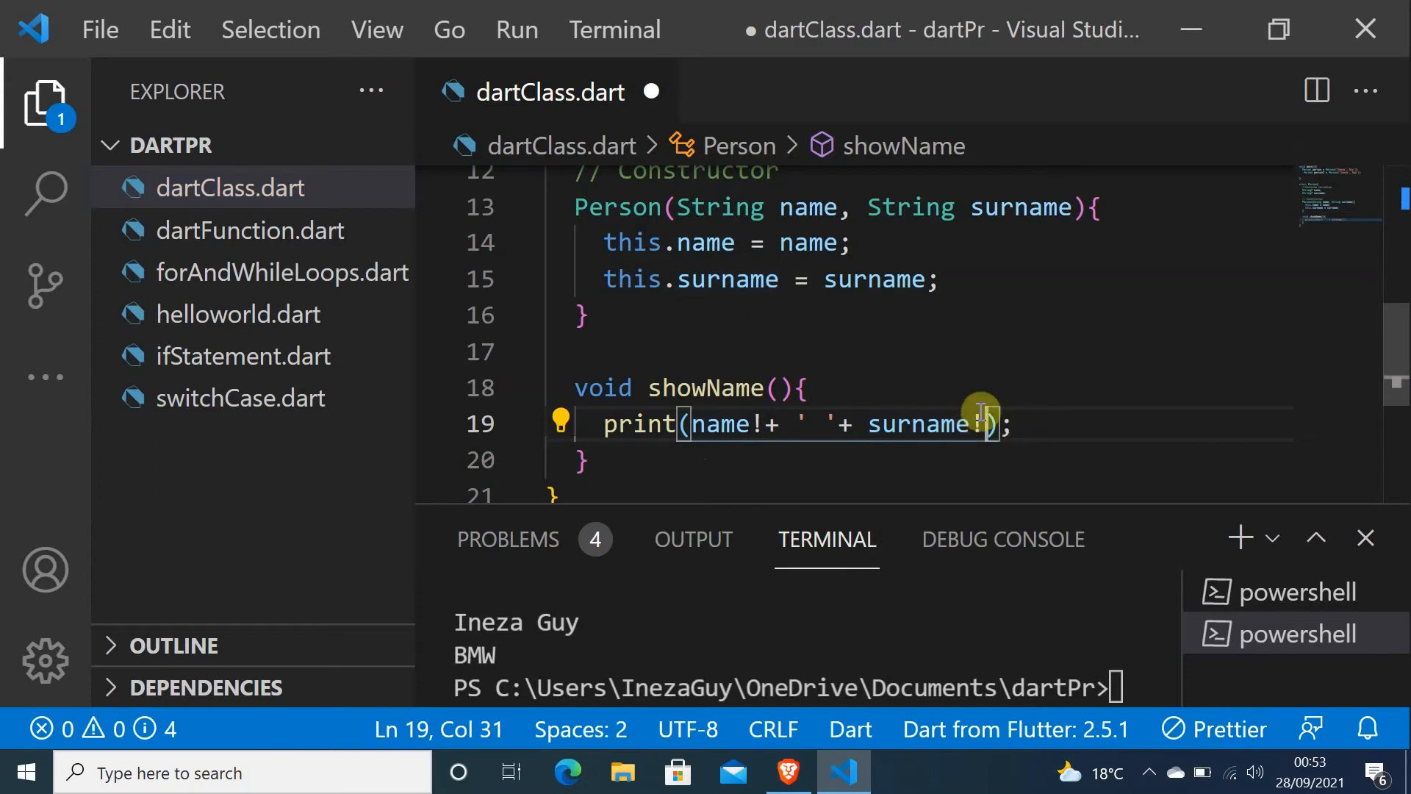
mouse_move(1264, 270)
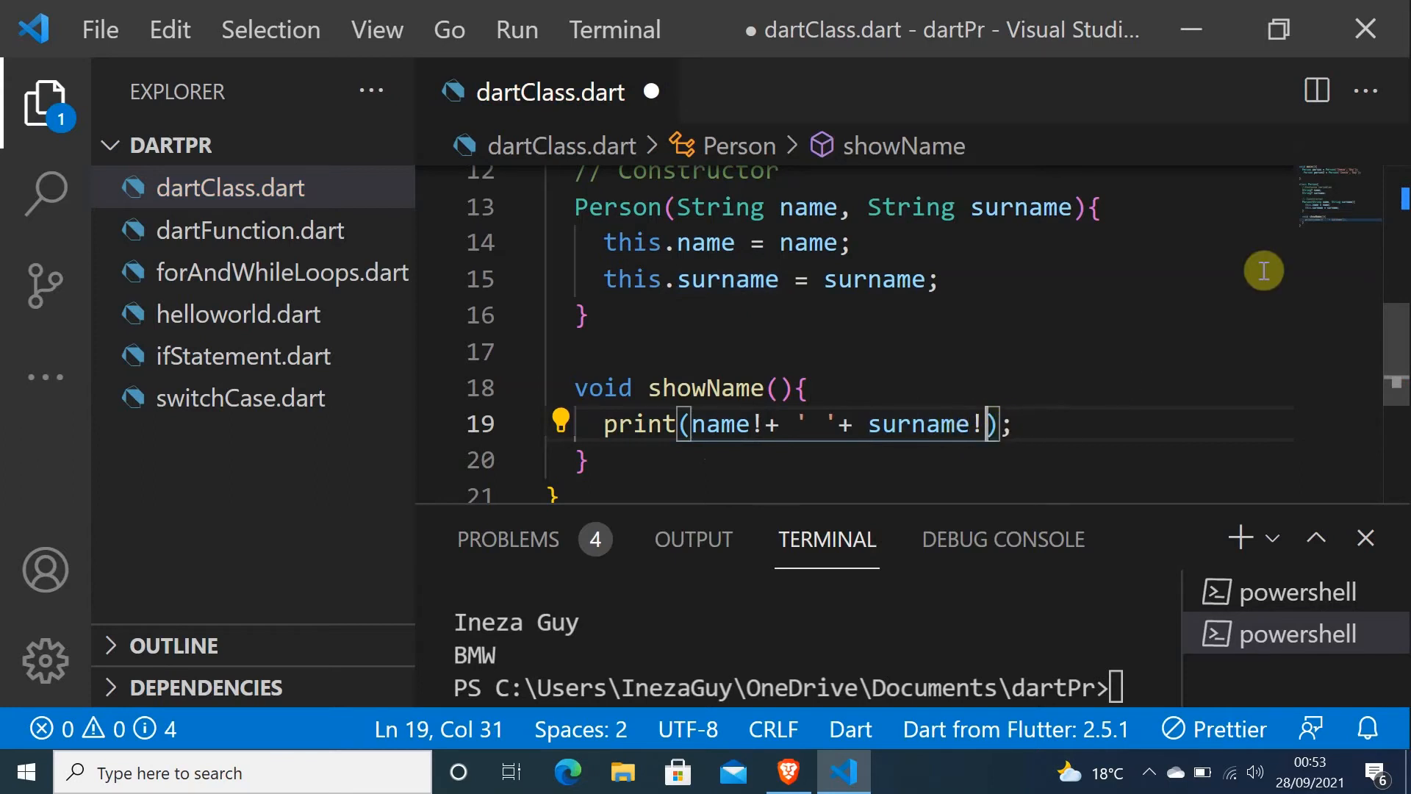
mouse_move(1374, 198)
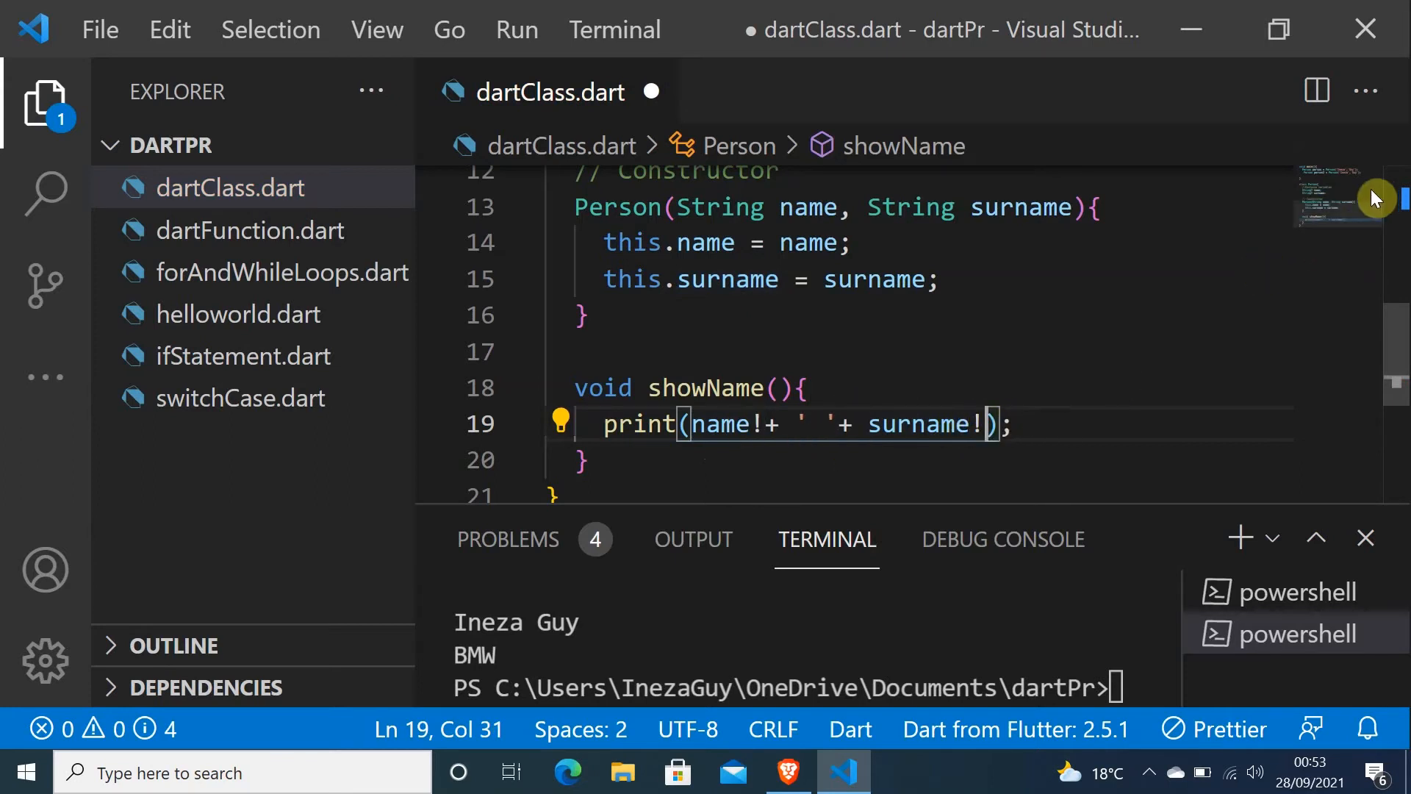
scroll("up", 3)
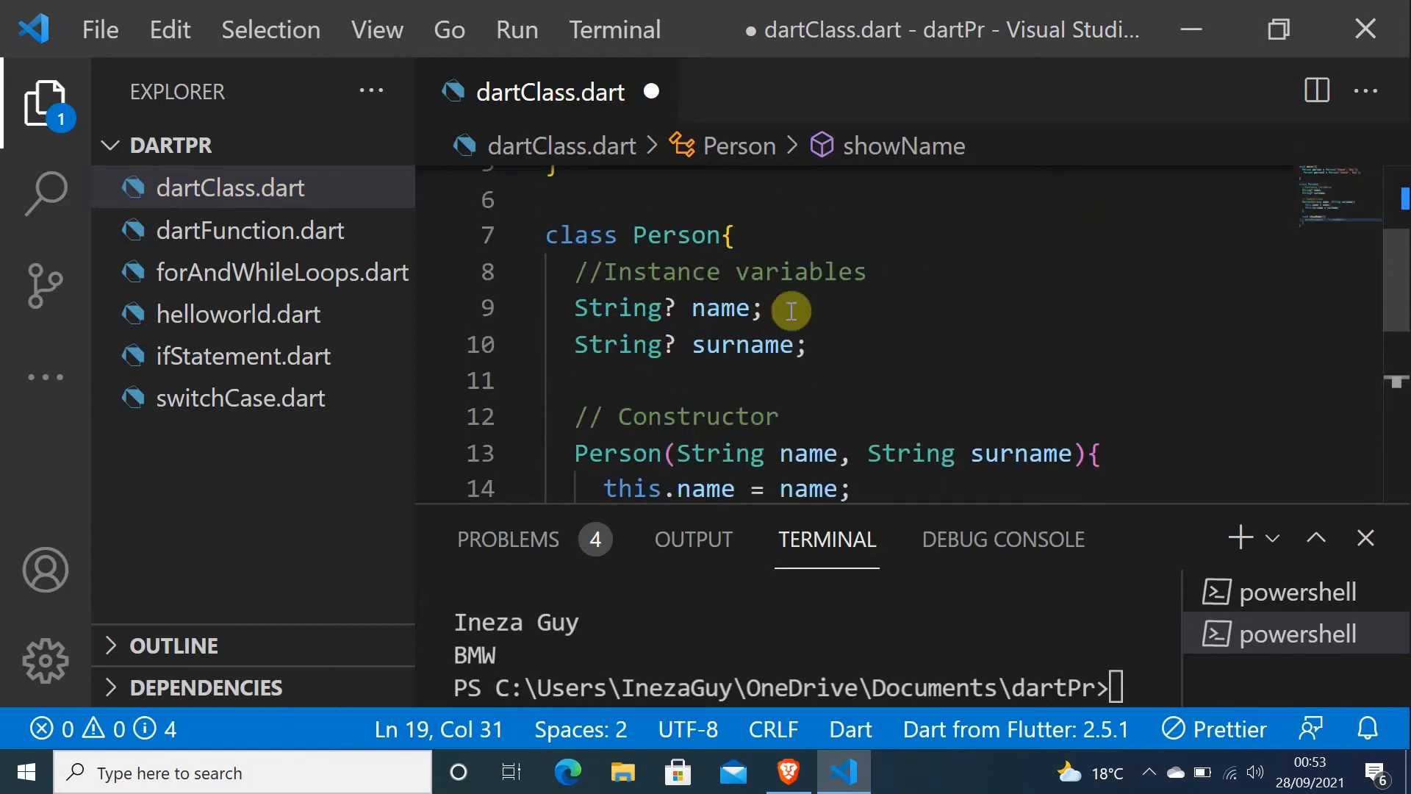
mouse_move(720, 308)
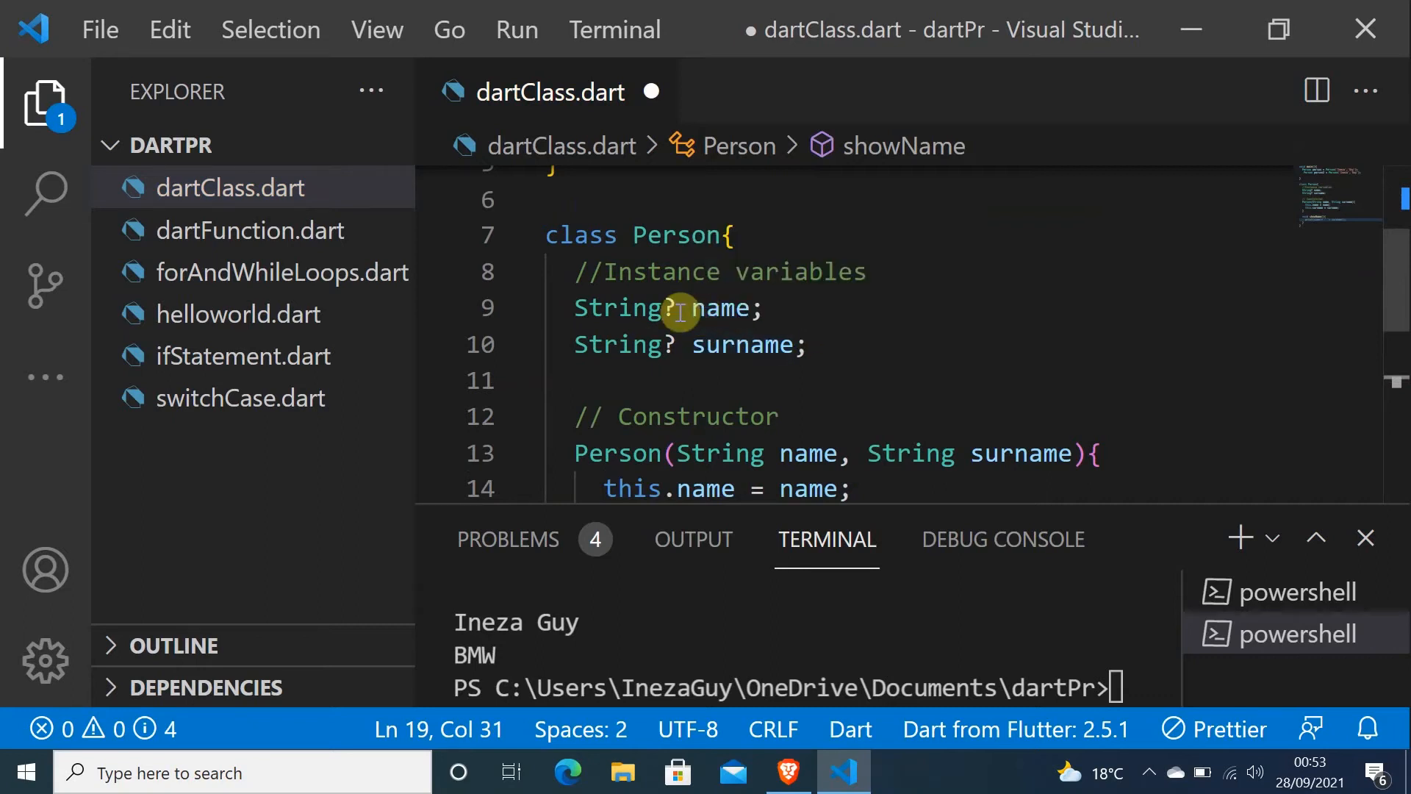
scroll("down", 3)
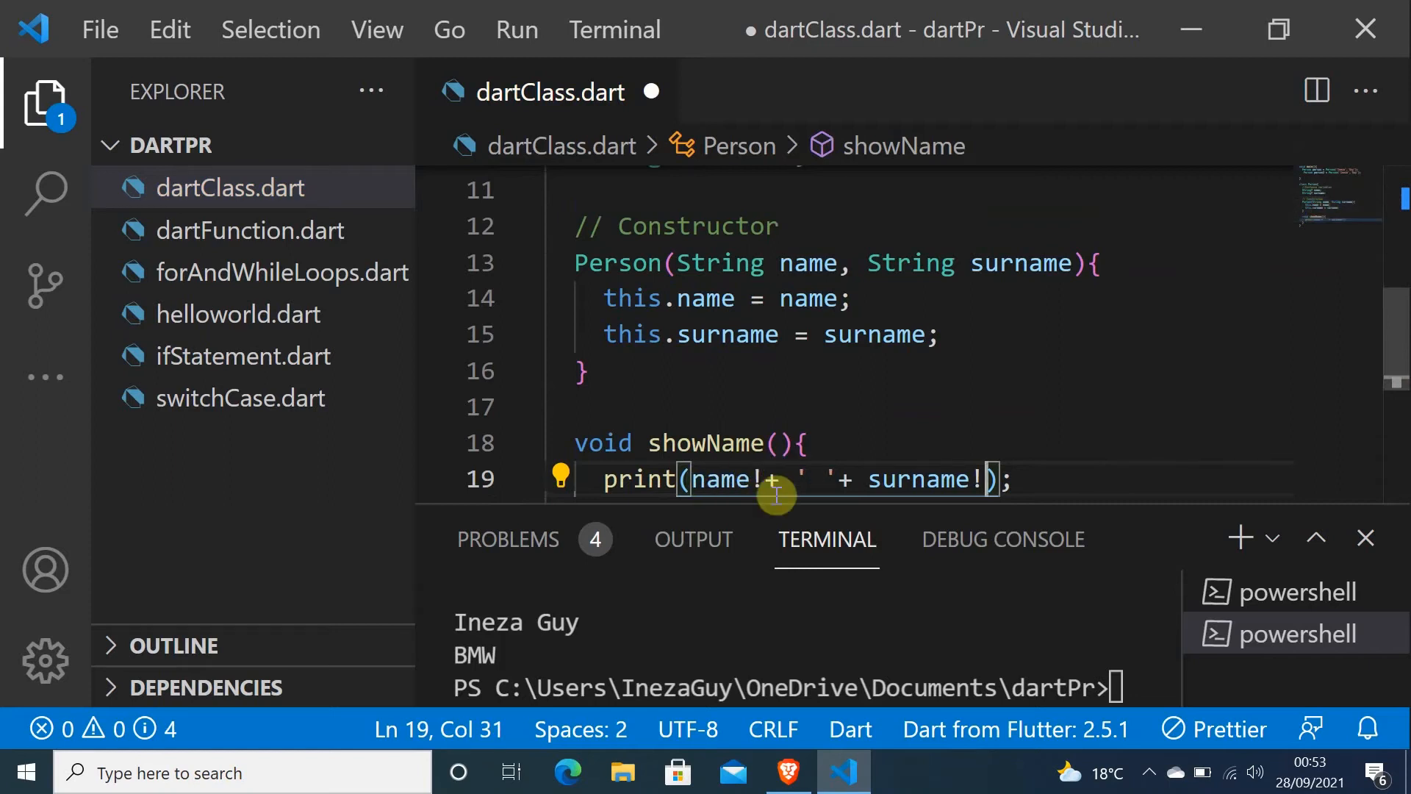
mouse_move(918, 490)
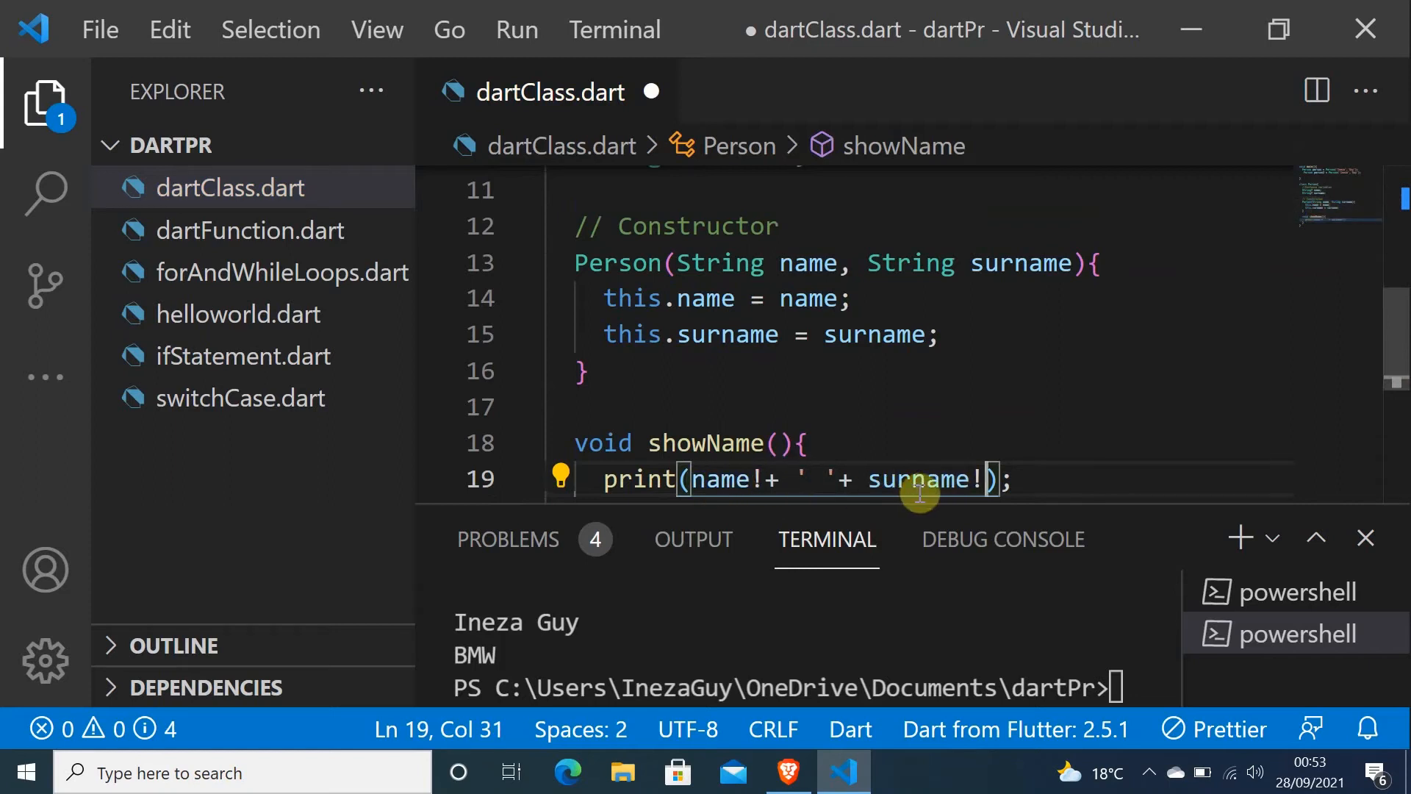
mouse_move(1315, 216)
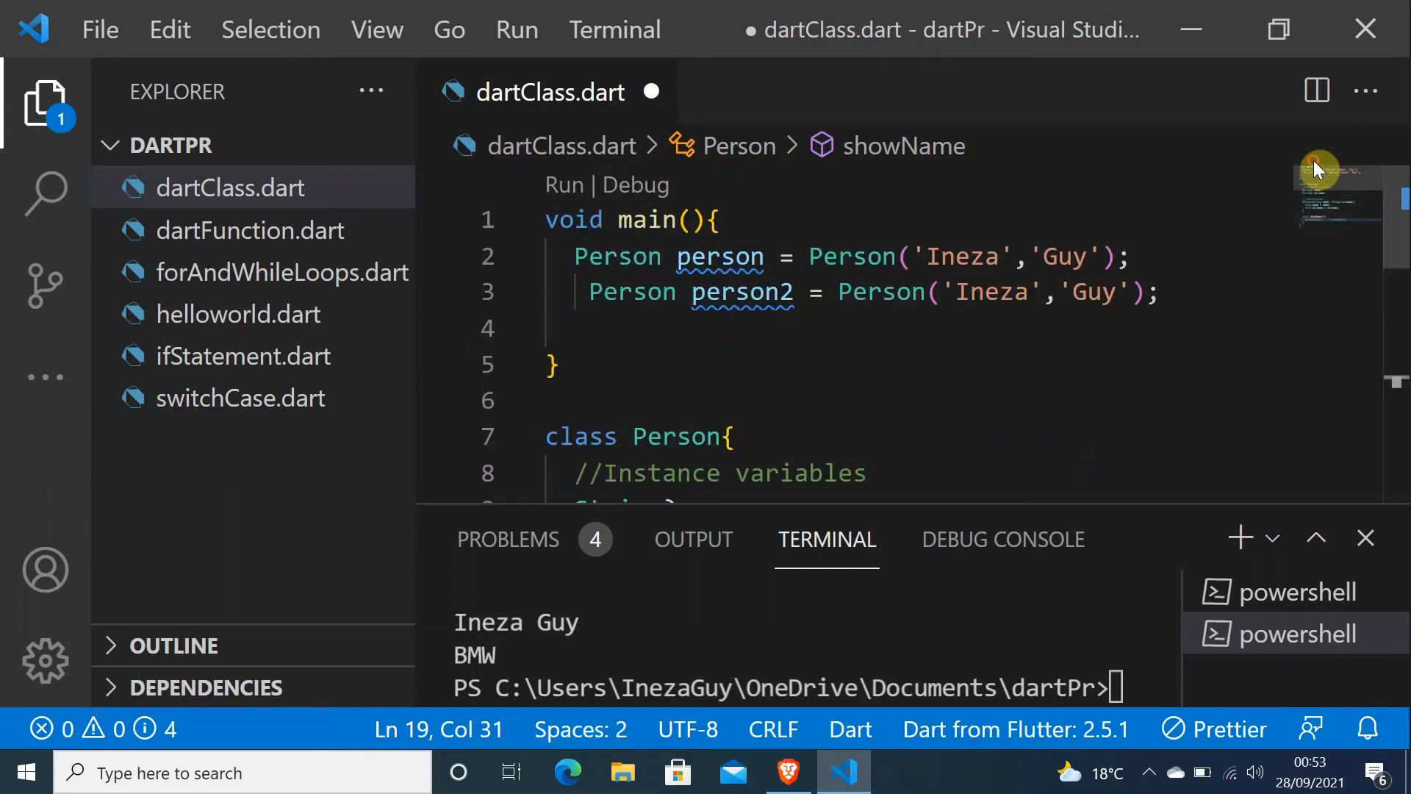
Add person.showName(); on a new line in main below the two Person objects
left_click(1161, 292)
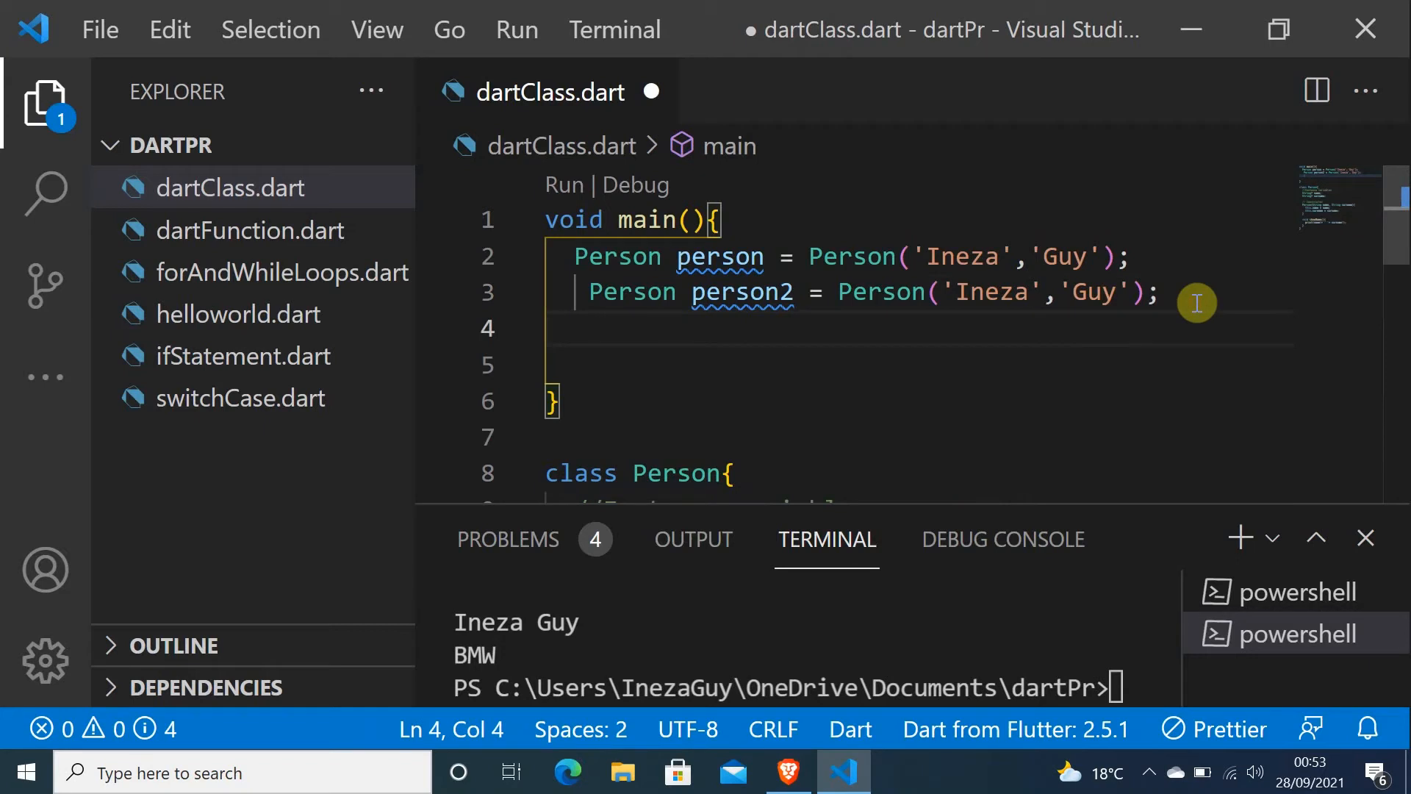
type("person")
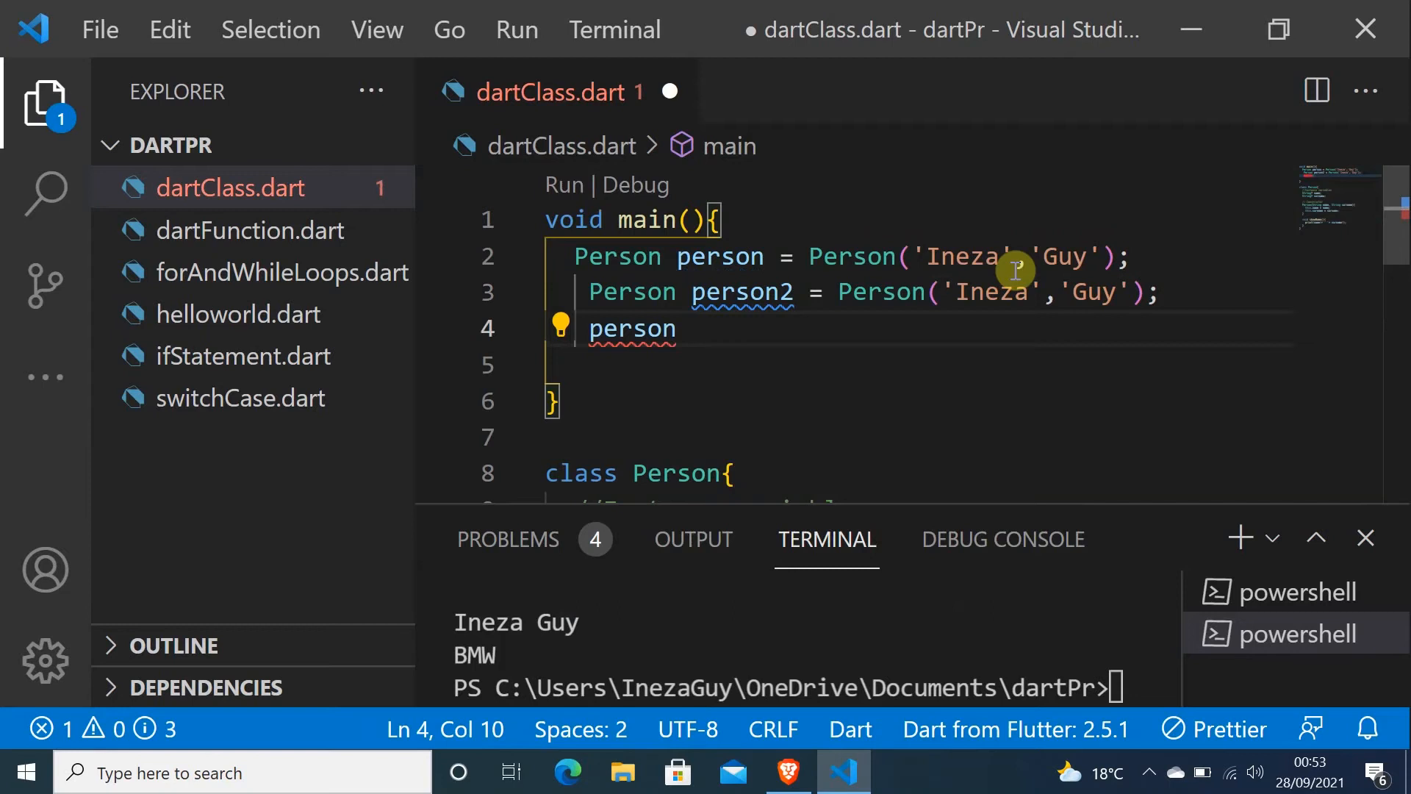
type(".showName(")
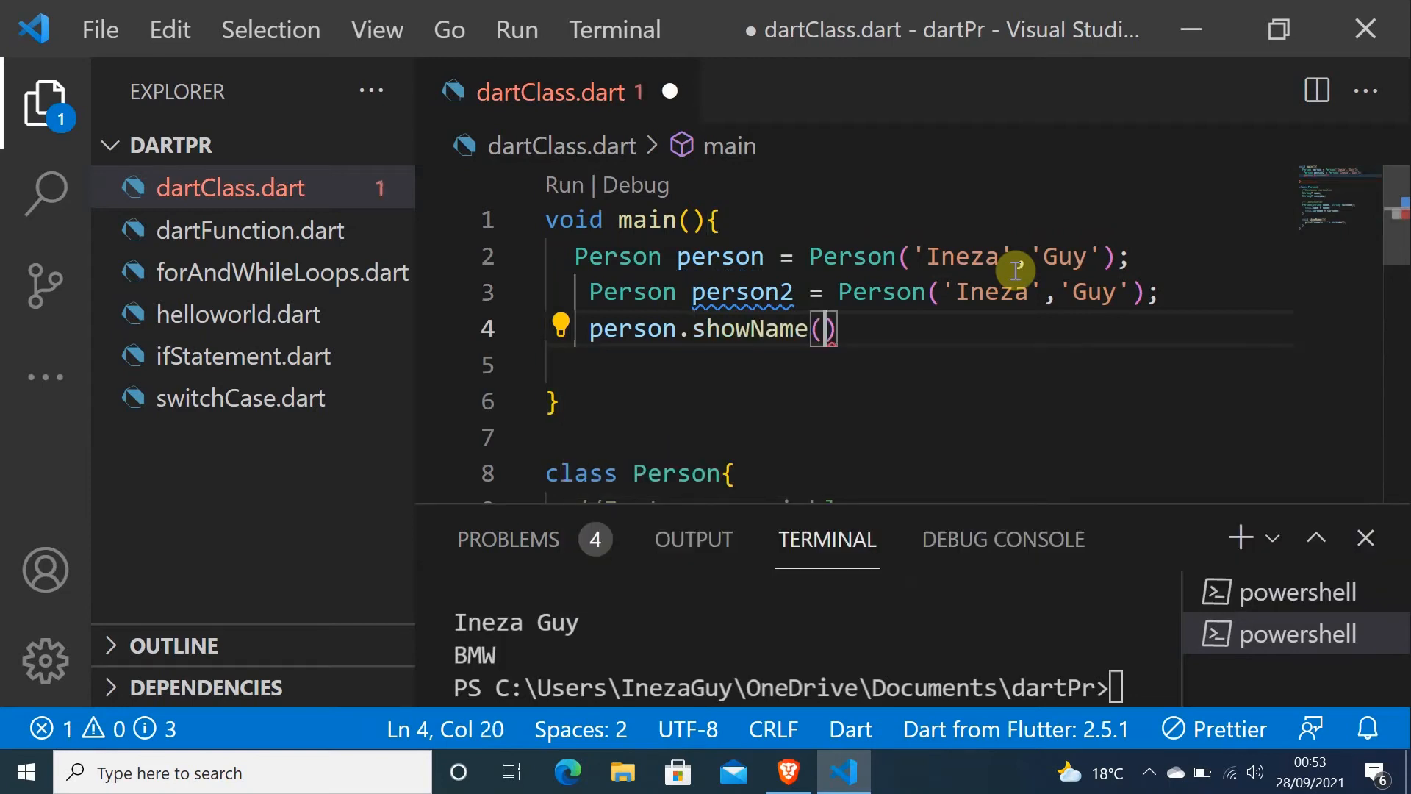
mouse_move(914, 292)
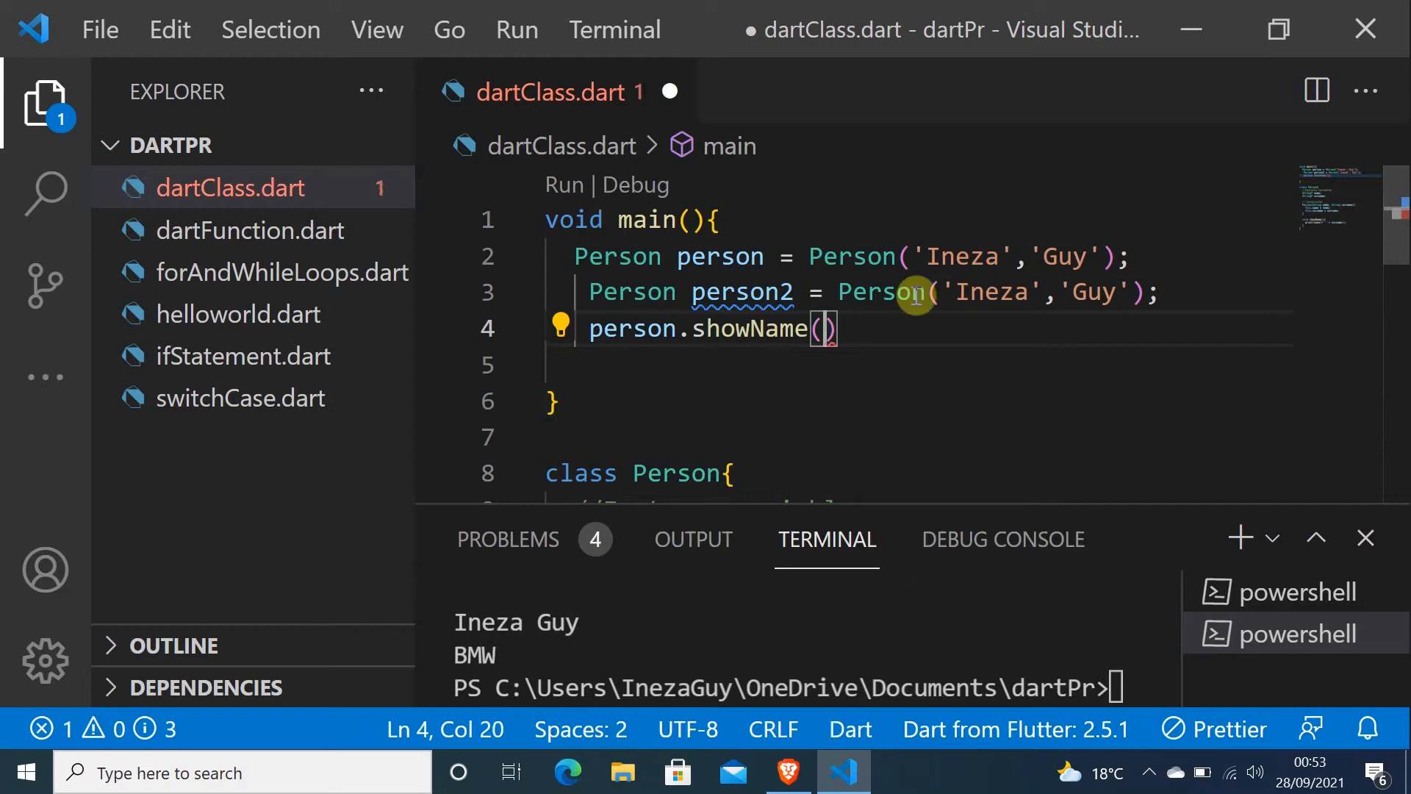
type(";")
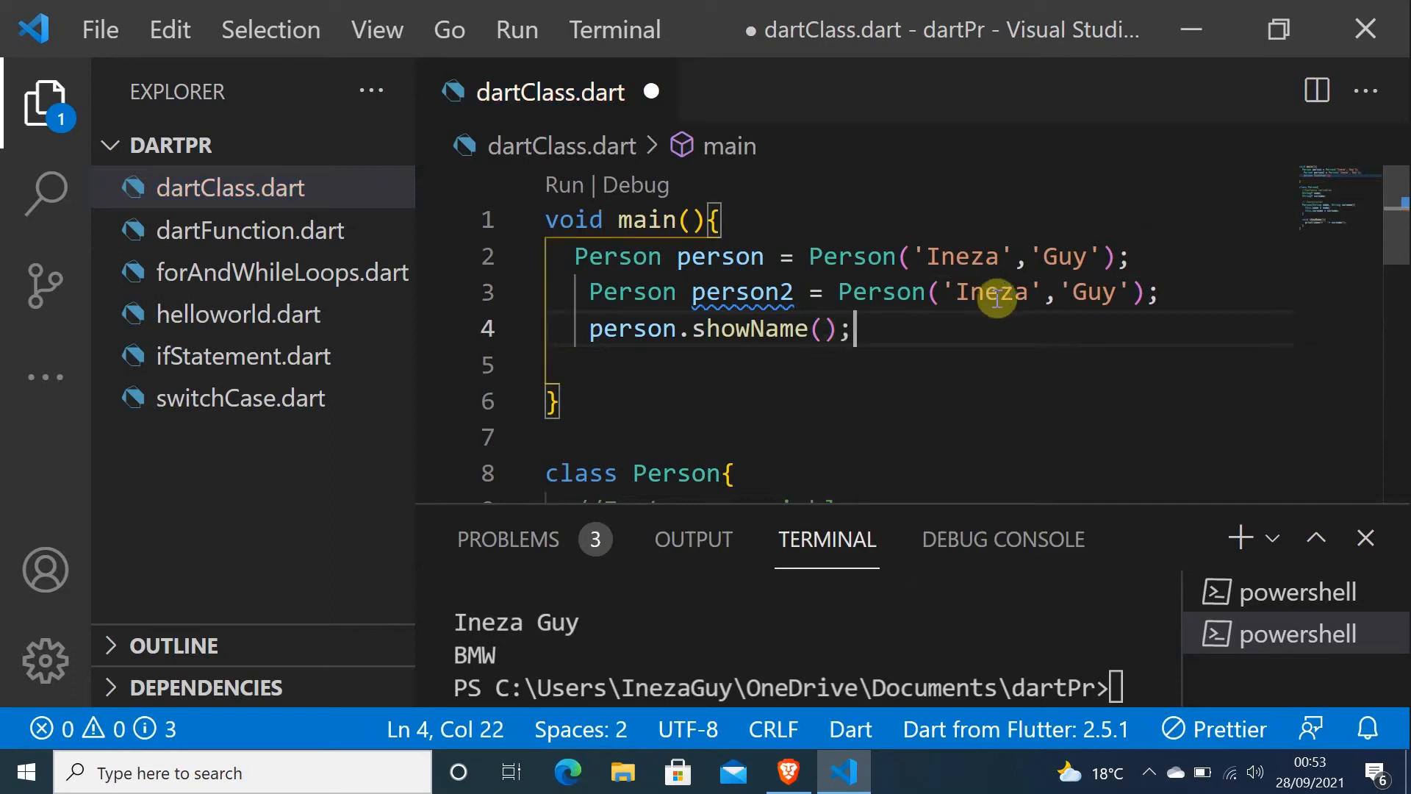
left_click(989, 292)
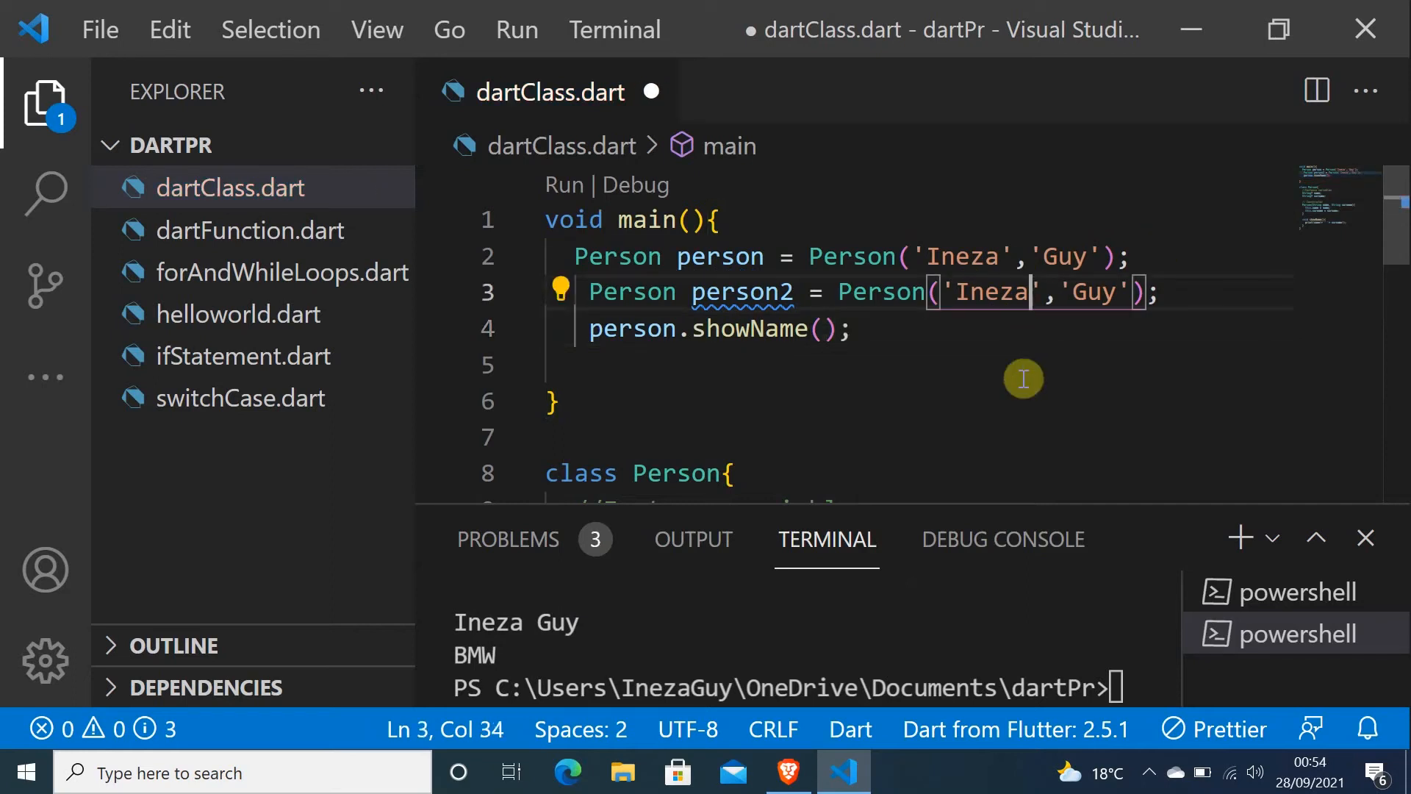
Replace person2's arguments 'Ineza', 'Guy' with 'Aline', 'Keza'
key("Backspace")
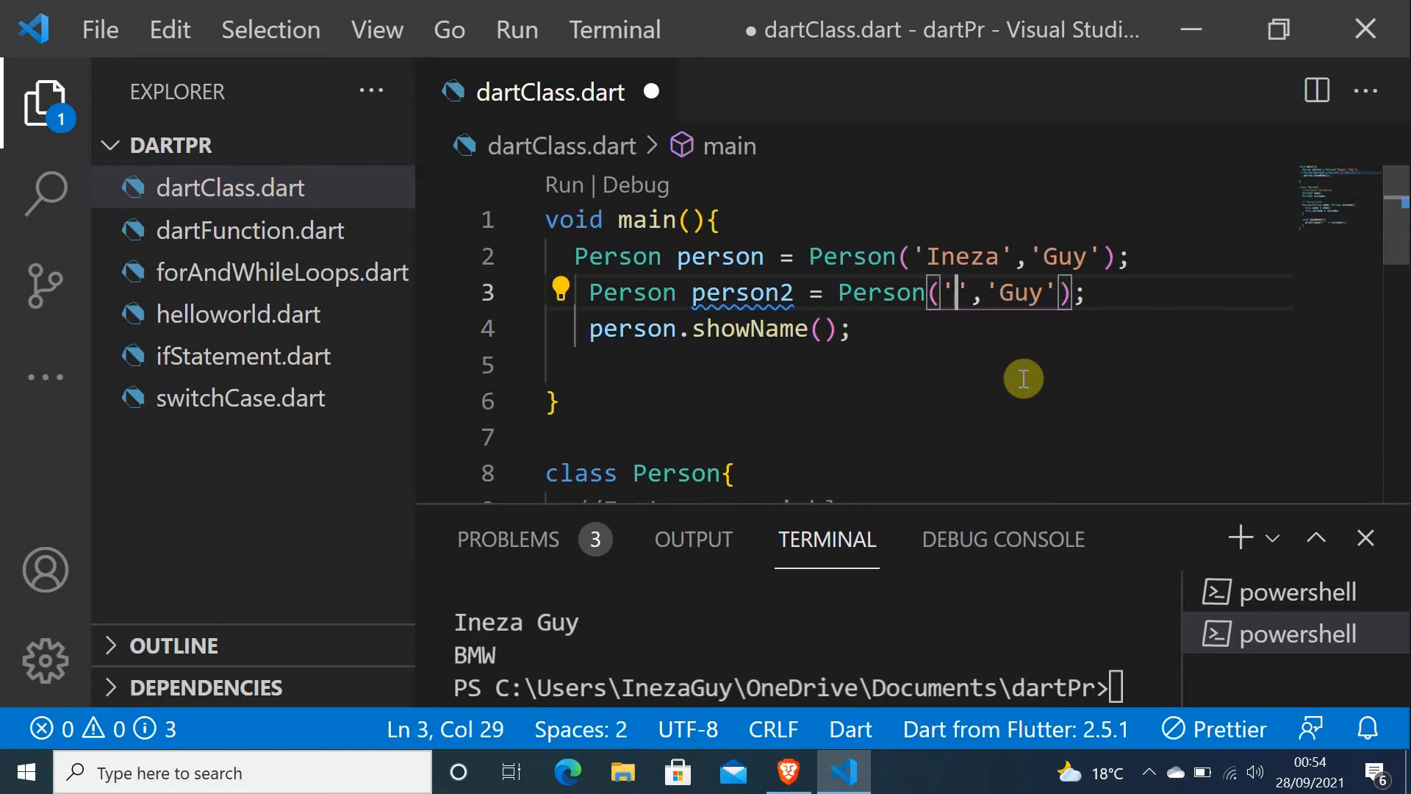
type("Aline")
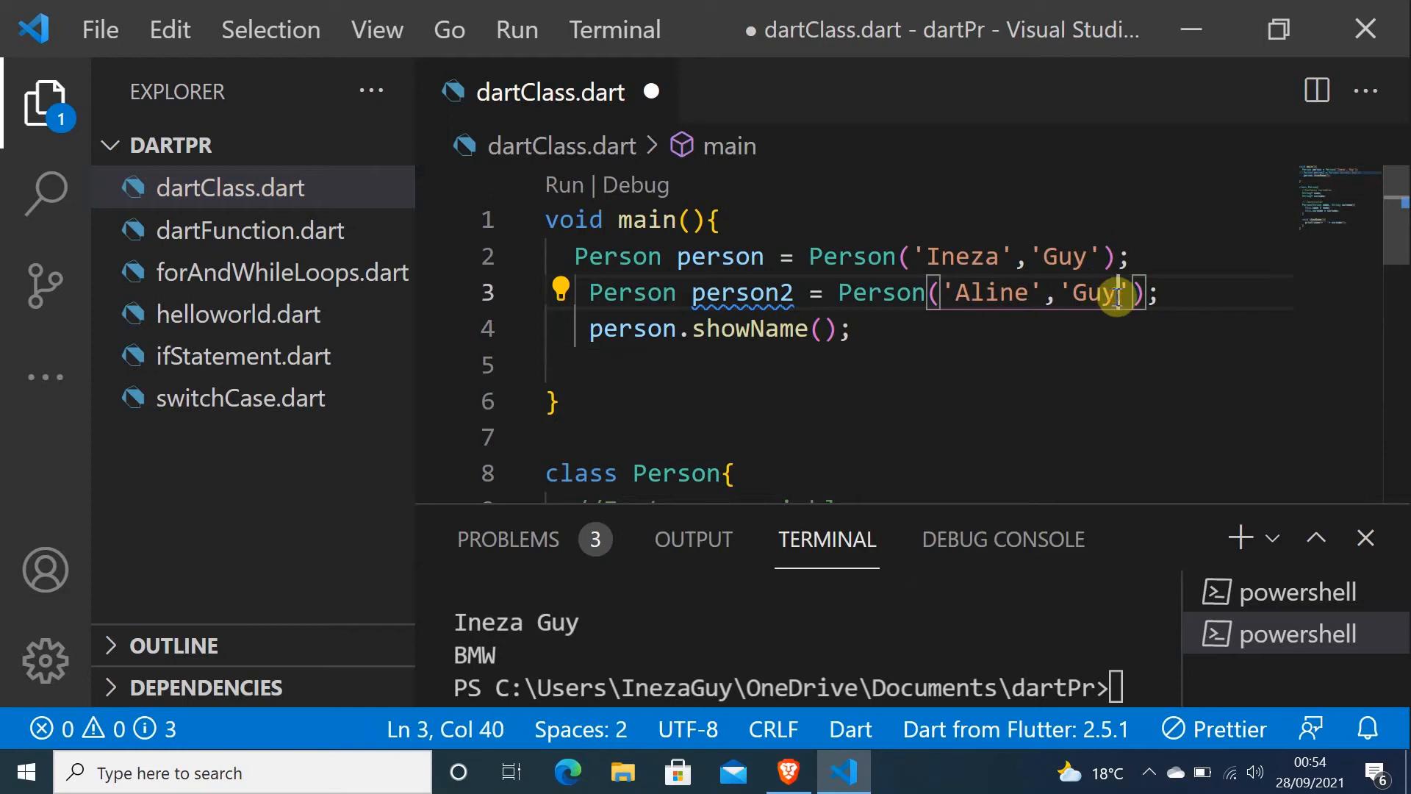
key("Backspace")
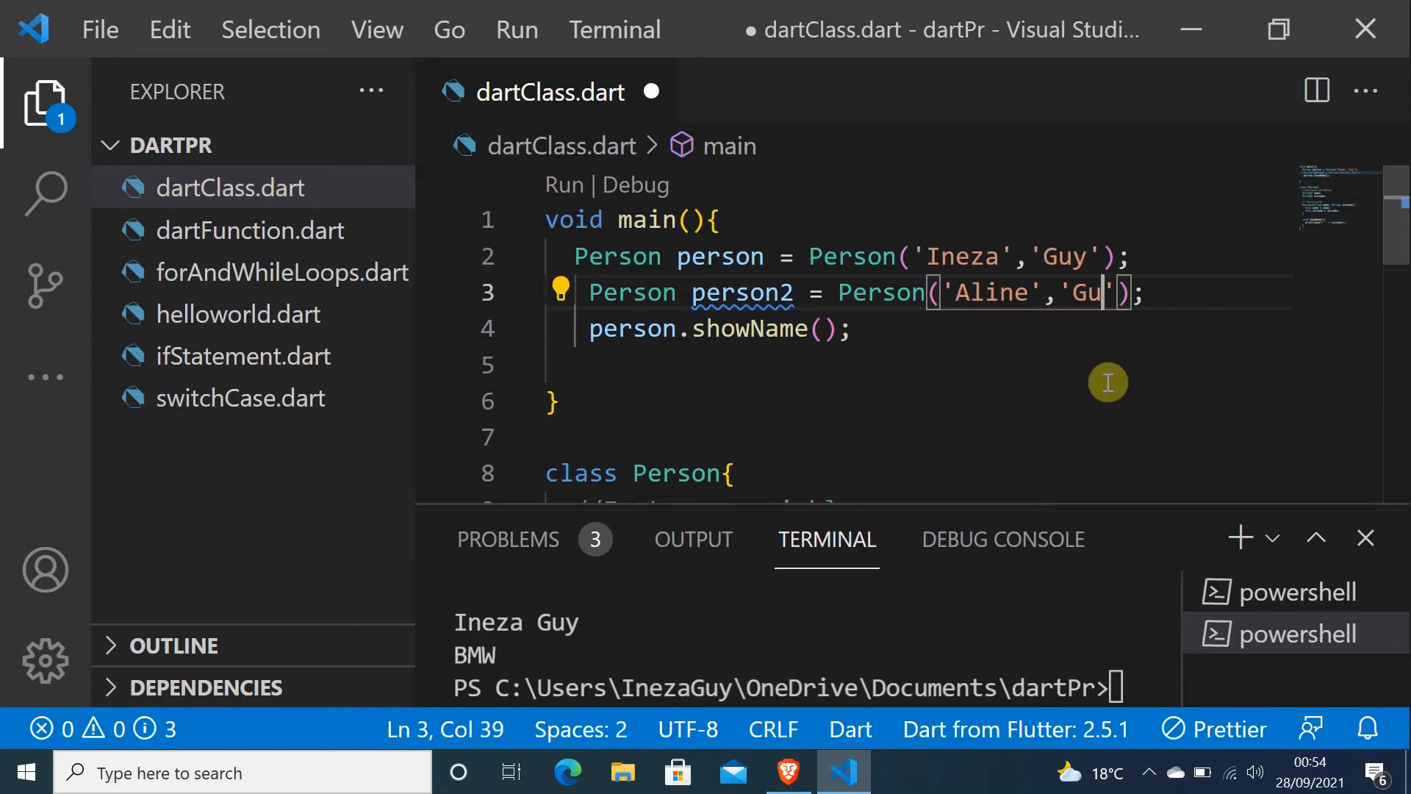
type("K")
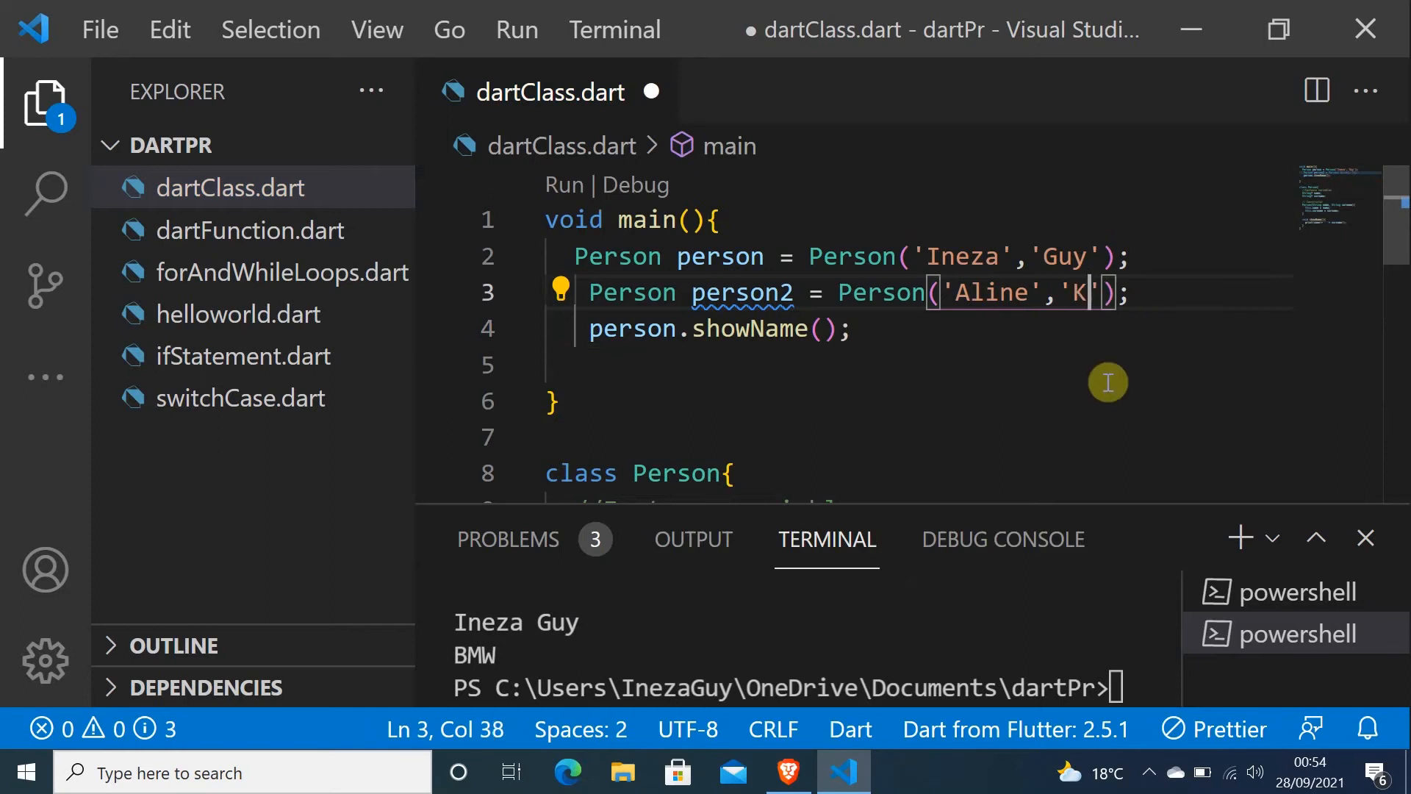
type("eza")
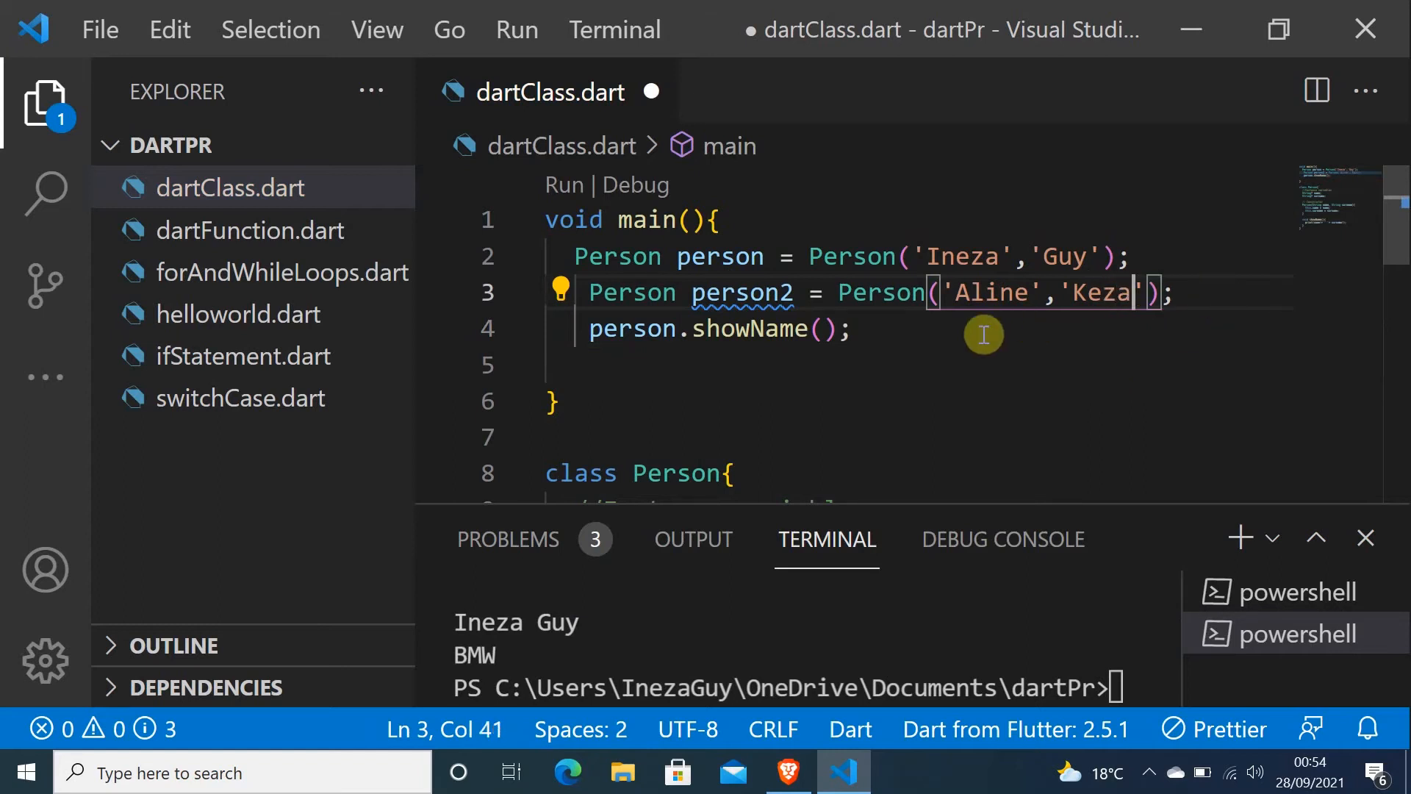
left_click(591, 292)
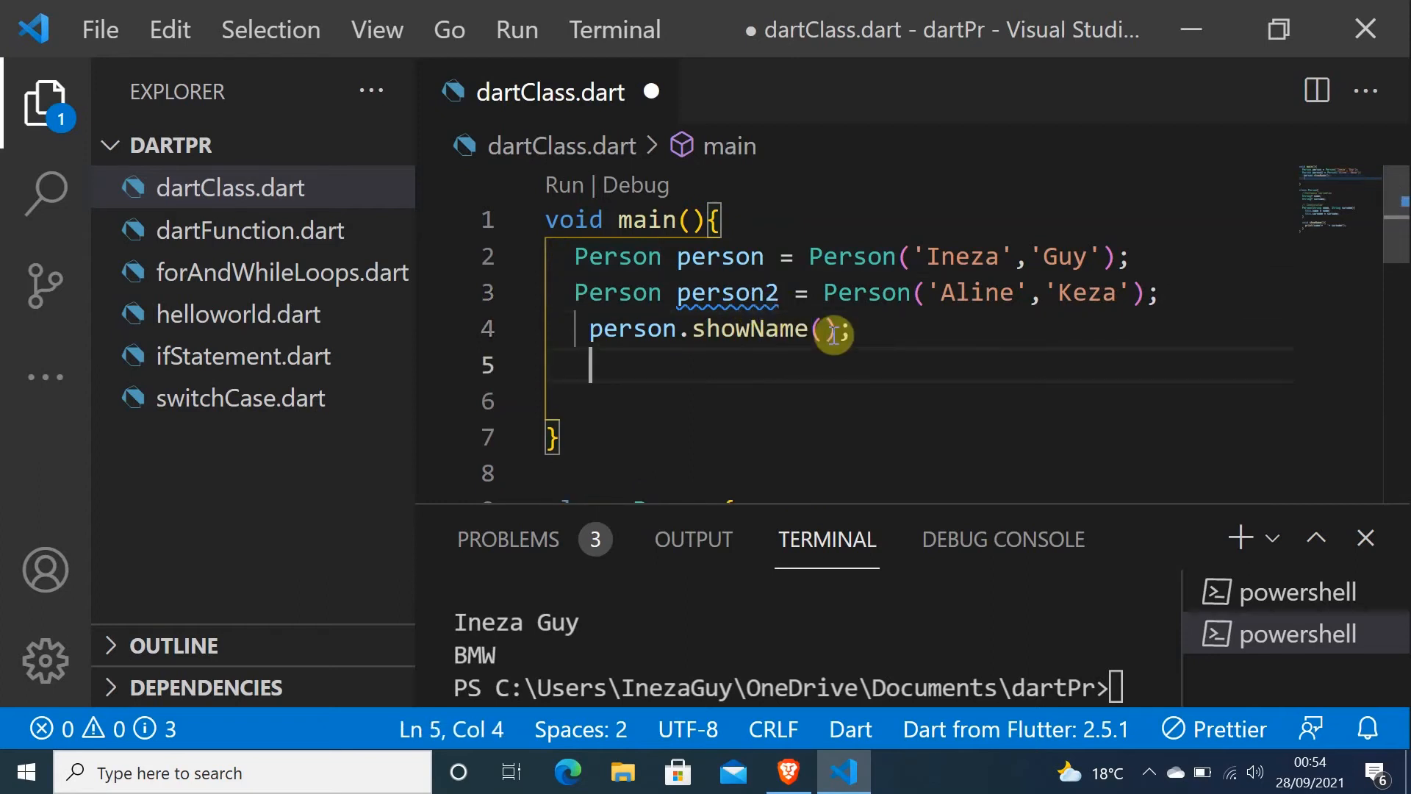
Add person2.showName(); in main and save the auto-formatted dartClass.dart
type("per")
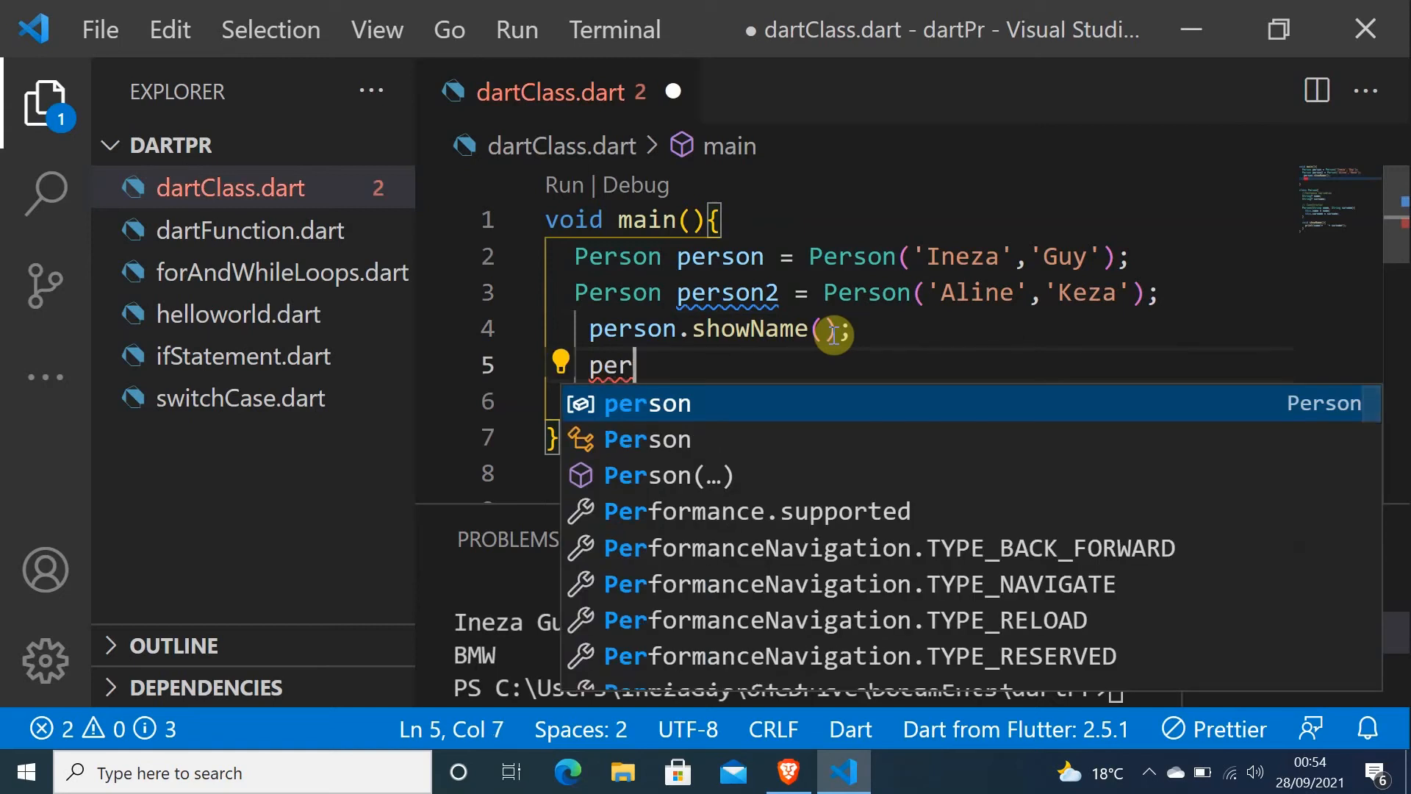
type("son2.")
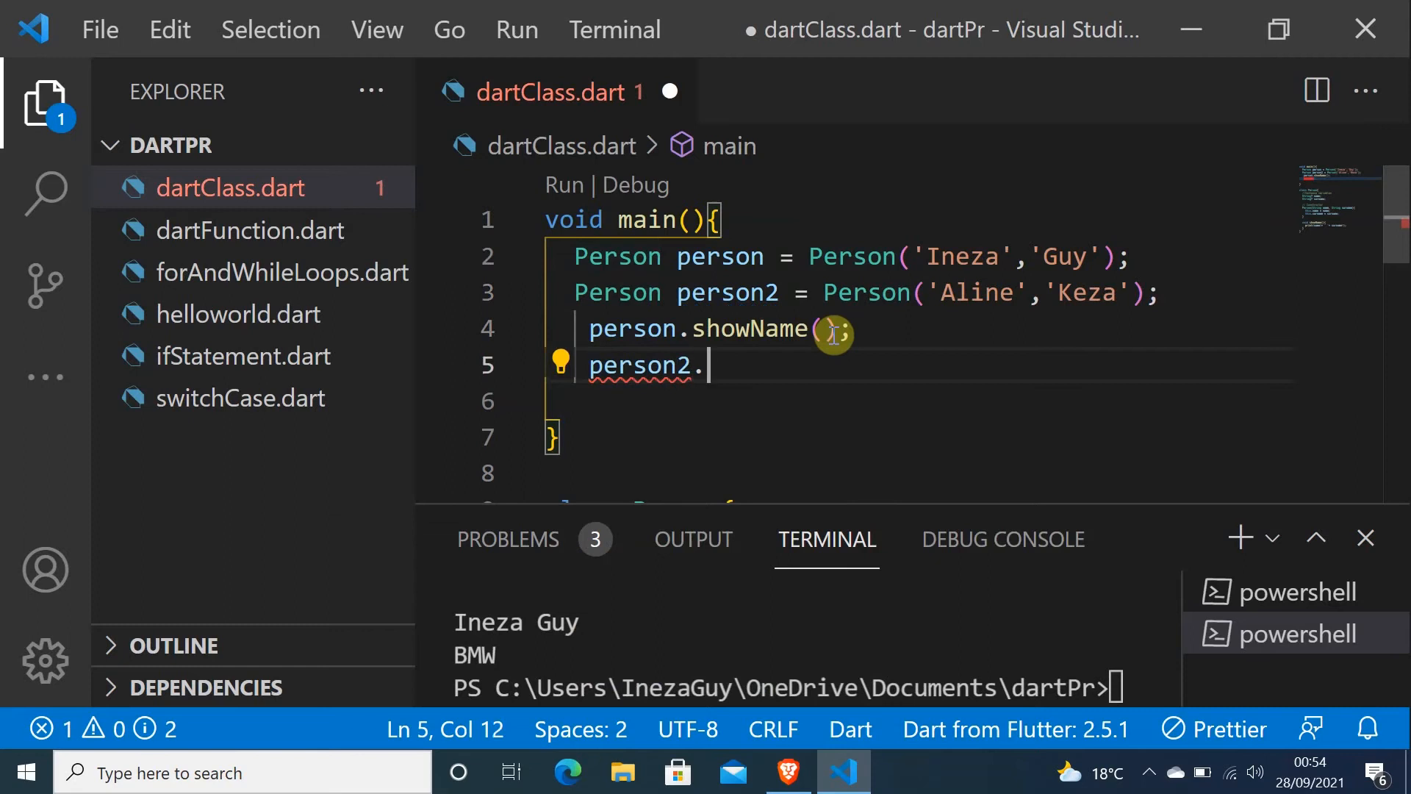
type("showName();")
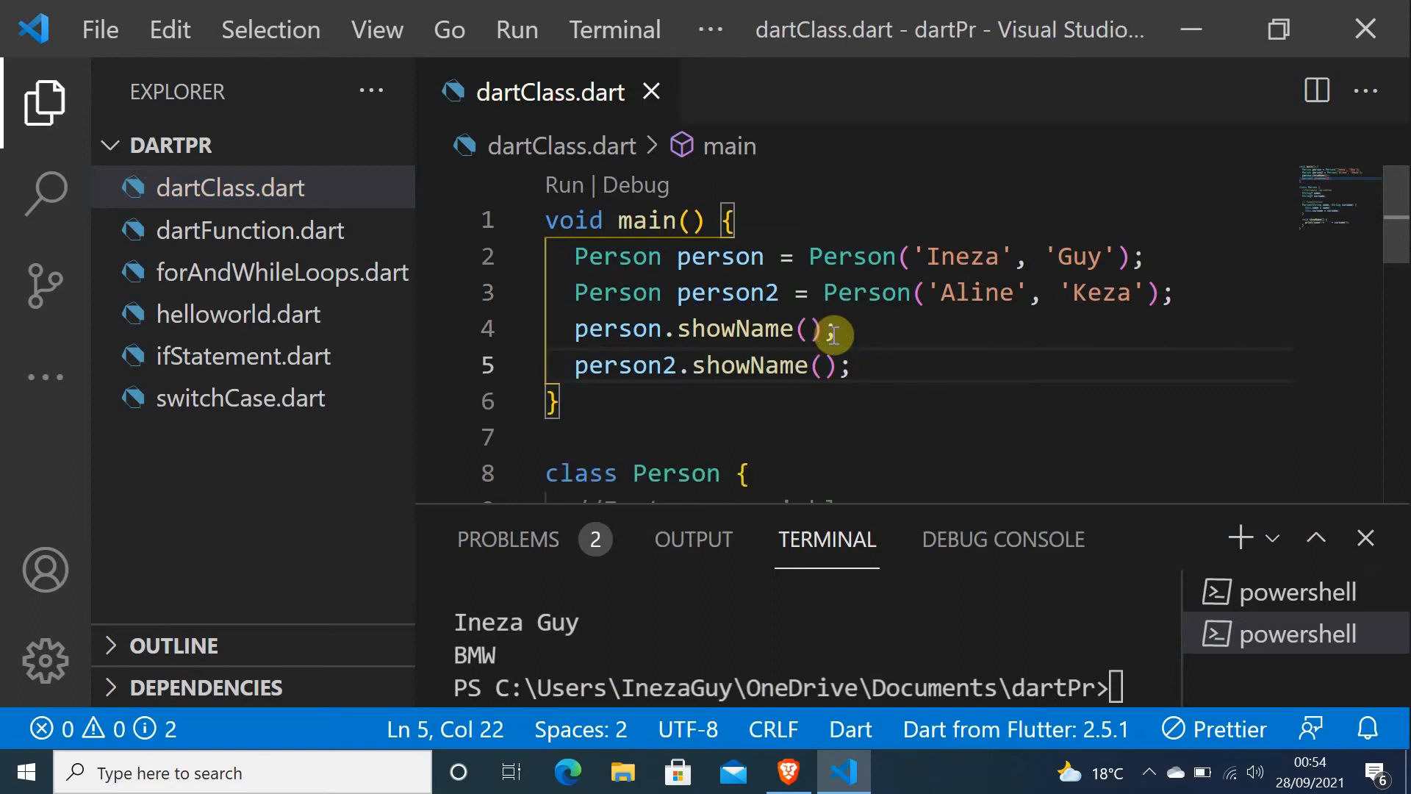
mouse_move(977, 610)
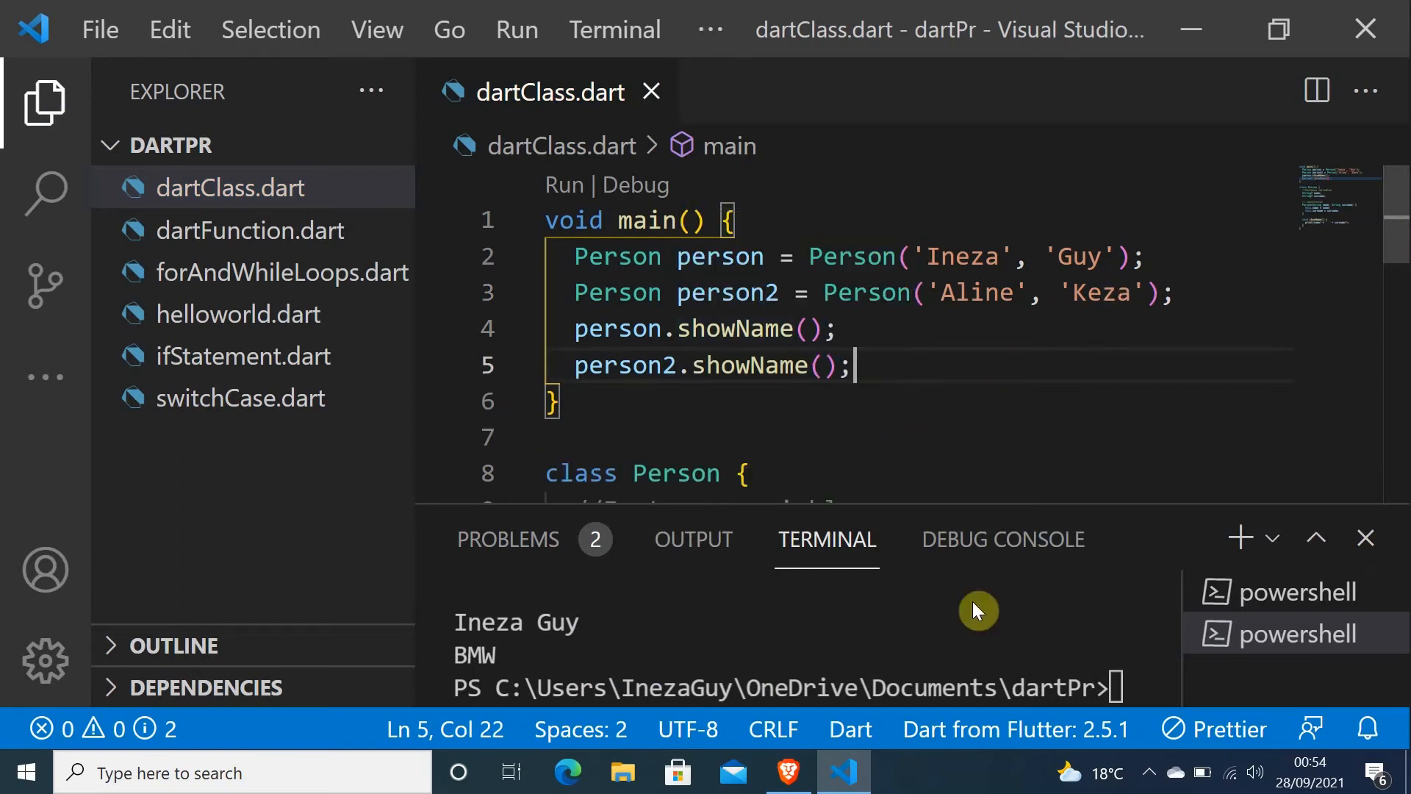
mouse_move(1116, 689)
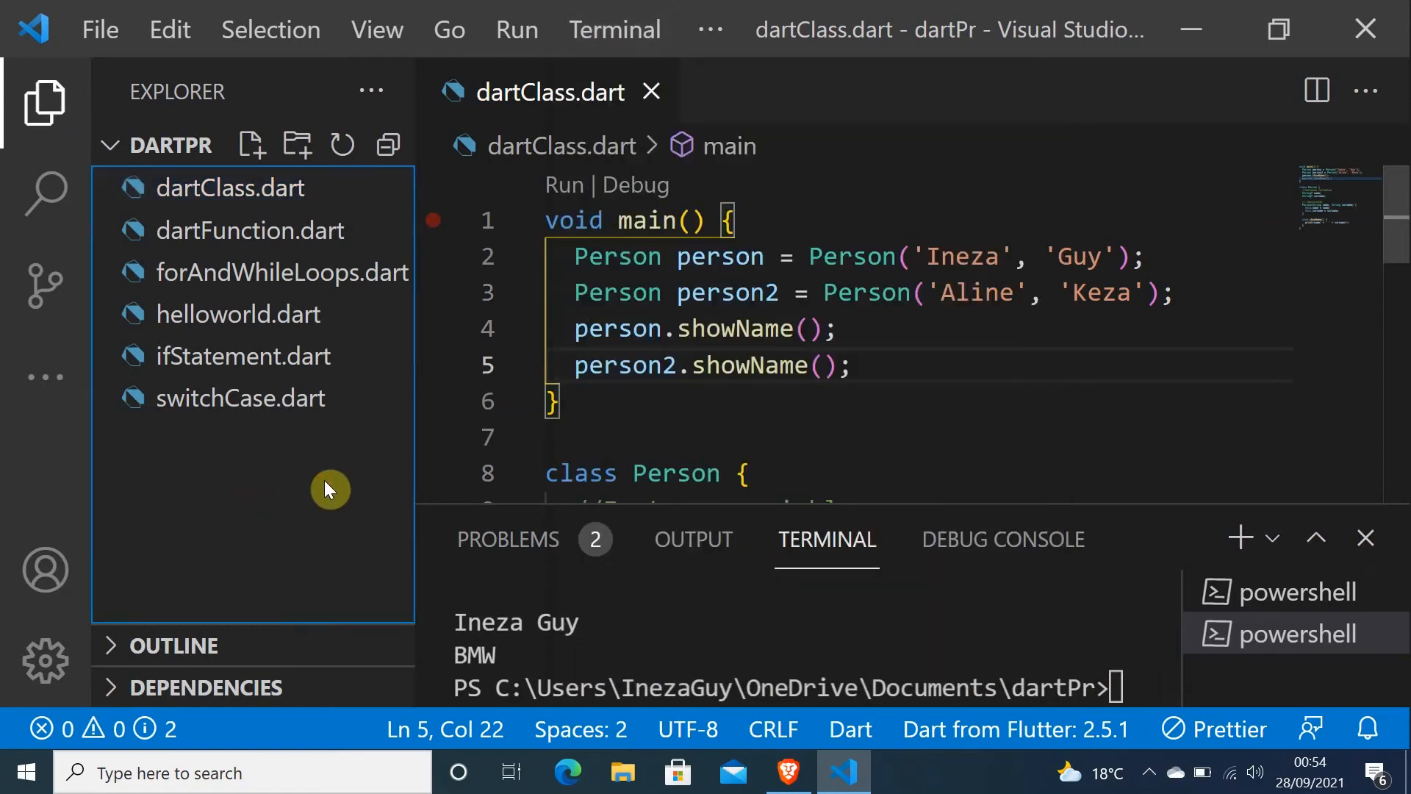
left_click(44, 101)
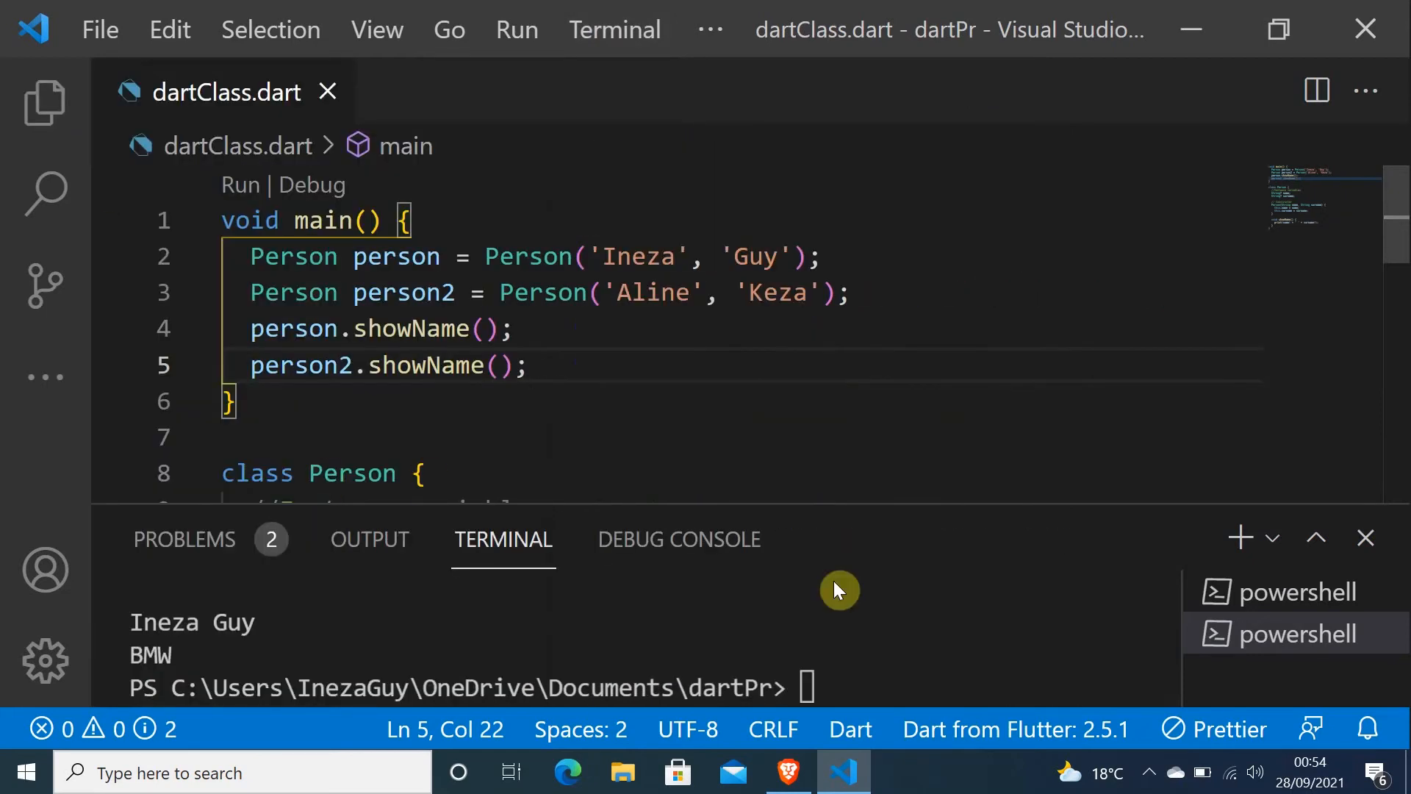
type("da")
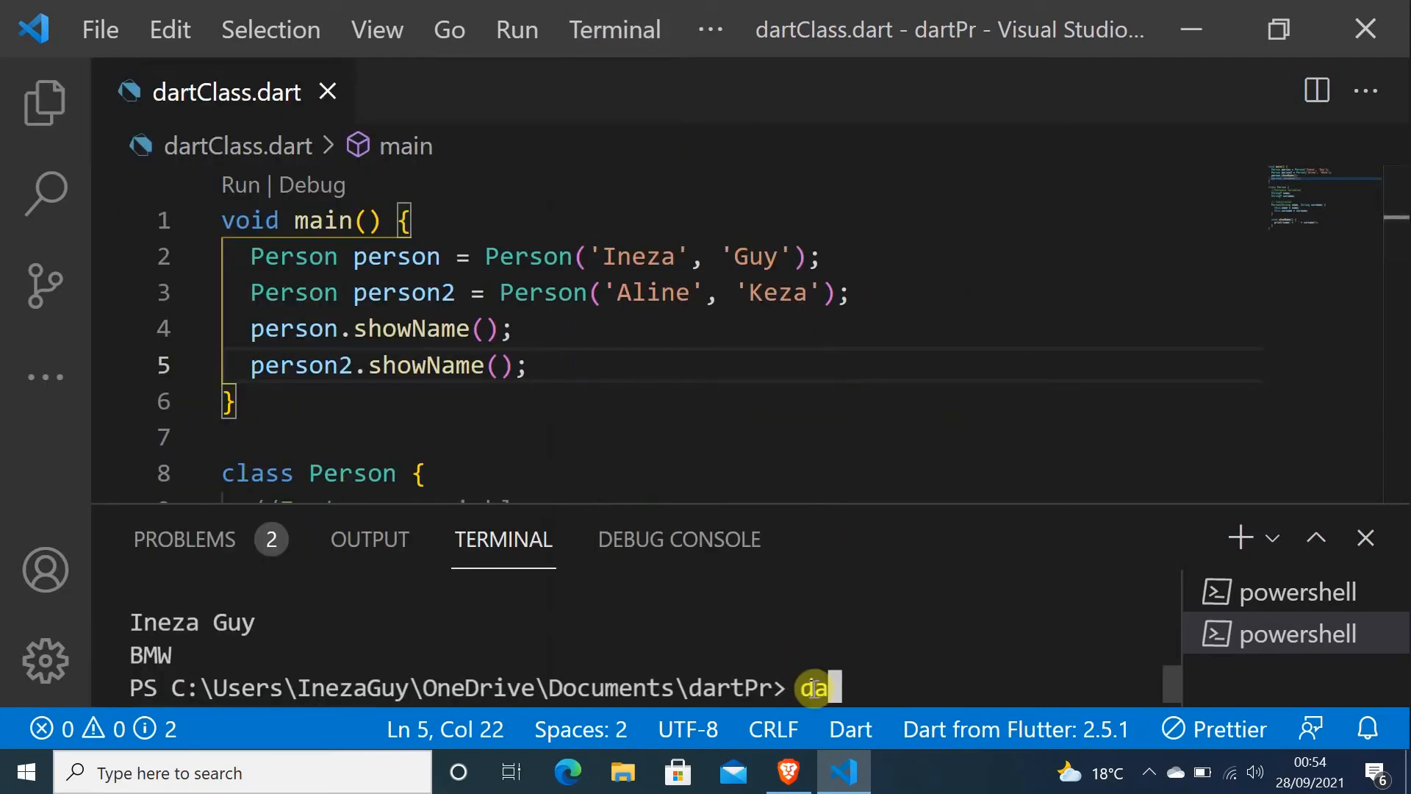
type("rt")
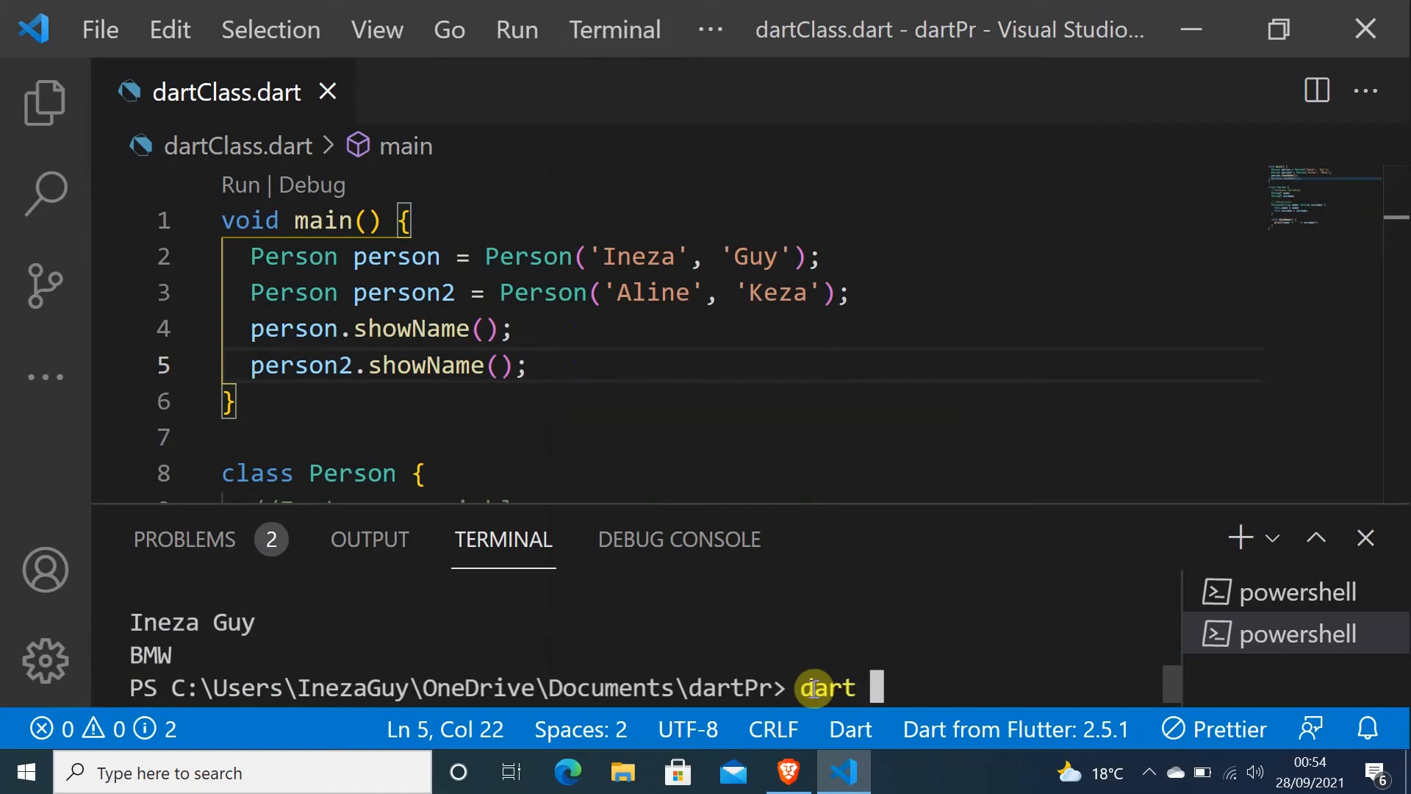
type("dartclass")
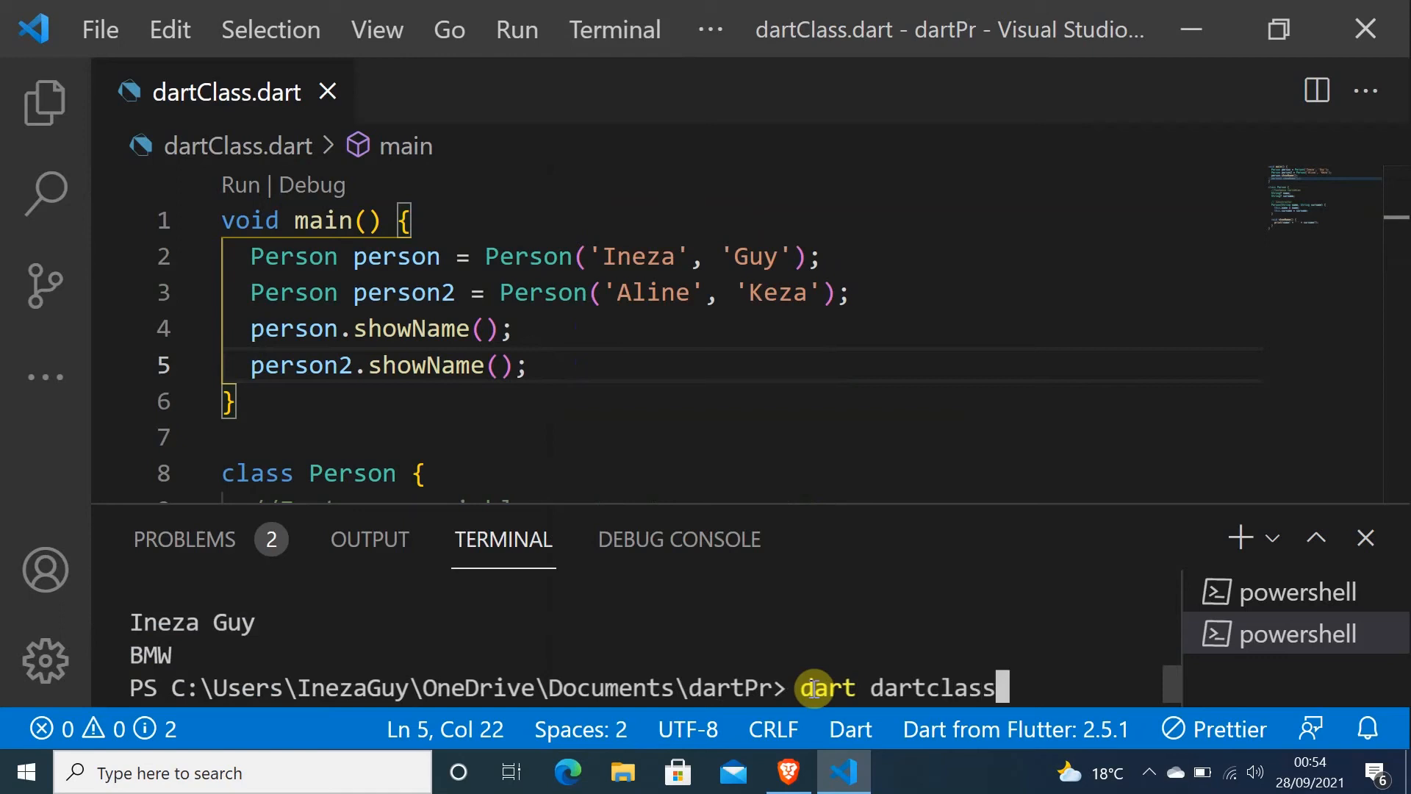
type(".")
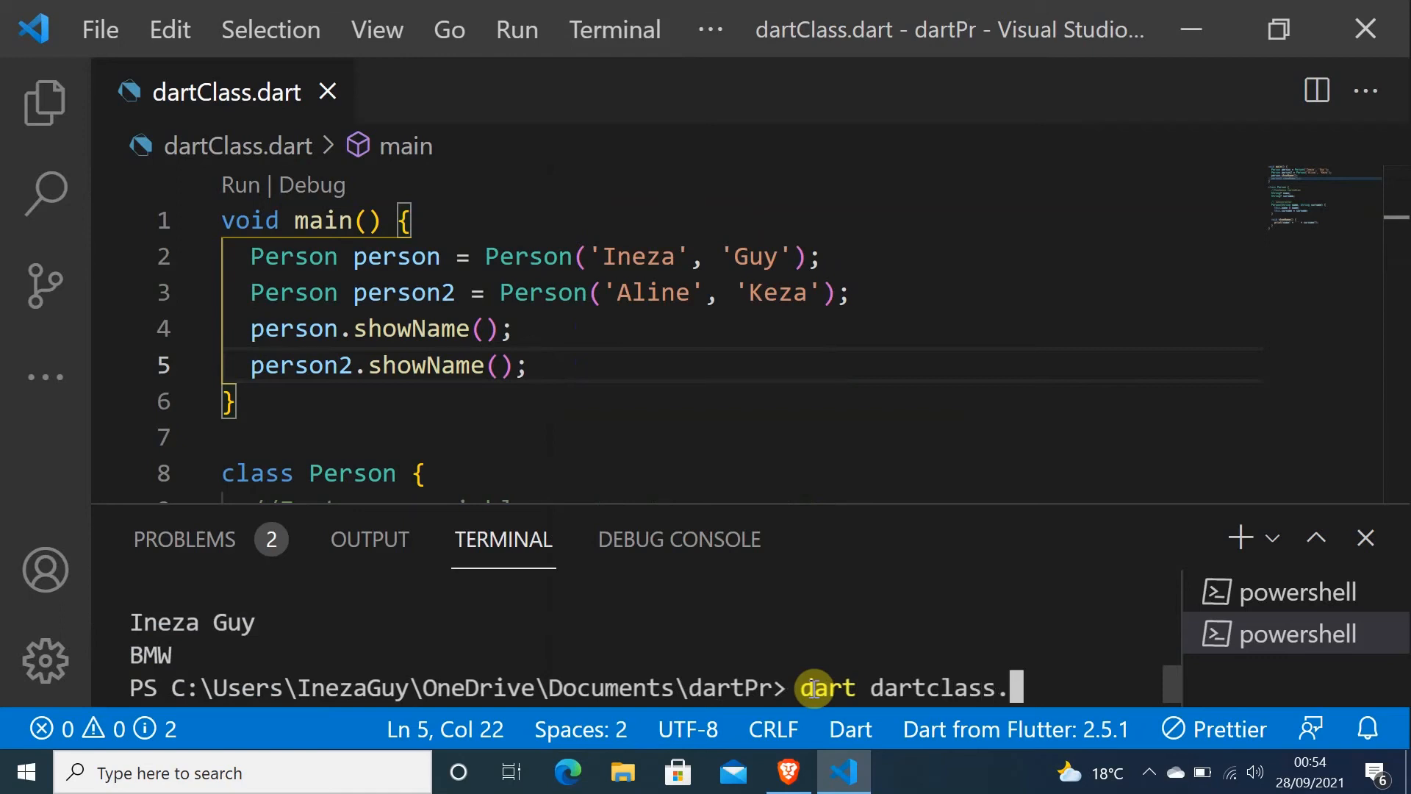
type("dart")
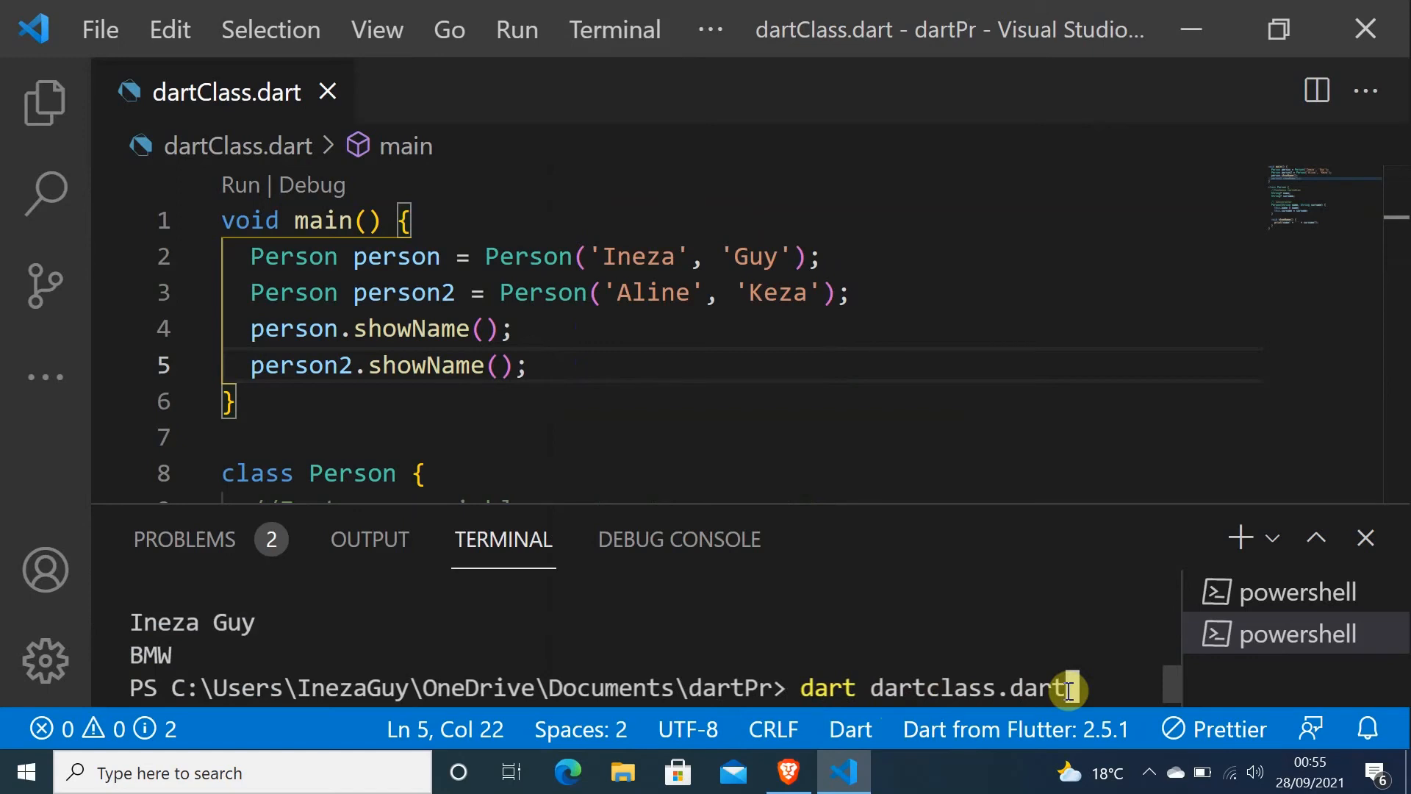
key("Return")
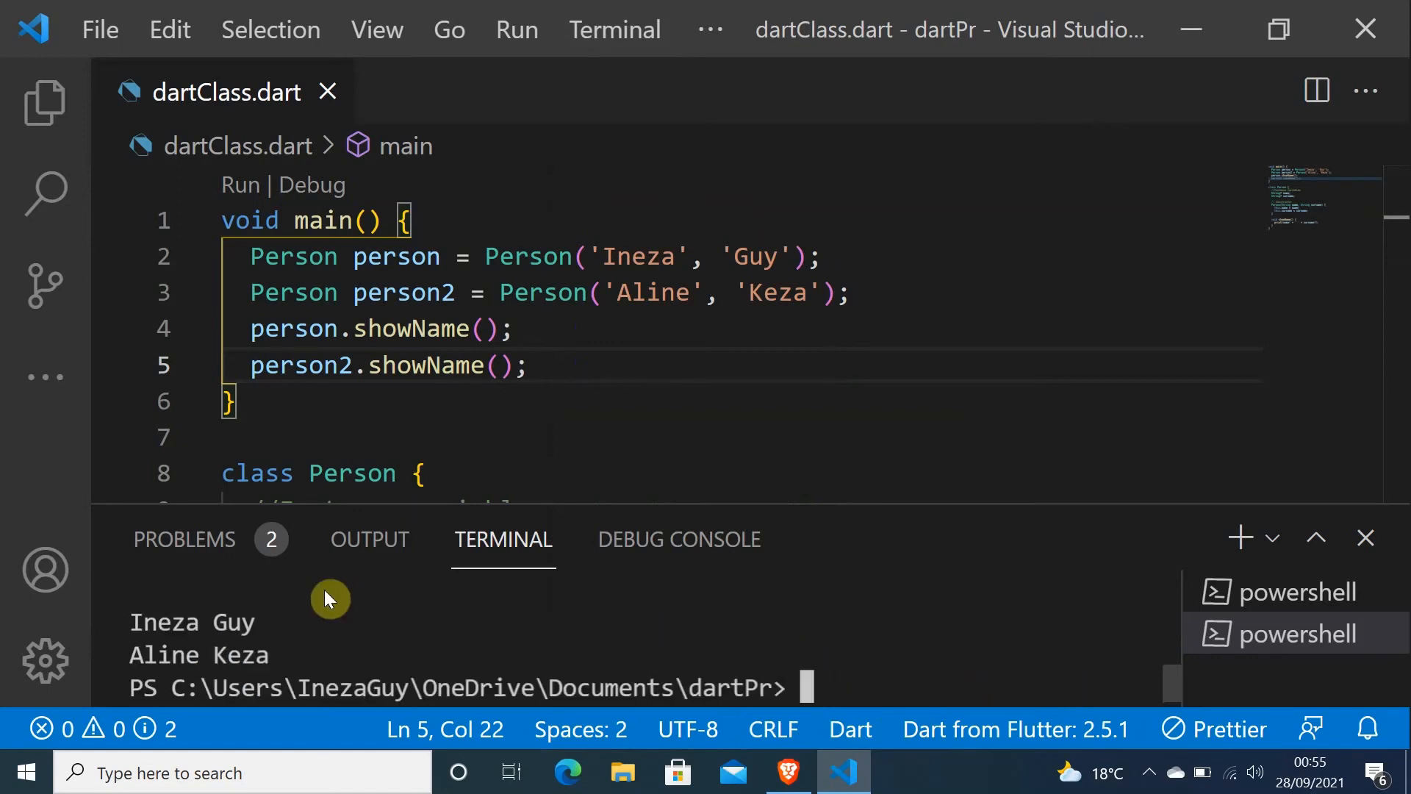
mouse_move(281, 621)
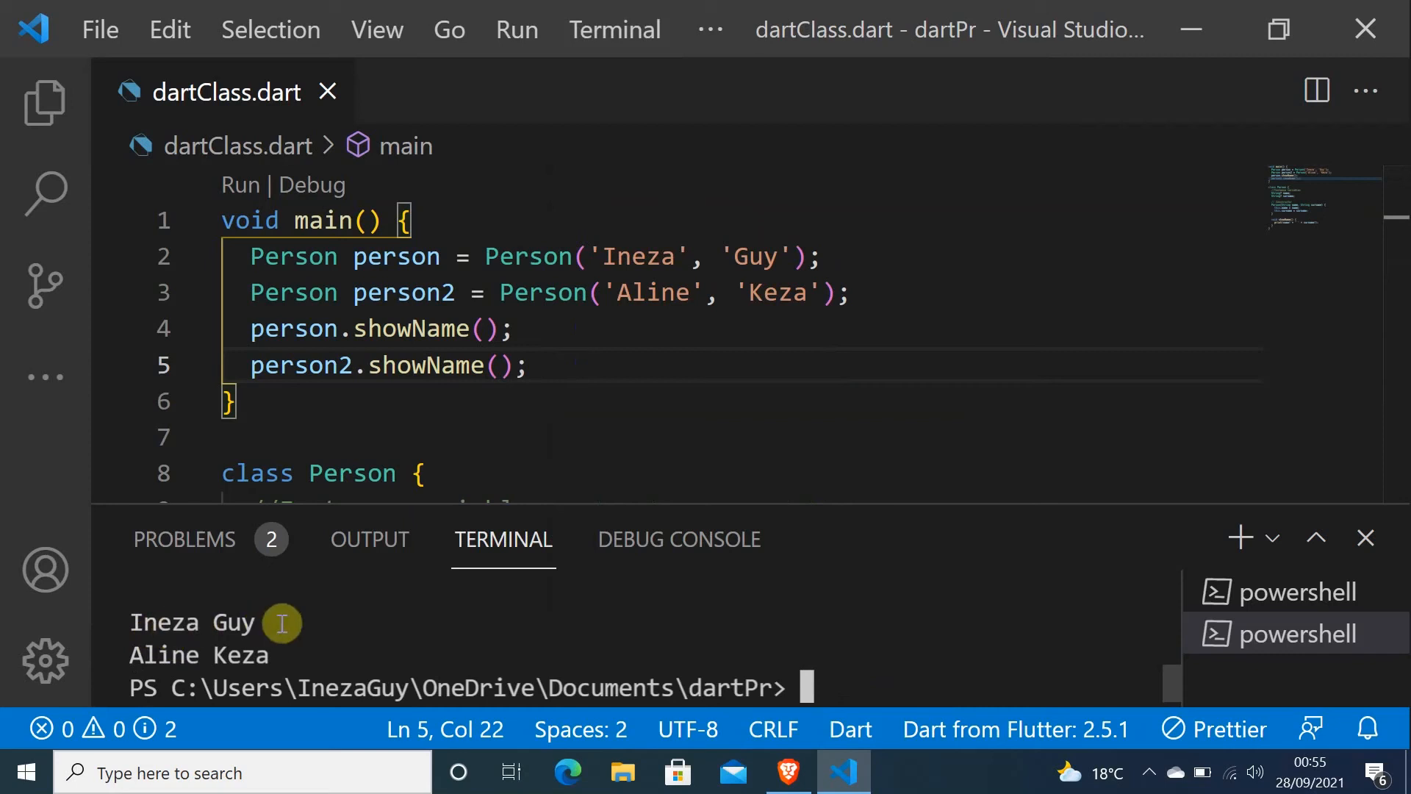
mouse_move(397, 274)
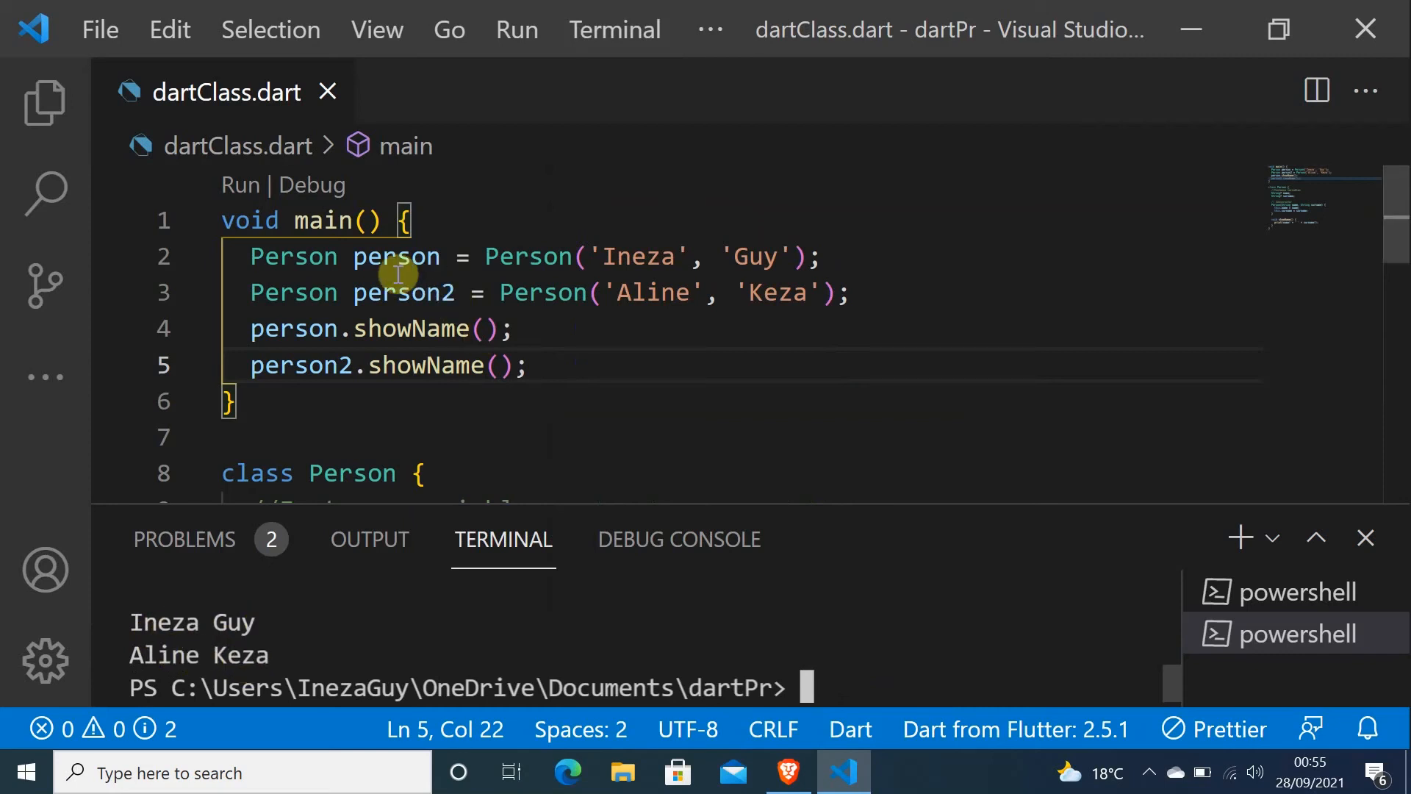
mouse_move(706, 316)
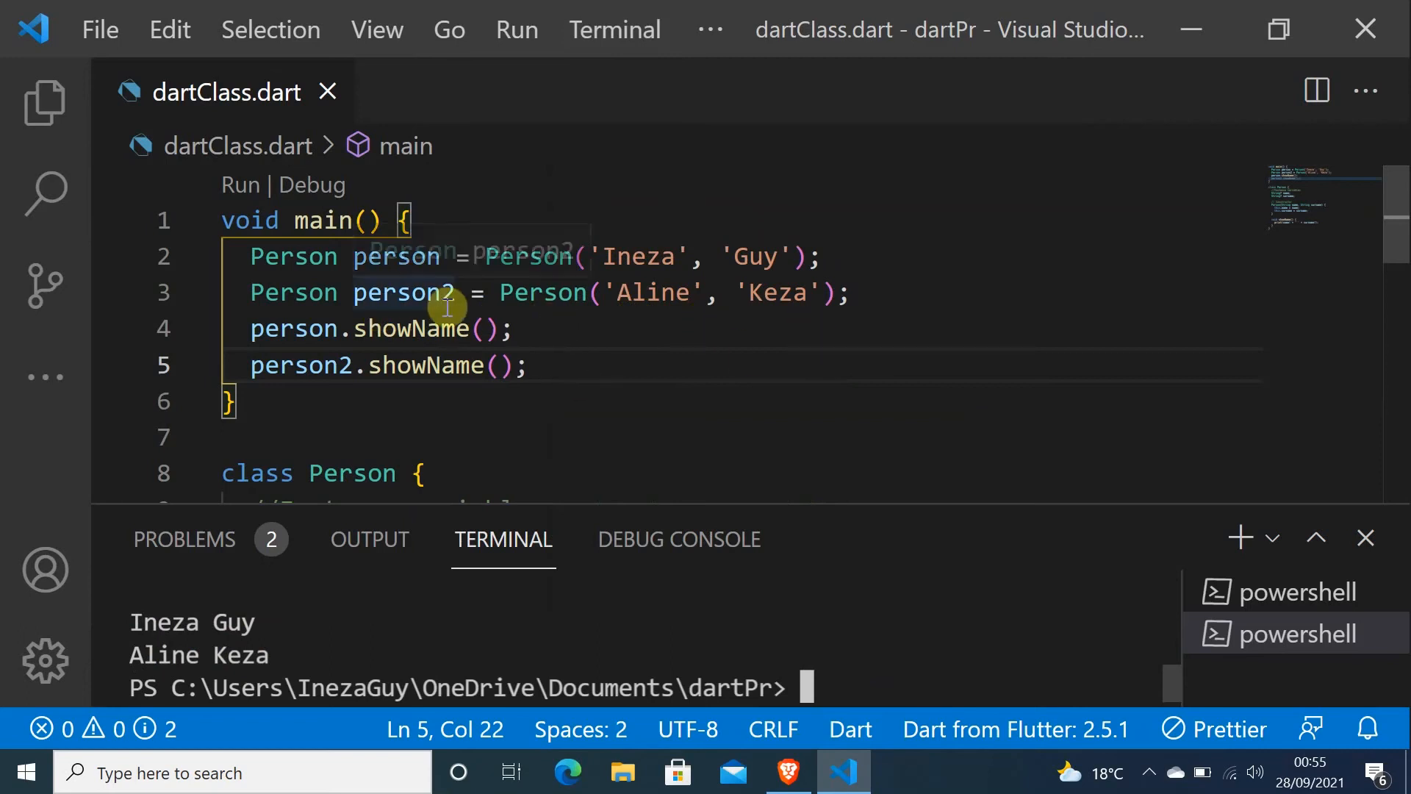
mouse_move(1179, 268)
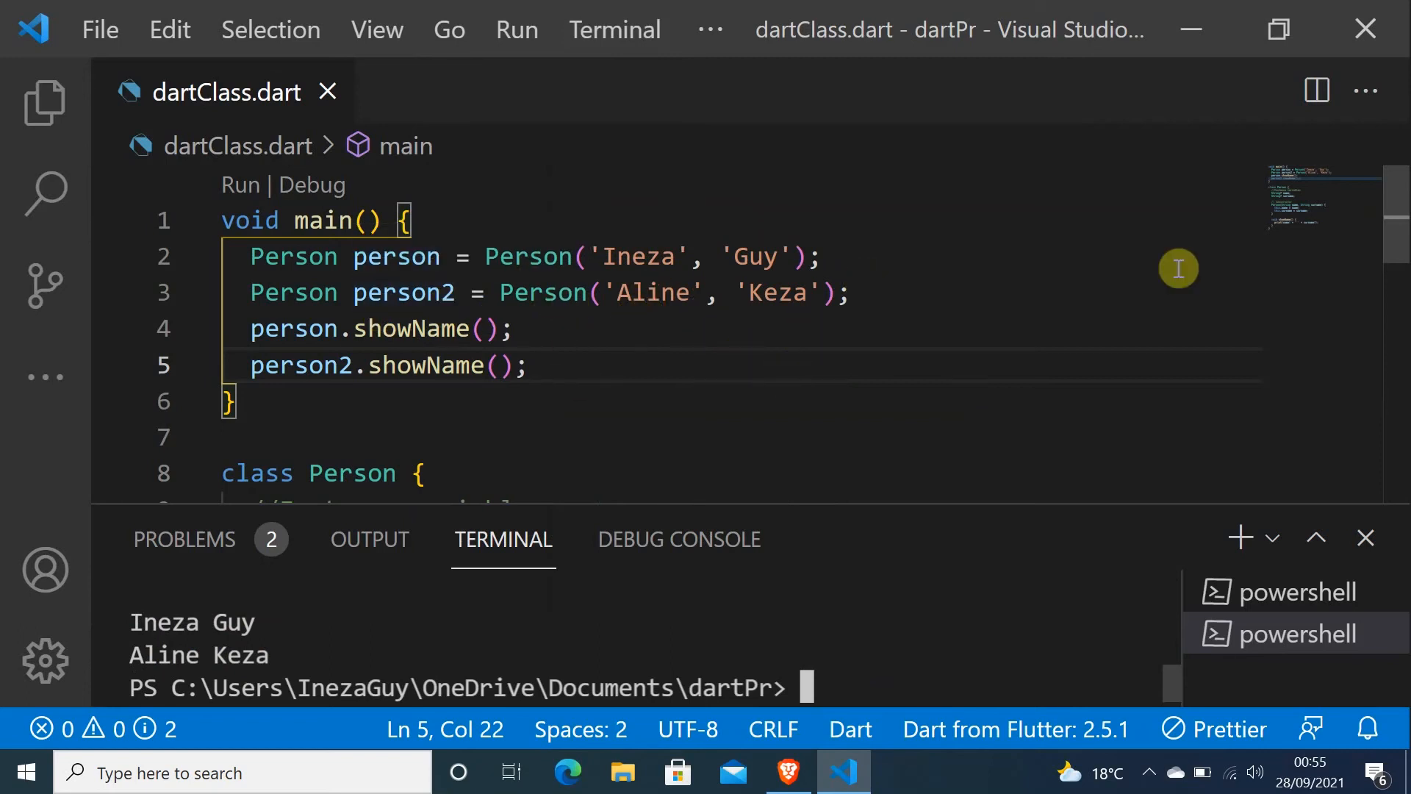
Write class Car below Person, declaring String brand = 'BMW'
scroll("down", 3)
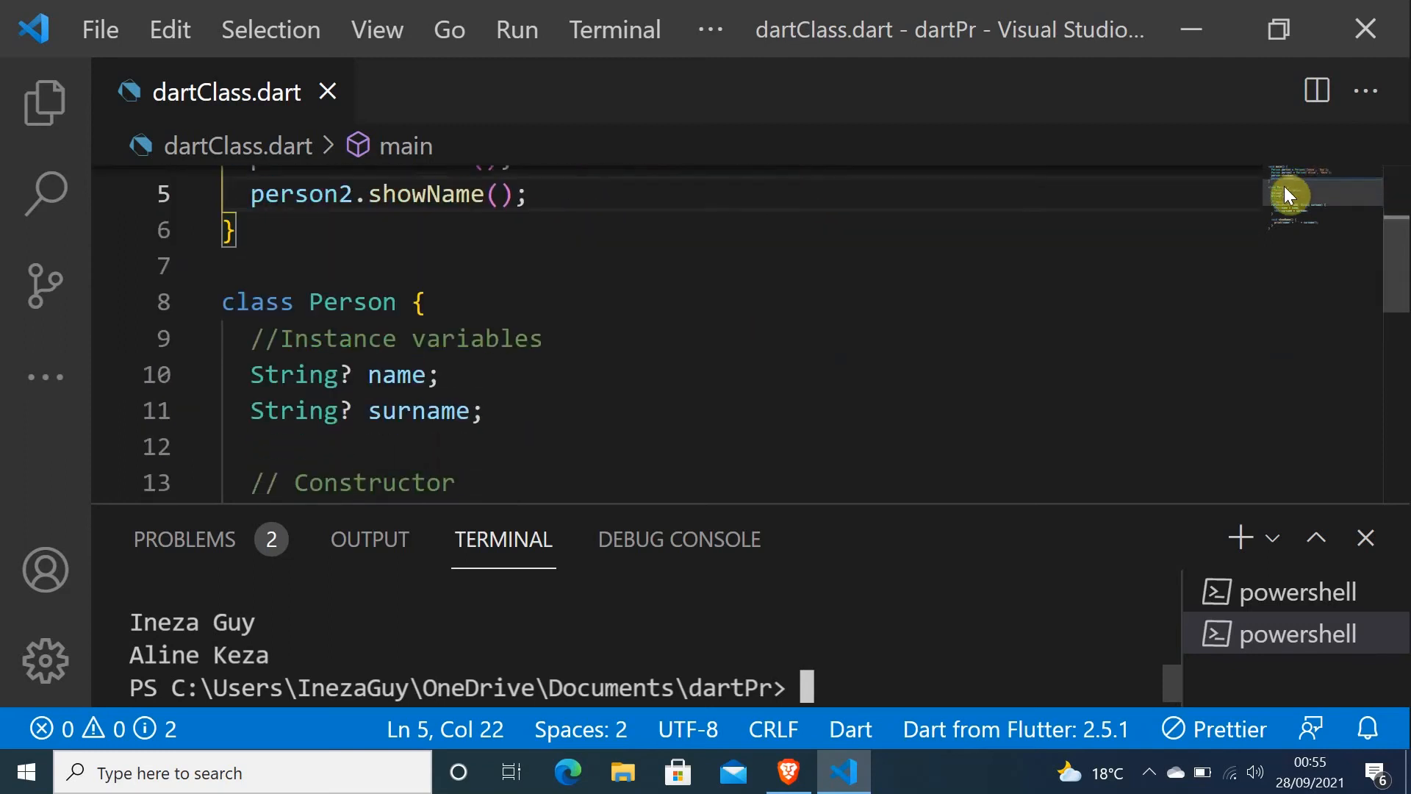
scroll("down", 3)
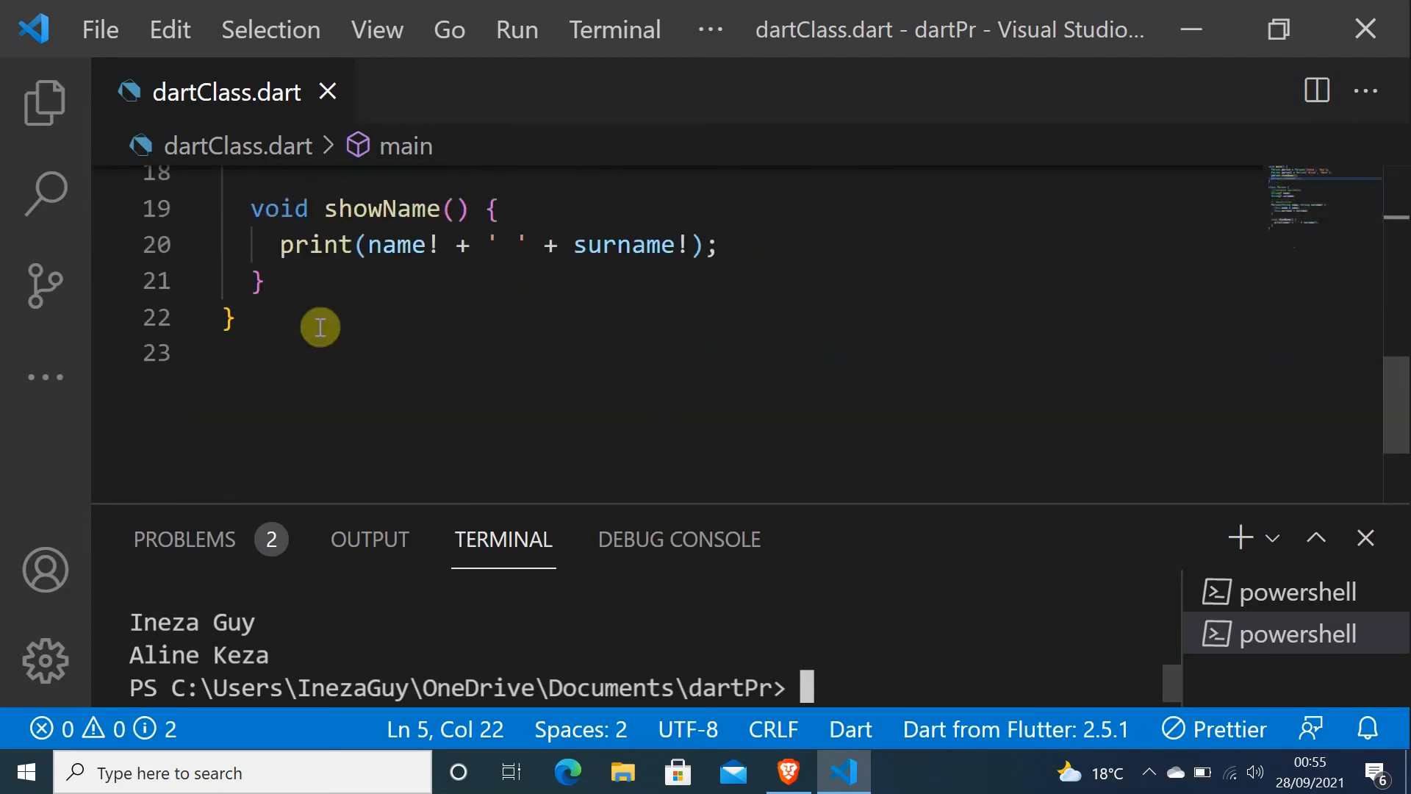
key("enter")
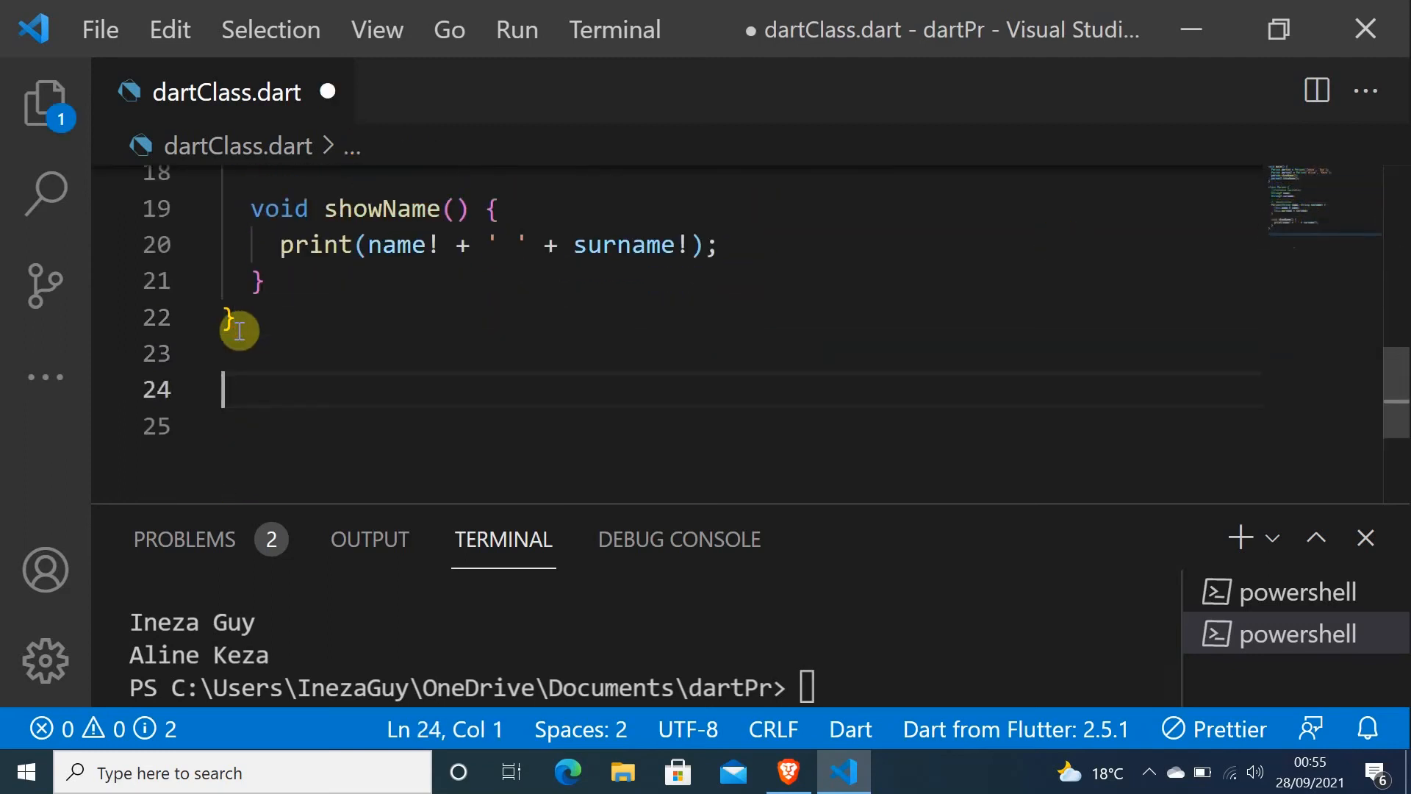
type("class")
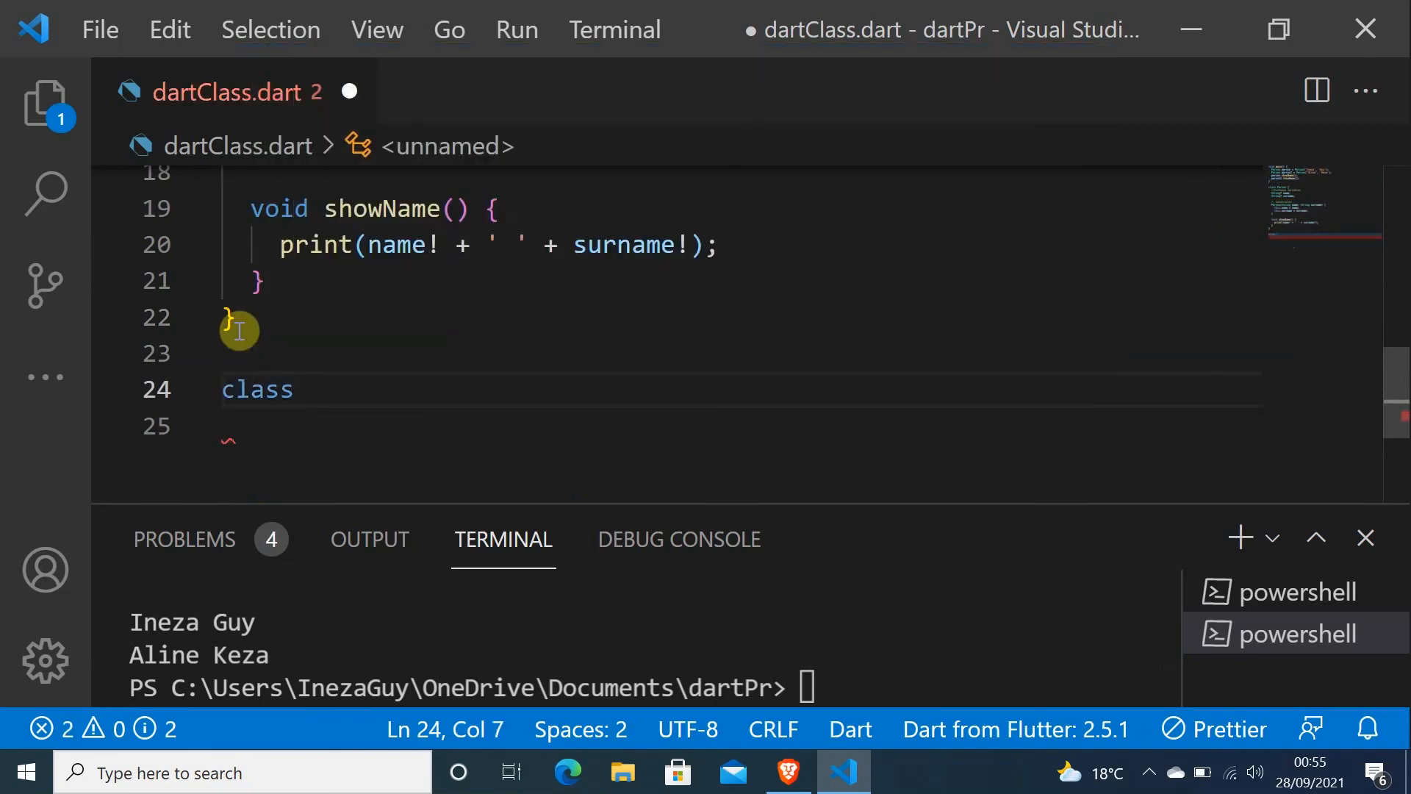
type("C")
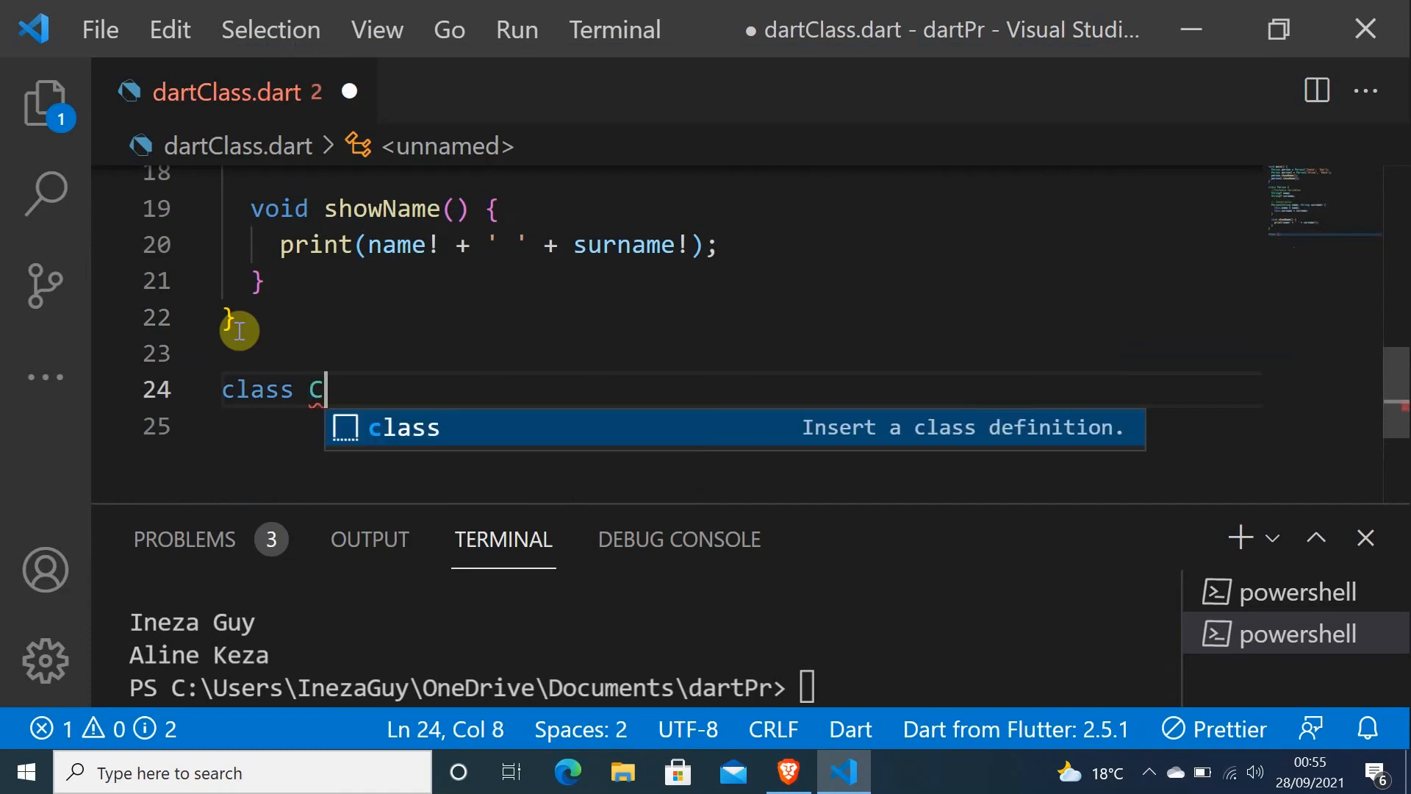
type("ar")
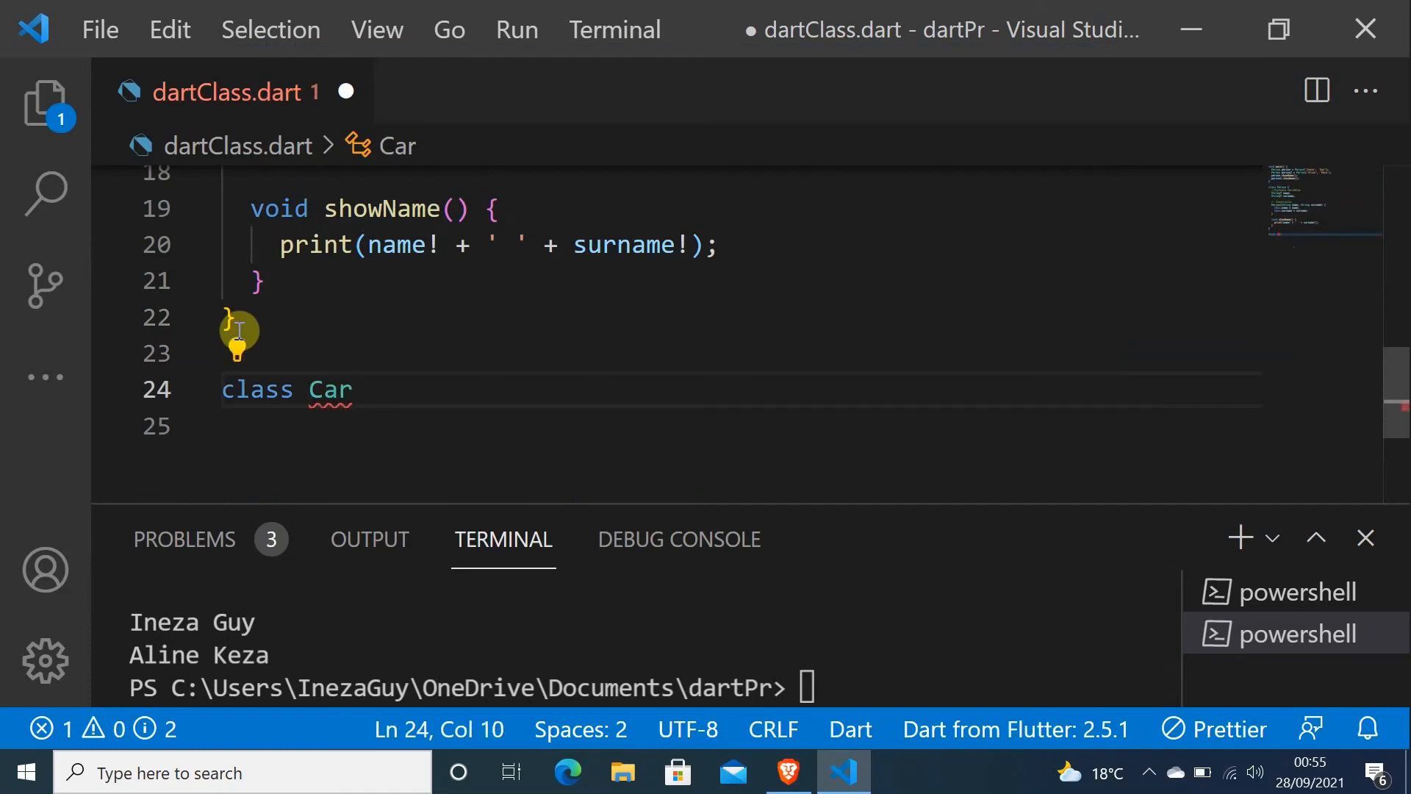
type("{")
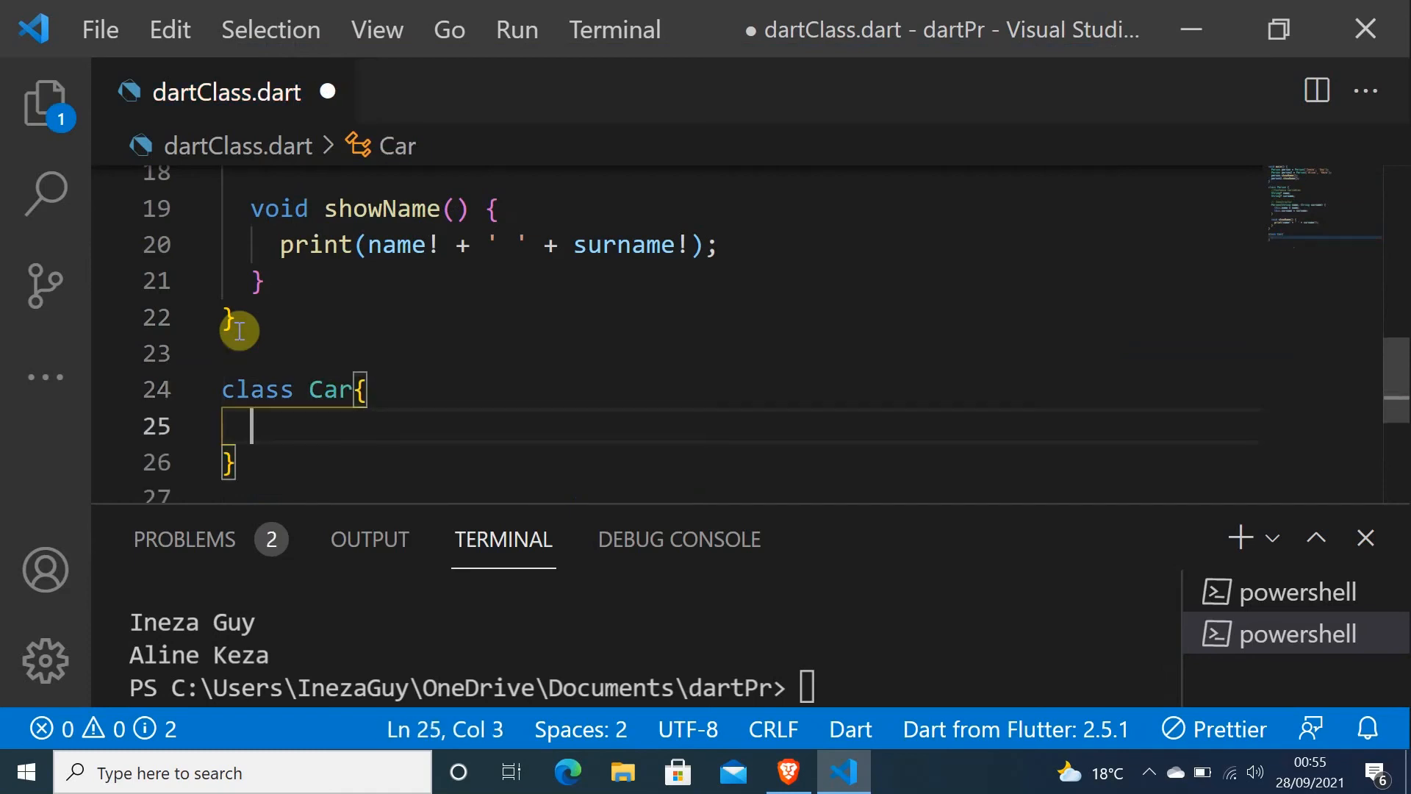
type("String br")
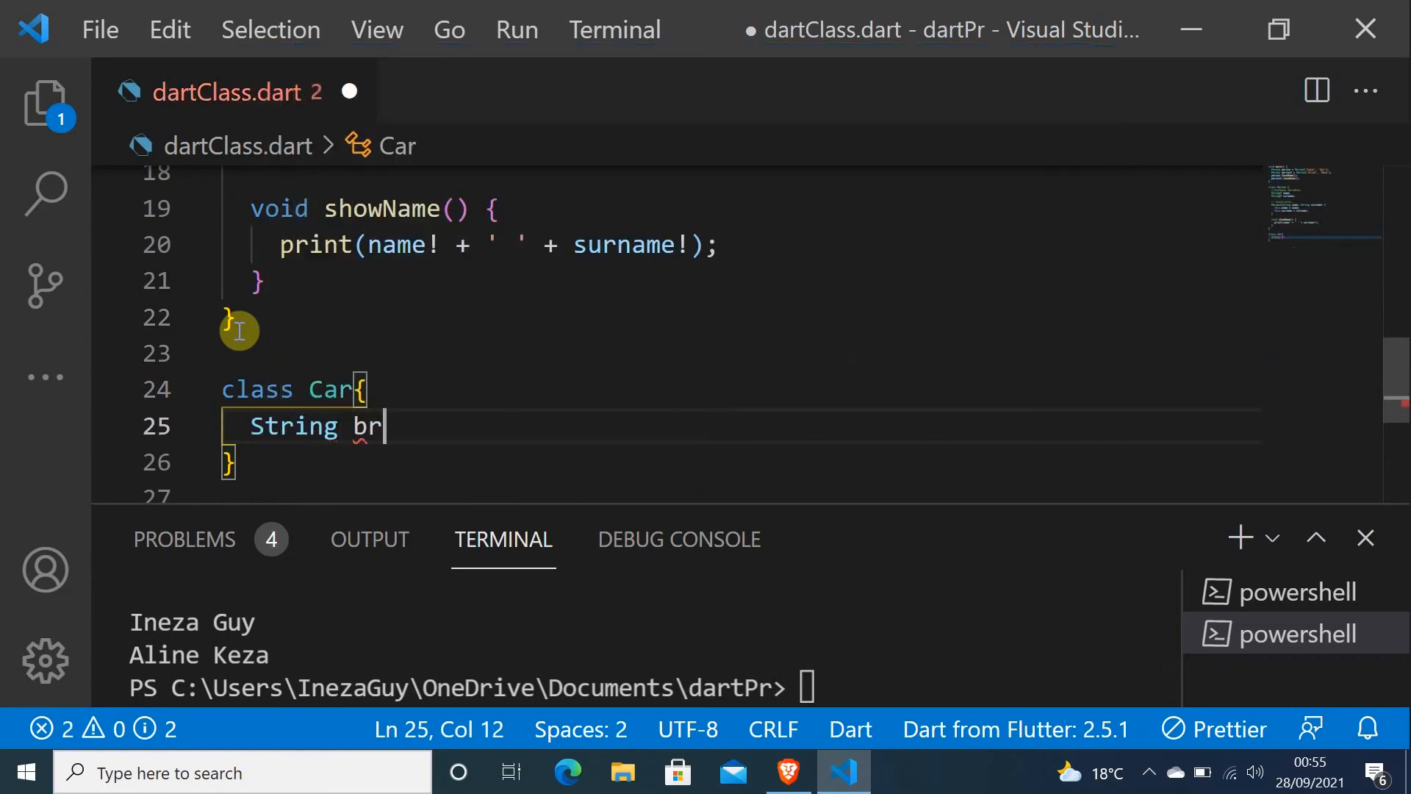
type("and ='")
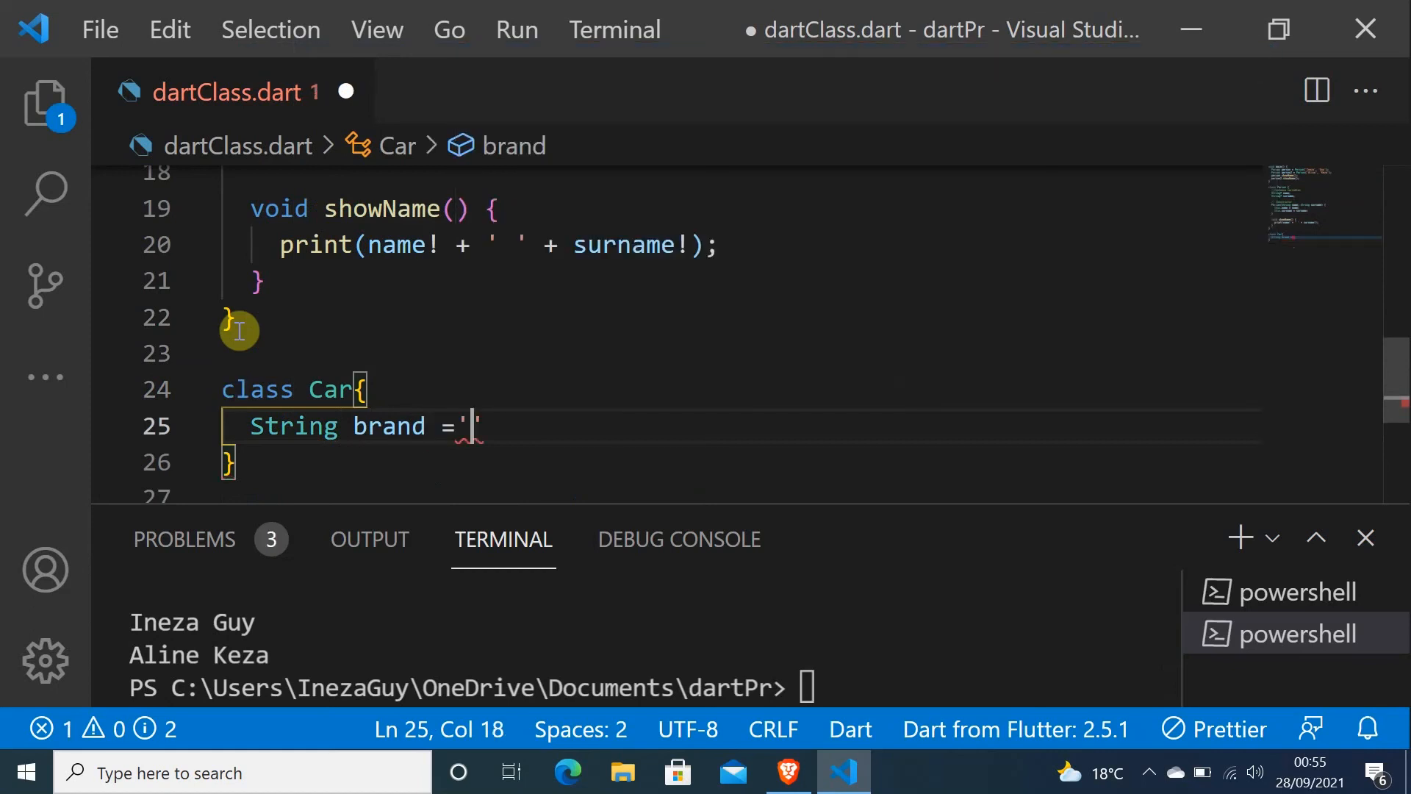
type("BM")
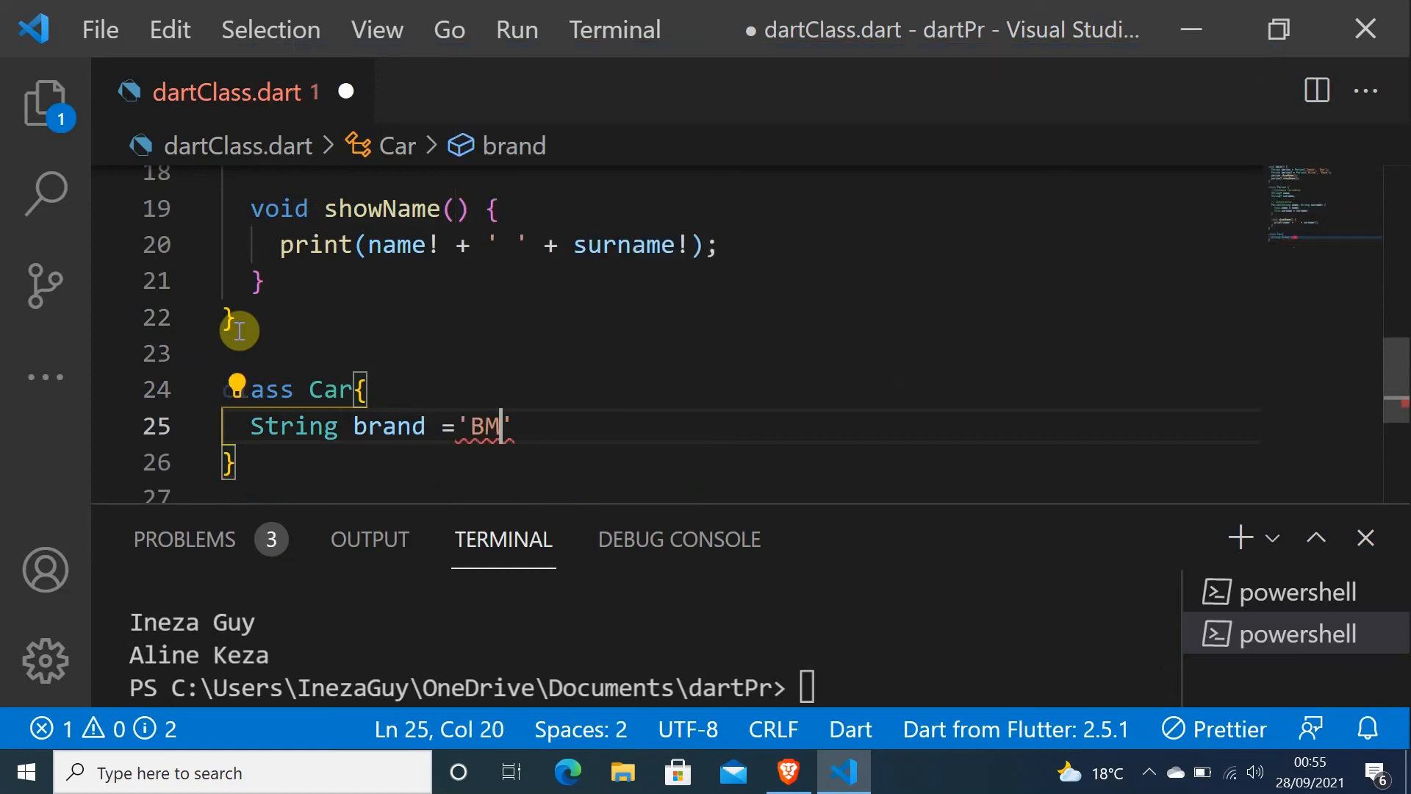
type("W")
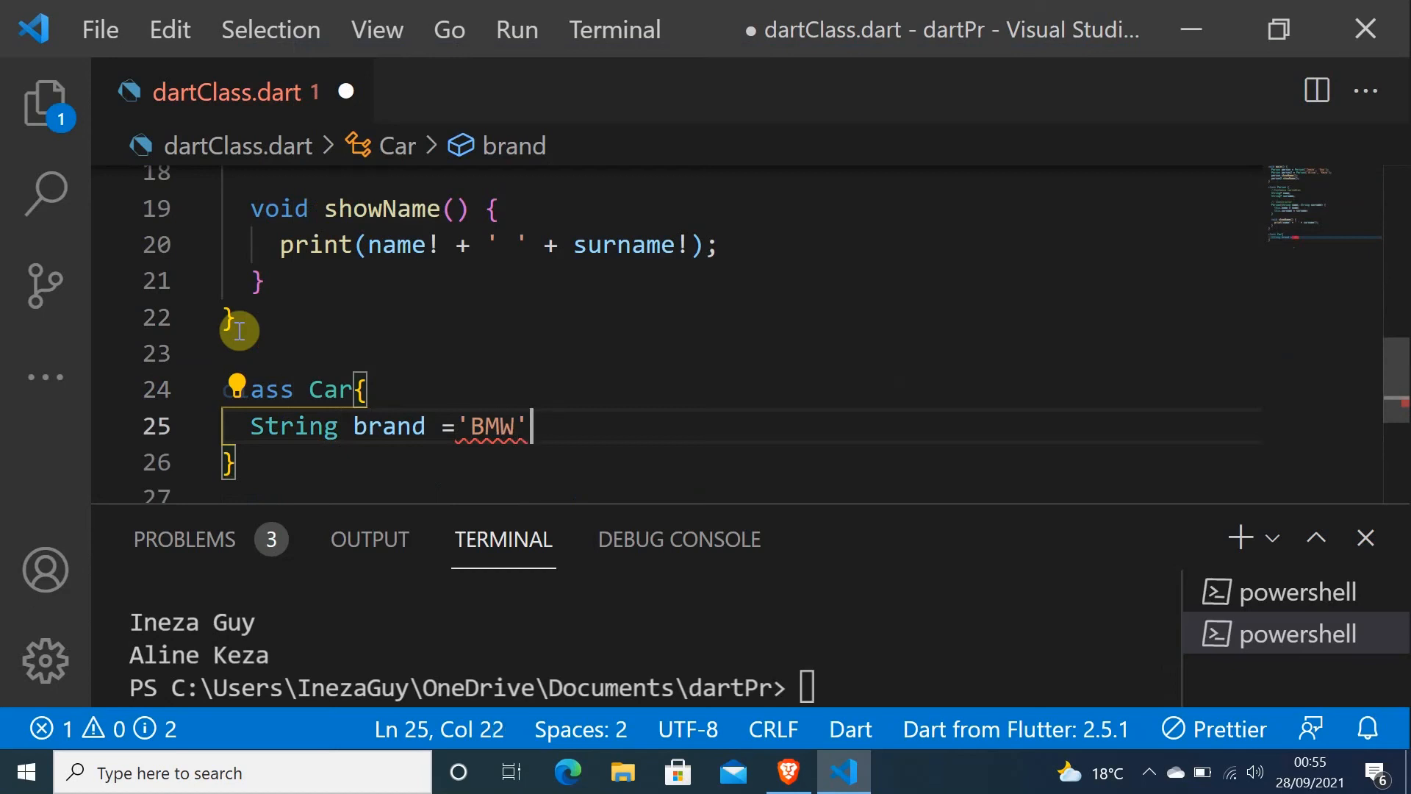
type(";")
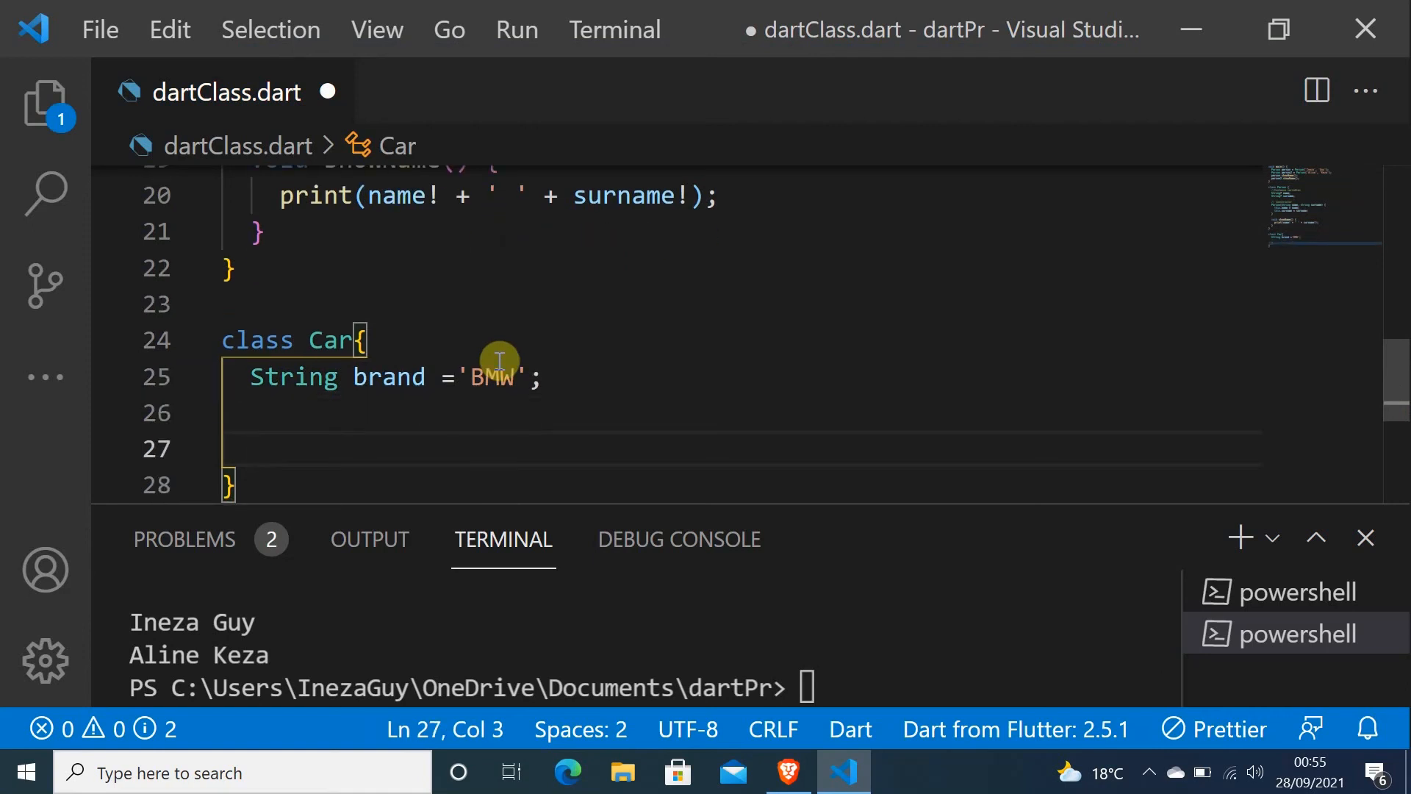
Give Car a void disp() method that calls print(brand)
type("void")
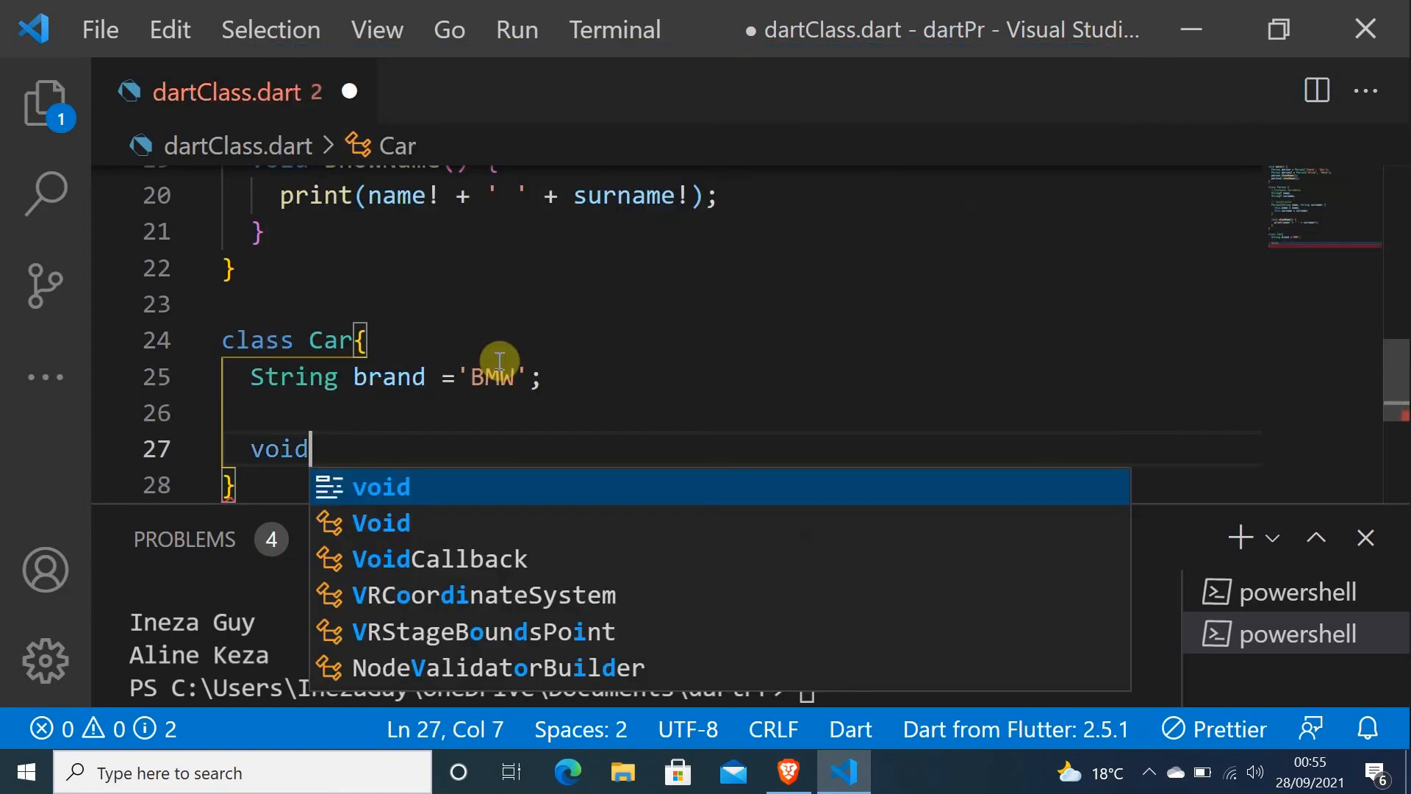
type("disp")
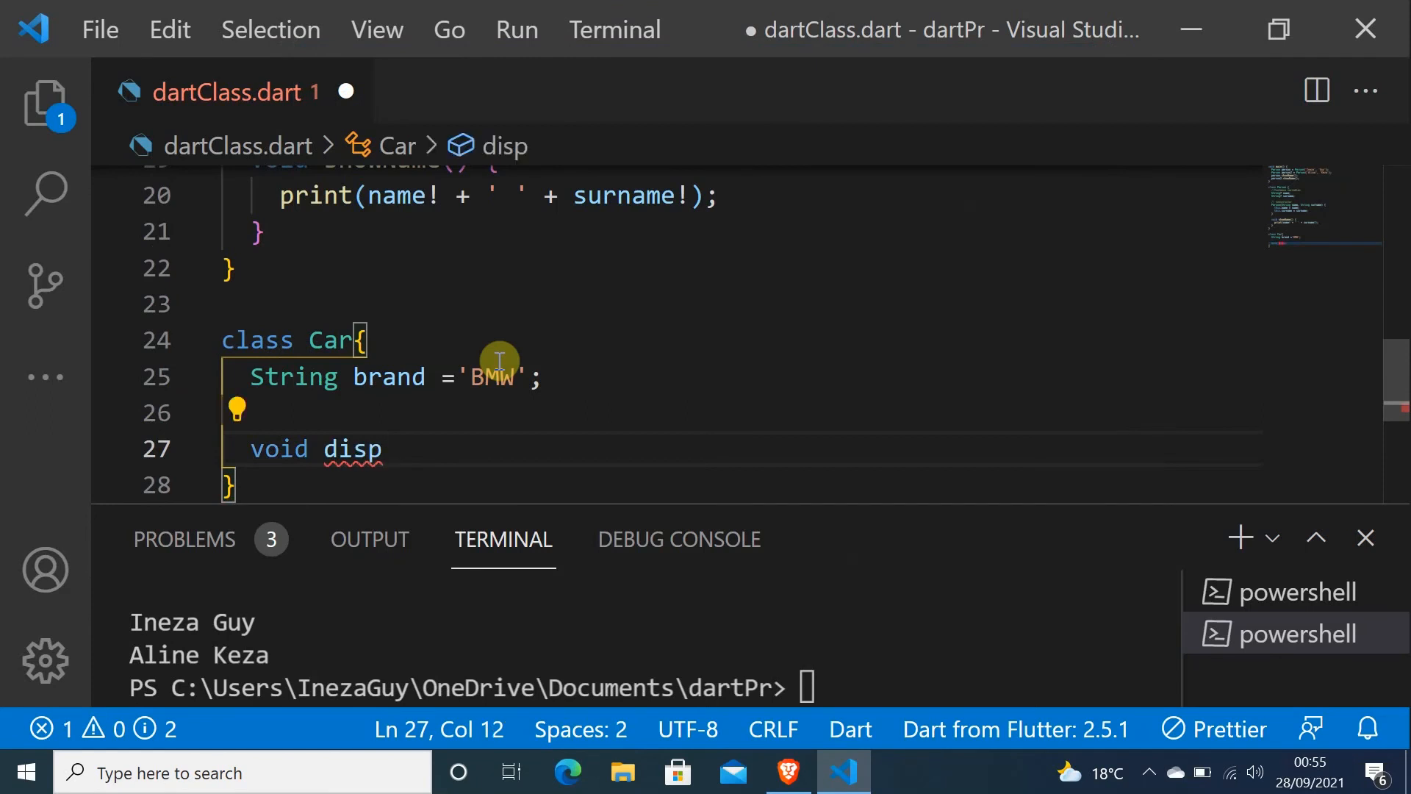
type("()")
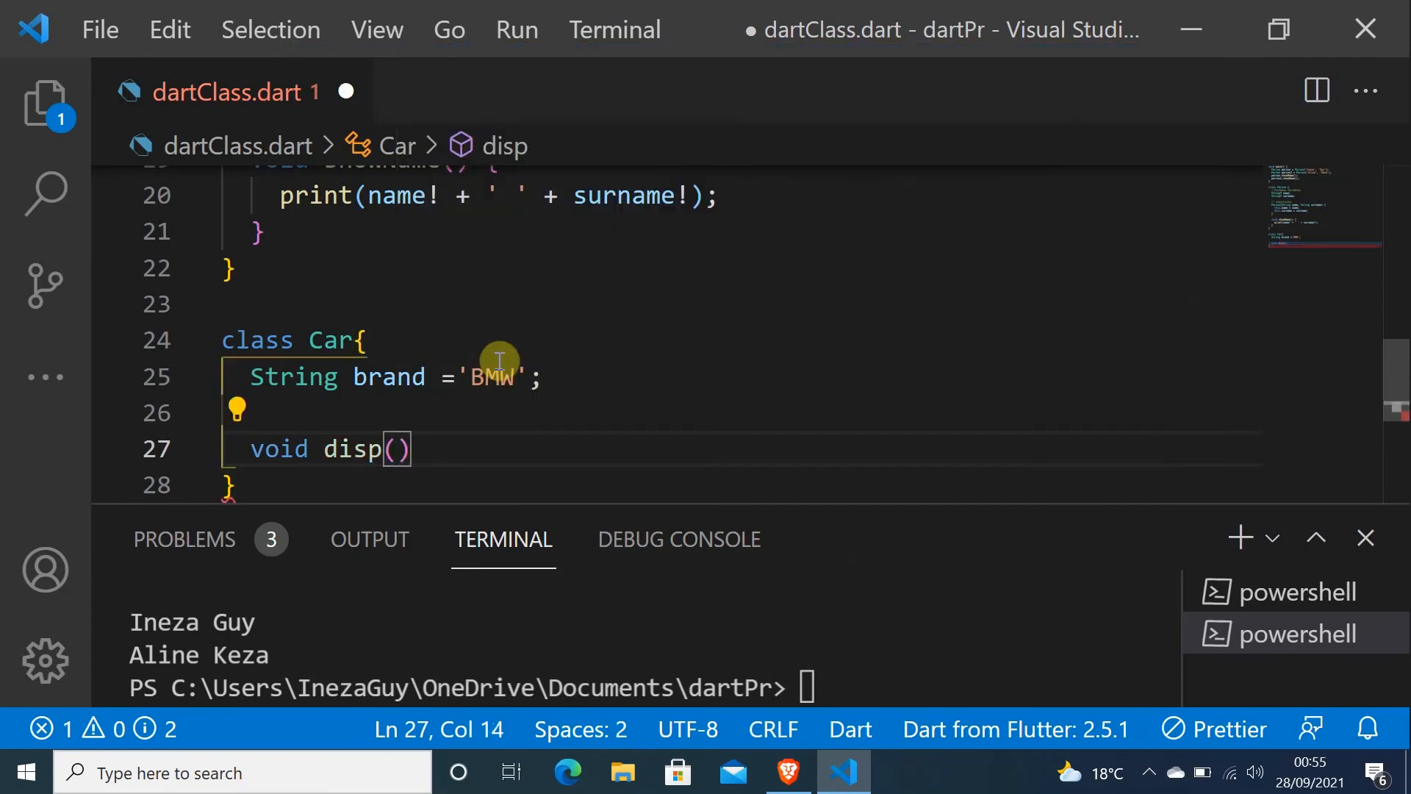
type("print(")
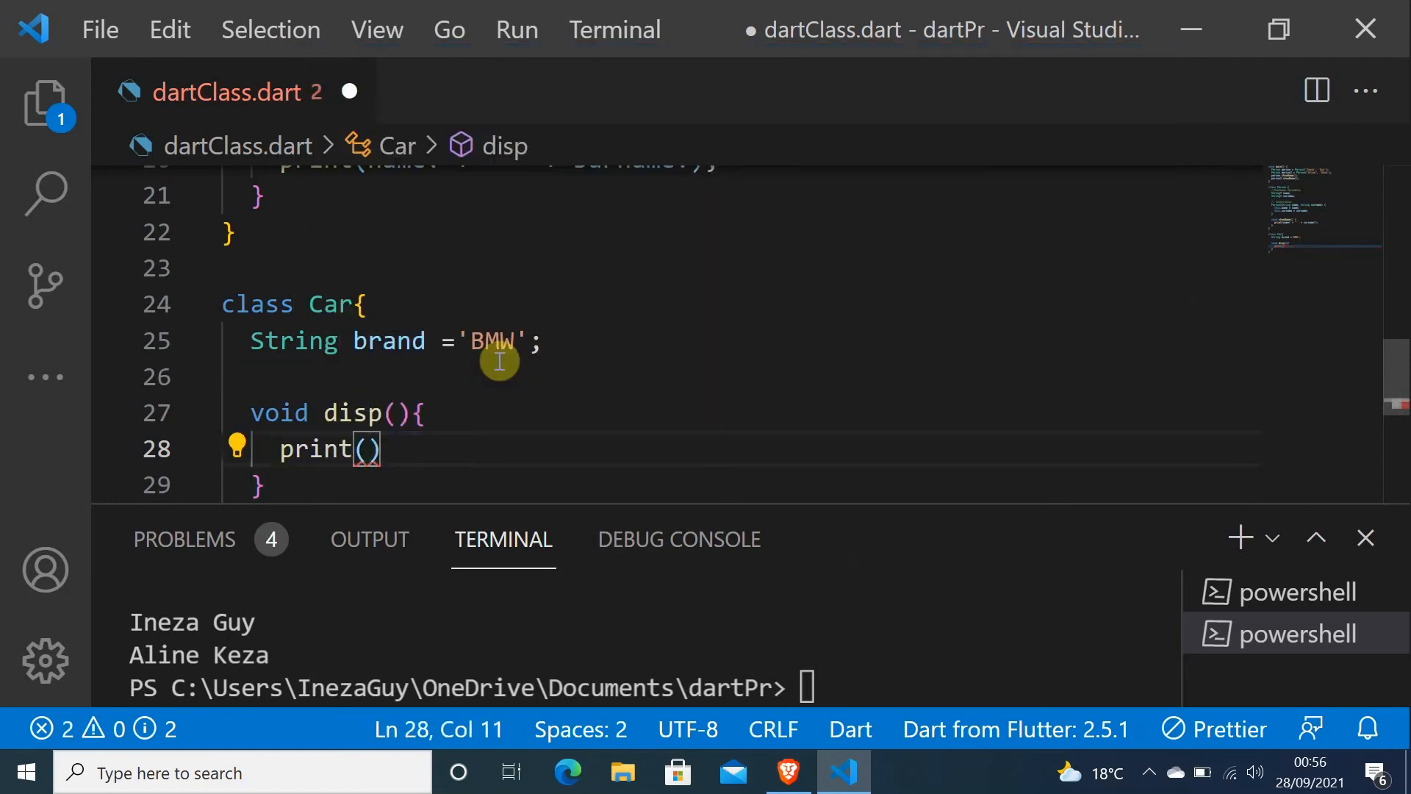
type("brand")
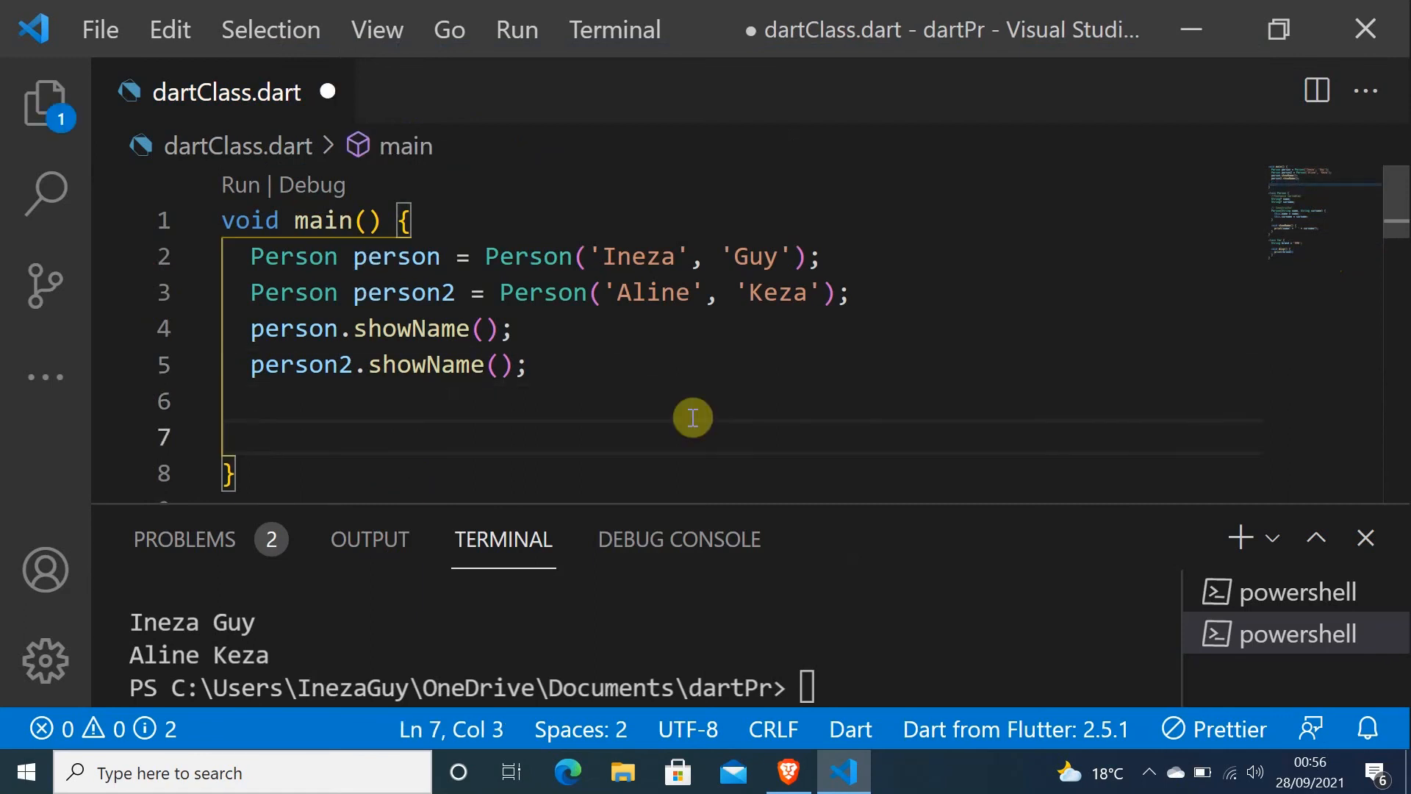
In main, create Car car = Car(); and call car.disp()
type("Car c")
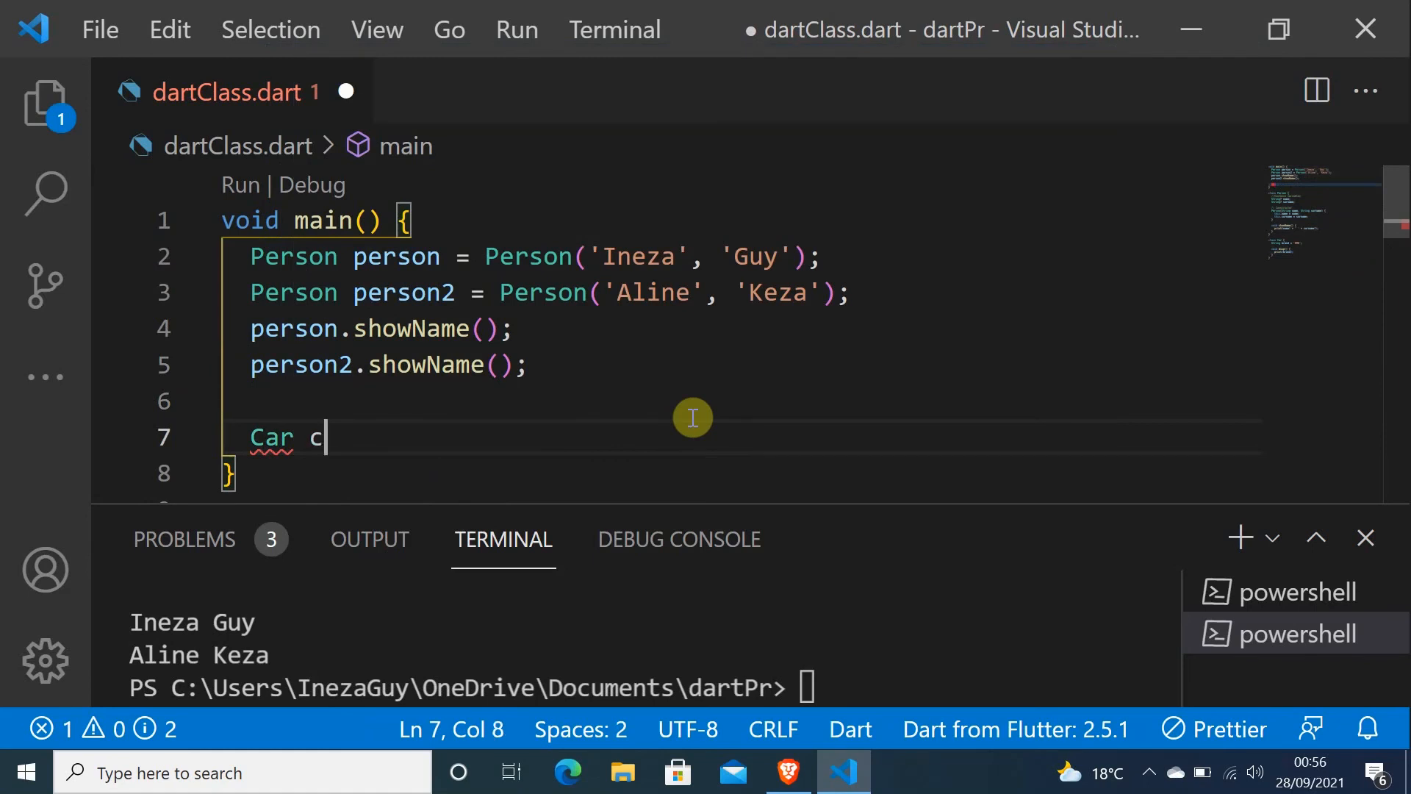
type("ar")
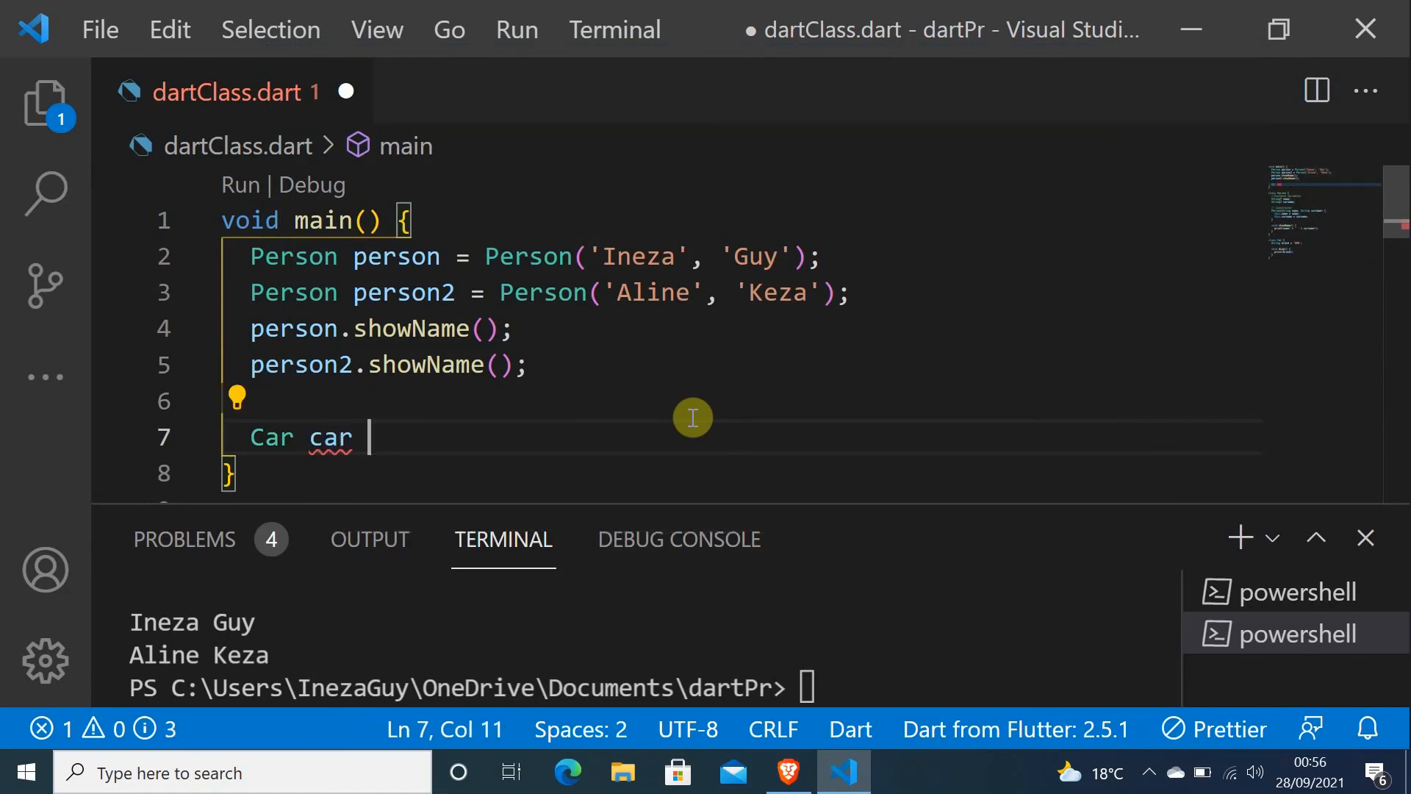
type("= Car(")
type("car.disp(")
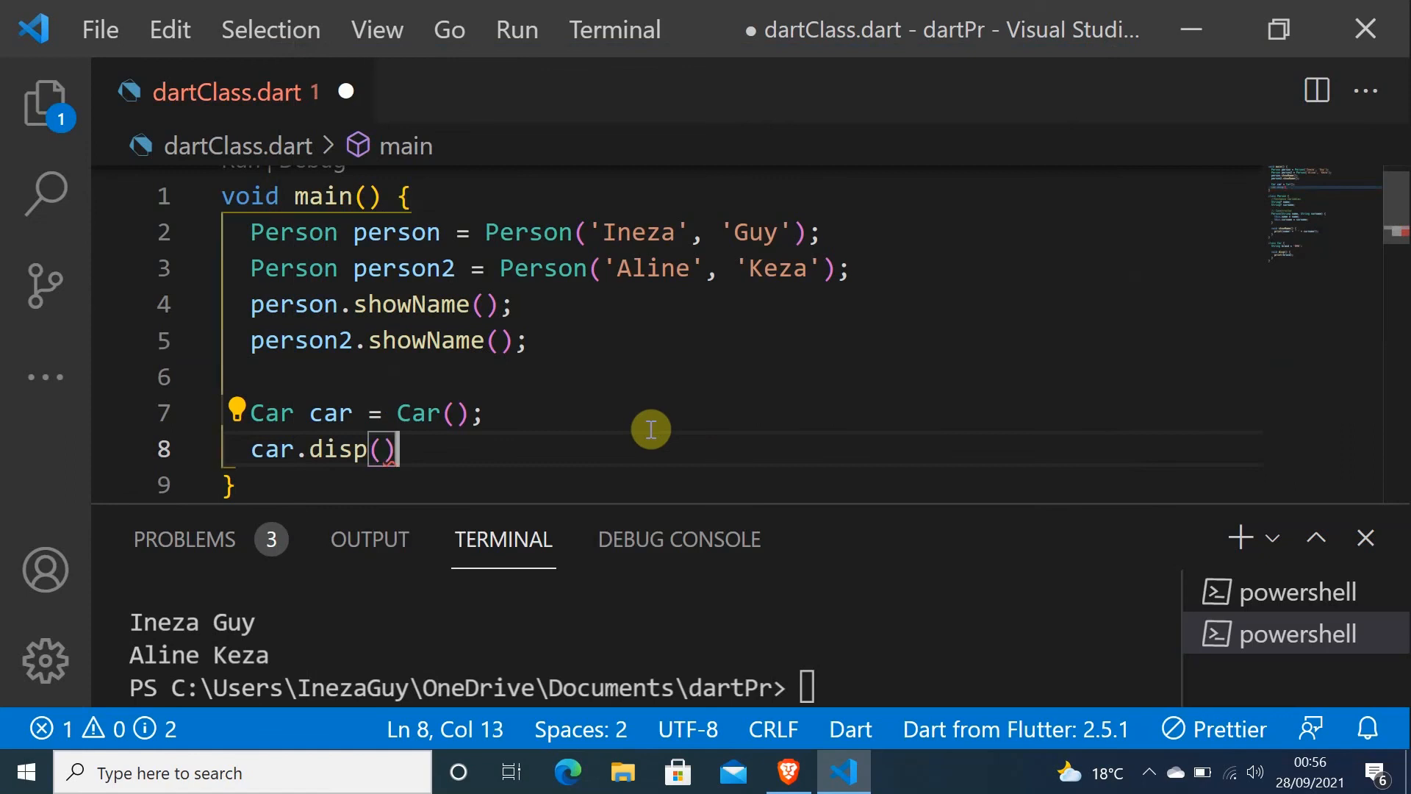
type(";")
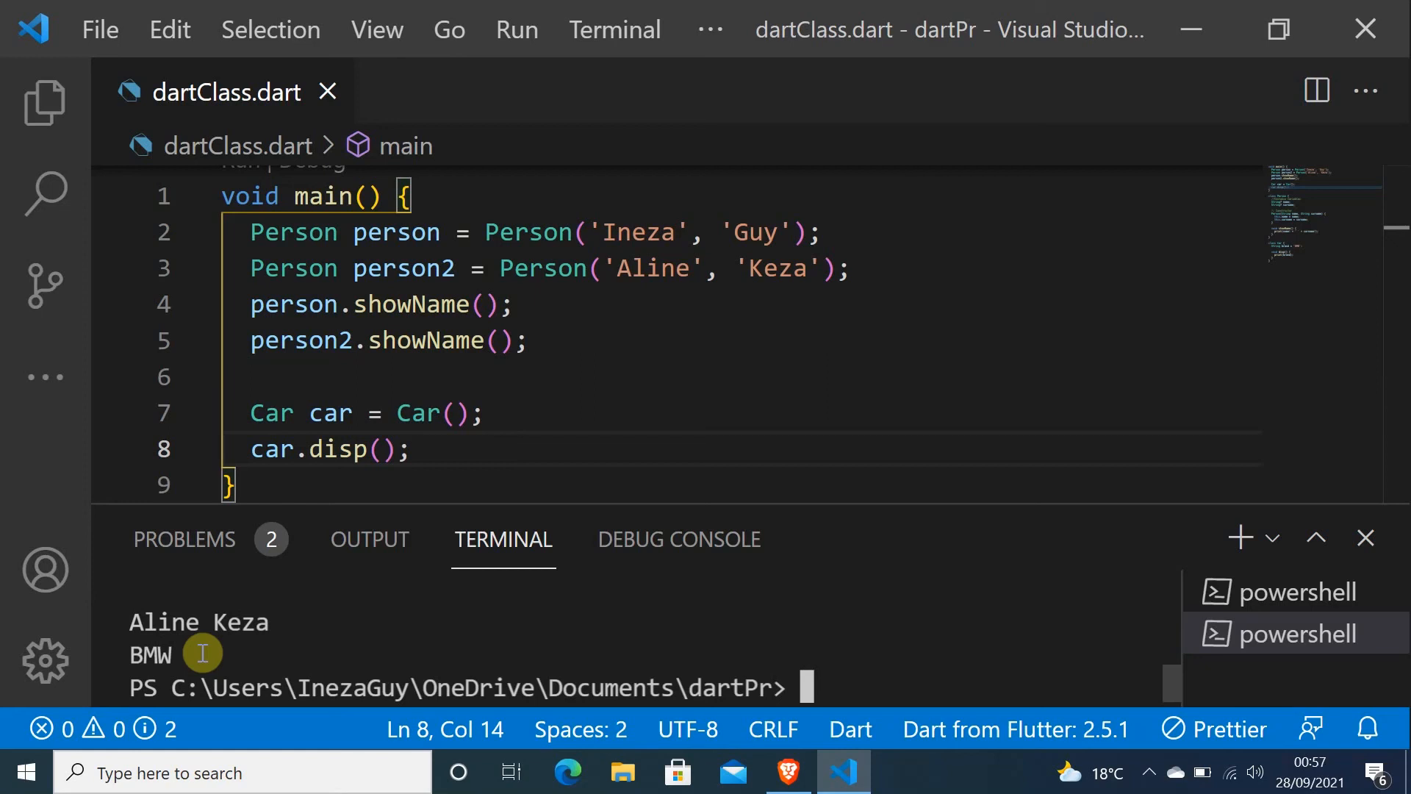
mouse_move(457, 412)
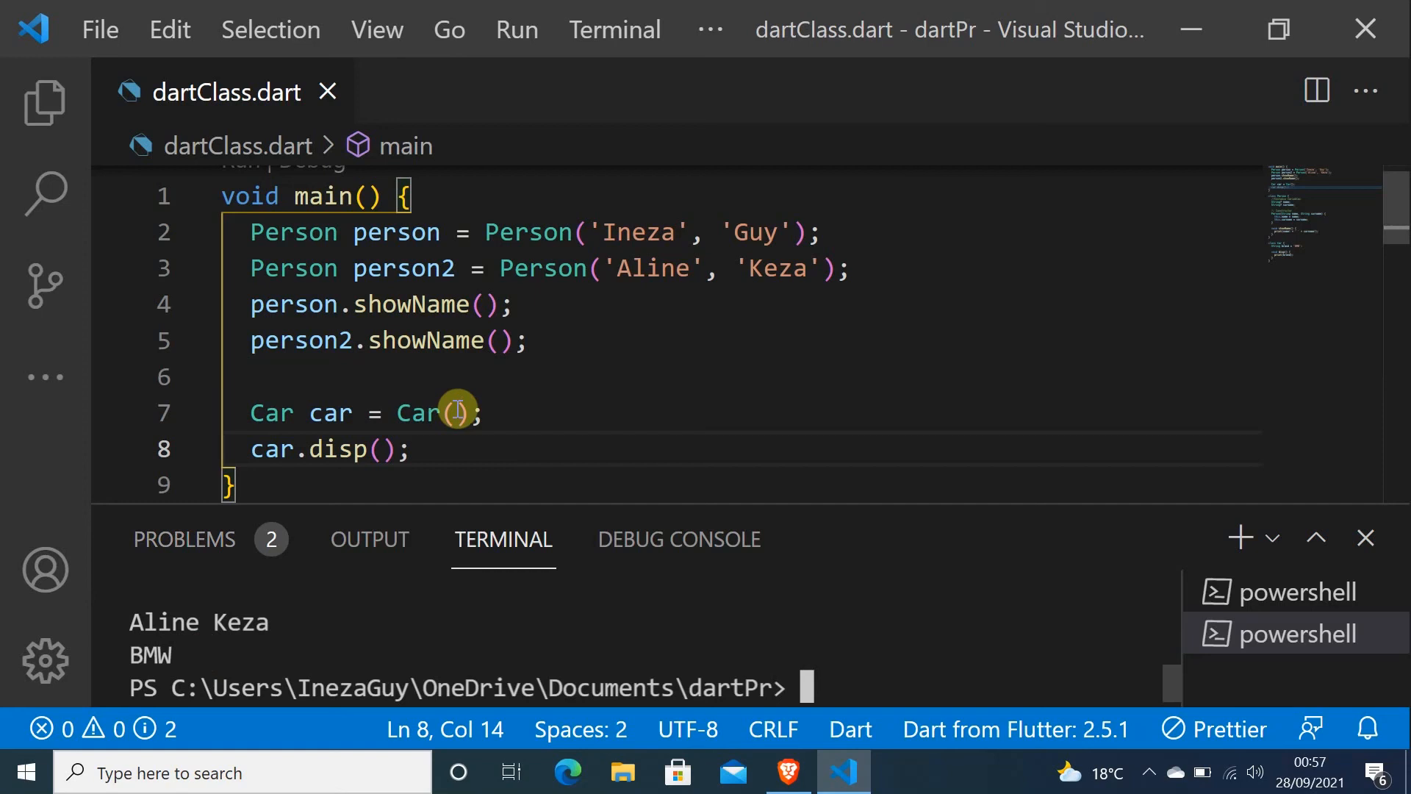
mouse_move(957, 526)
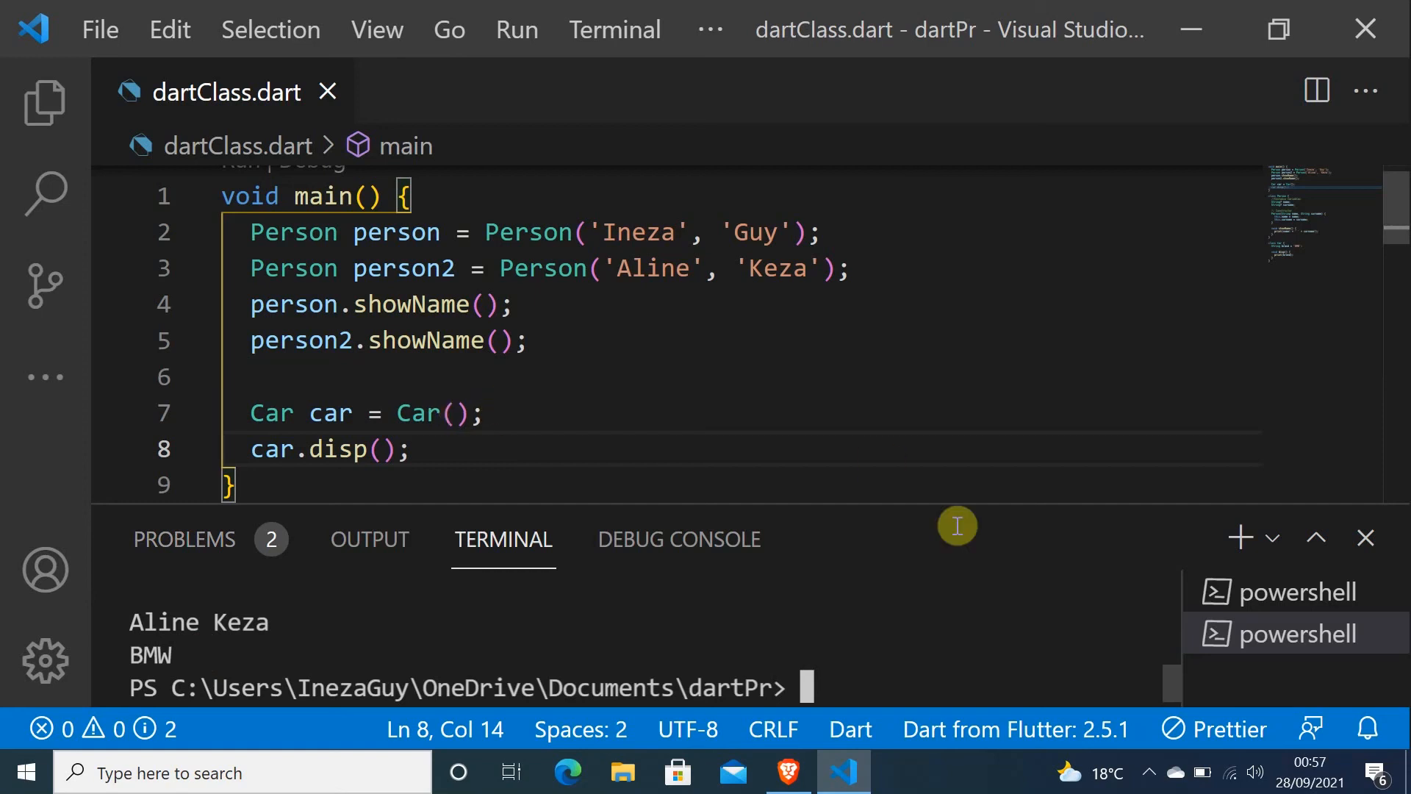